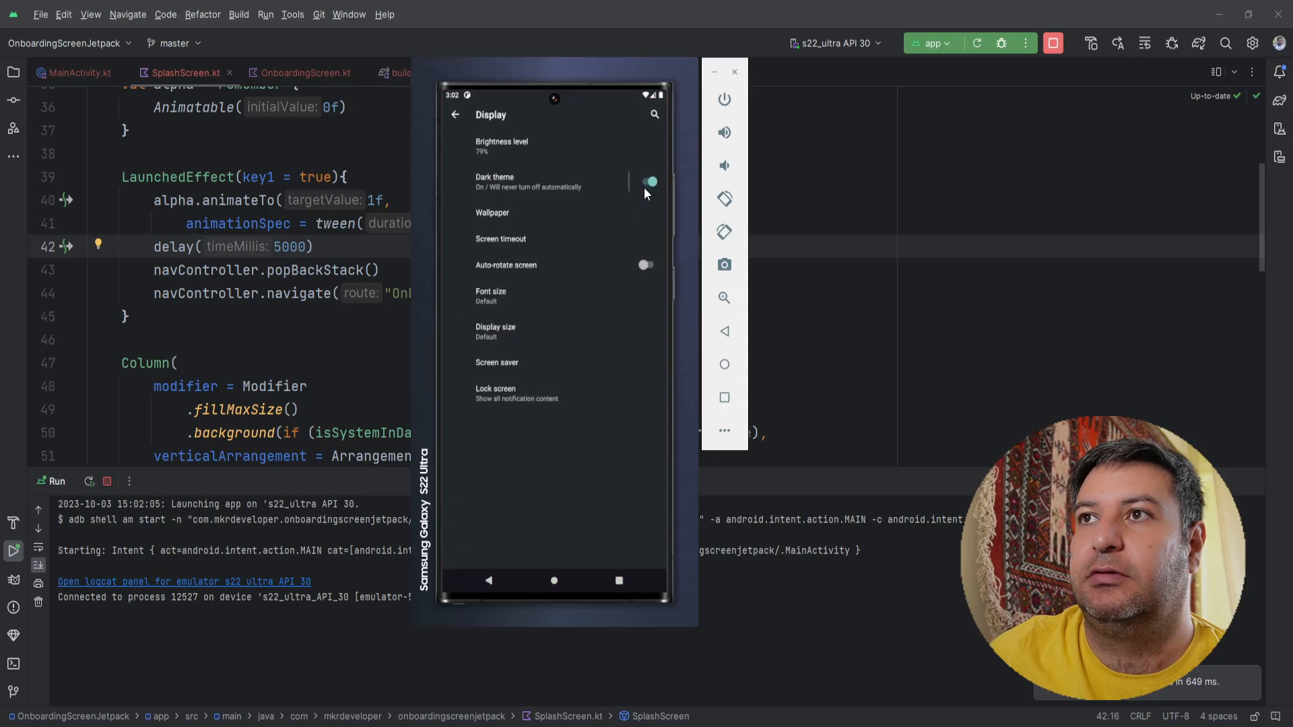
Turn off the emulator's dark theme and relaunch the app from the home screen
{"action": "left_click", "coordinate": [649, 181]}
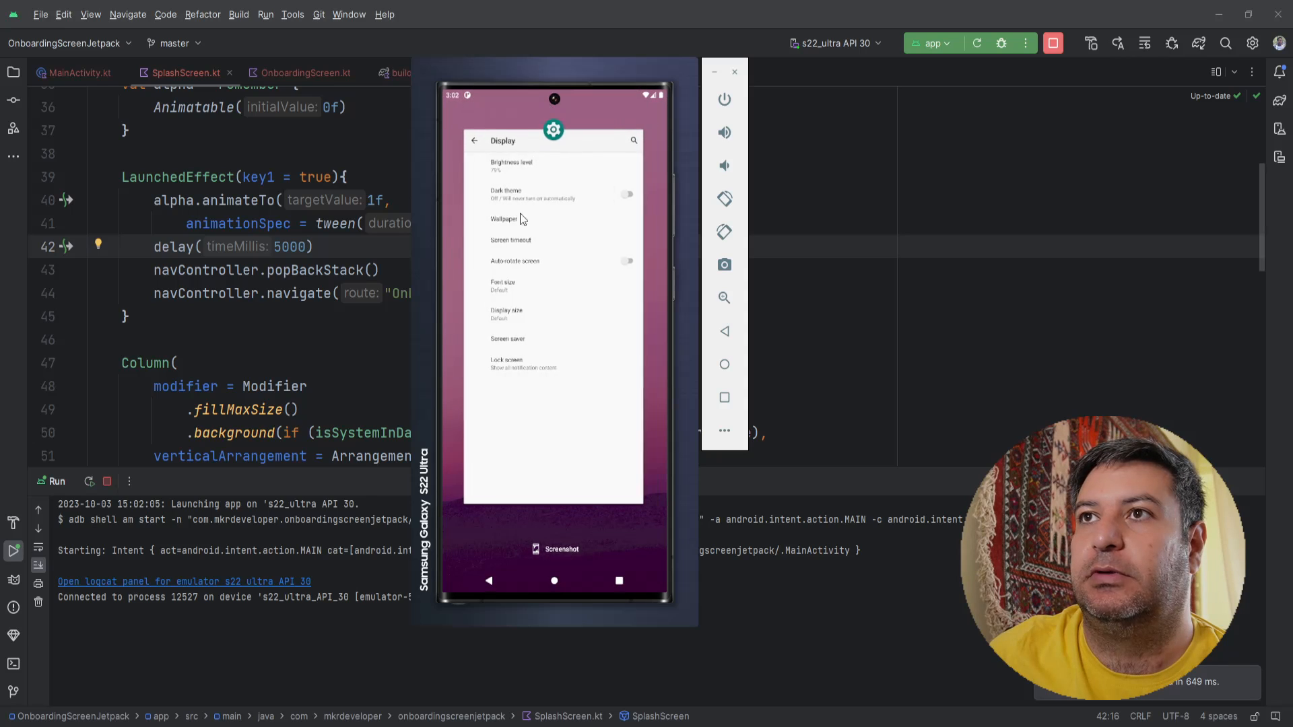
{"action": "left_click", "coordinate": [554, 581]}
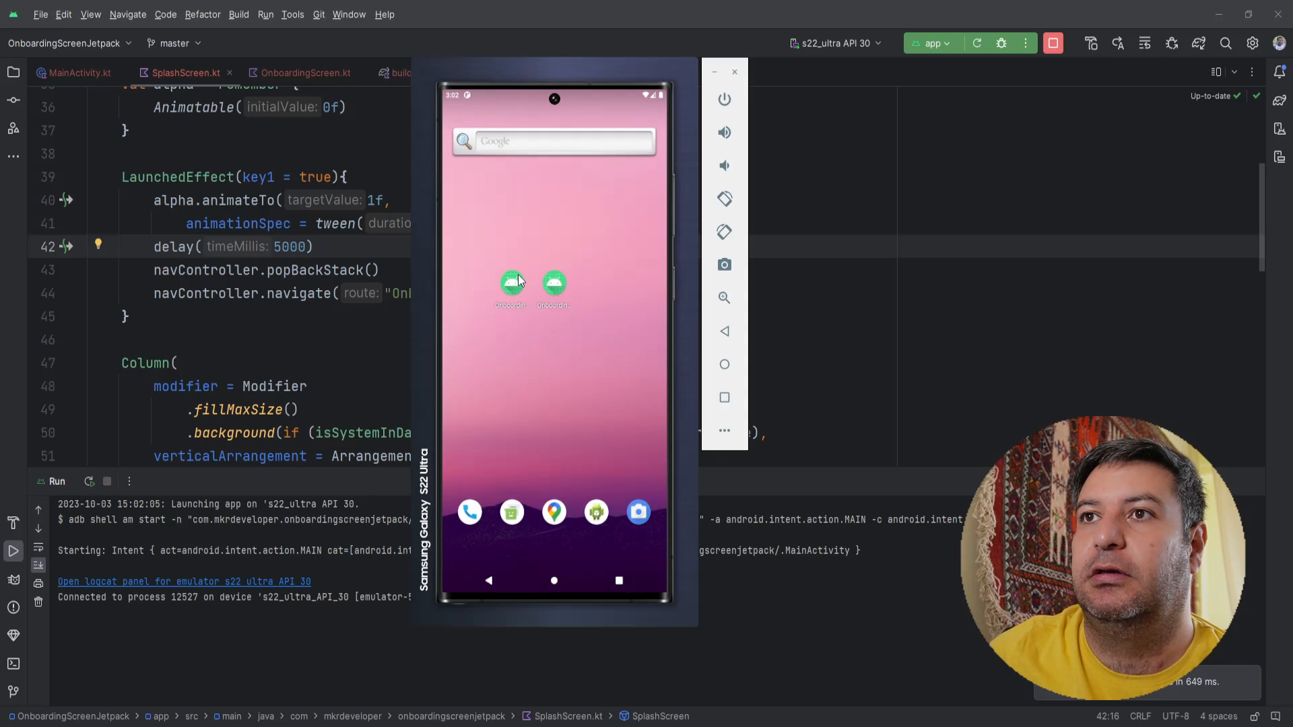
{"action": "left_click", "coordinate": [512, 283]}
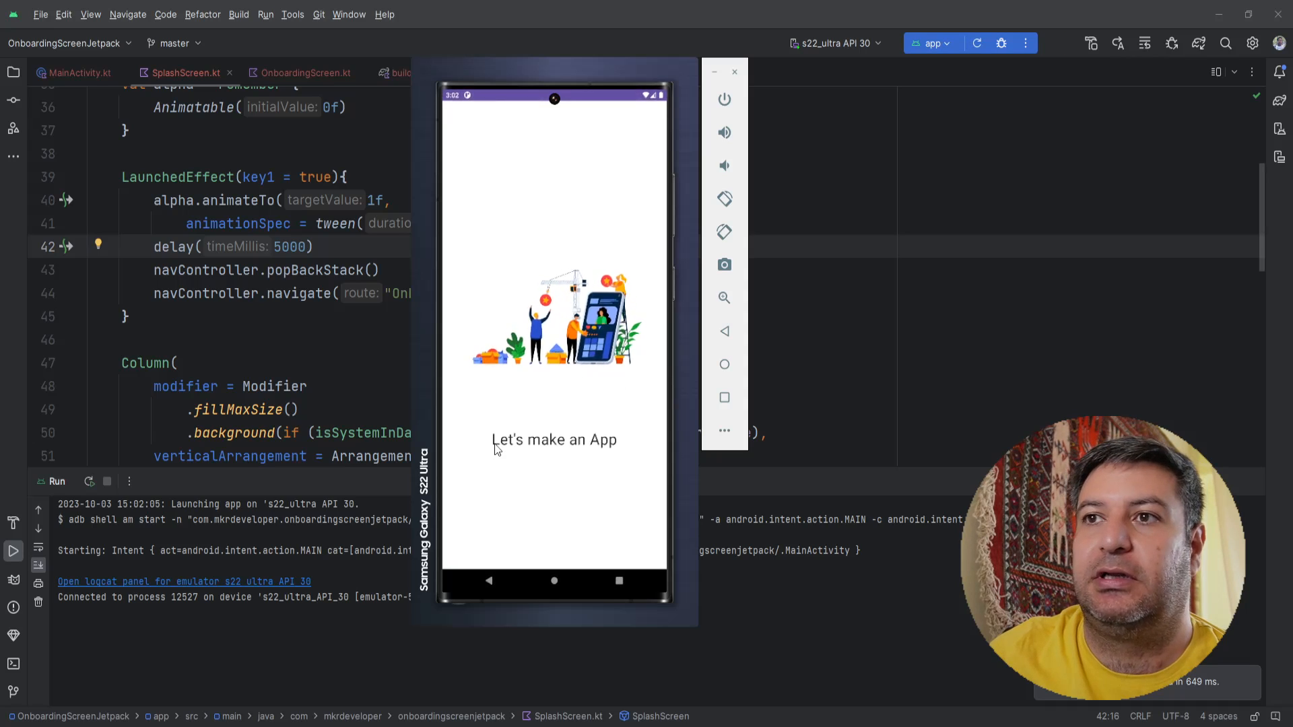
{"action": "mouse_move", "coordinate": [520, 521]}
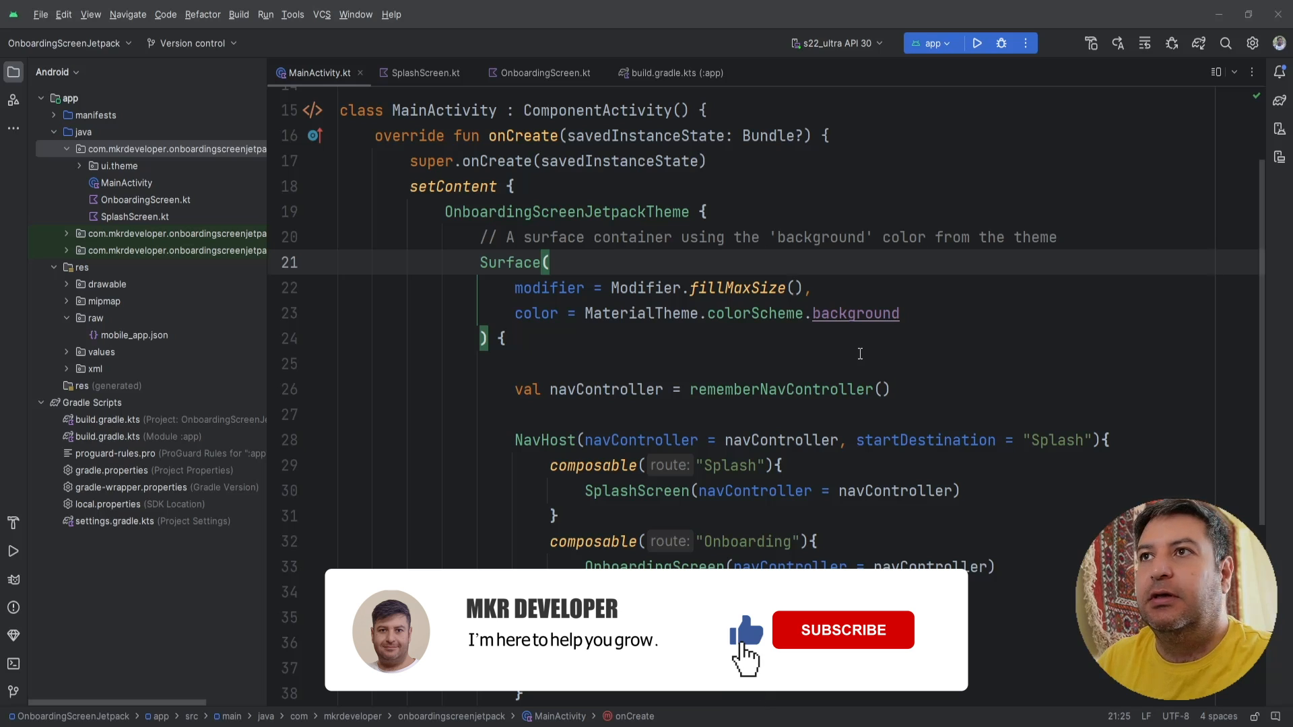
Review the lottie and navigation dependencies in build.gradle.kts, then bring up OnboardingScreen.kt
{"action": "left_click", "coordinate": [676, 72]}
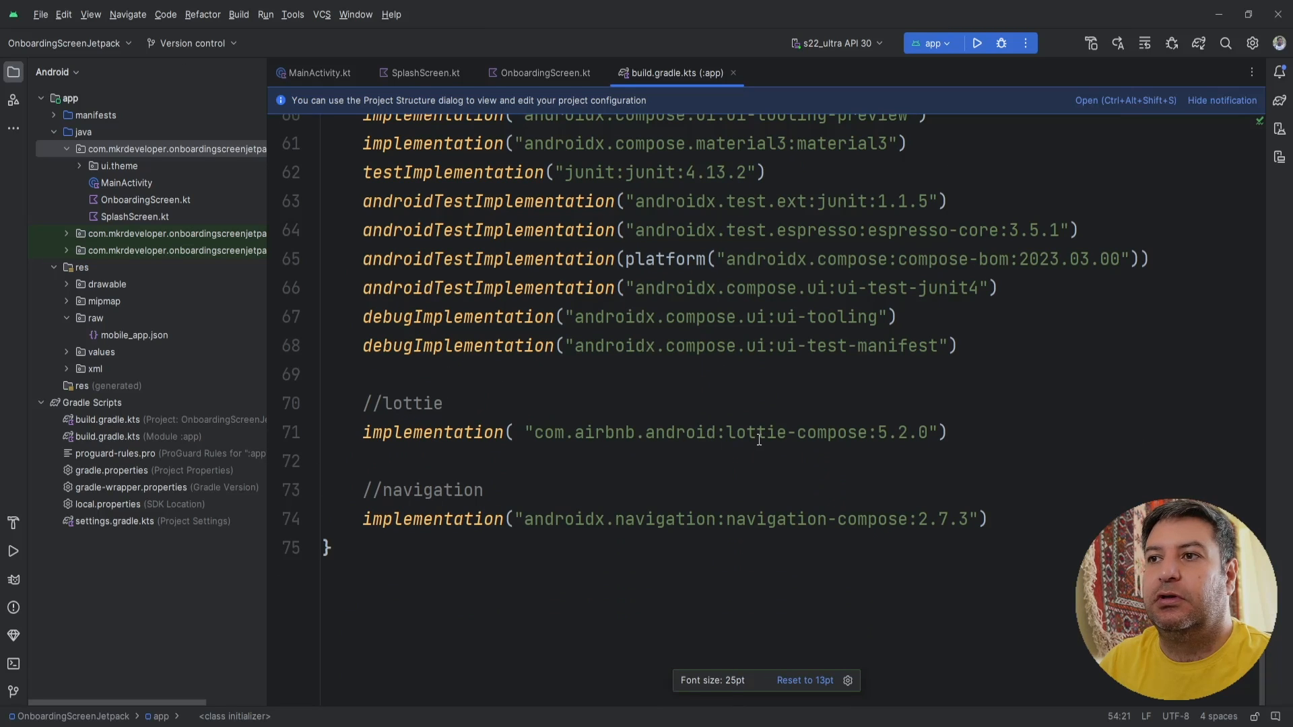
{"action": "scroll", "scroll_direction": "up", "scroll_amount": 3}
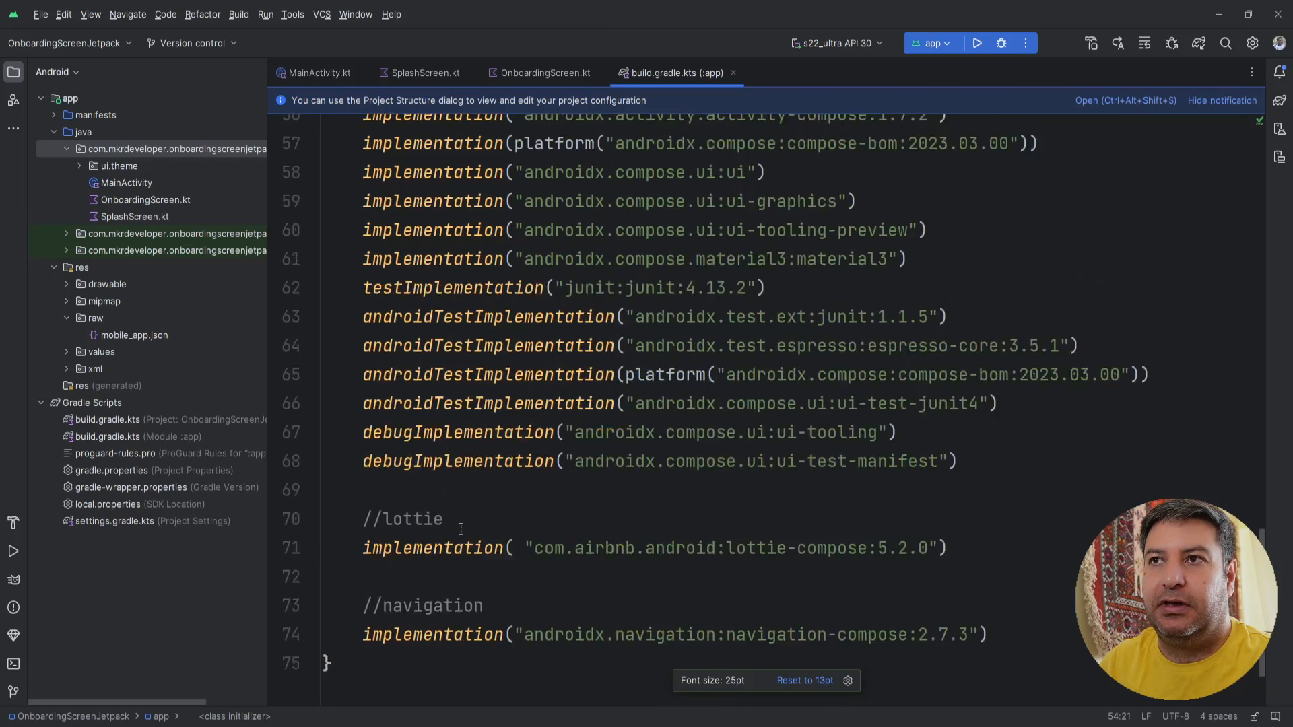
{"action": "scroll", "scroll_direction": "up", "scroll_amount": 3}
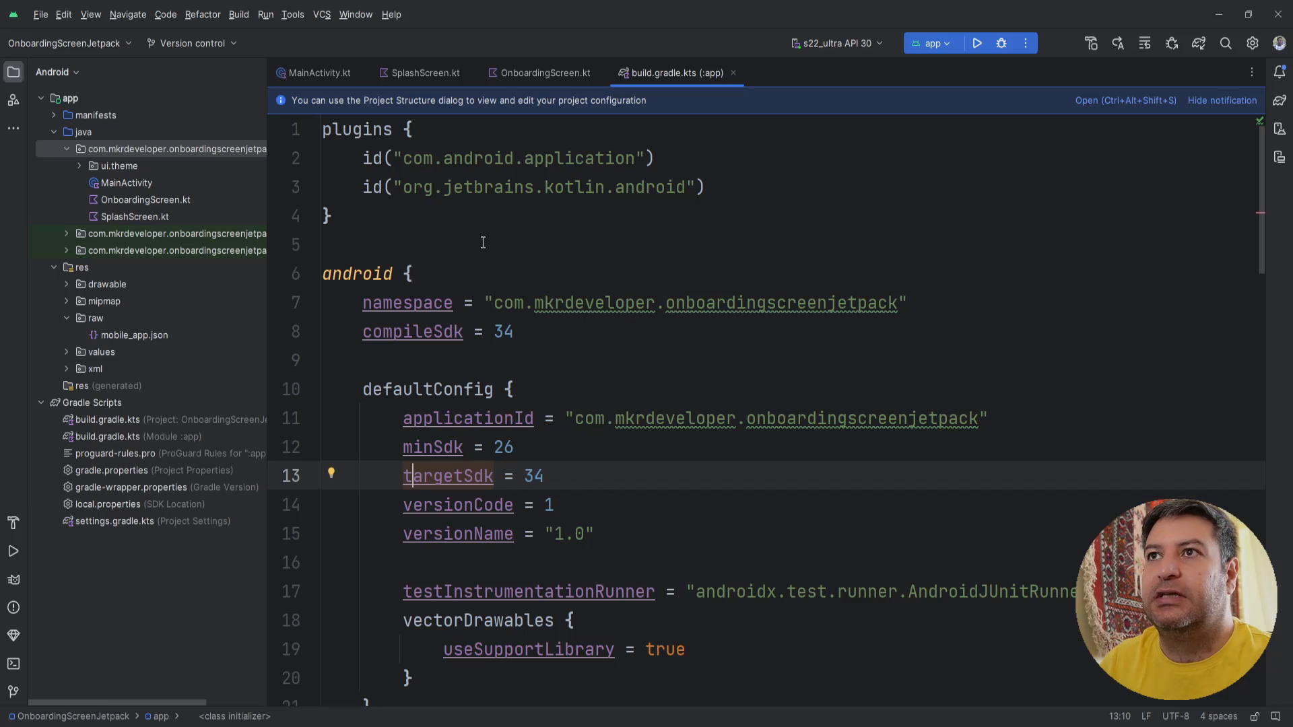
{"action": "mouse_move", "coordinate": [264, 192]}
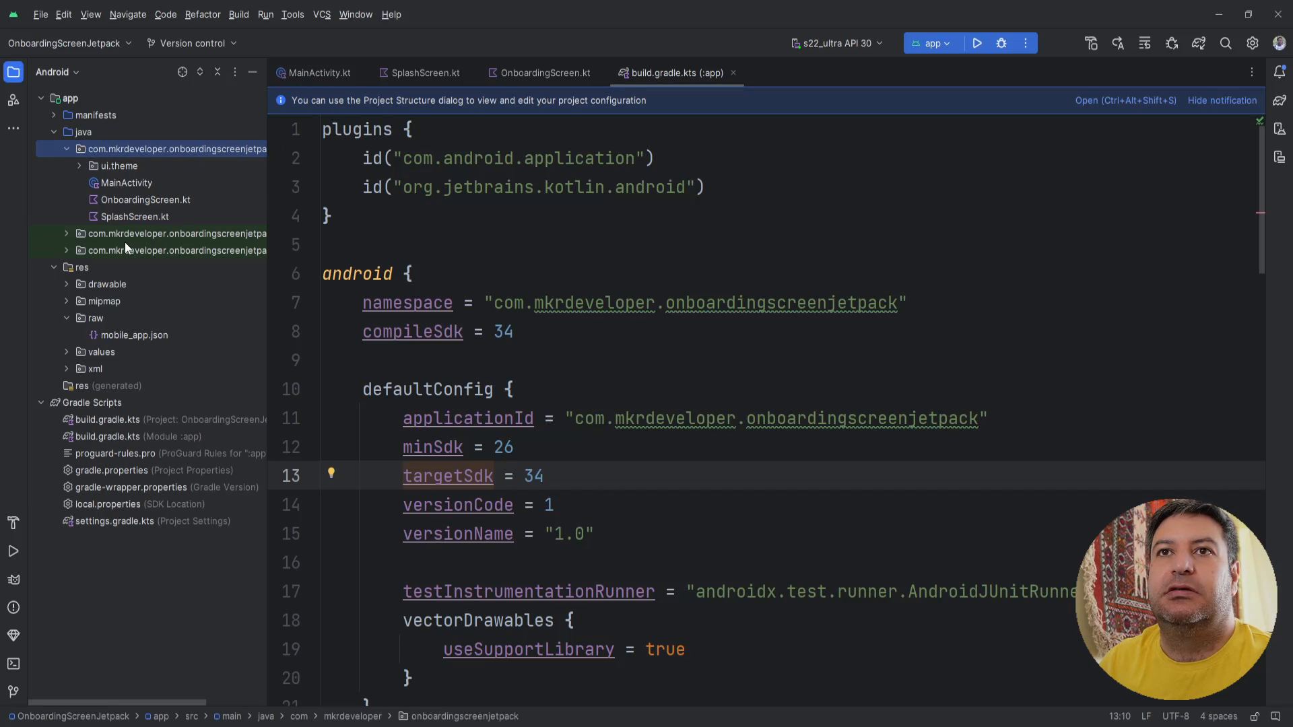
{"action": "left_click", "coordinate": [137, 215]}
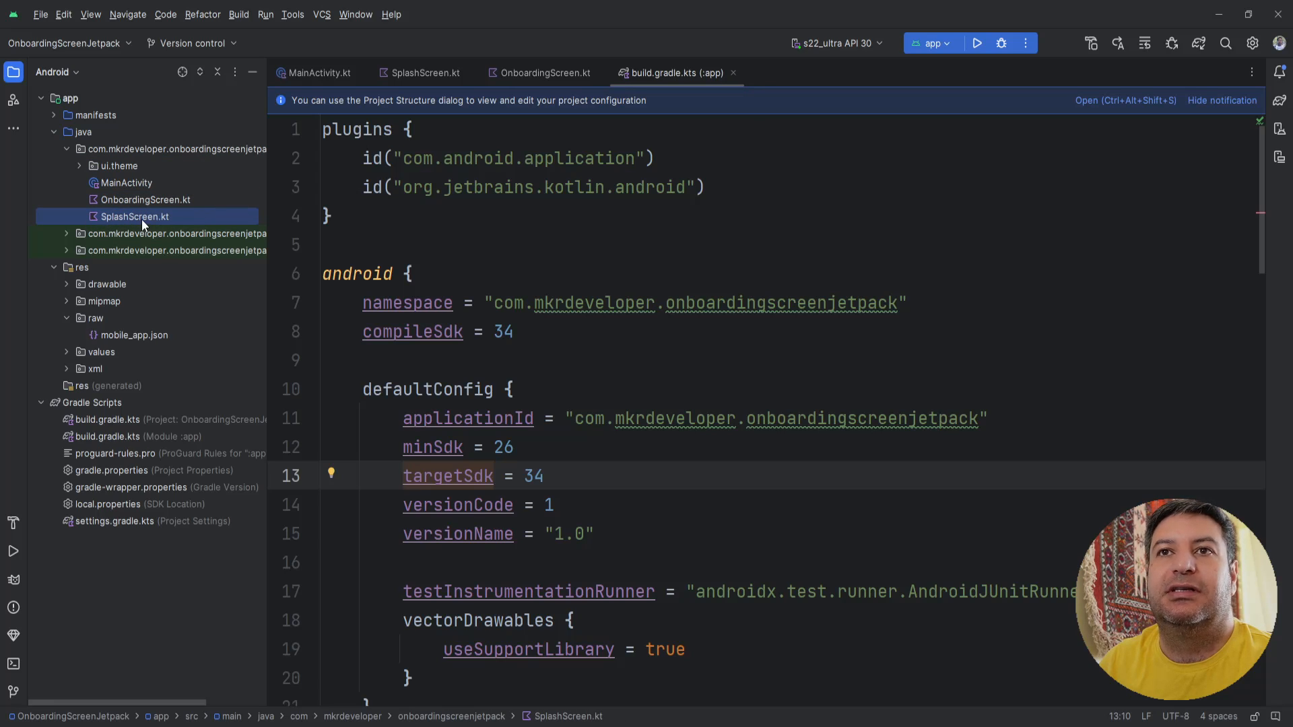
{"action": "left_click", "coordinate": [546, 72]}
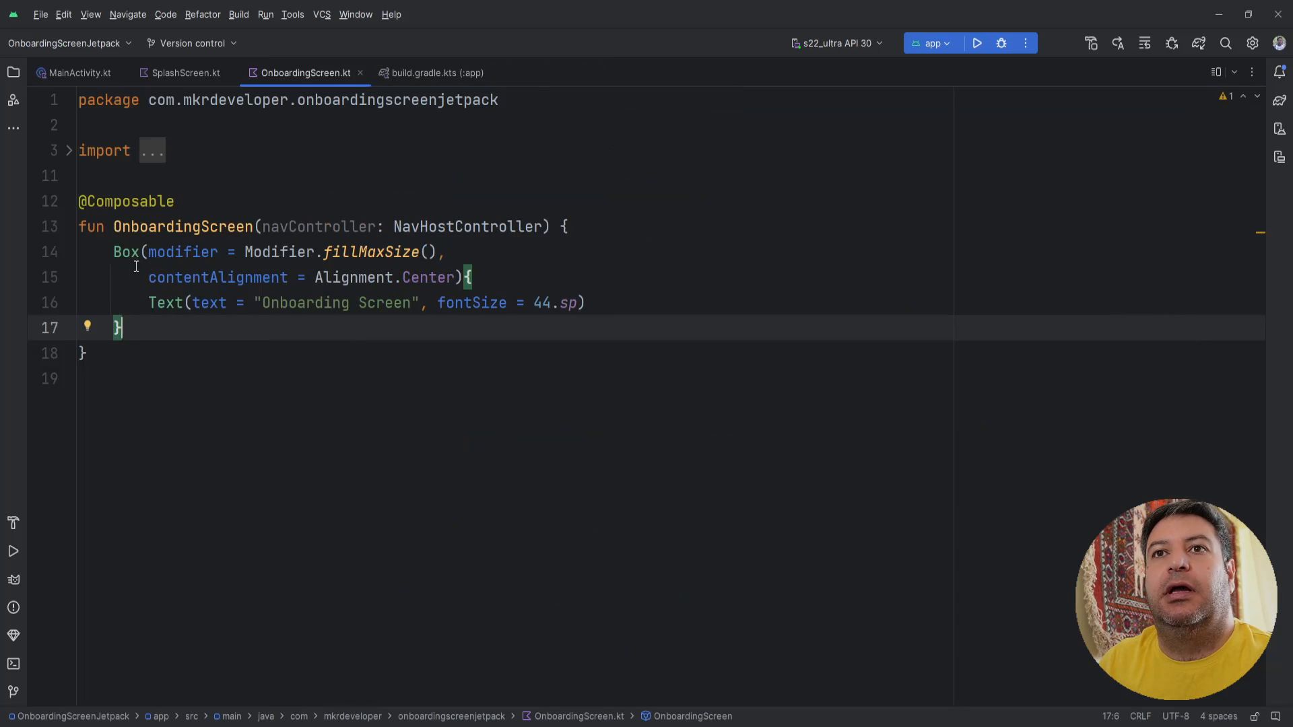
Inspect OnboardingScreen's Box and MainActivity's NavHost with its Splash start destination, returning to SplashScreen.kt
{"action": "left_click_drag", "start_coordinate": [114, 252], "coordinate": [123, 327]}
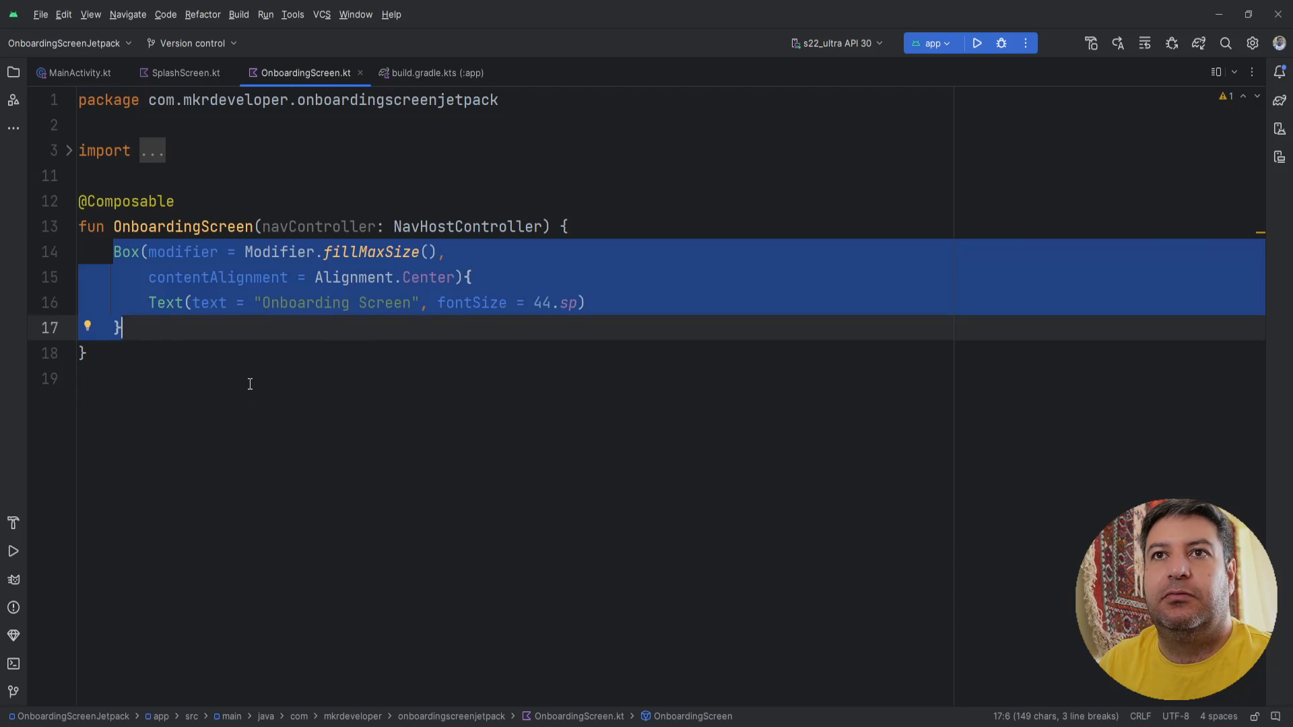
{"action": "left_click", "coordinate": [185, 72]}
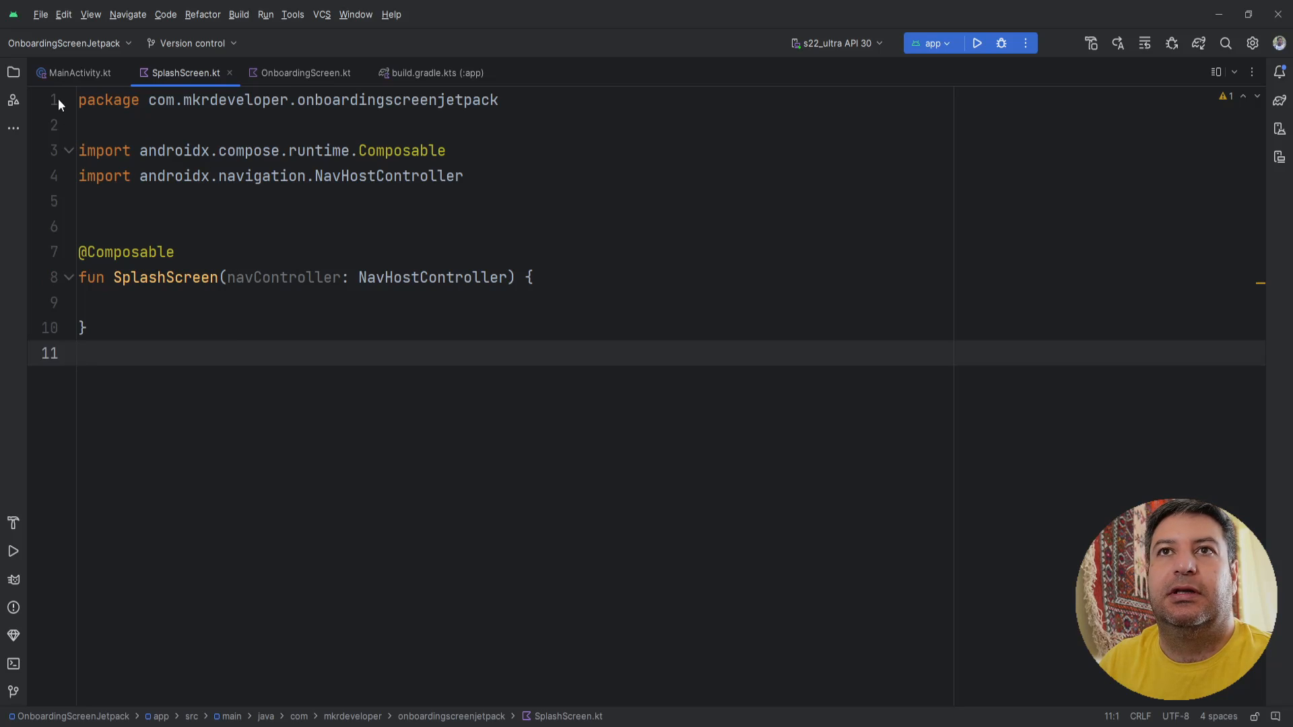
{"action": "left_click", "coordinate": [80, 72]}
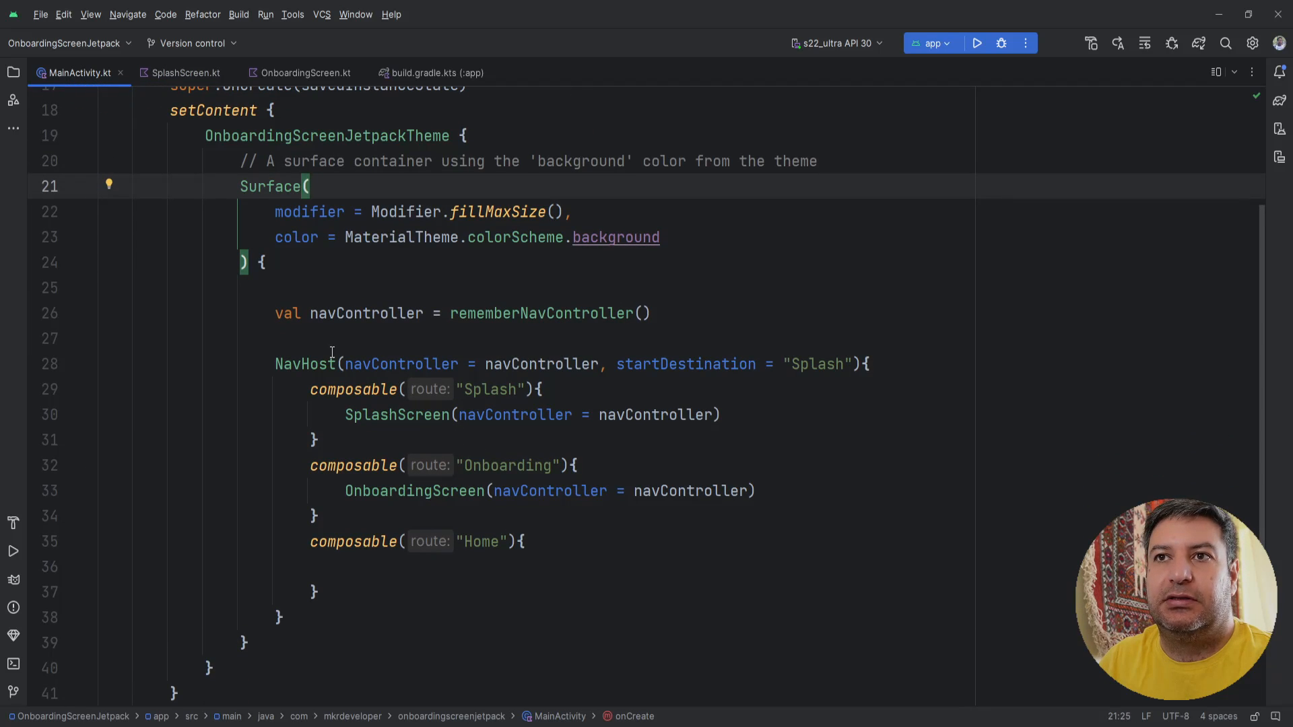
{"action": "triple_click", "coordinate": [461, 313]}
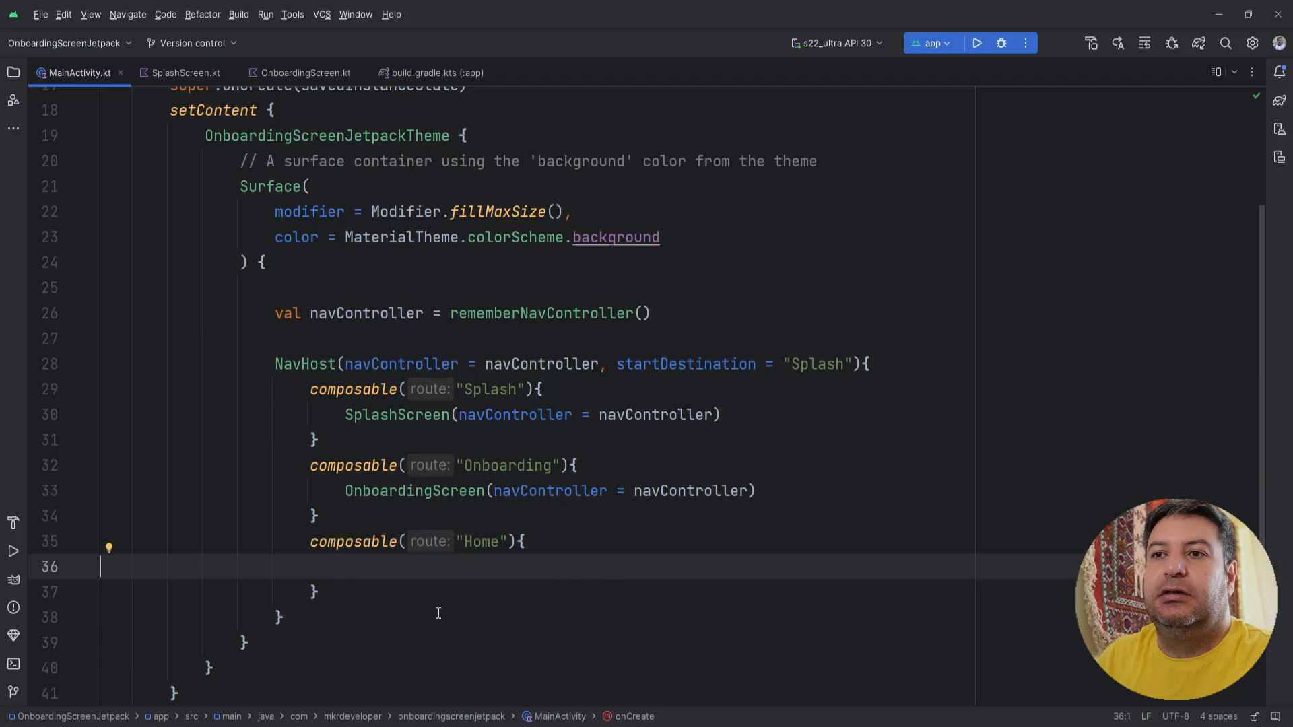
{"action": "mouse_move", "coordinate": [352, 502]}
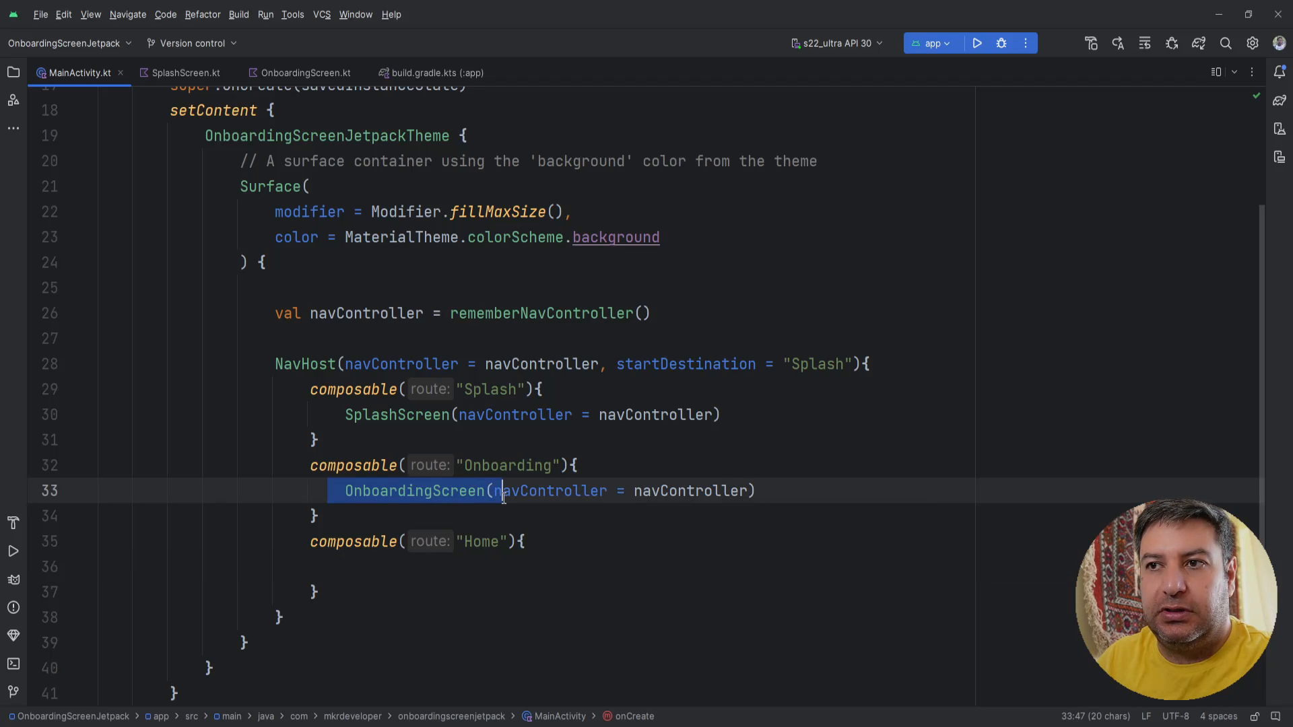
{"action": "mouse_move", "coordinate": [416, 490]}
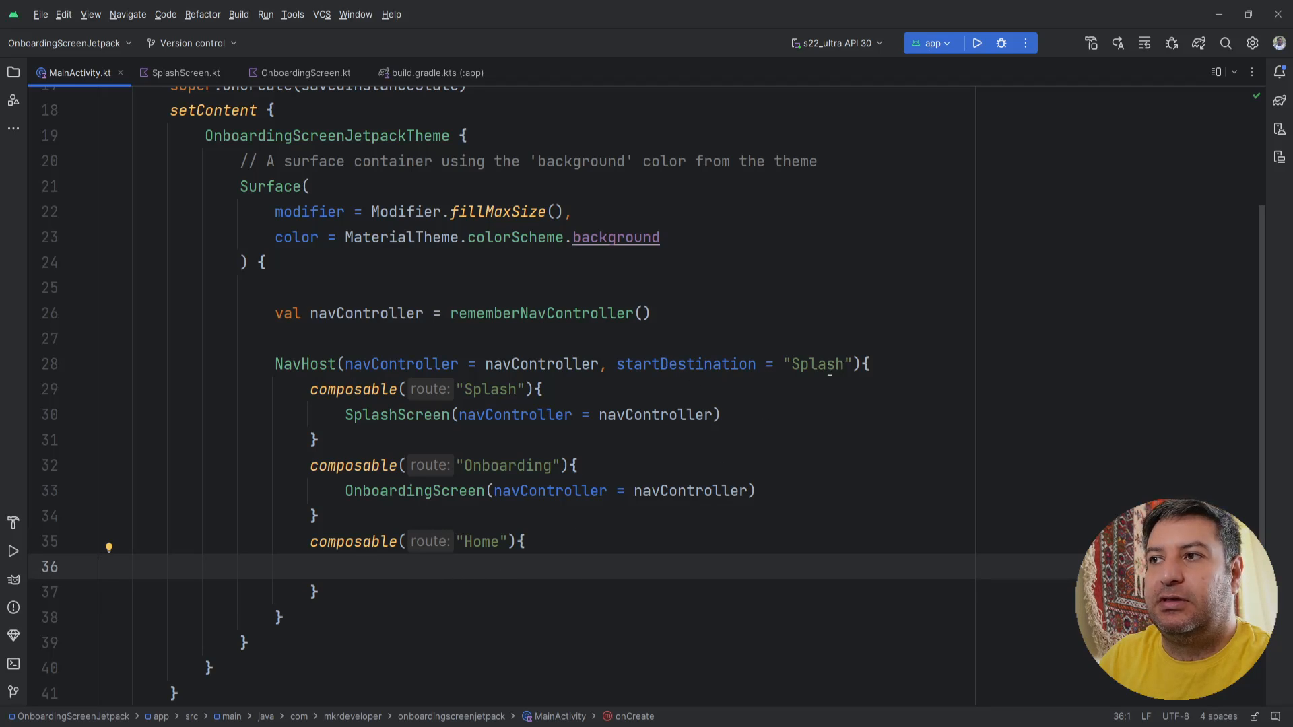
{"action": "double_click", "coordinate": [371, 415]}
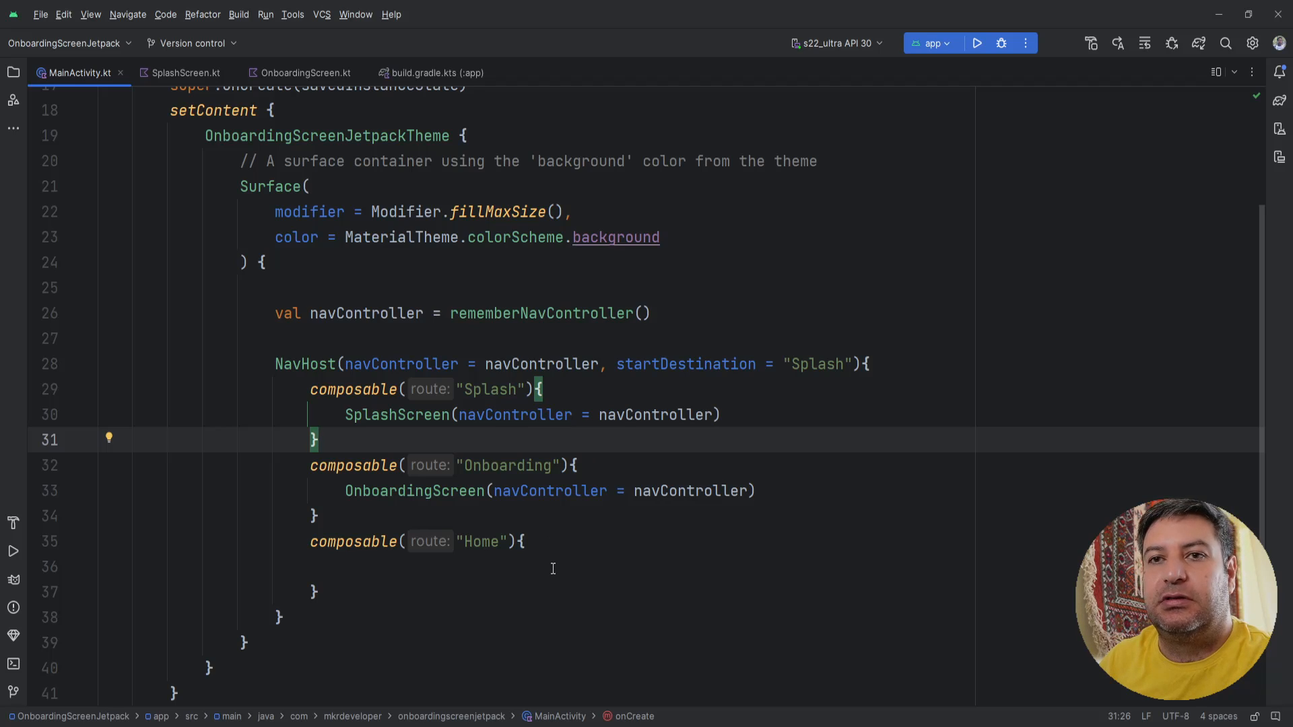
{"action": "mouse_move", "coordinate": [575, 521]}
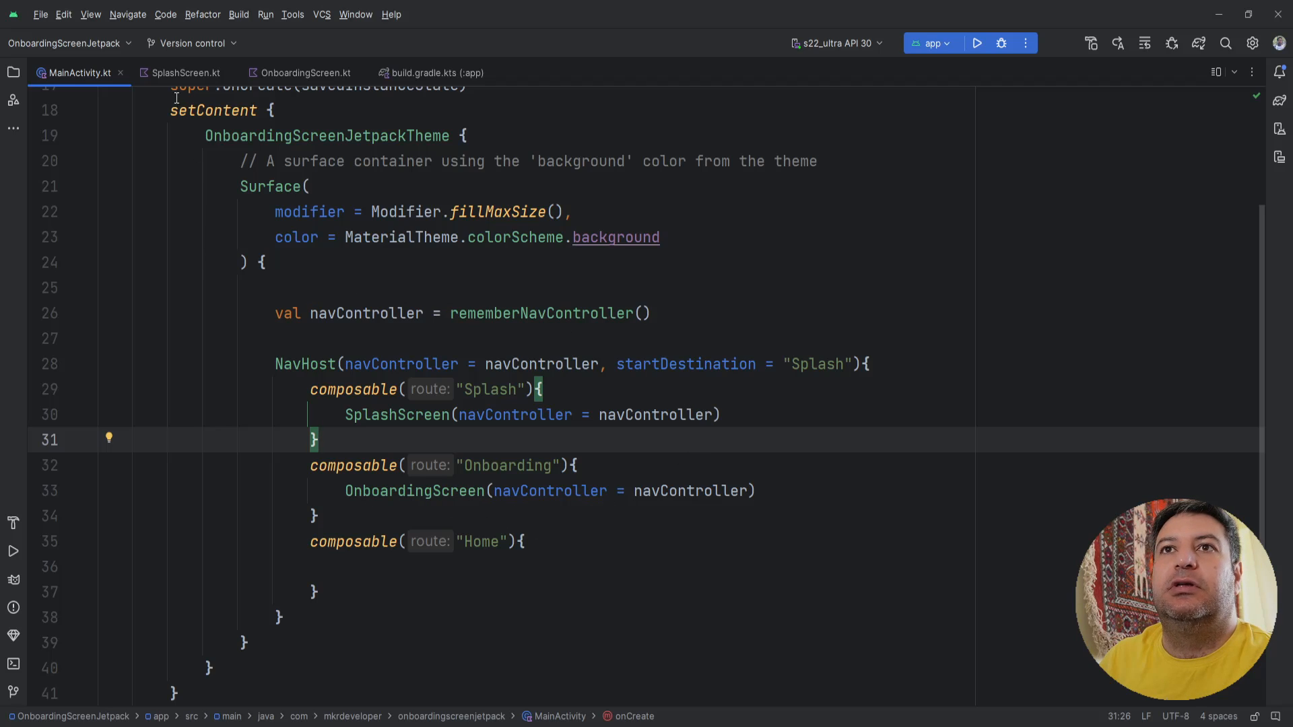
{"action": "left_click", "coordinate": [186, 73]}
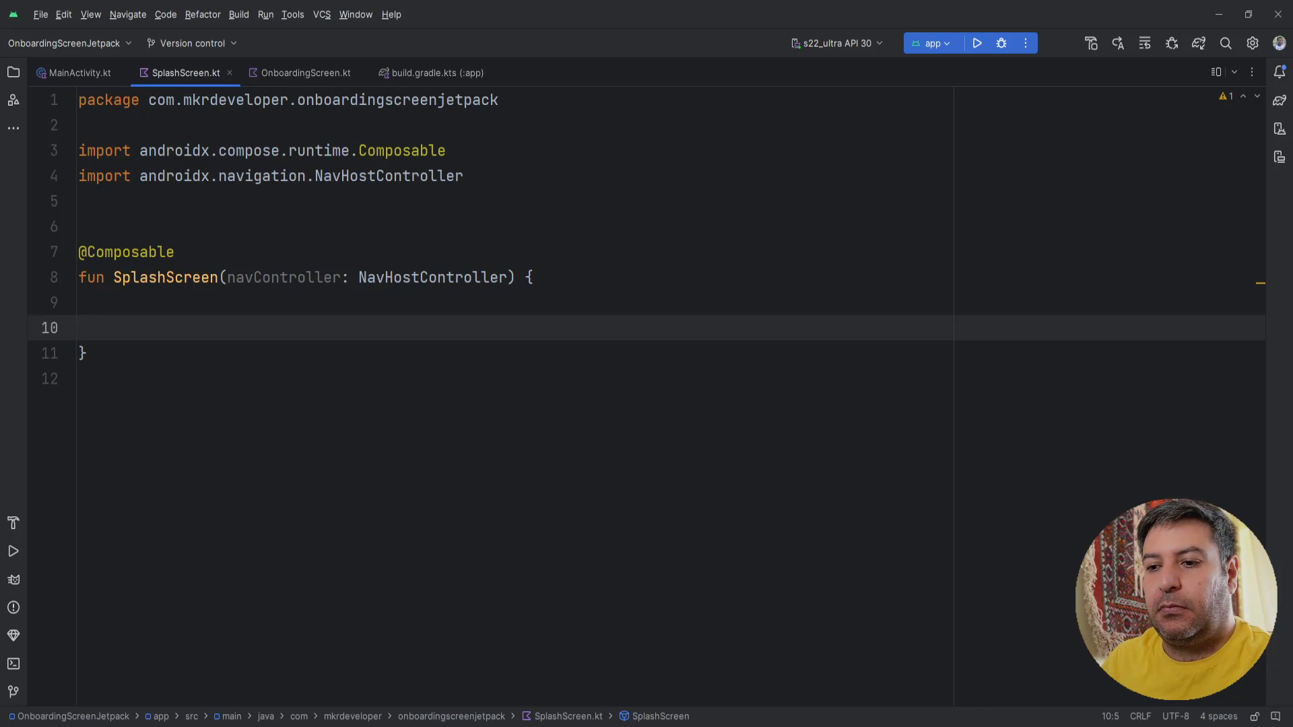
Add a Column whose background is Color.DarkGray in dark theme and Color.White otherwise
{"action": "type", "text": "C"}
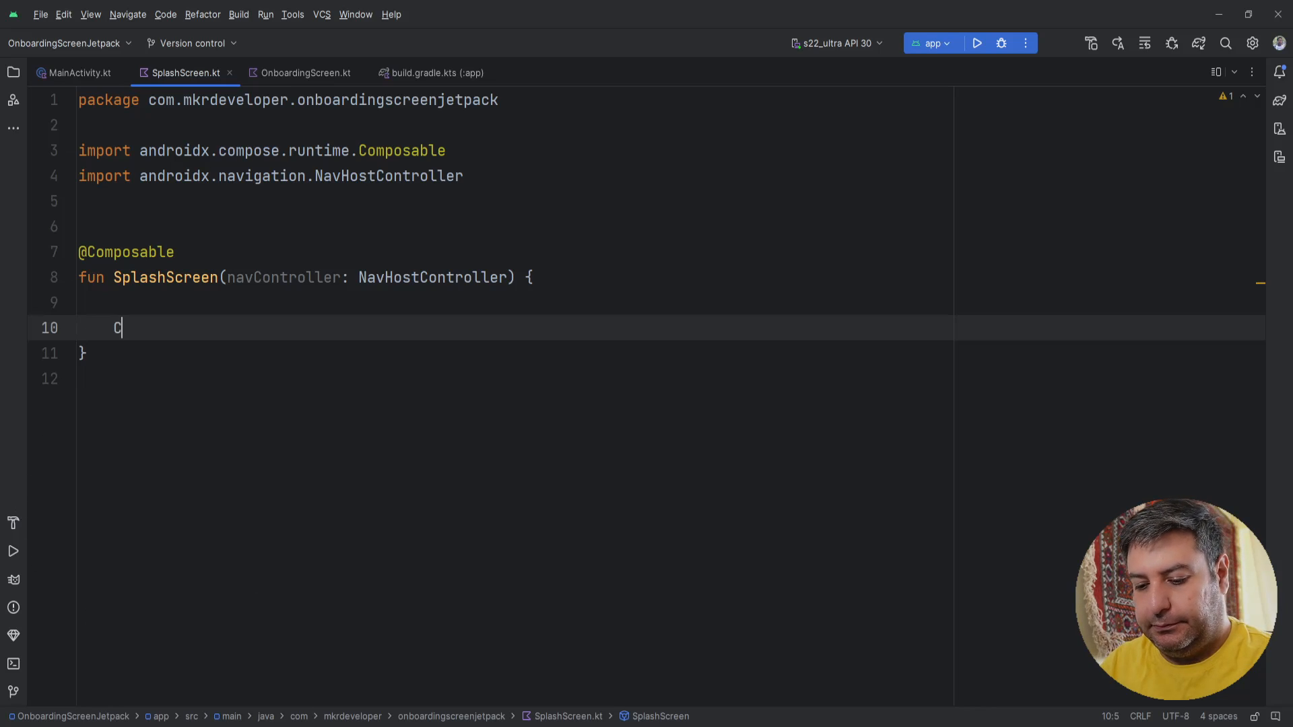
{"action": "type", "text": "olumn {"}
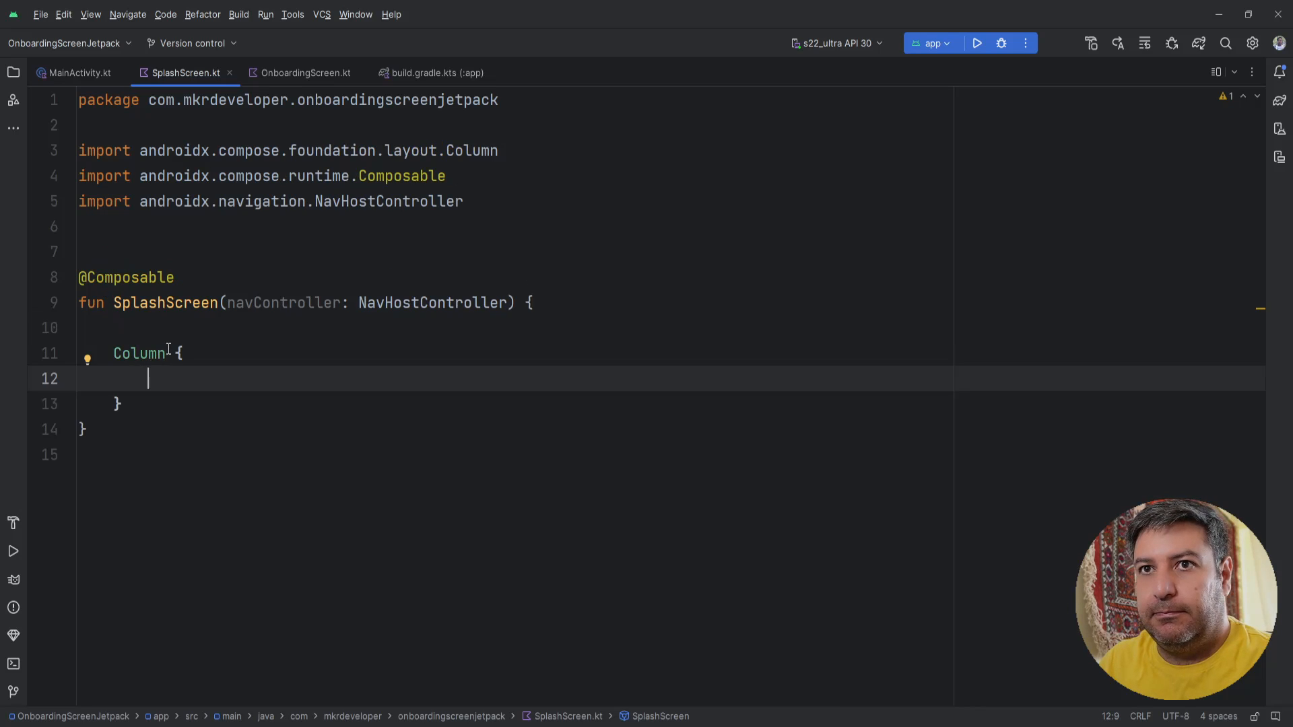
{"action": "type", "text": "()"}
{"action": "type", "text": "mod"}
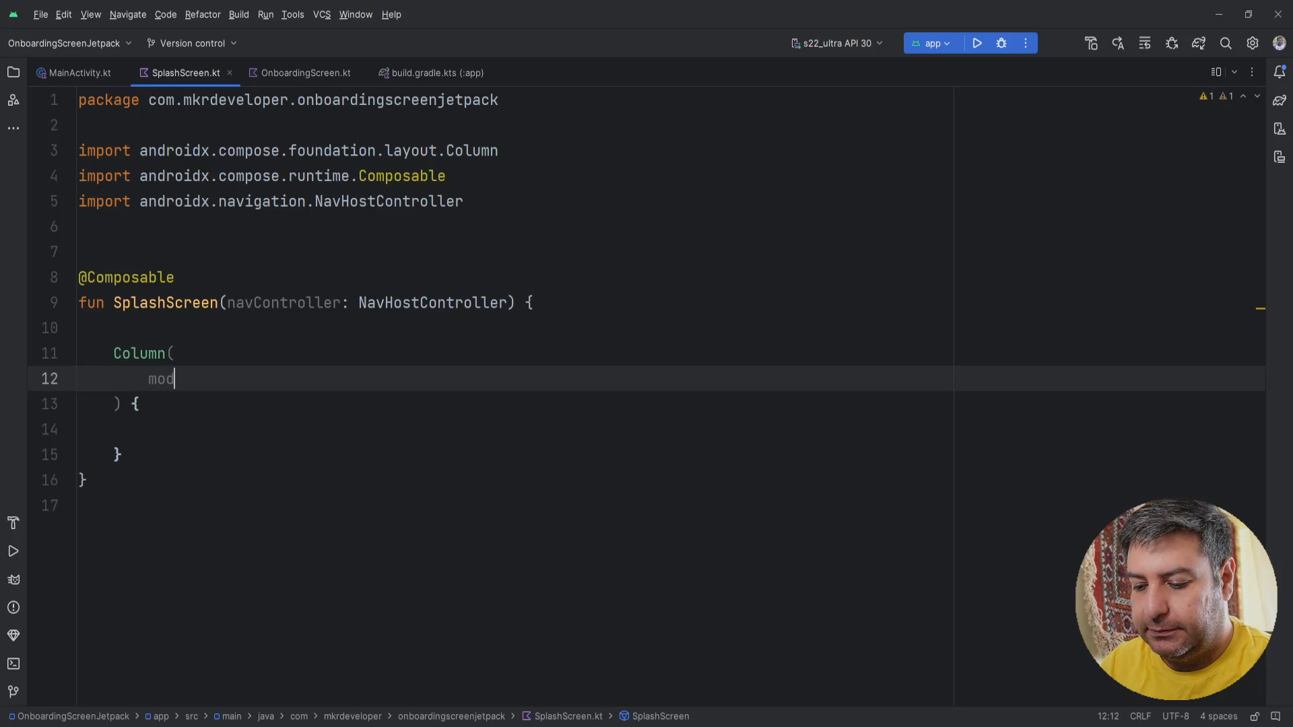
{"action": "type", "text": "ifier"}
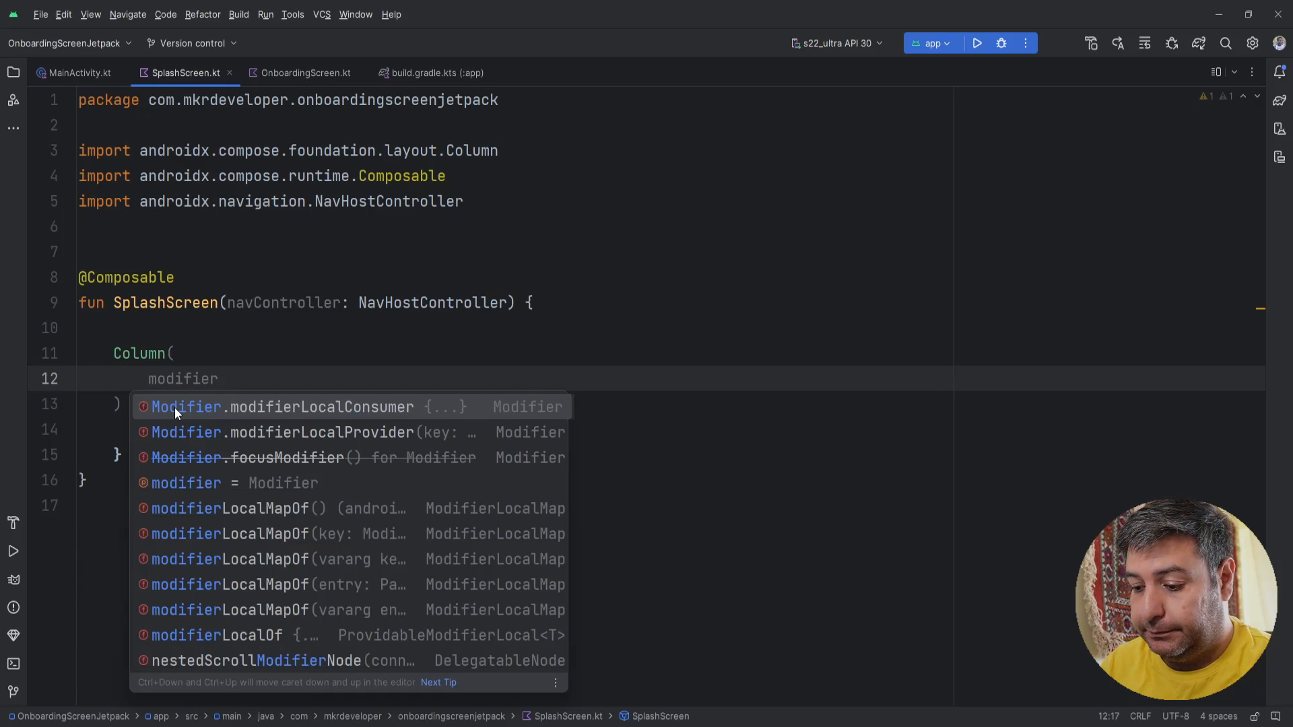
{"action": "type", "text": "="}
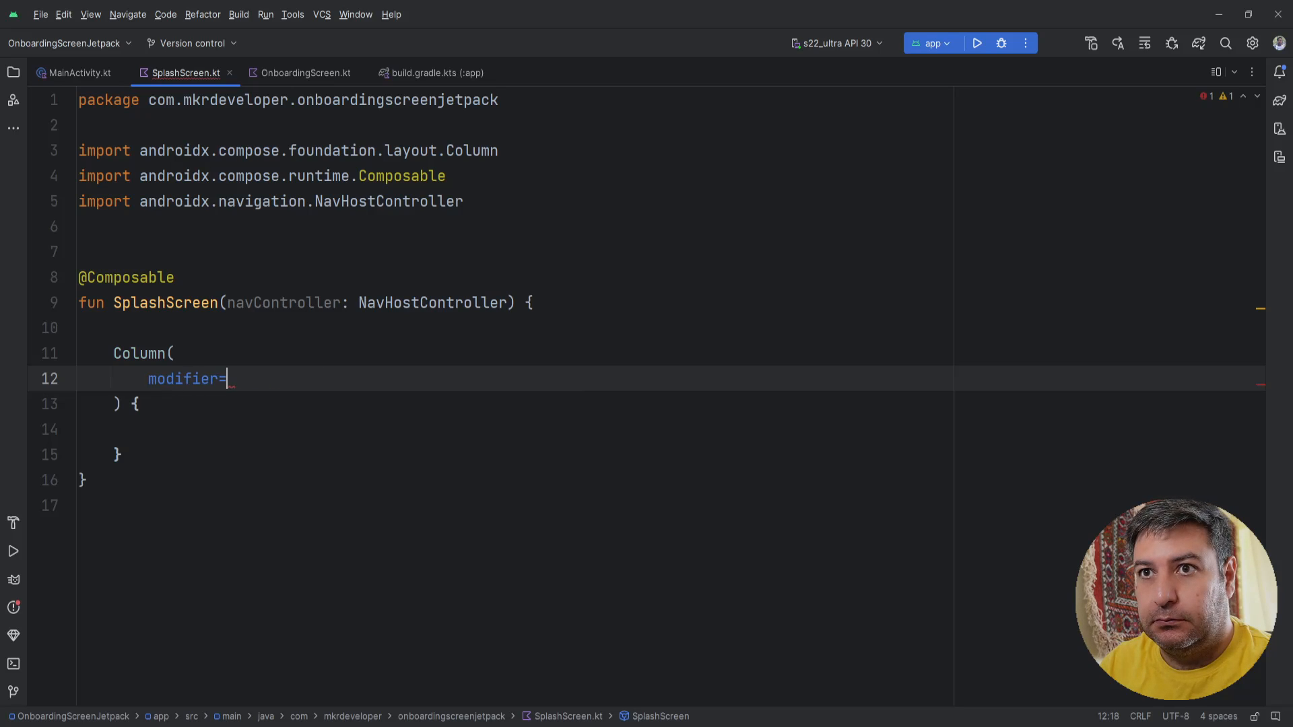
{"action": "type", "text": "Modifier.fillMaxSize("}
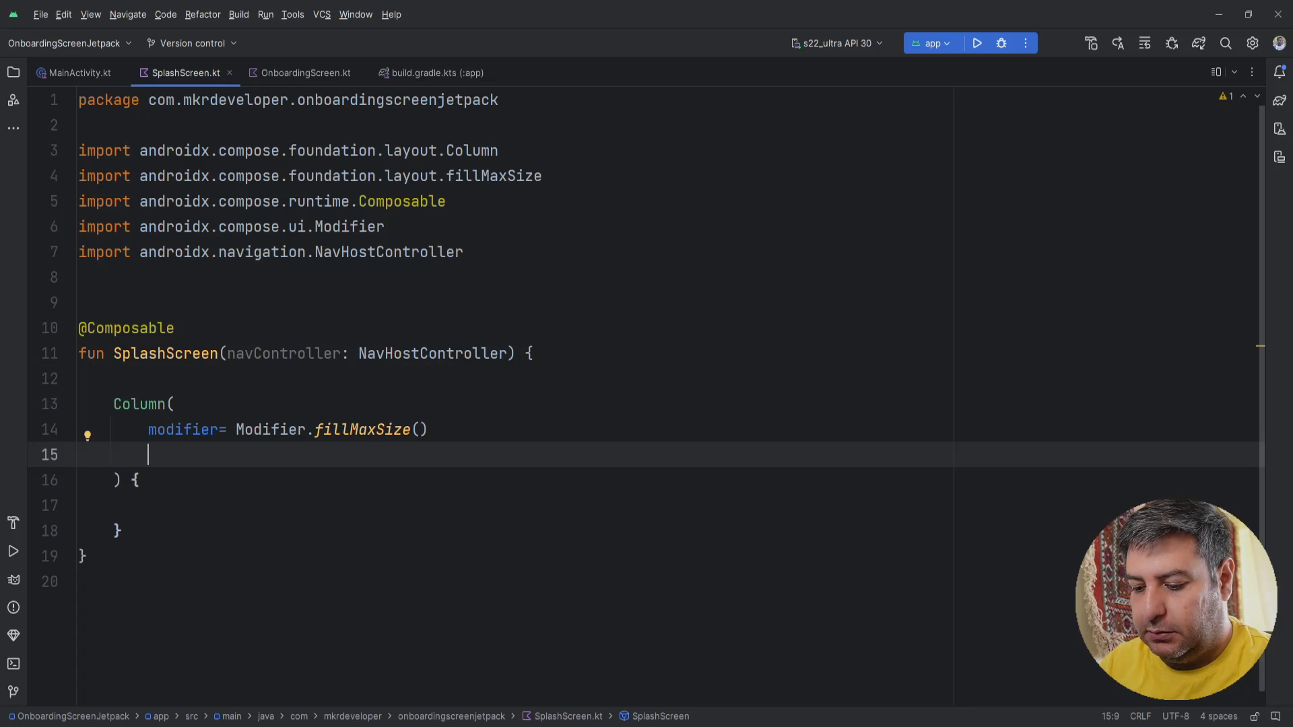
{"action": "type", "text": "."}
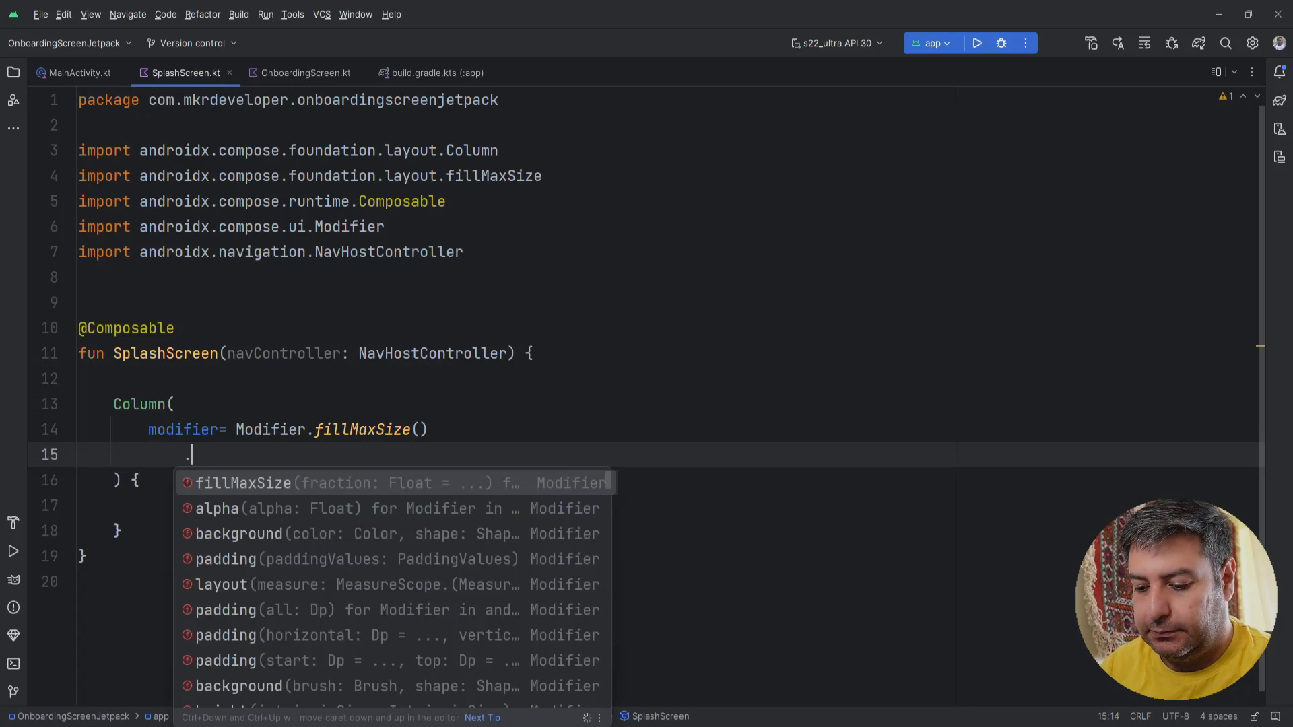
{"action": "type", "text": "background("}
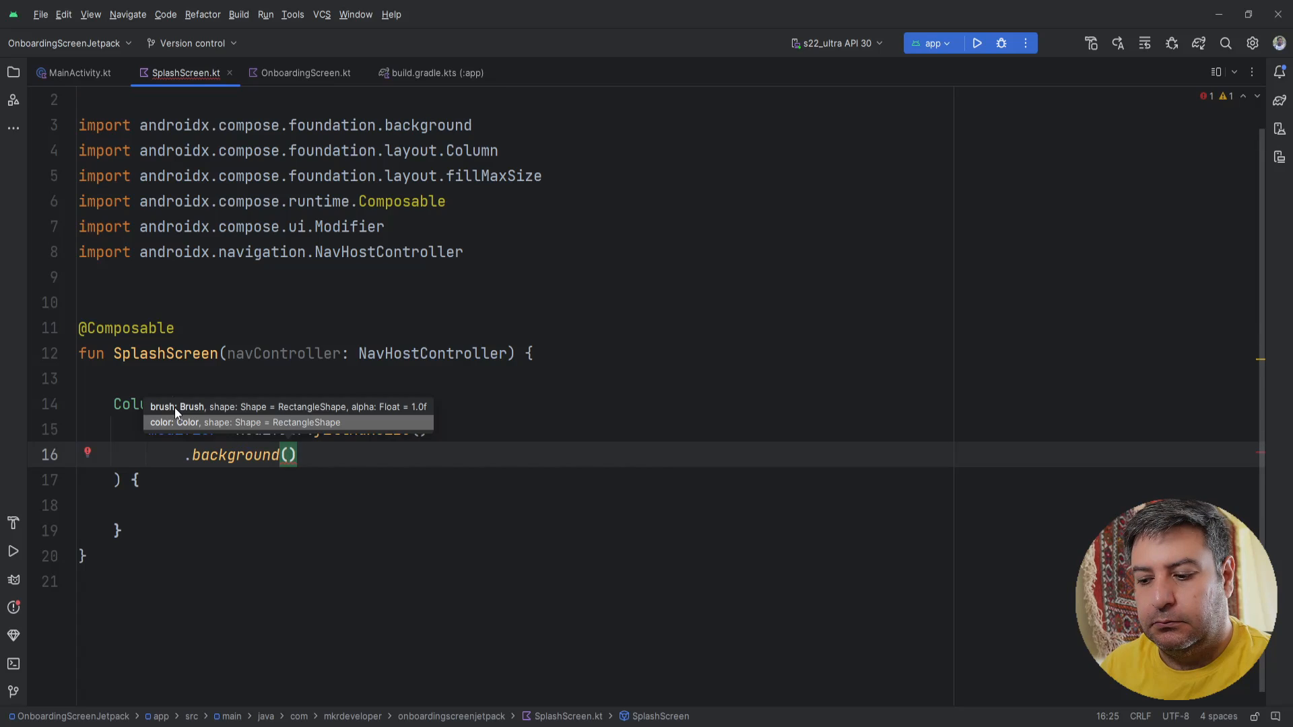
{"action": "type", "text": "if (i"}
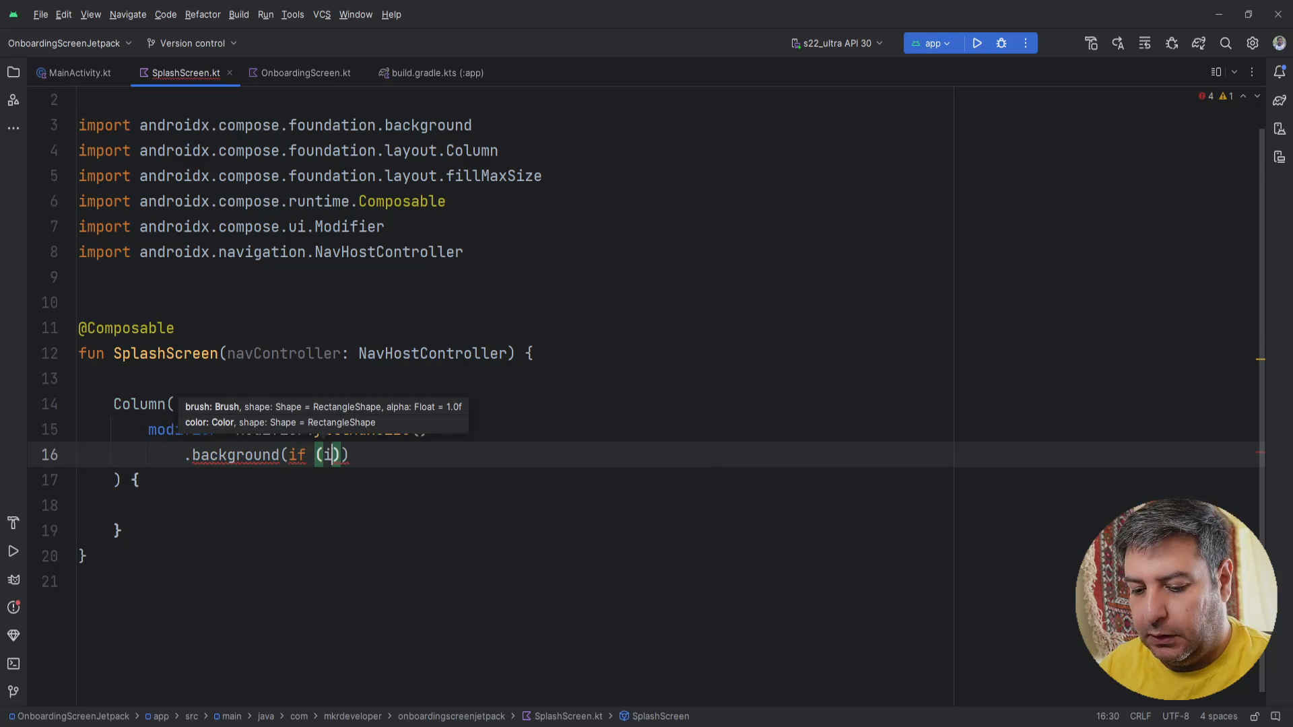
{"action": "type", "text": "sSystemInDarkTheme("}
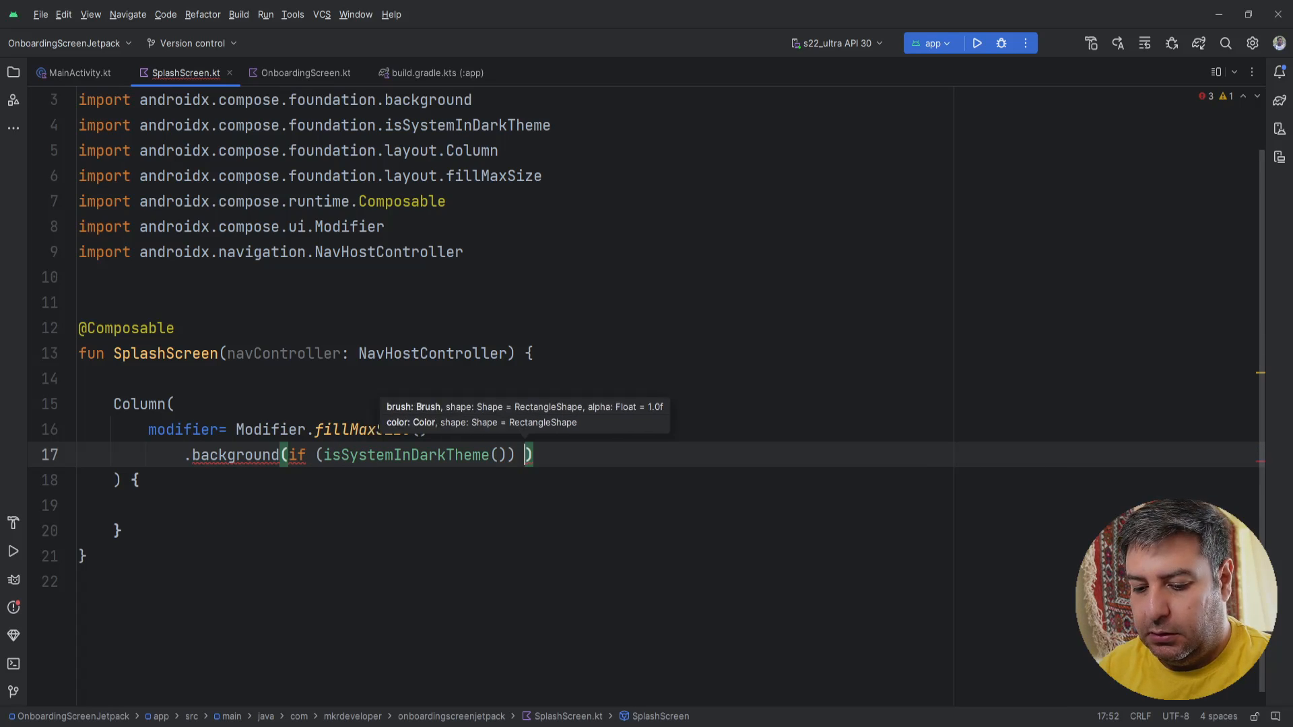
{"action": "type", "text": "Color"}
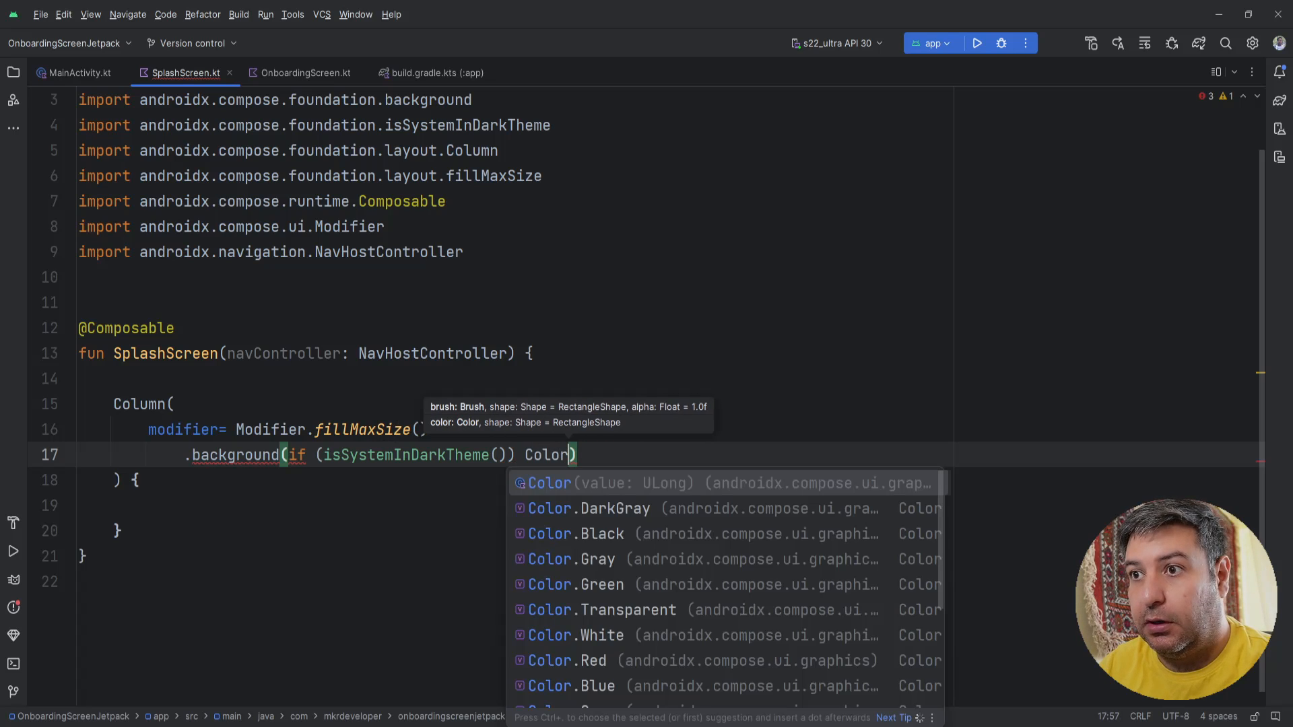
{"action": "left_click", "coordinate": [614, 508]}
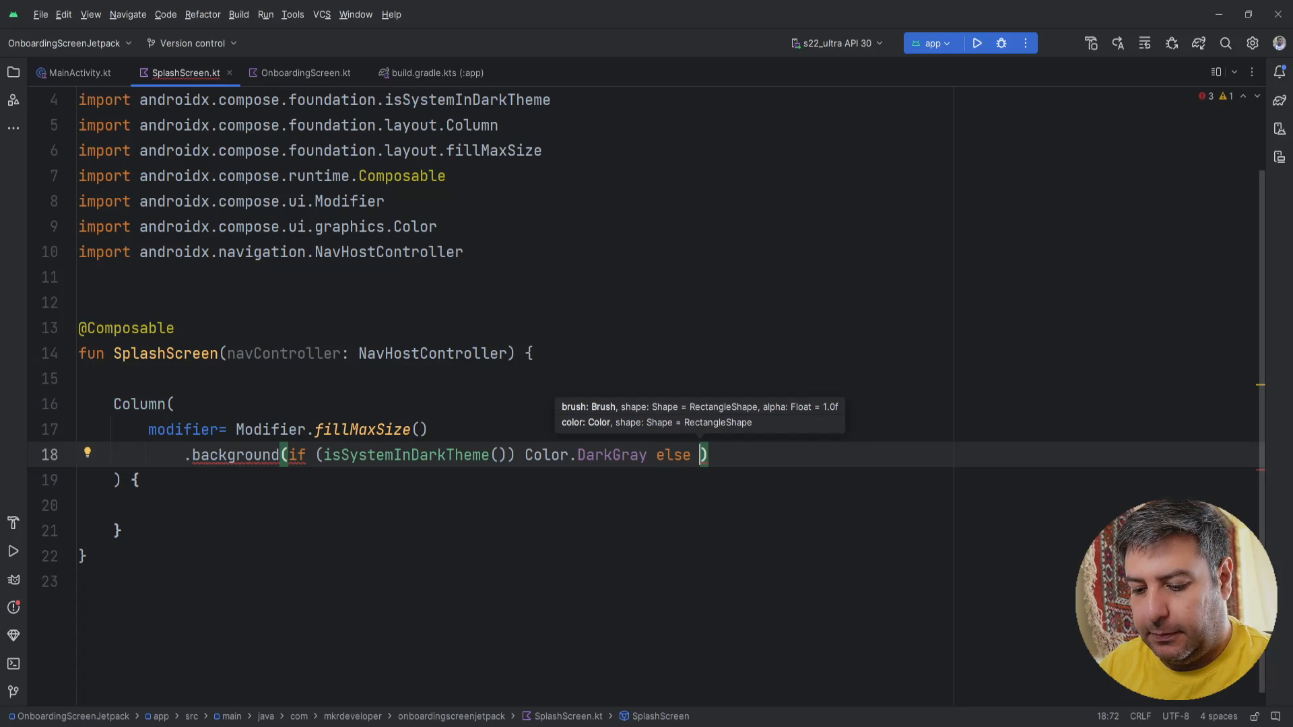
{"action": "type", "text": "Color"}
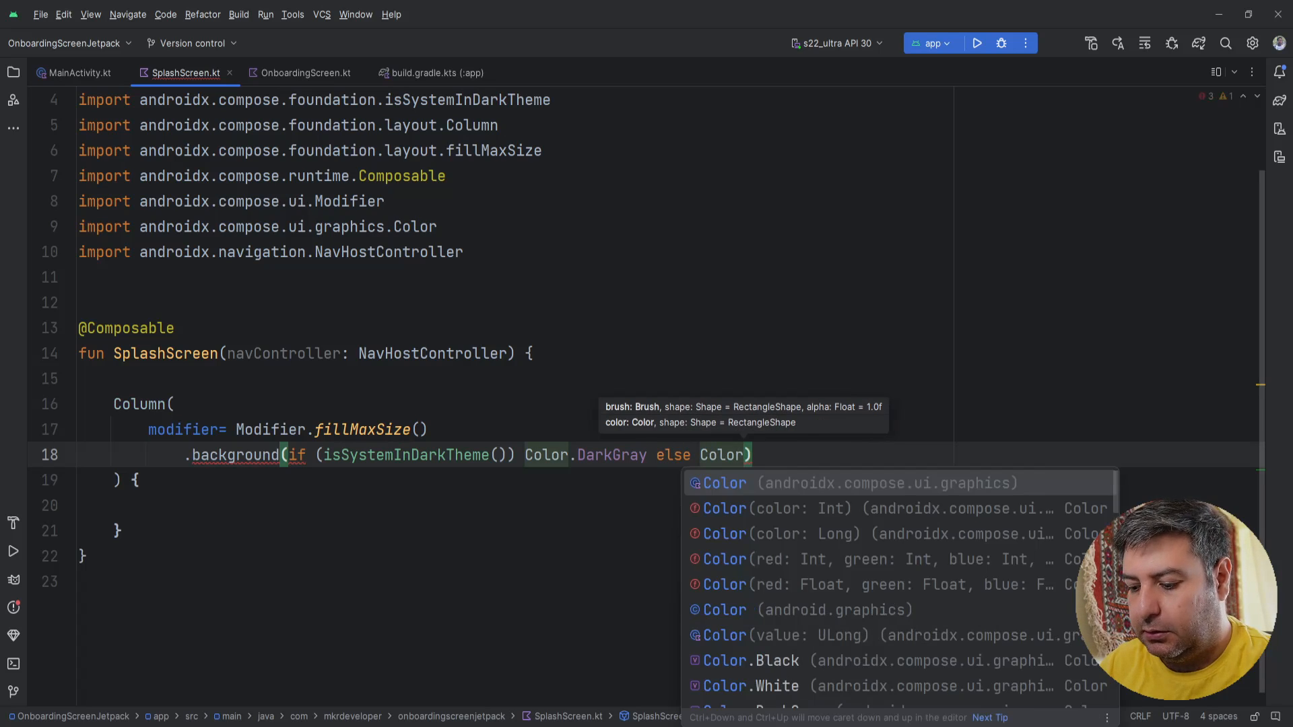
{"action": "type", "text": ".W"}
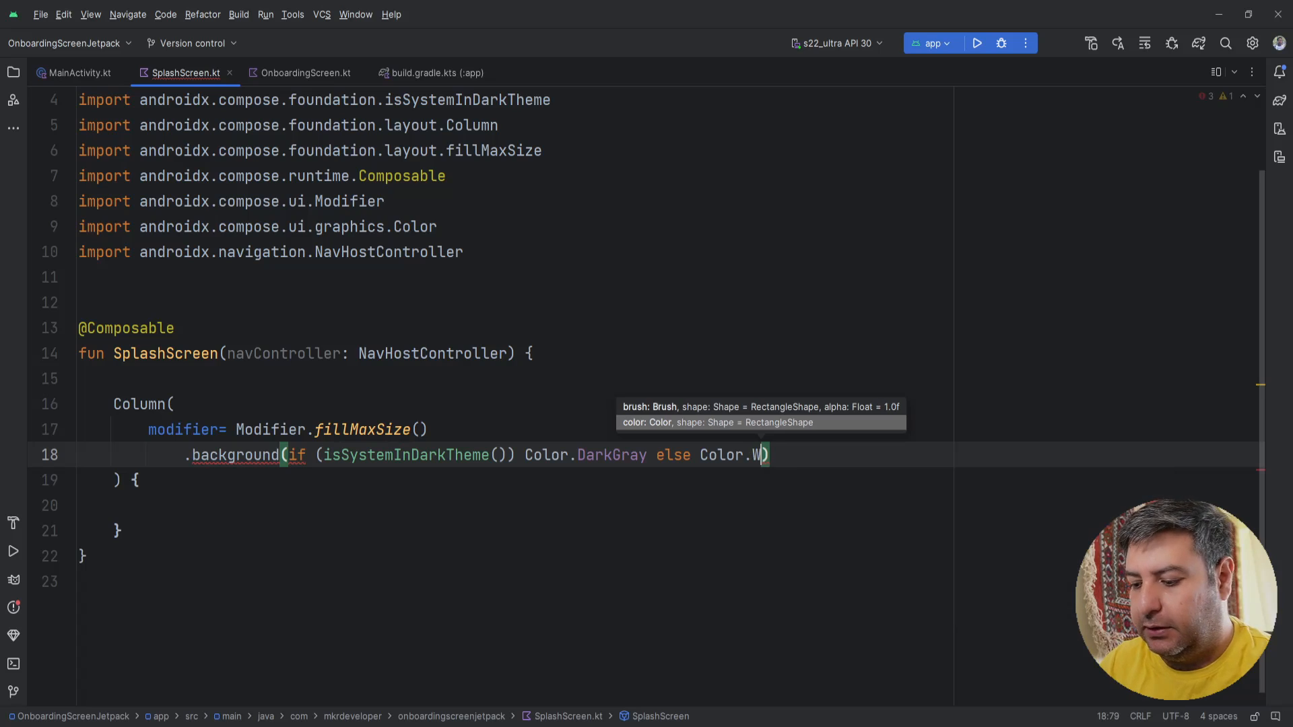
{"action": "type", "text": "hite"}
{"action": "type", "text": ","}
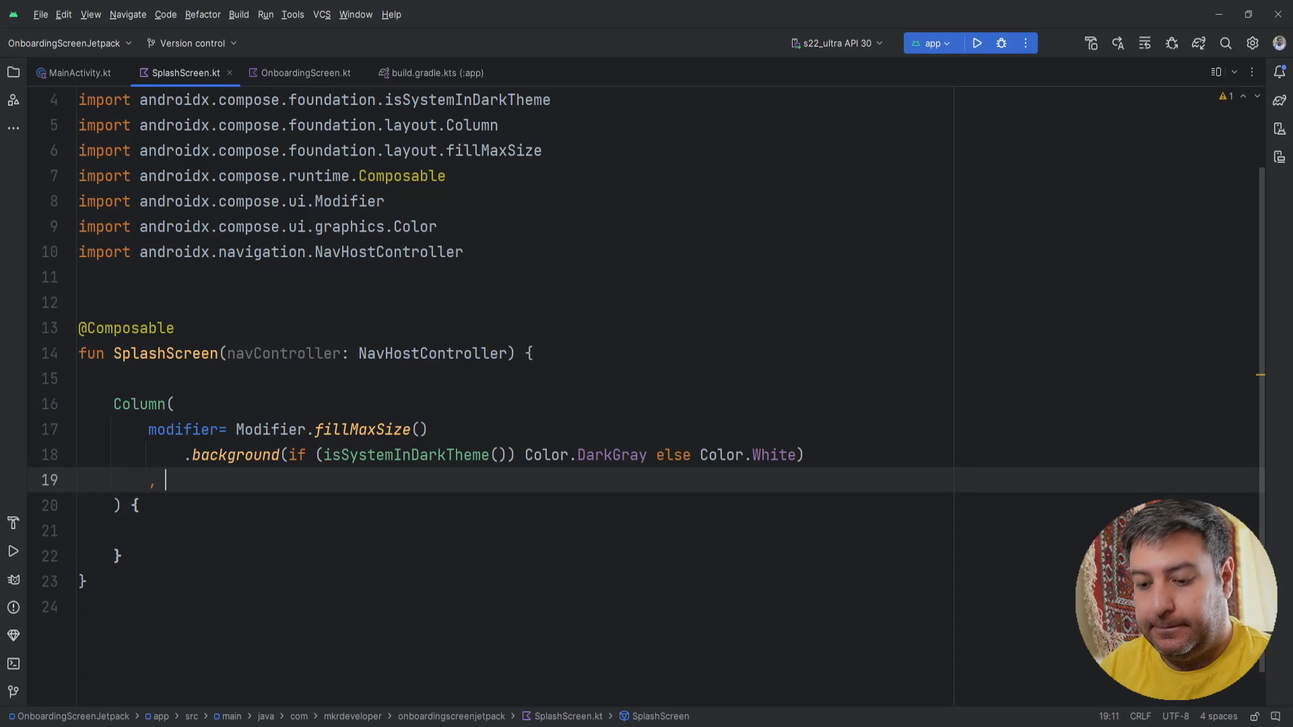
Set the Column's verticalArrangement to Center and horizontalAlignment to CenterHorizontally
{"action": "type", "text": "verticalArrangement = A"}
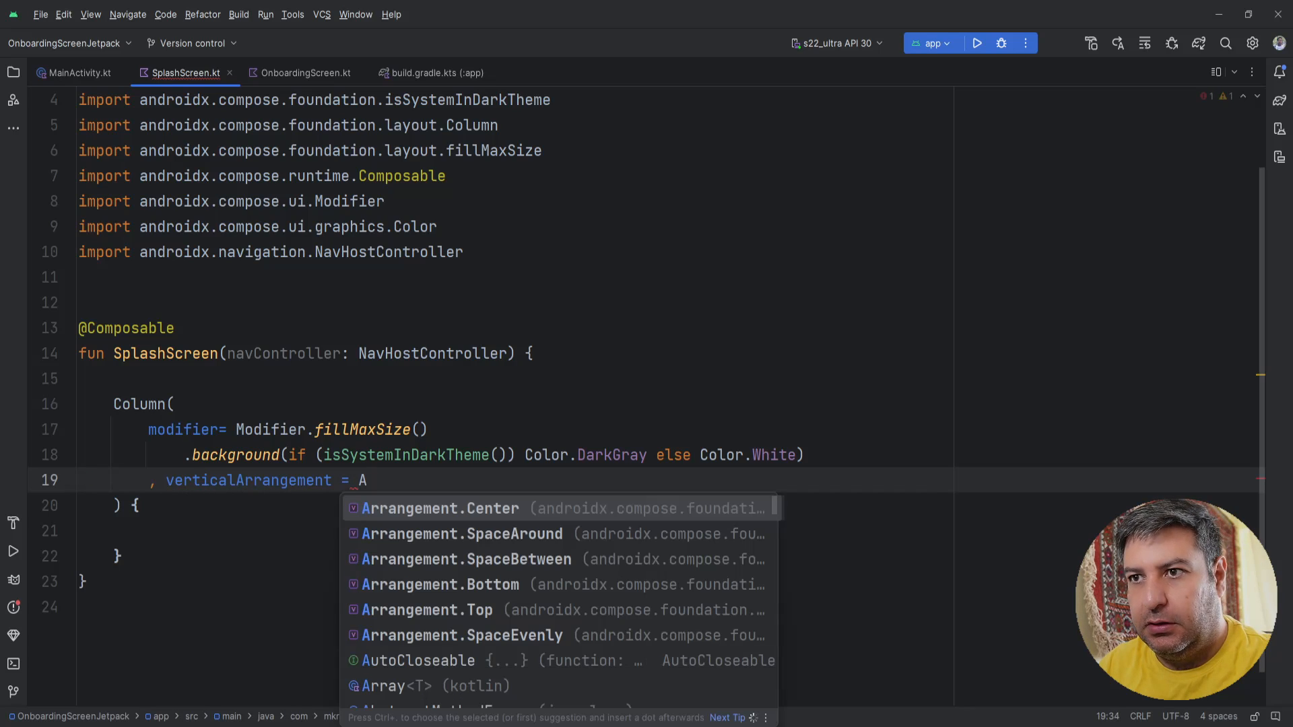
{"action": "left_click", "coordinate": [432, 508]}
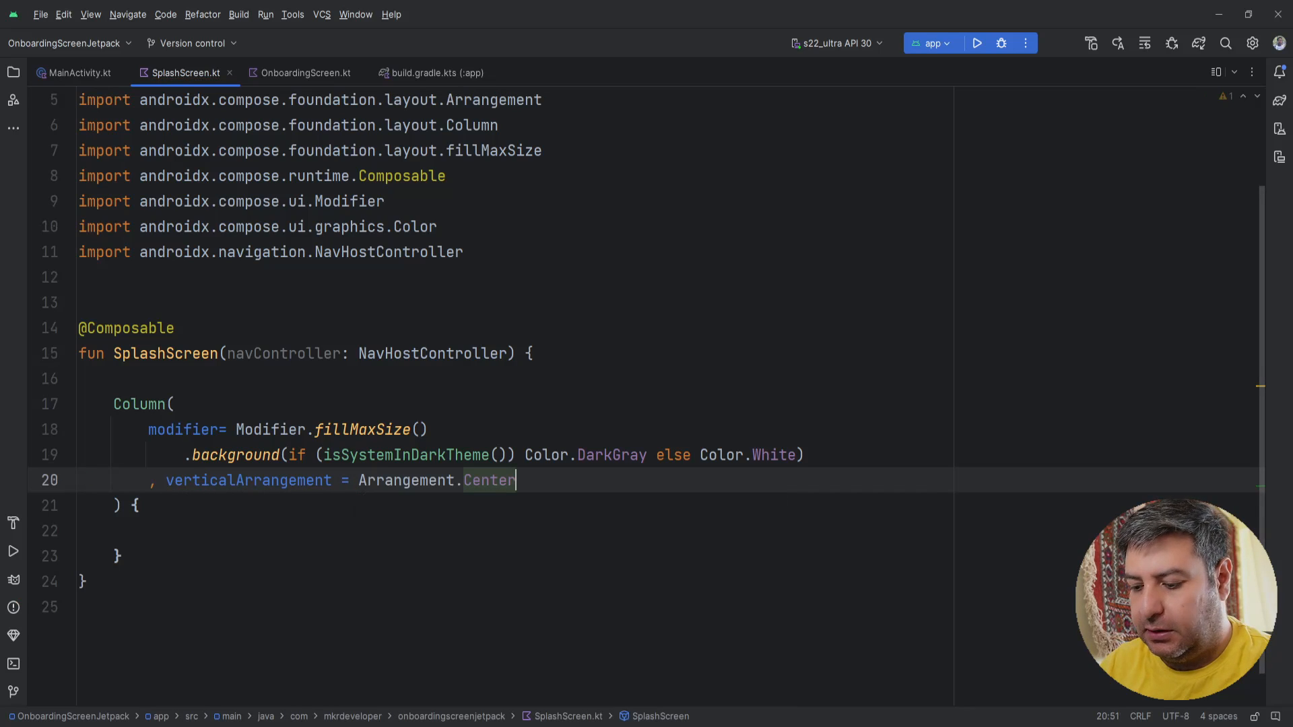
{"action": "type", "text": "Ho"}
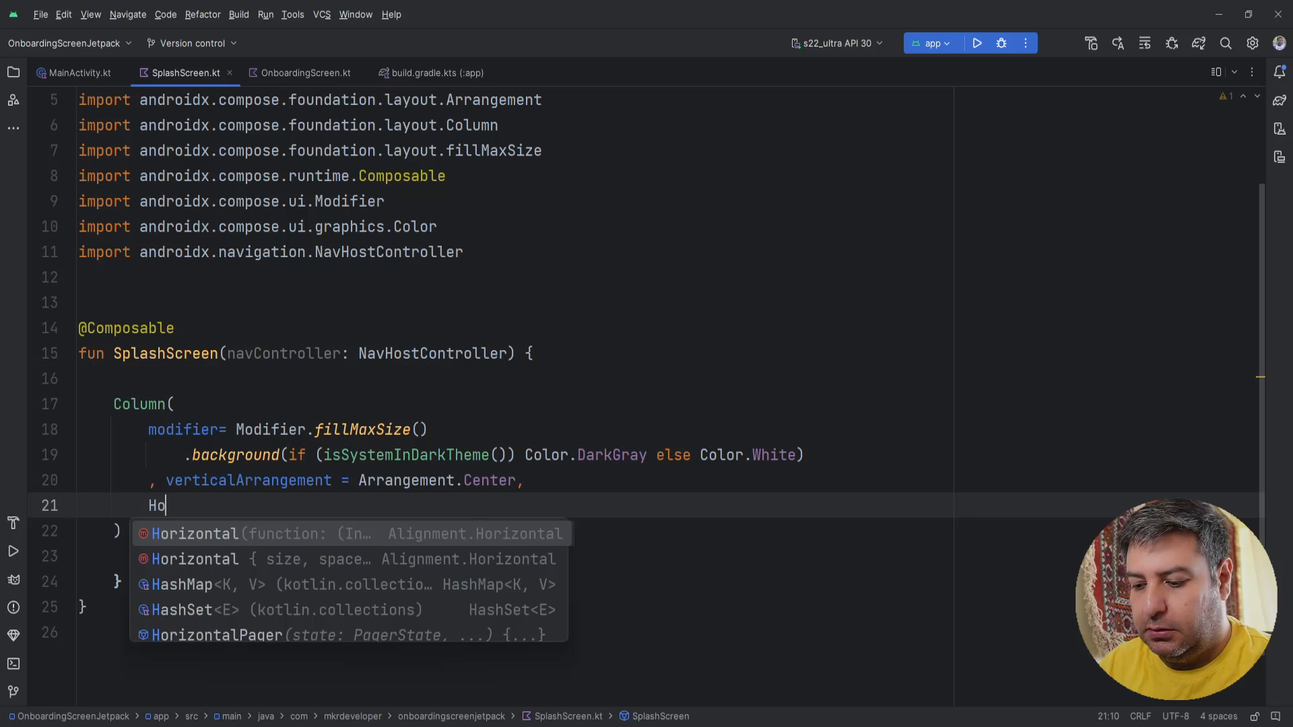
{"action": "type", "text": "r"}
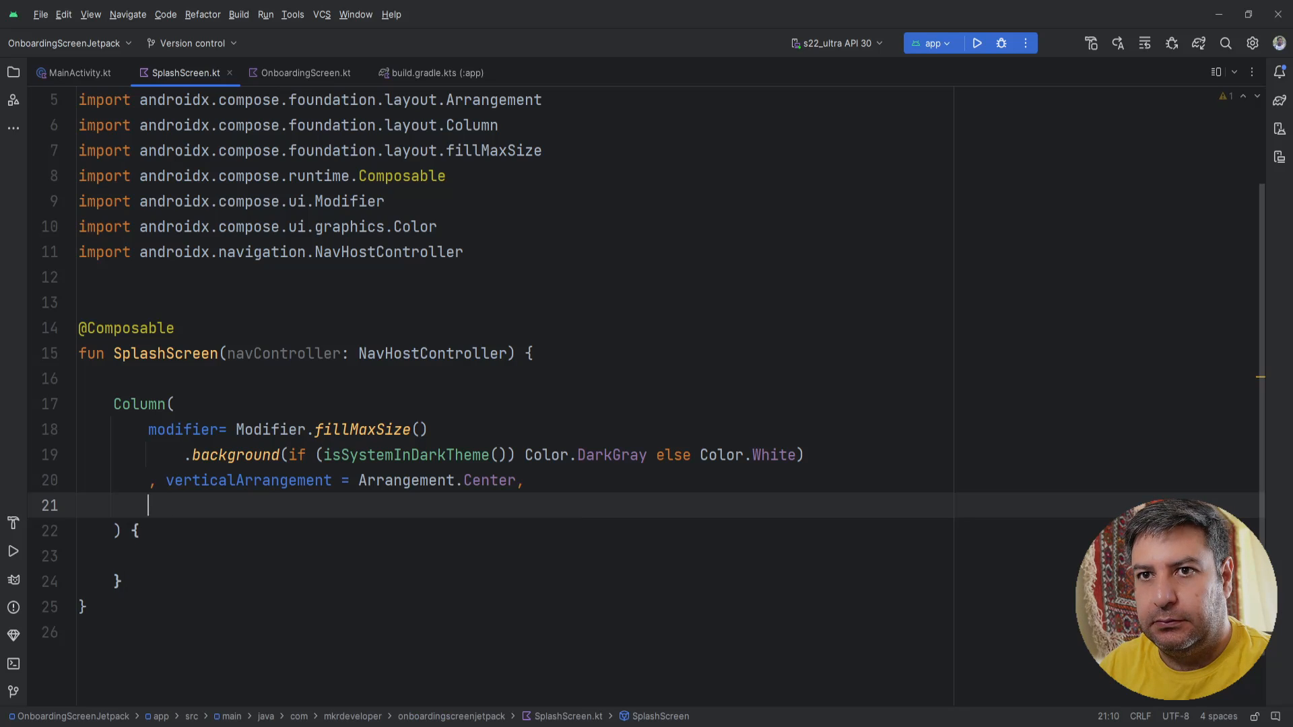
{"action": "type", "text": "hor"}
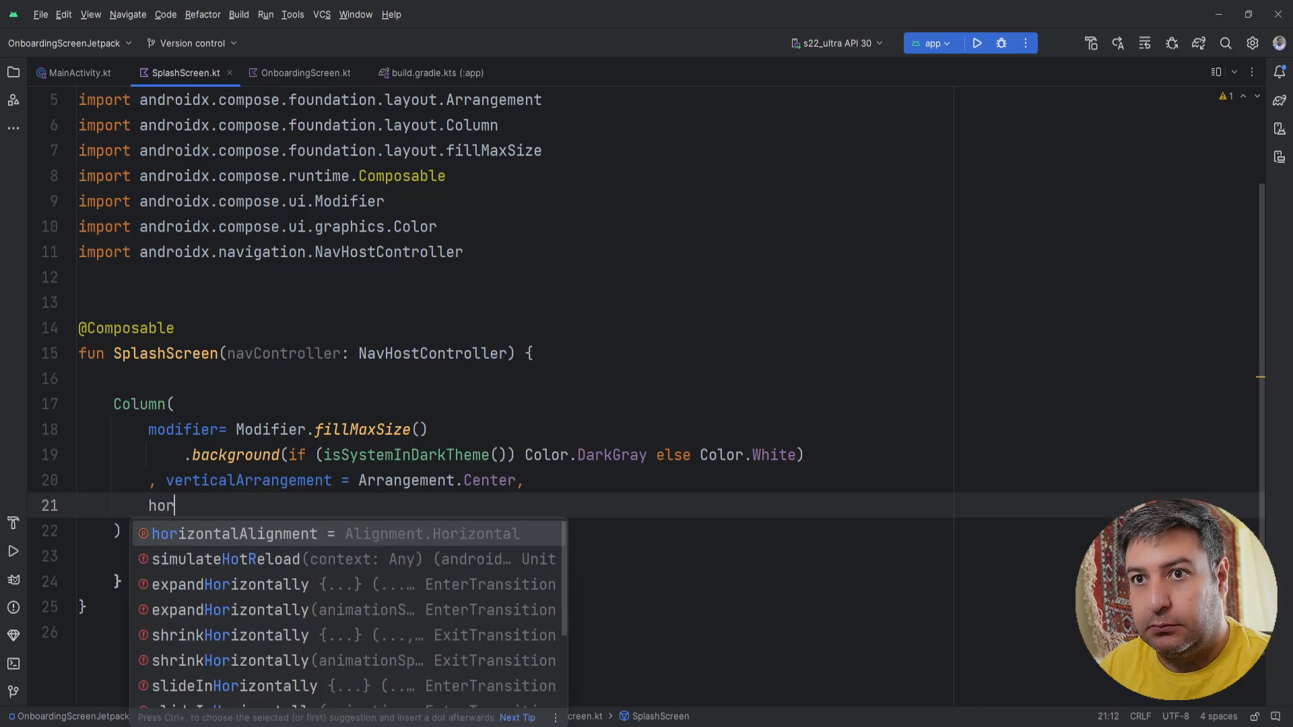
{"action": "type", "text": "horizontalAlignment = Alignment.CenterHorizontally"}
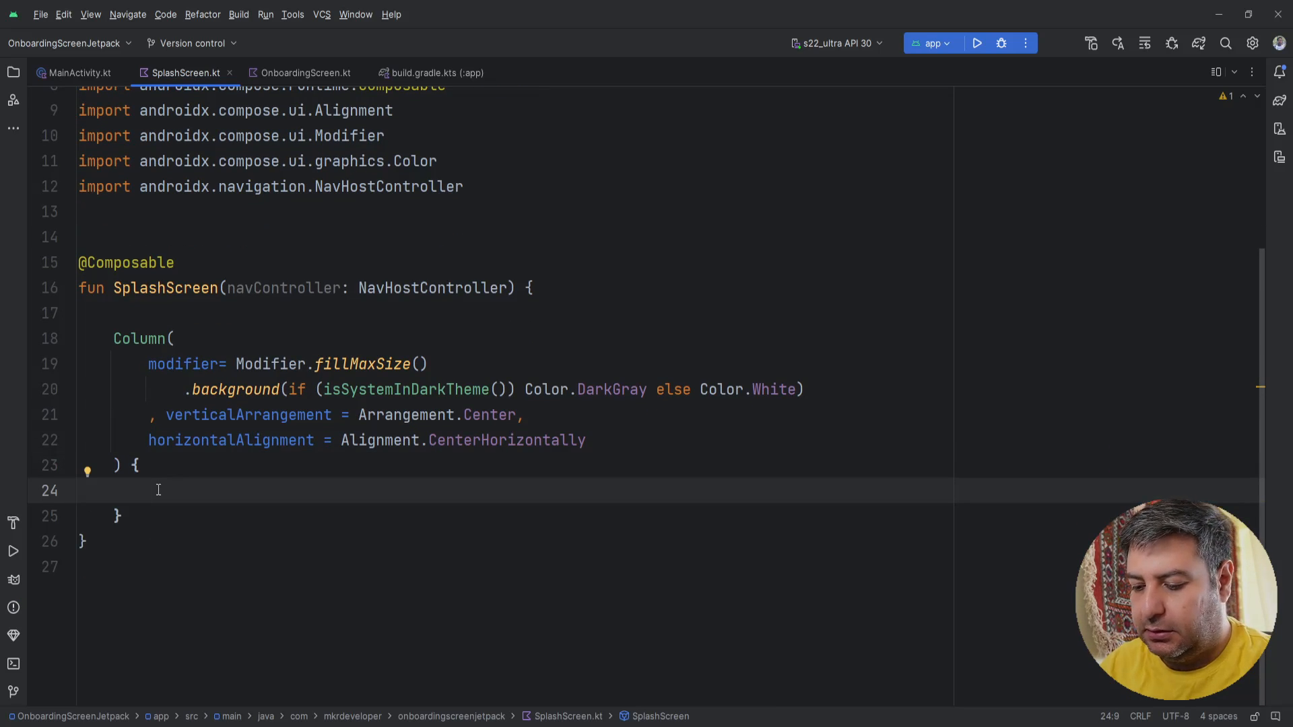
Add LoaderAnimation(modifier = Modifier.size(400.dp)) inside the Column, importing the dp unit
{"action": "type", "text": "L"}
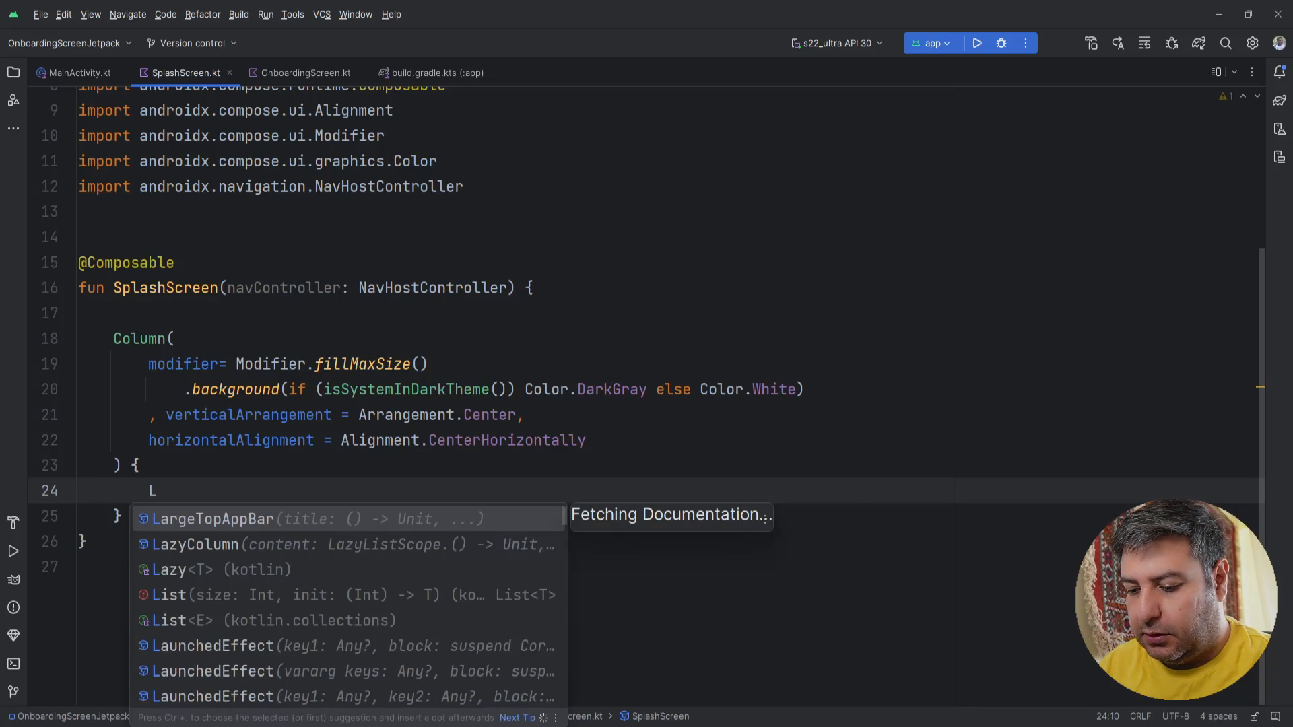
{"action": "type", "text": "oade"}
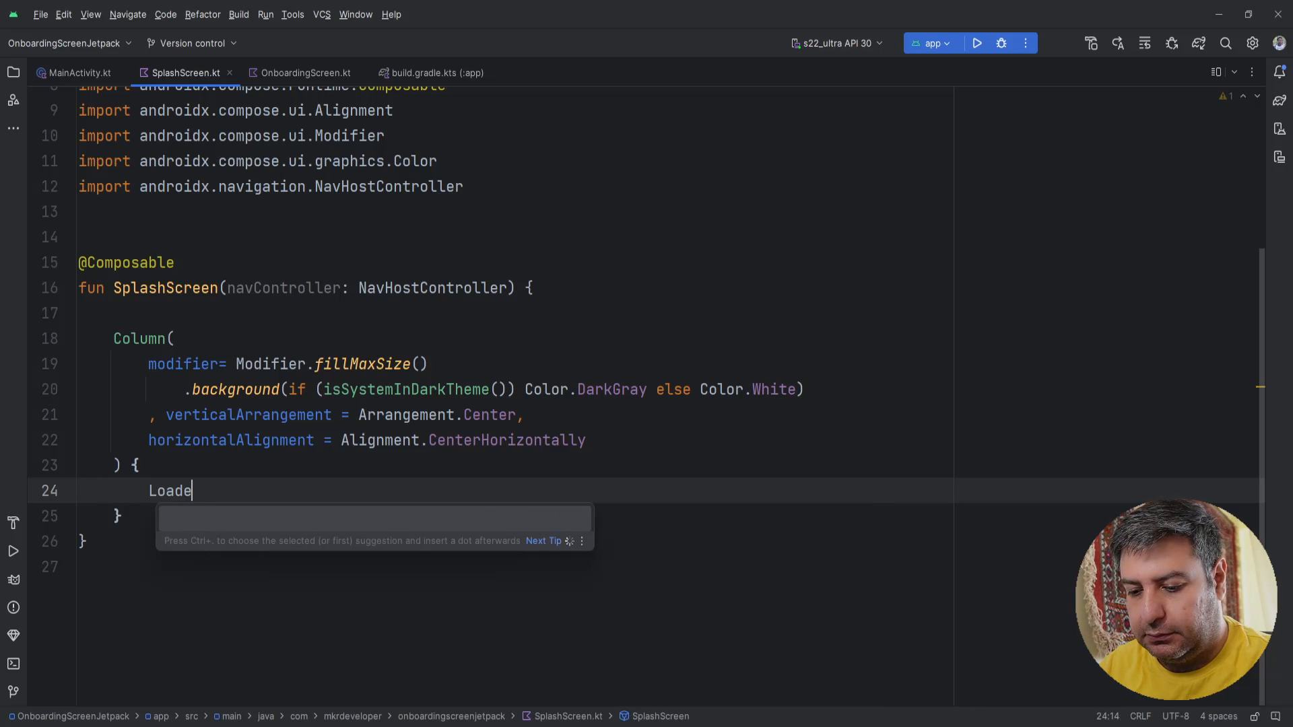
{"action": "type", "text": "r"}
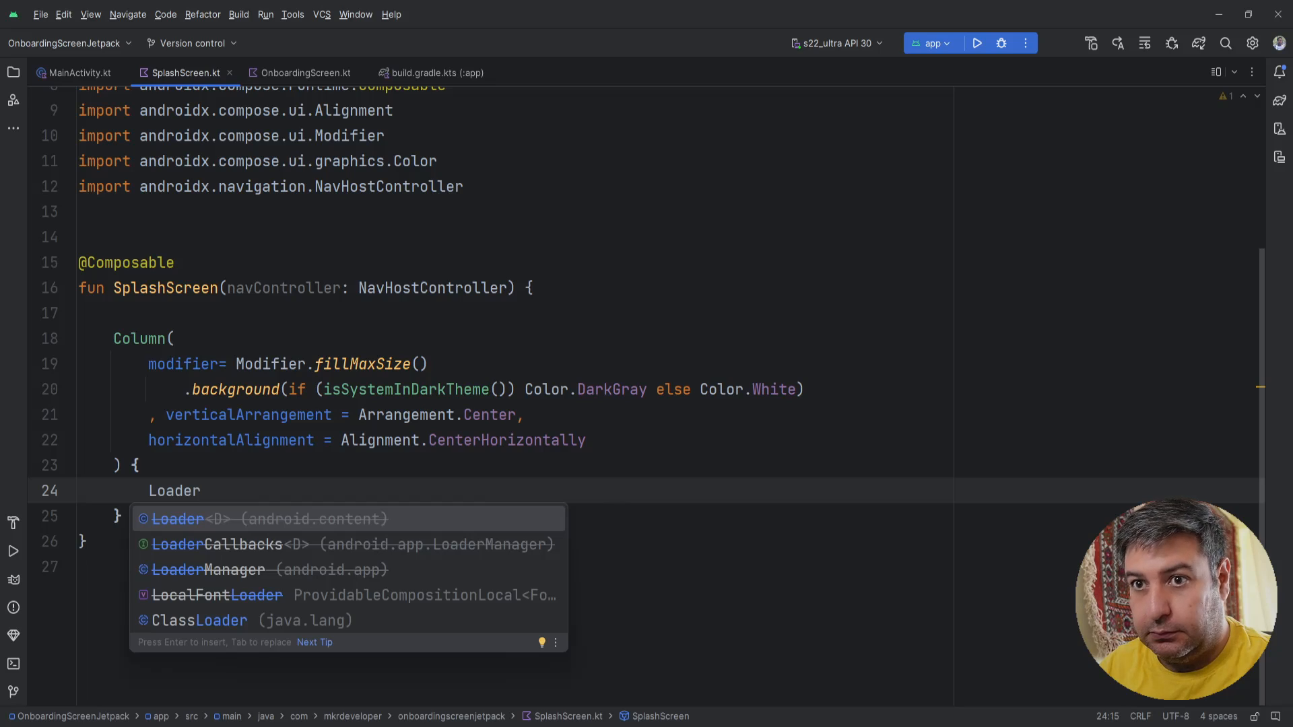
{"action": "type", "text": "Ani"}
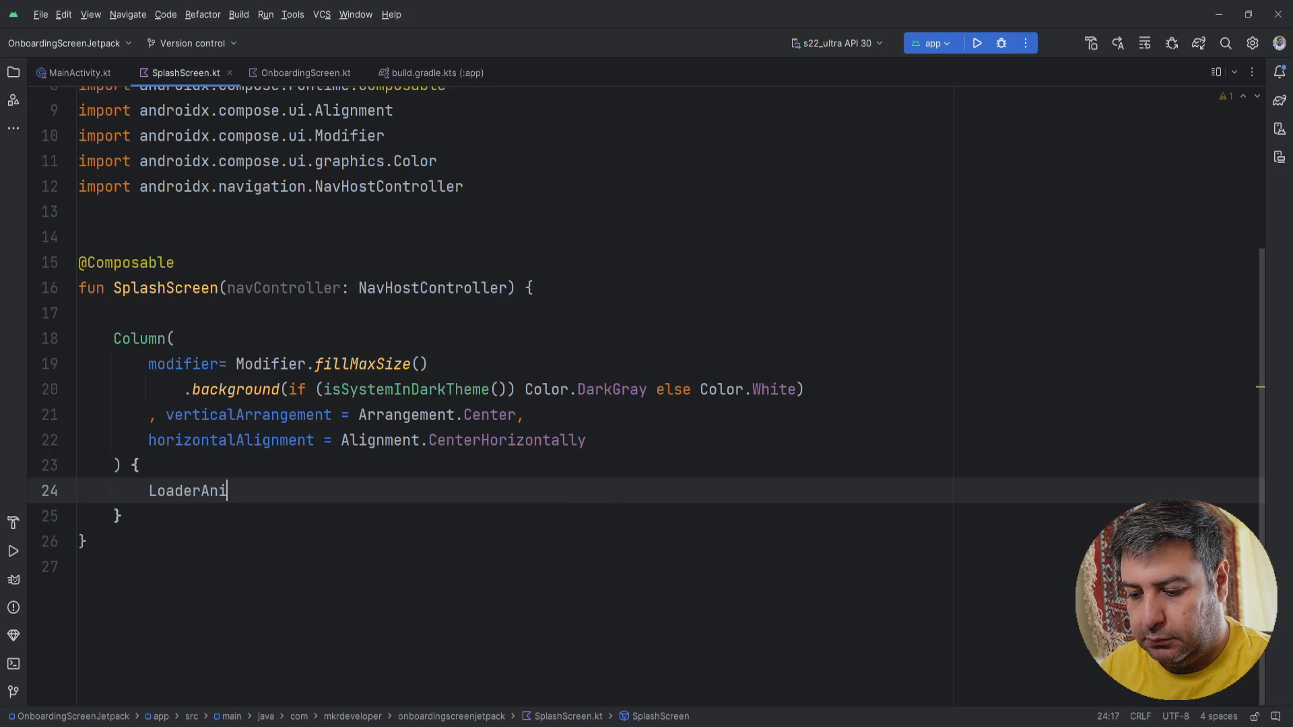
{"action": "type", "text": "mation"}
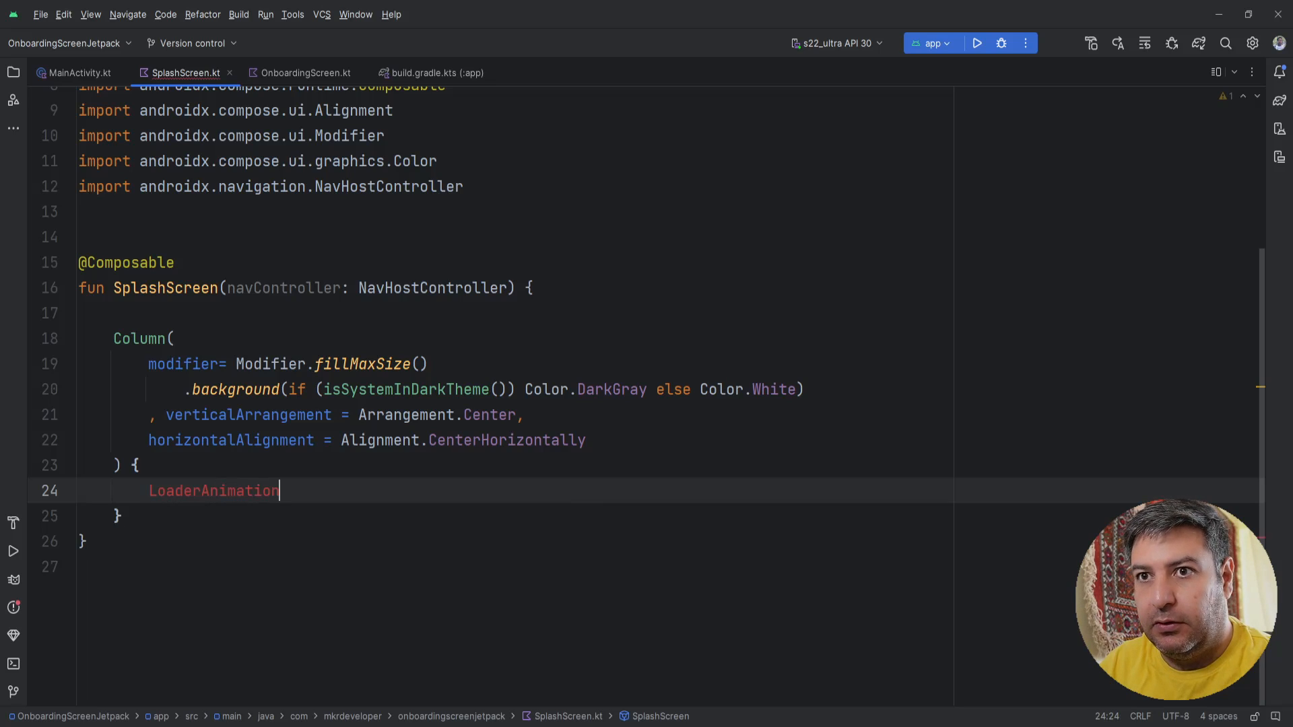
{"action": "type", "text": "()"}
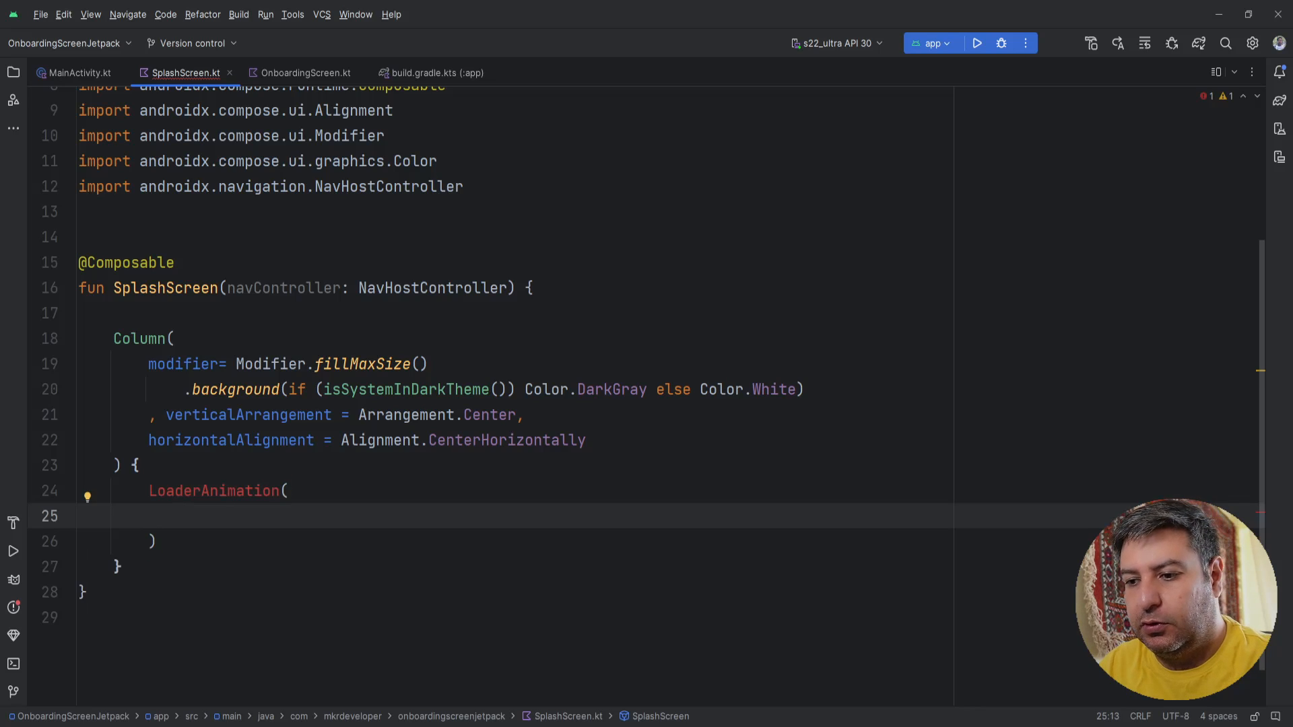
{"action": "type", "text": "modifier ="}
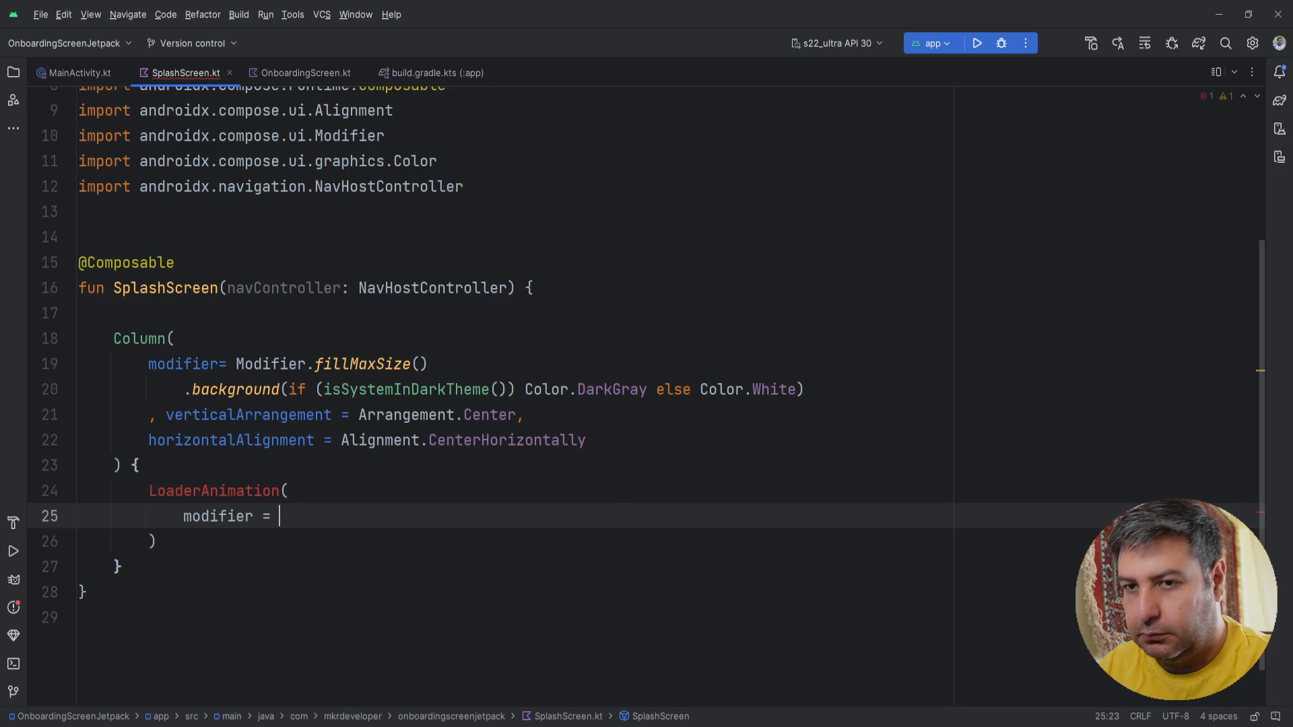
{"action": "type", "text": "Mo"}
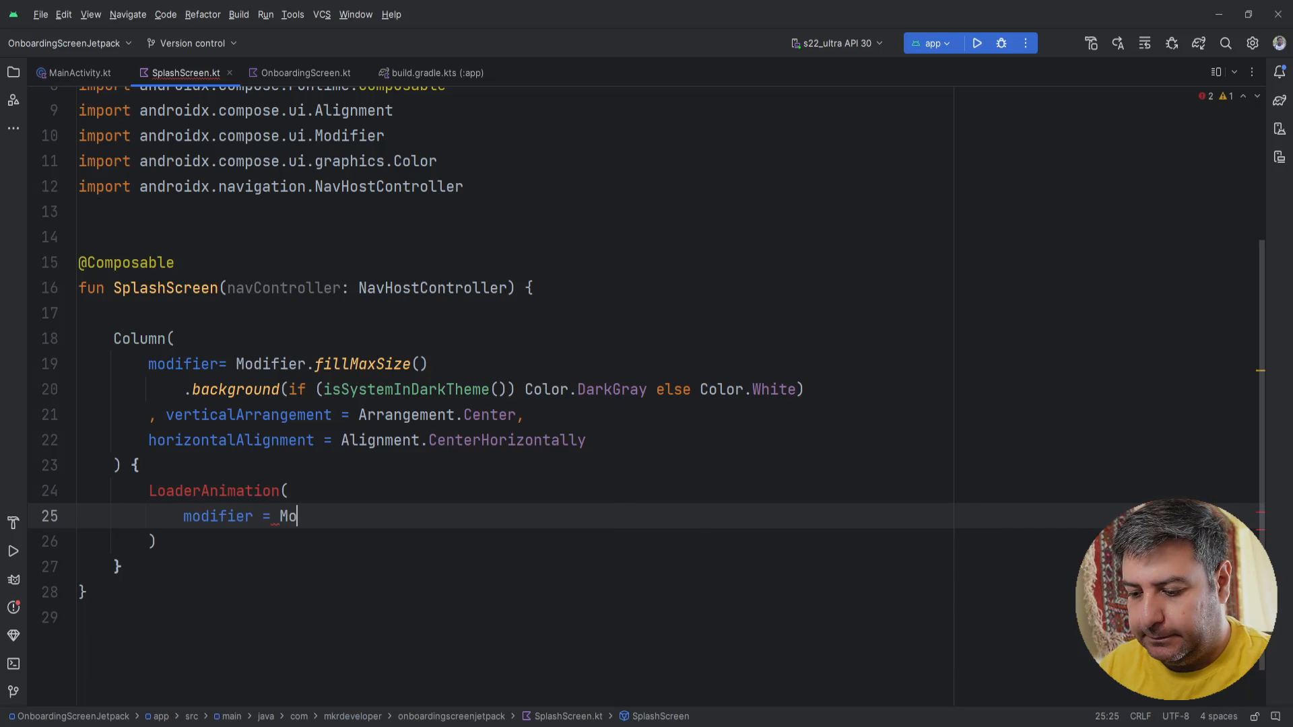
{"action": "type", "text": "difier"}
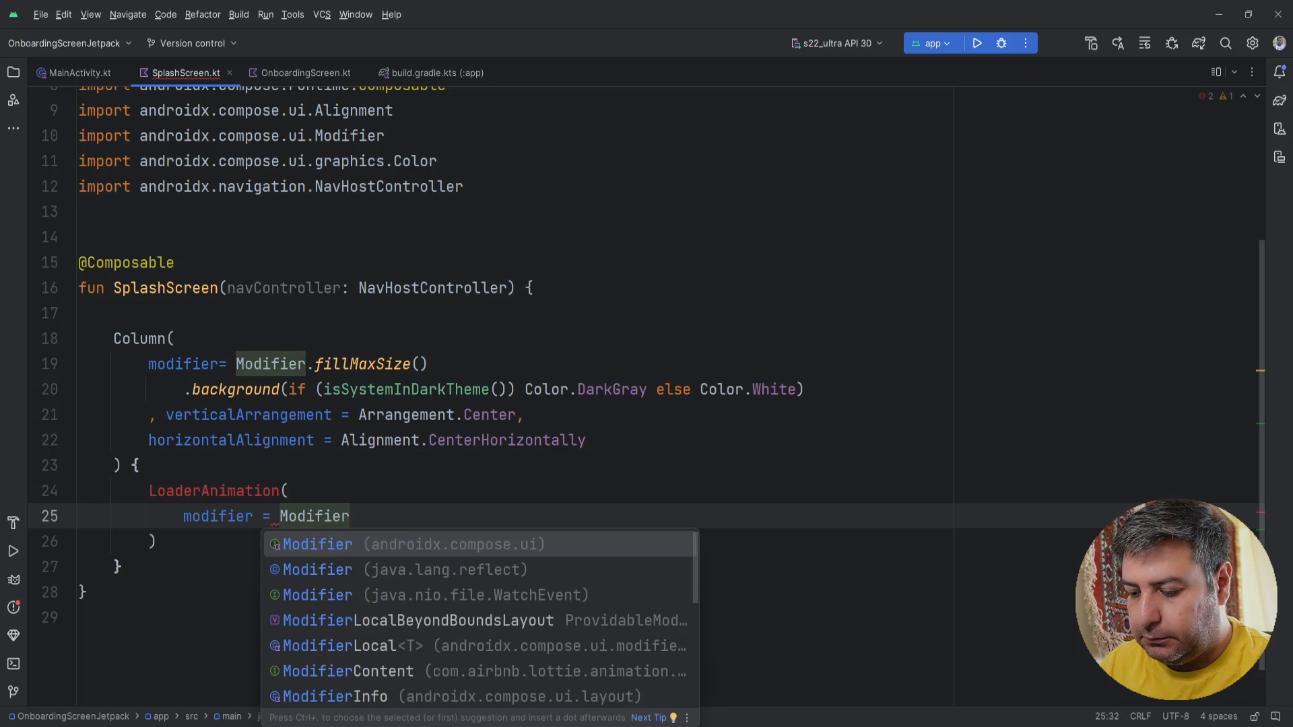
{"action": "type", "text": ". size("}
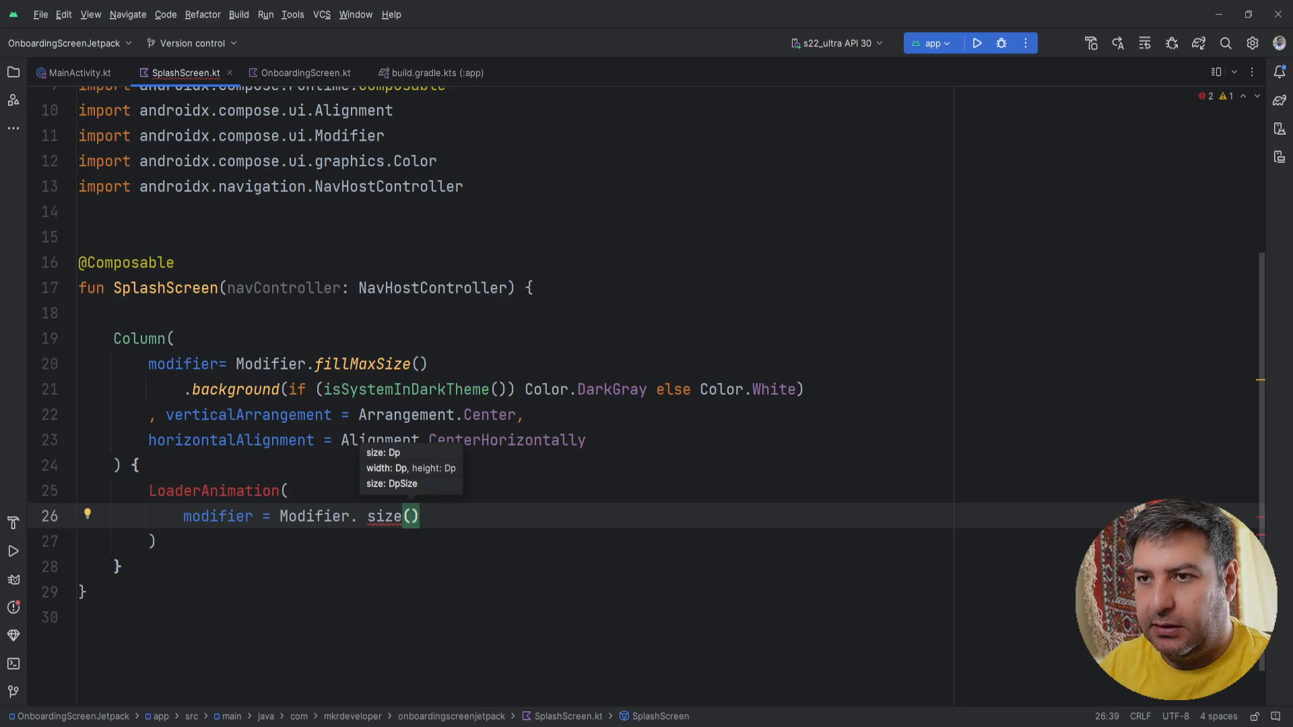
{"action": "type", "text": "400"}
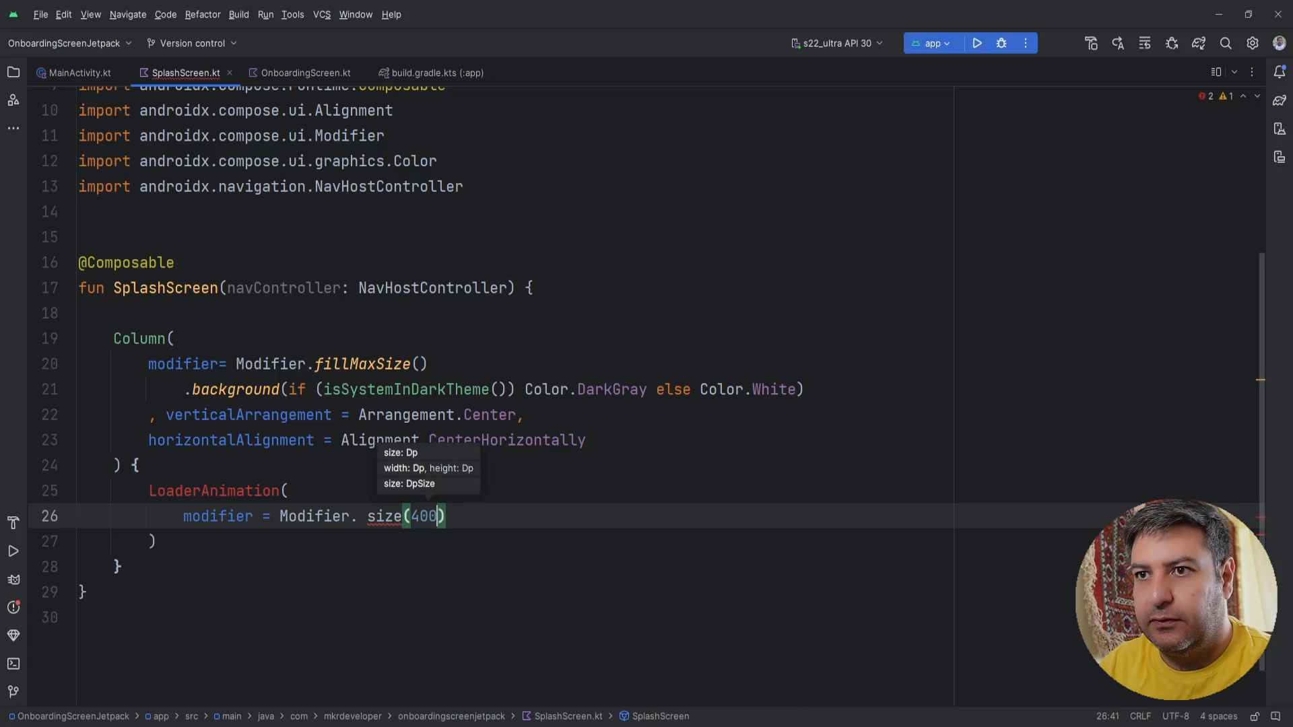
{"action": "type", "text": ".dp"}
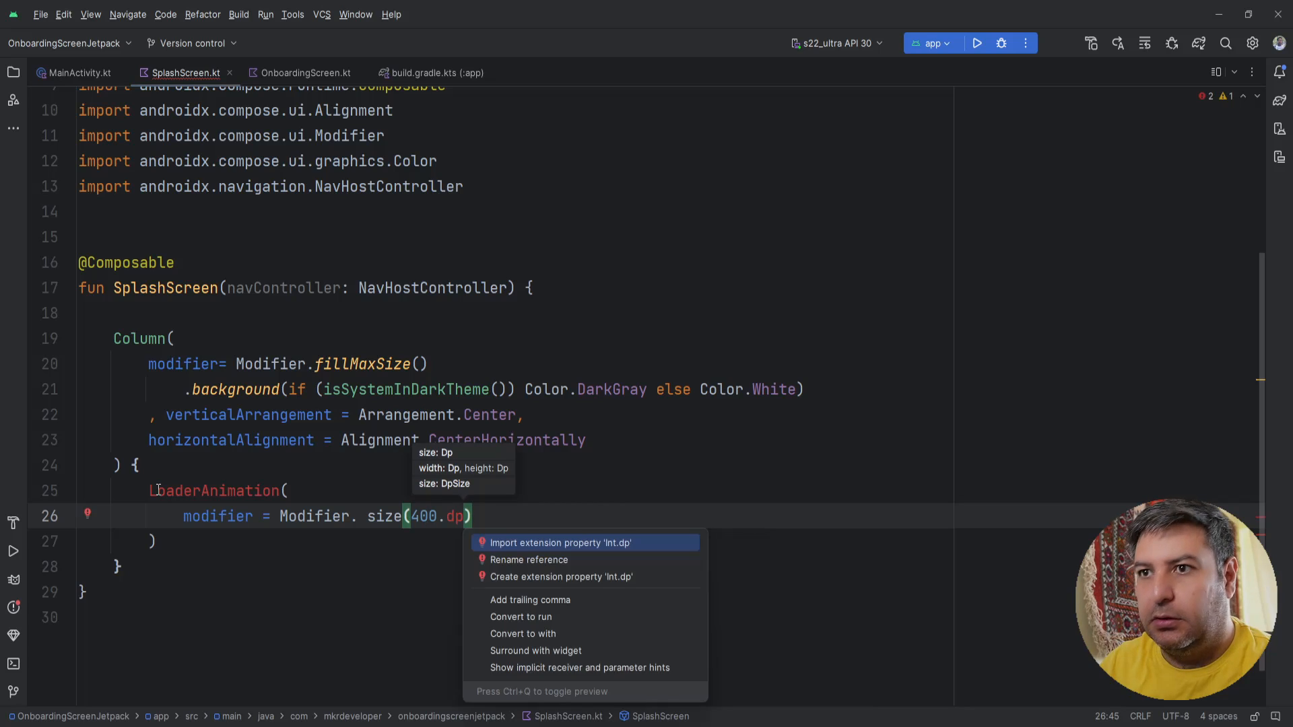
{"action": "left_click", "coordinate": [560, 543]}
{"action": "type", "text": ","}
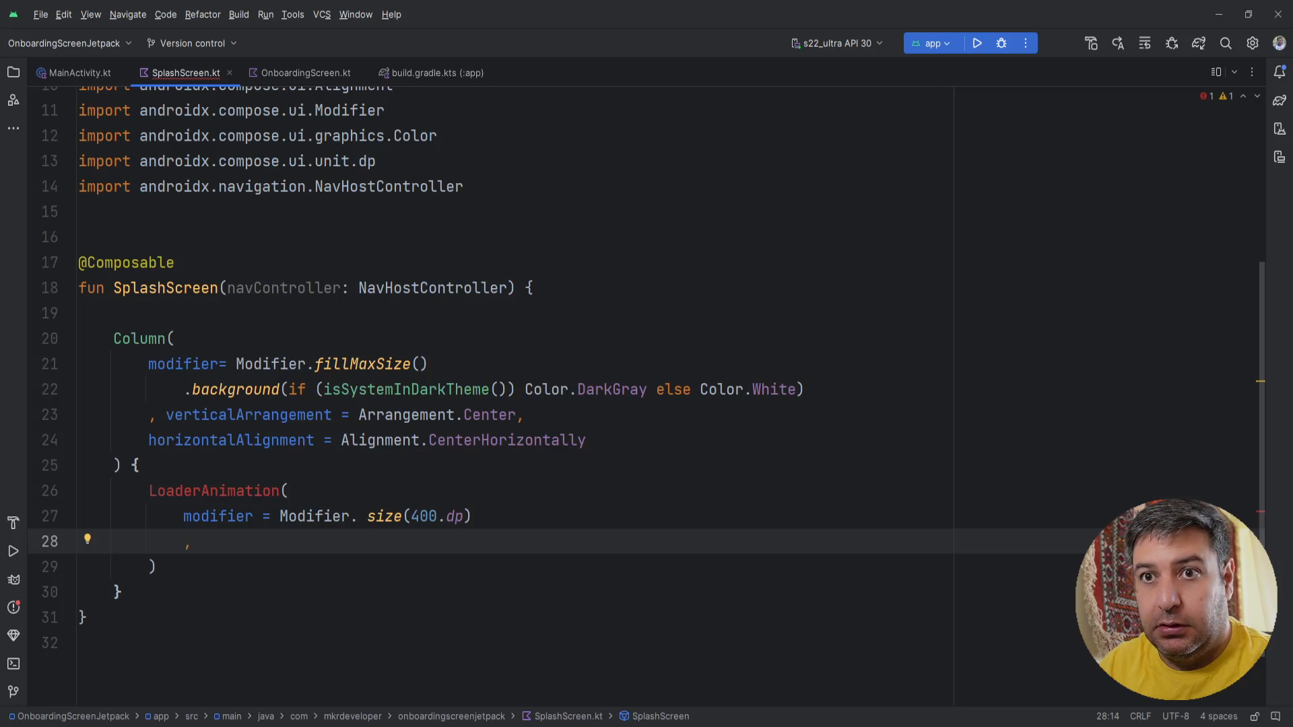
{"action": "left_click", "coordinate": [13, 71]}
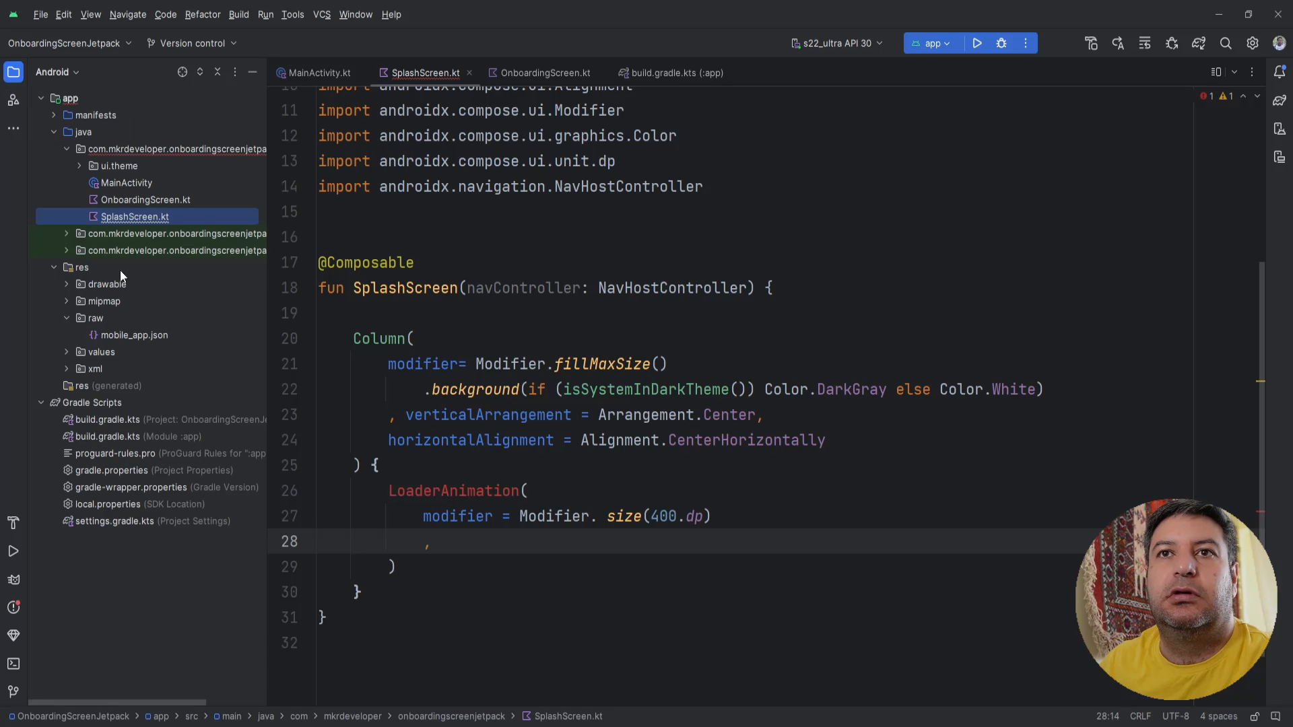
{"action": "left_click", "coordinate": [94, 318]}
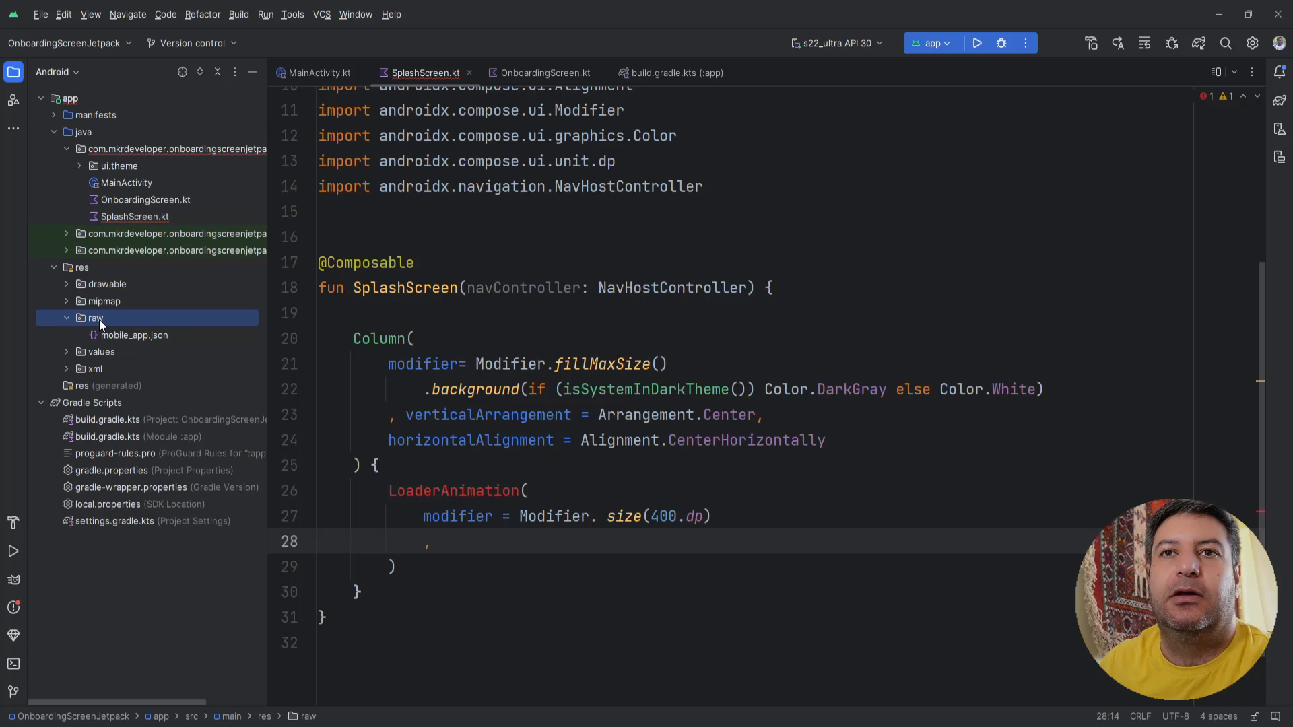
{"action": "left_click", "coordinate": [133, 335]}
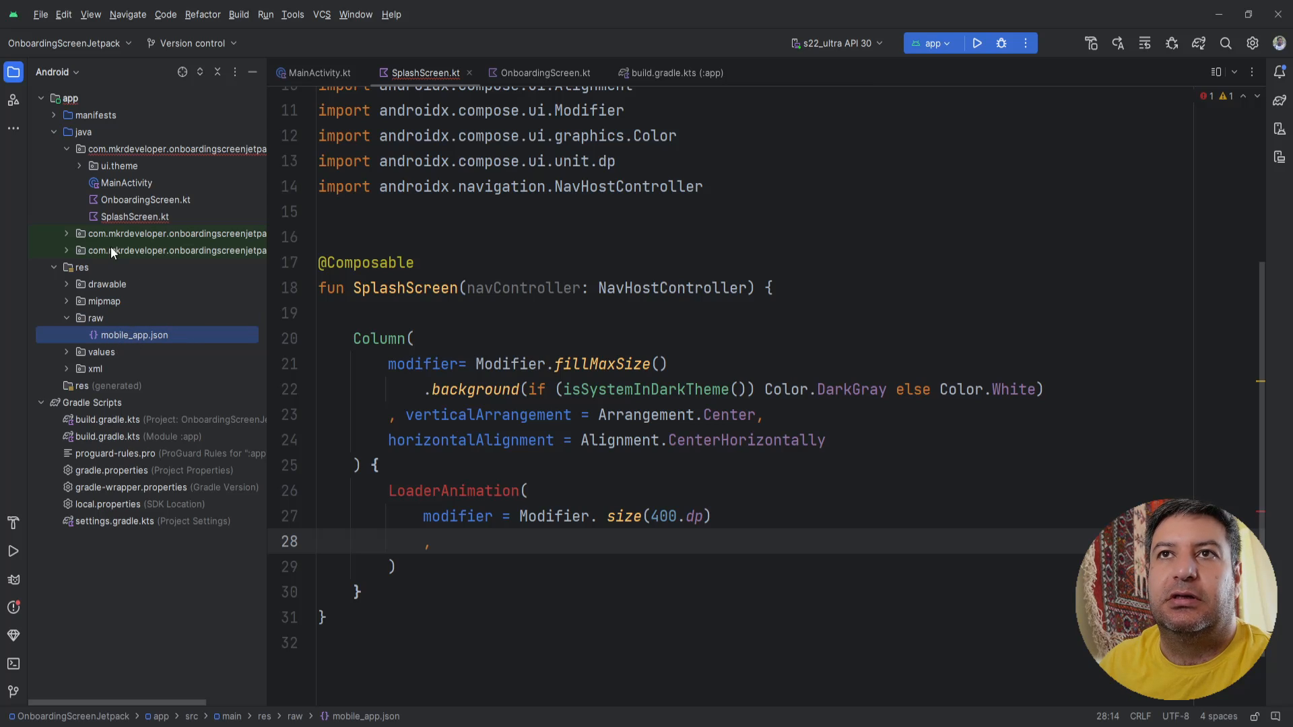
{"action": "left_click", "coordinate": [14, 71]}
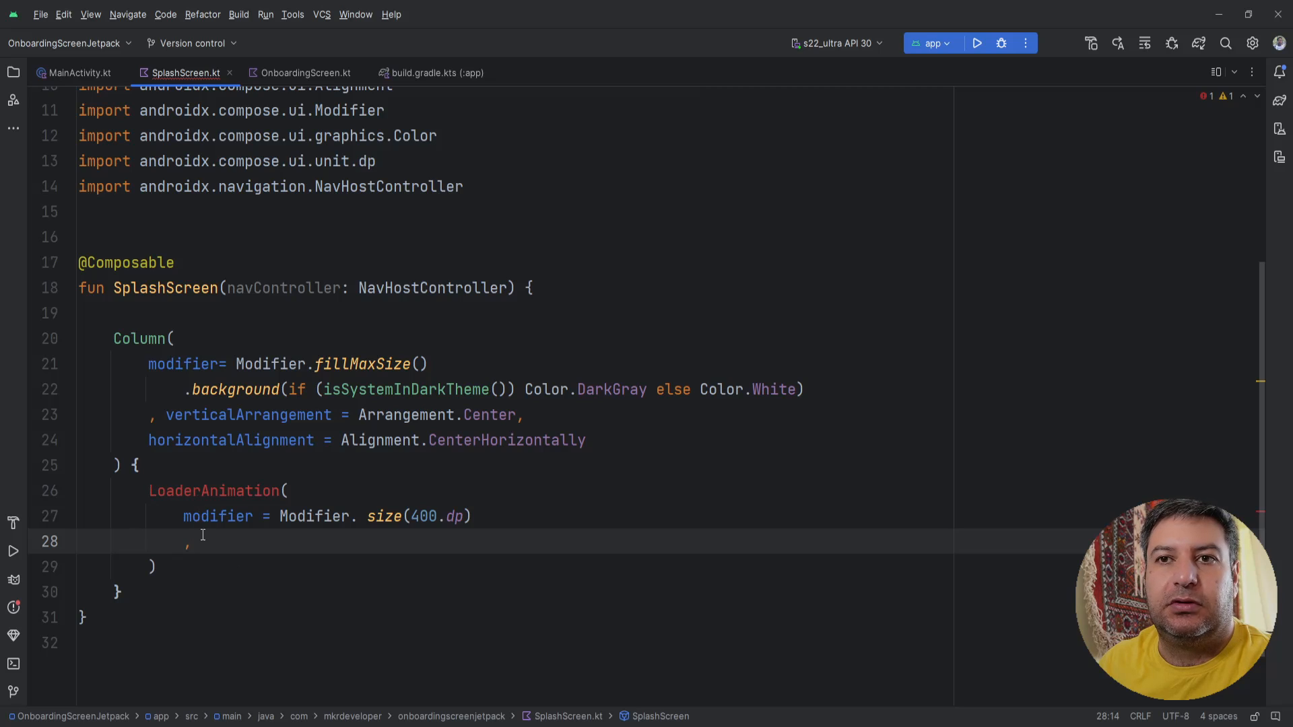
{"action": "mouse_move", "coordinate": [231, 545]}
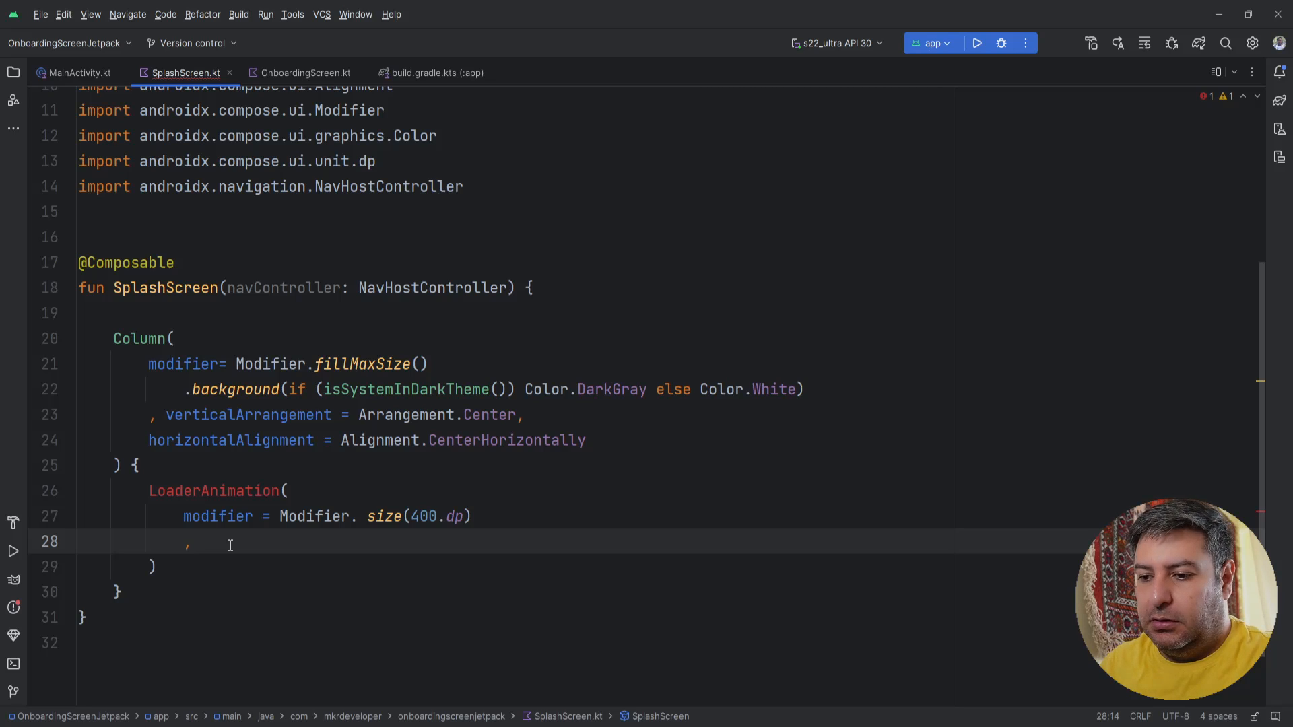
Pass anim = R.raw.mobile_app as the LoaderAnimation call's second argument
{"action": "type", "text": "R"}
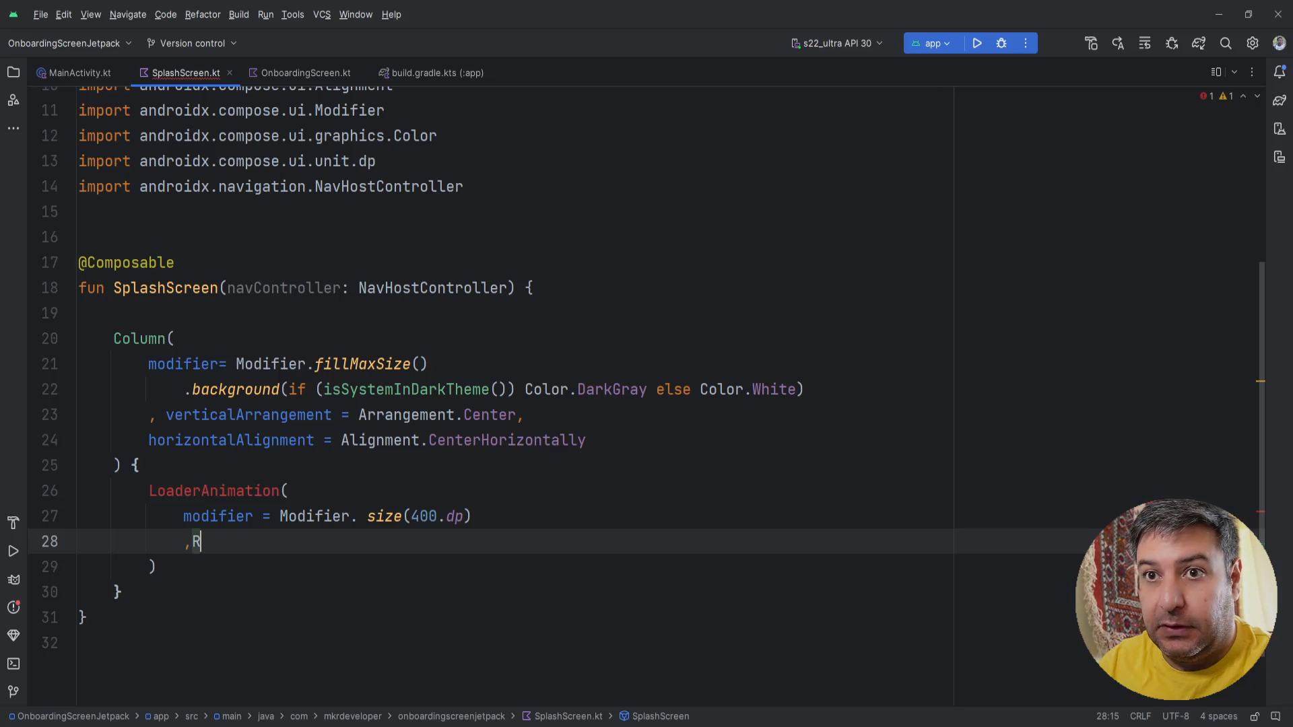
{"action": "type", "text": "."}
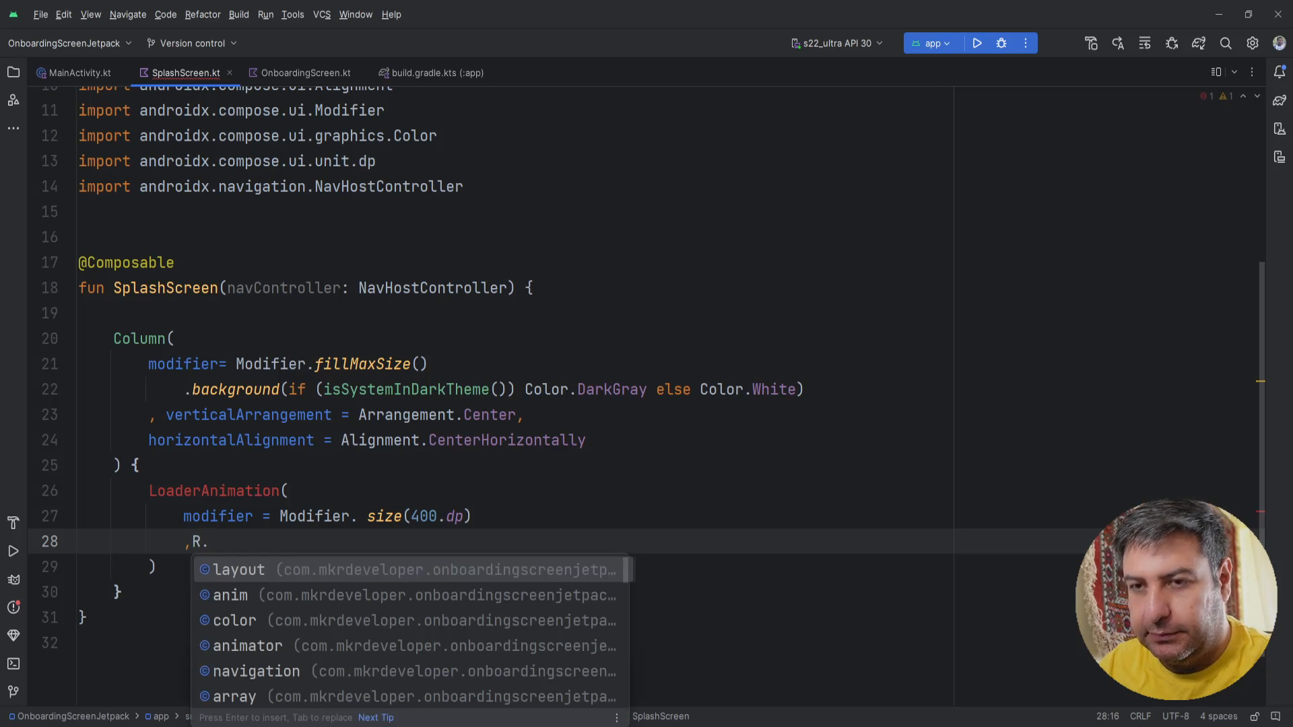
{"action": "type", "text": "raw.mobile_app"}
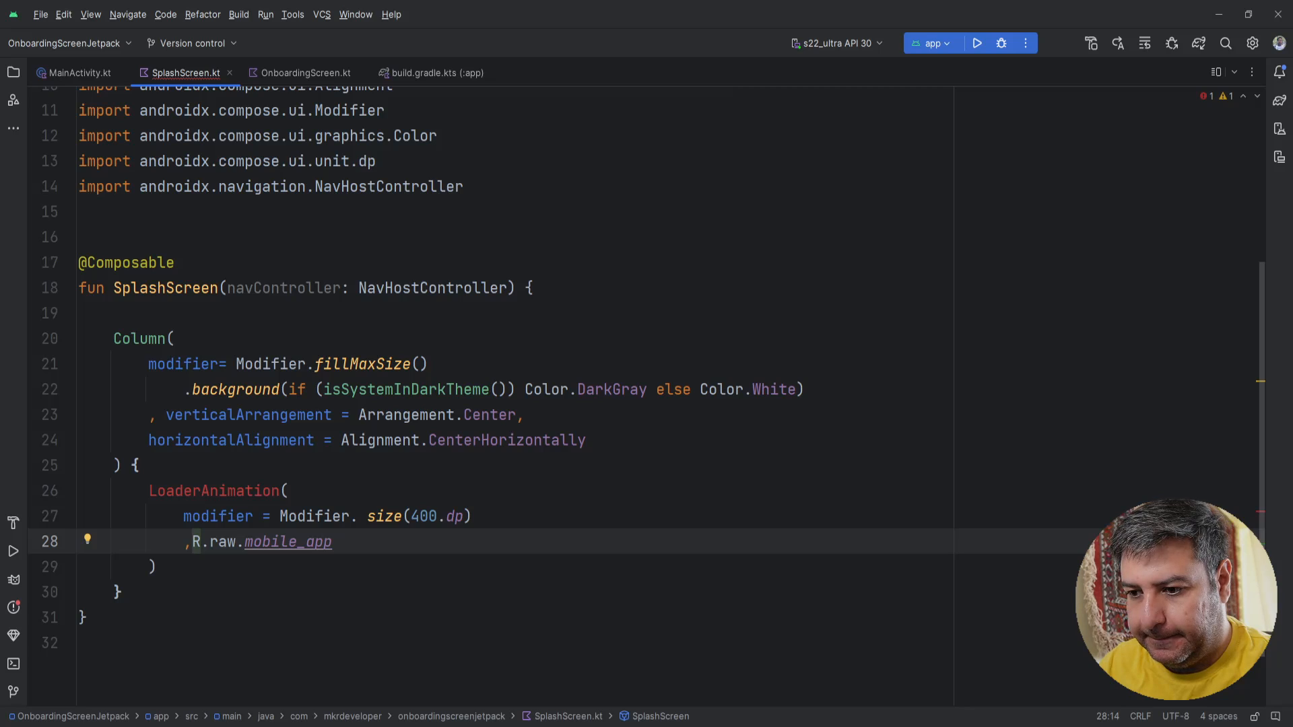
{"action": "type", "text": "A"}
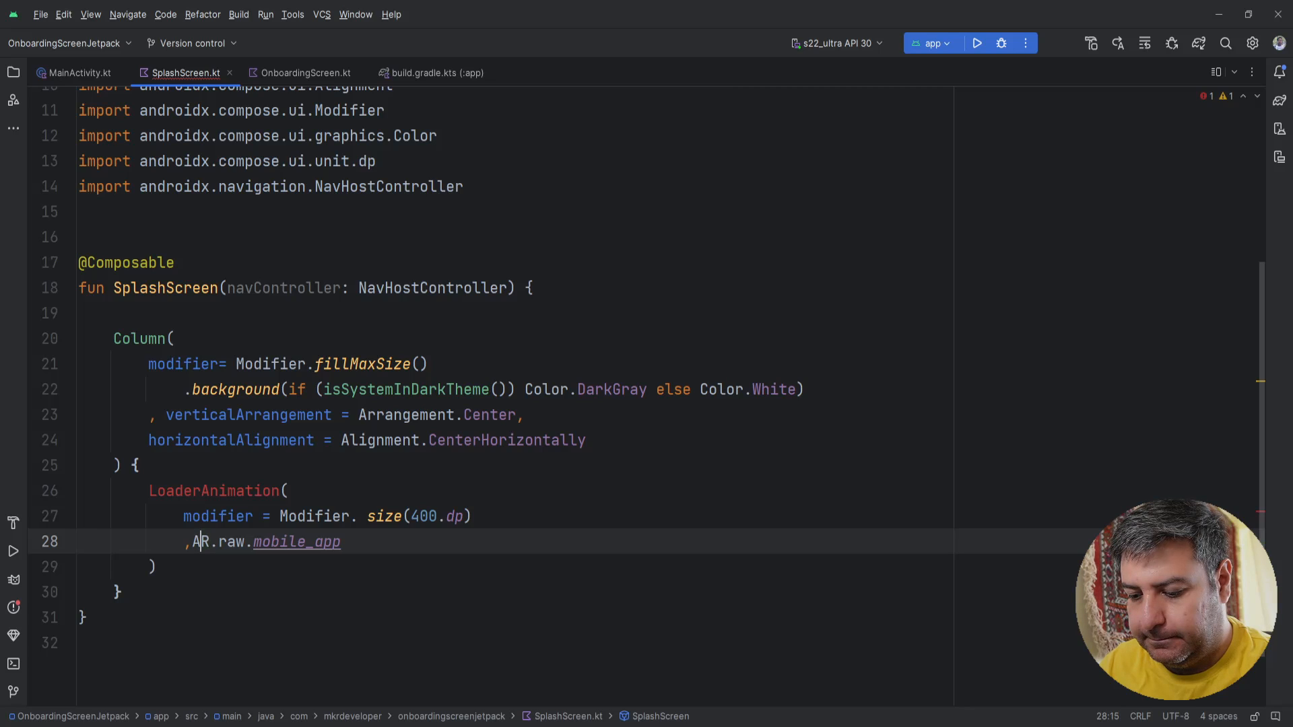
{"action": "type", "text": "nim"}
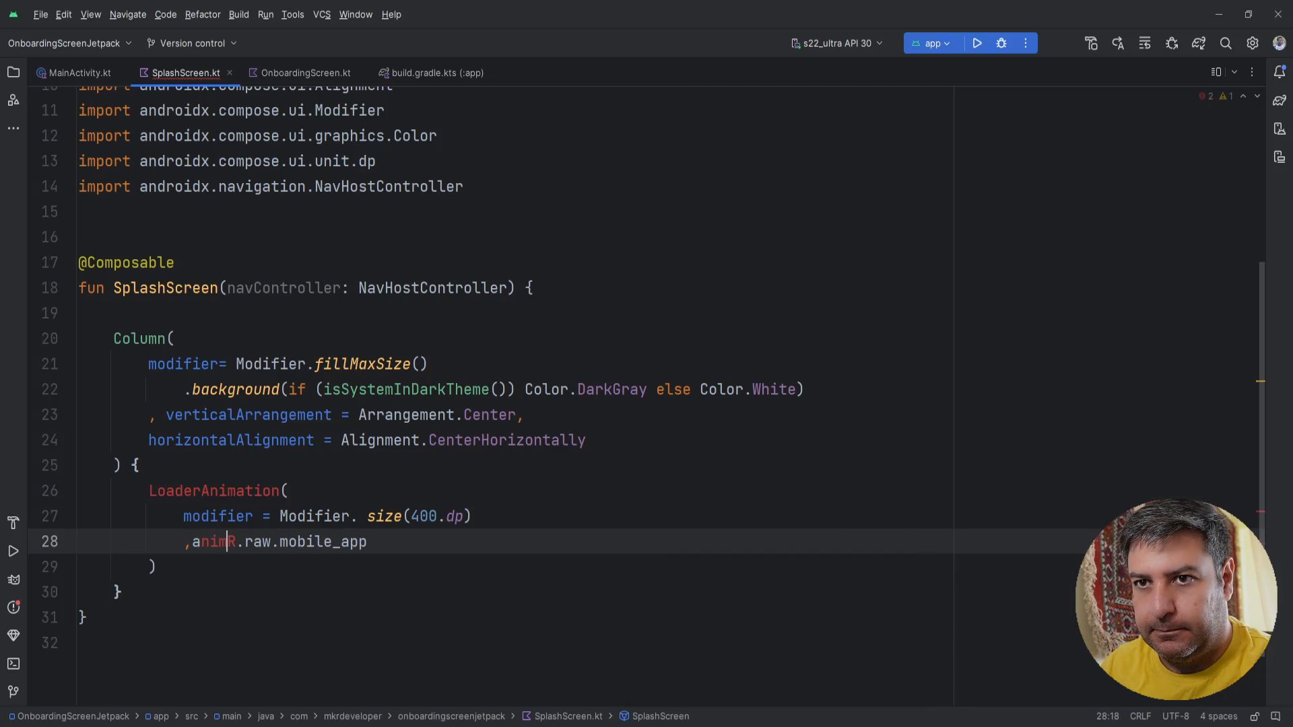
{"action": "type", "text": "="}
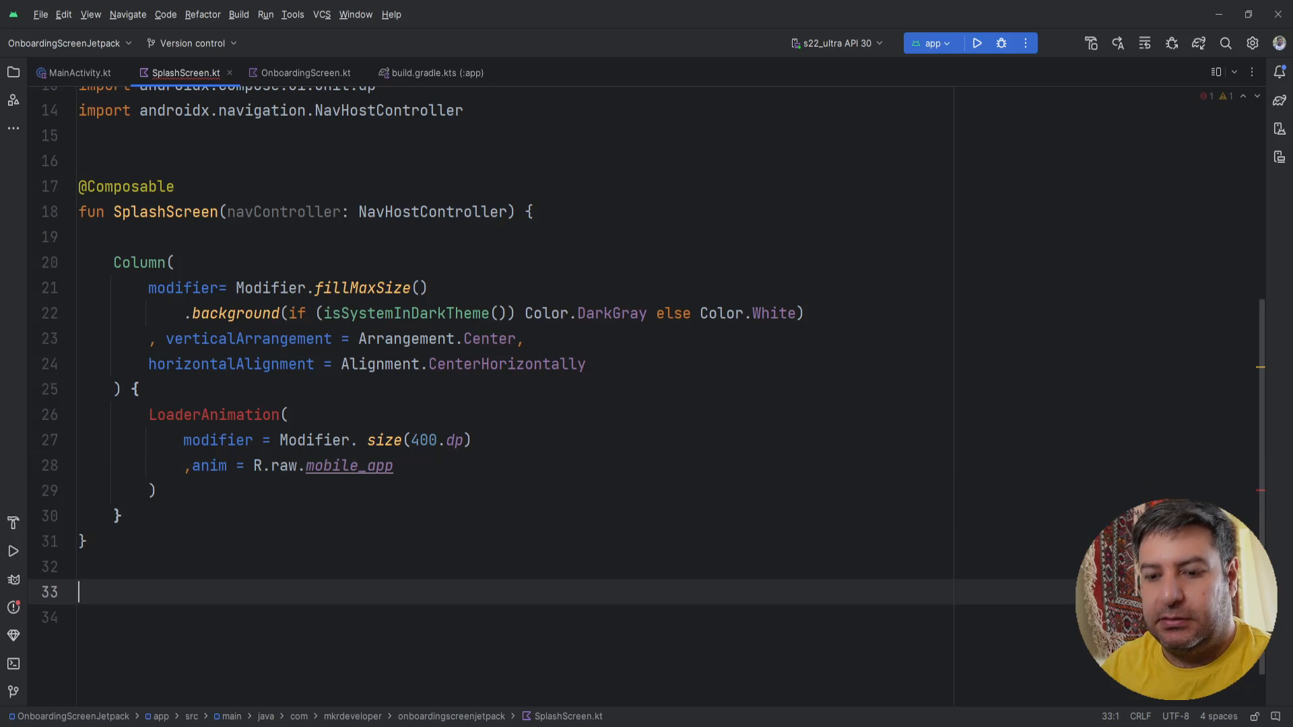
{"action": "type", "text": "@Composable"}
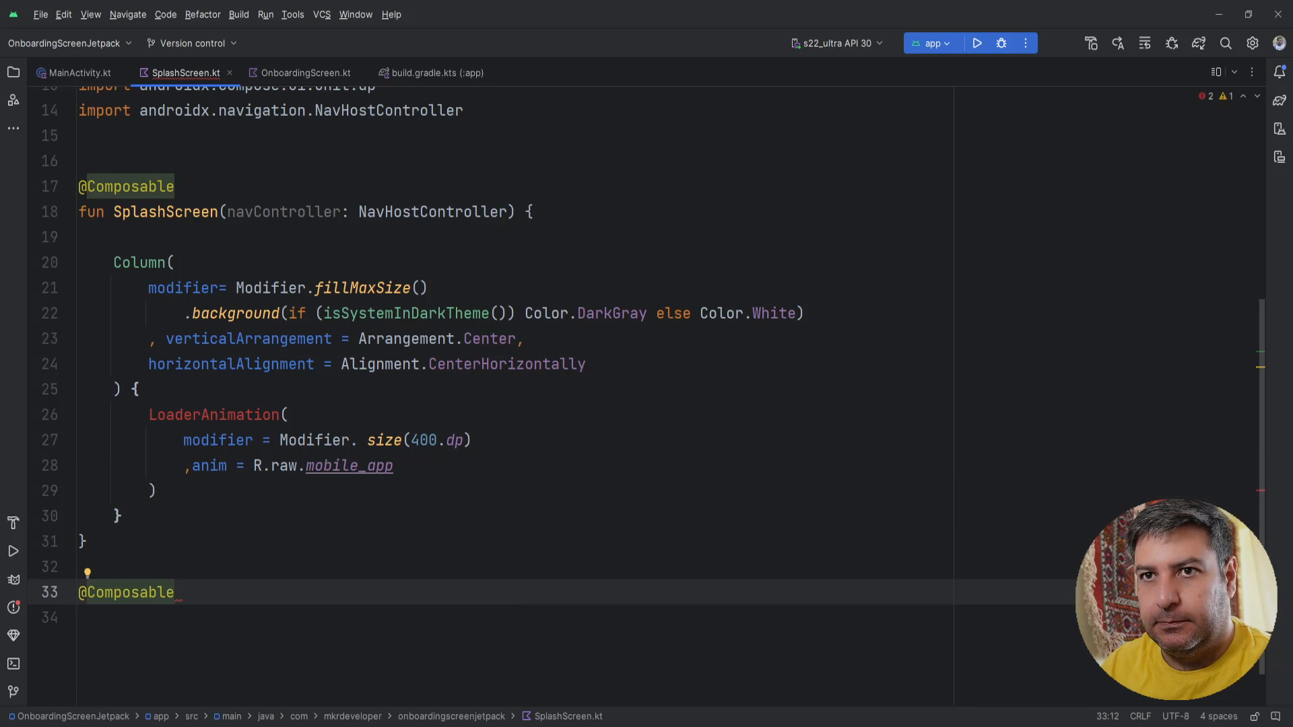
{"action": "type", "text": "fun"}
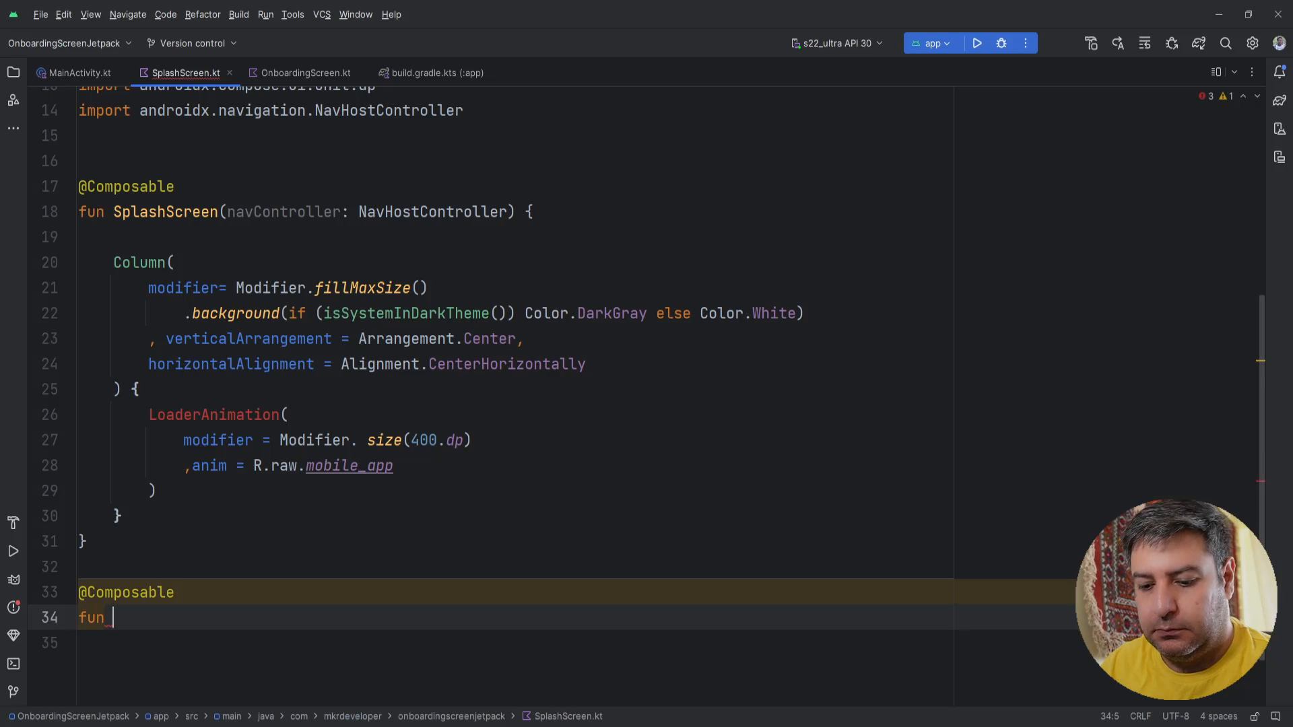
{"action": "type", "text": "LoaderAnimation"}
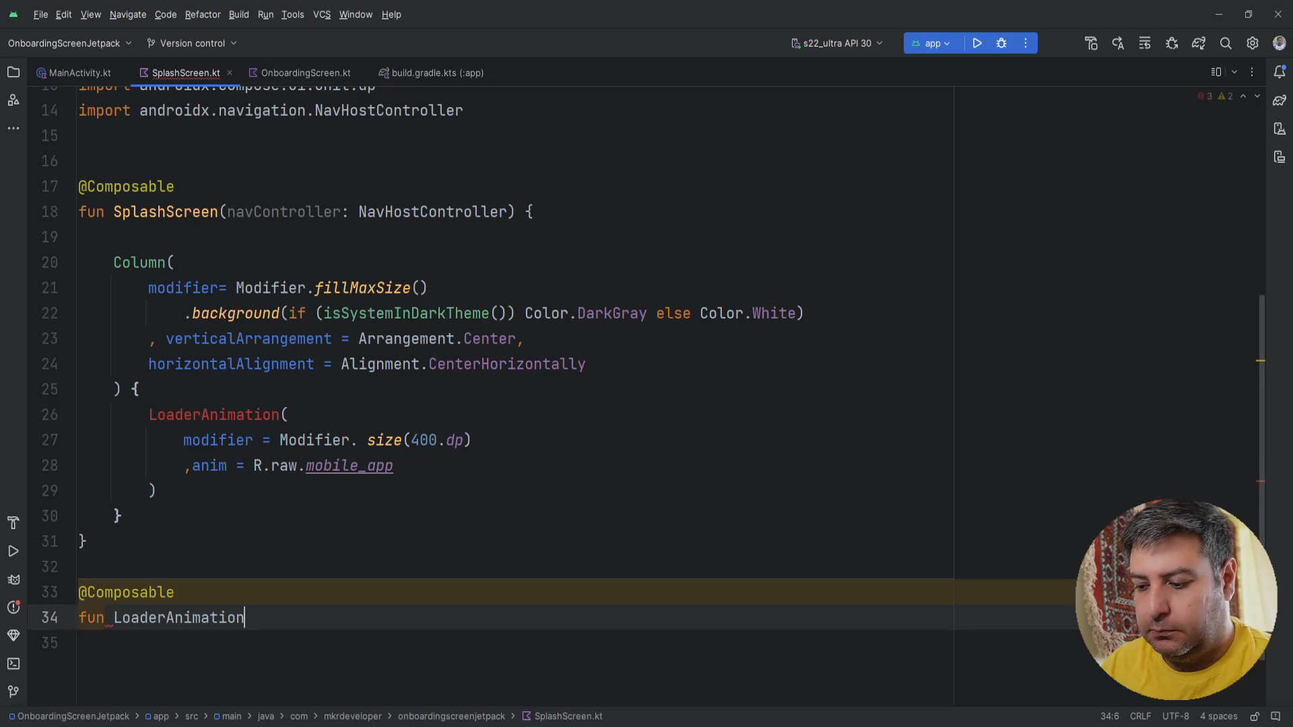
{"action": "type", "text": "()"}
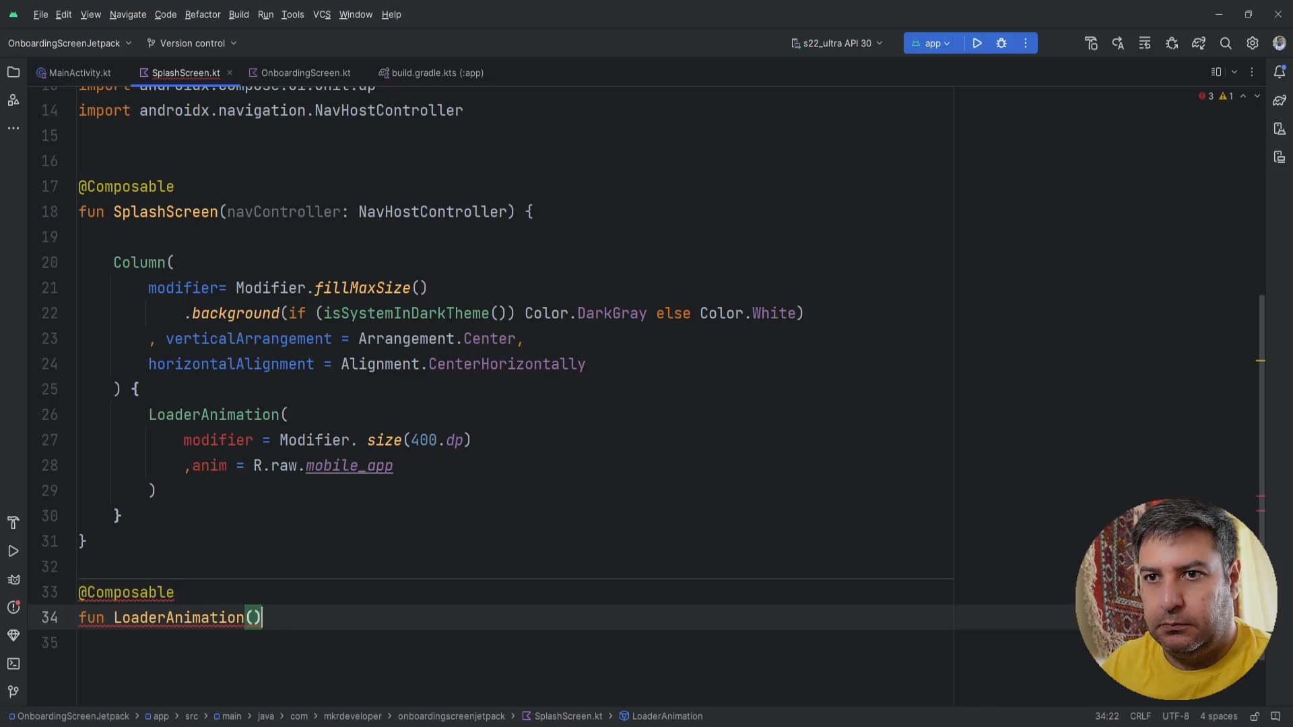
{"action": "type", "text": "{"}
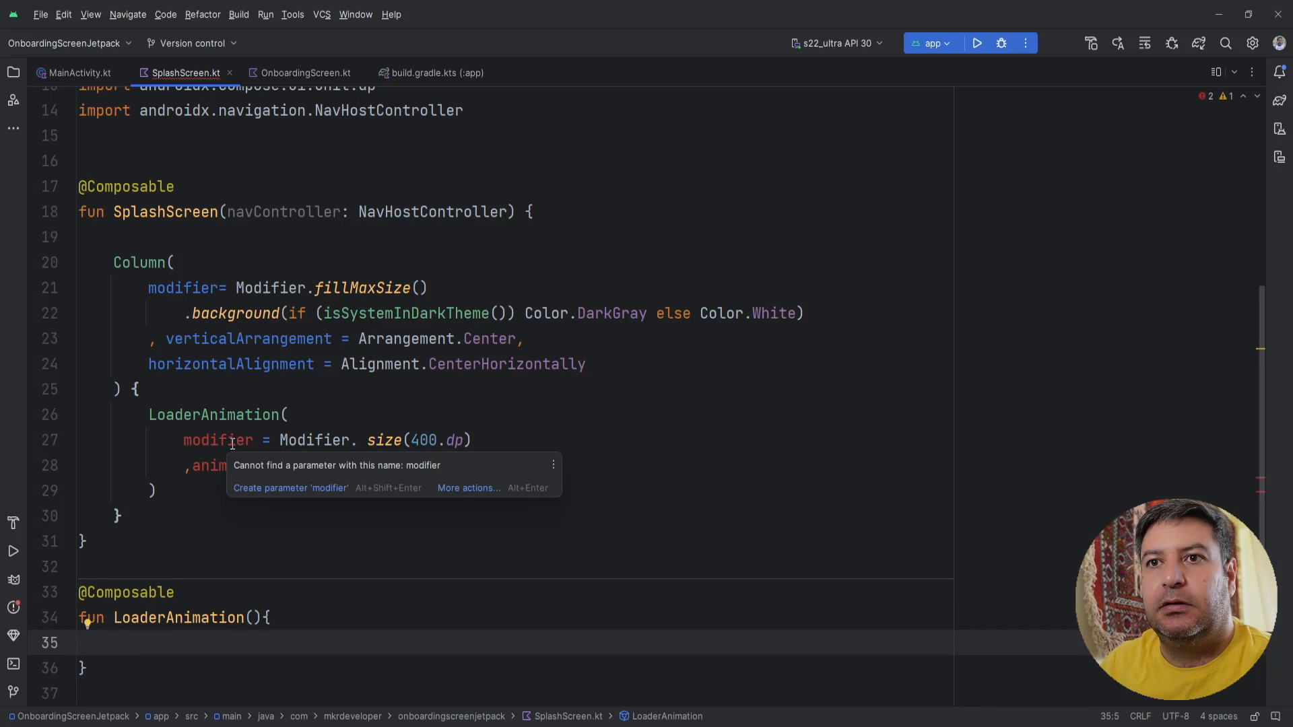
Add modifier: Modifier and anim: Int parameters to LoaderAnimation via the Create parameter quick fix
{"action": "left_click", "coordinate": [291, 488]}
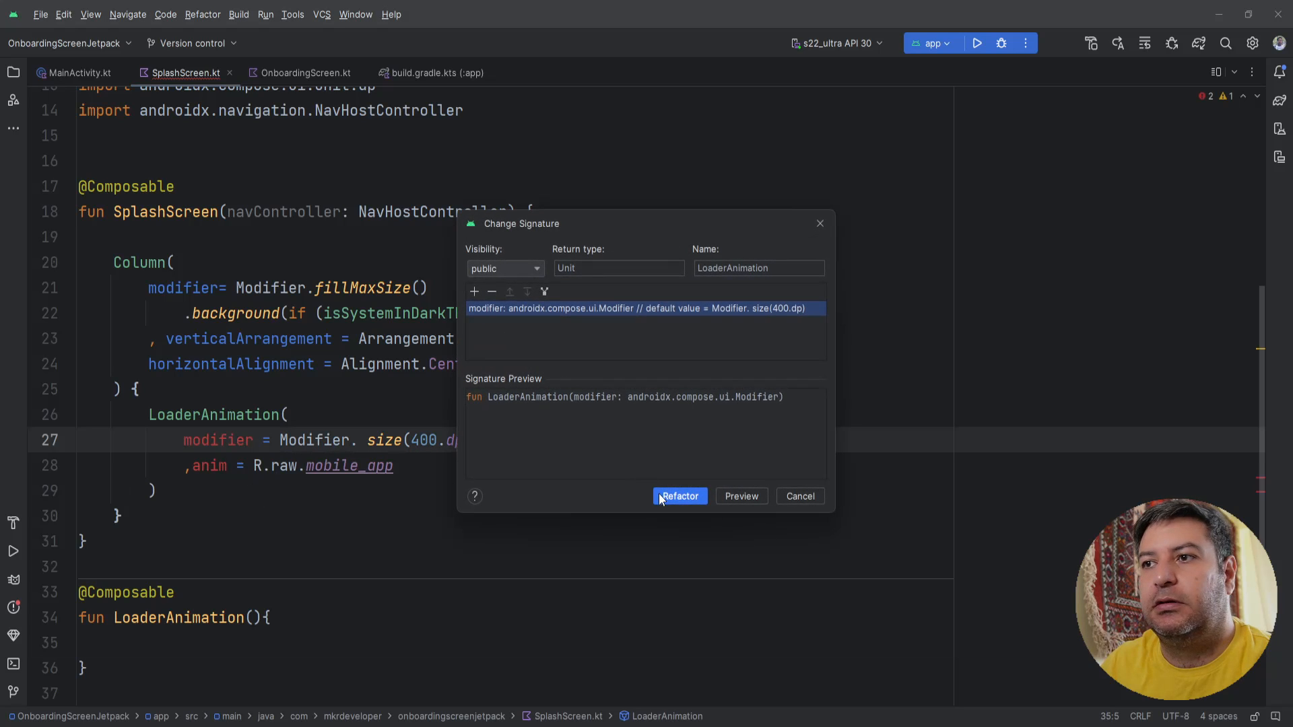
{"action": "left_click", "coordinate": [679, 496]}
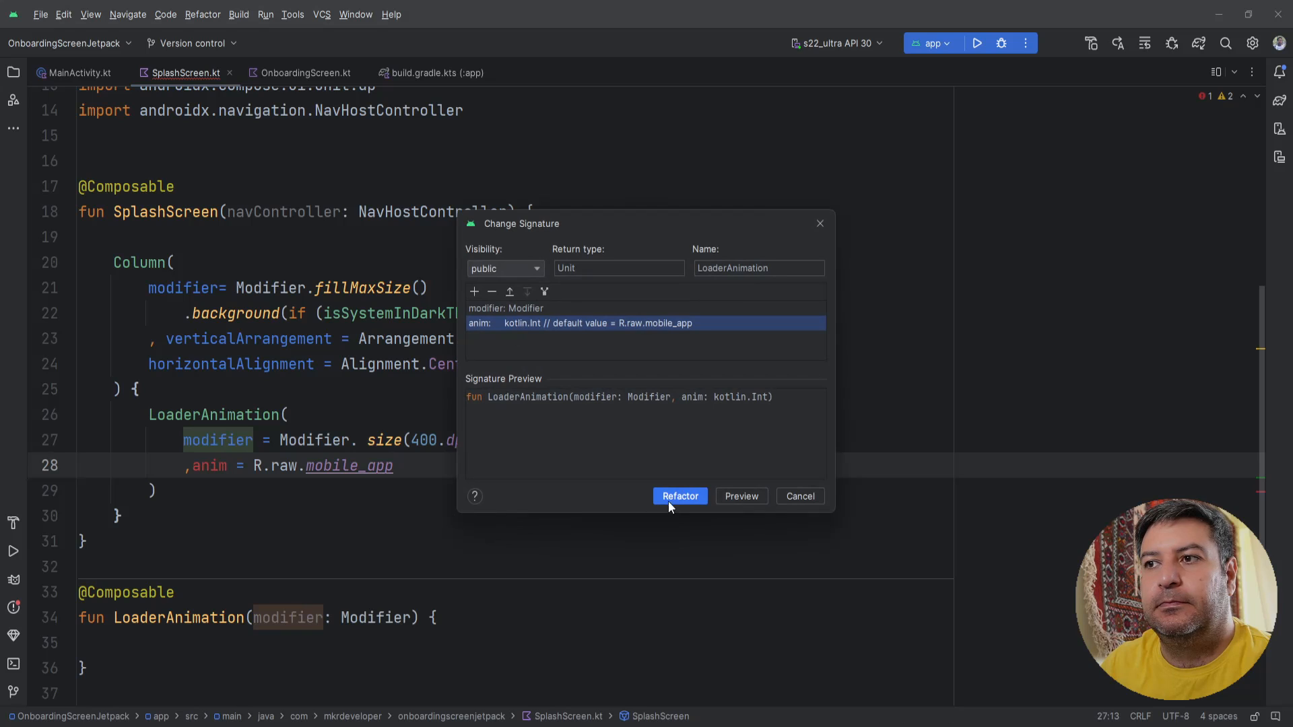
{"action": "left_click", "coordinate": [679, 496]}
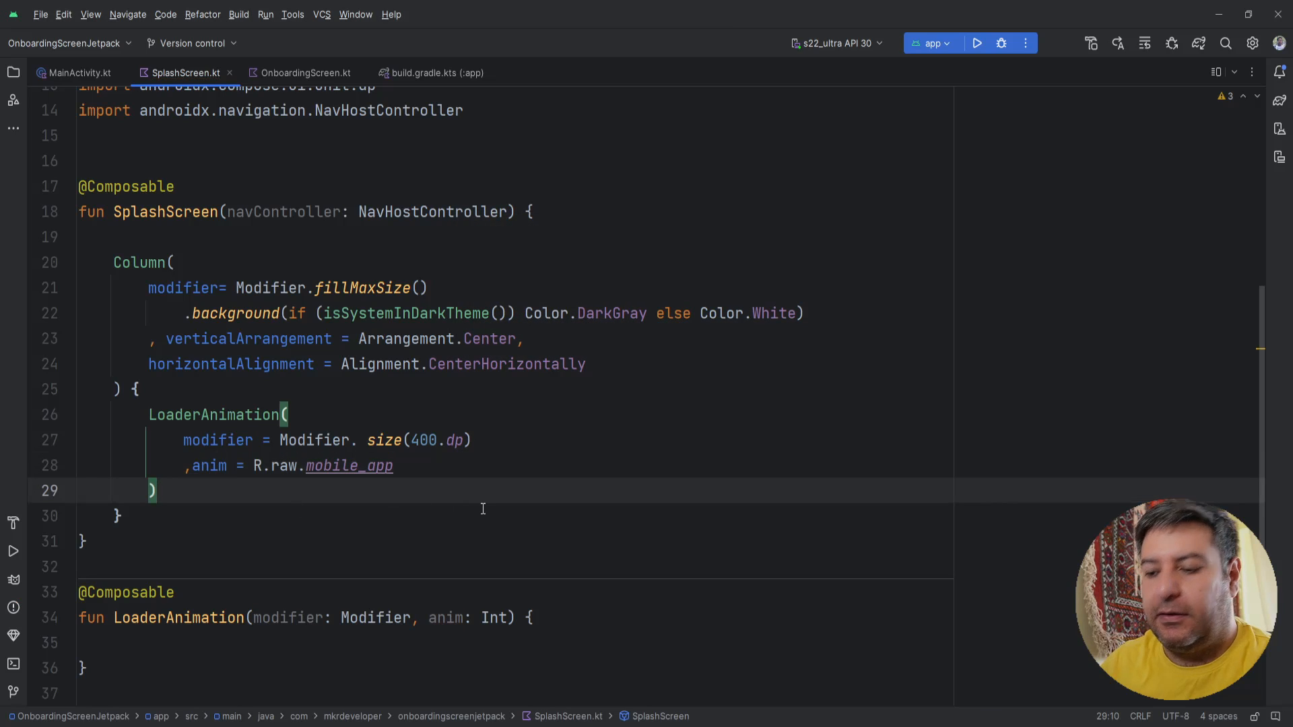
Add Spacer(modifier = Modifier.height(25.dp)) after the LoaderAnimation call
{"action": "type", "text": "S"}
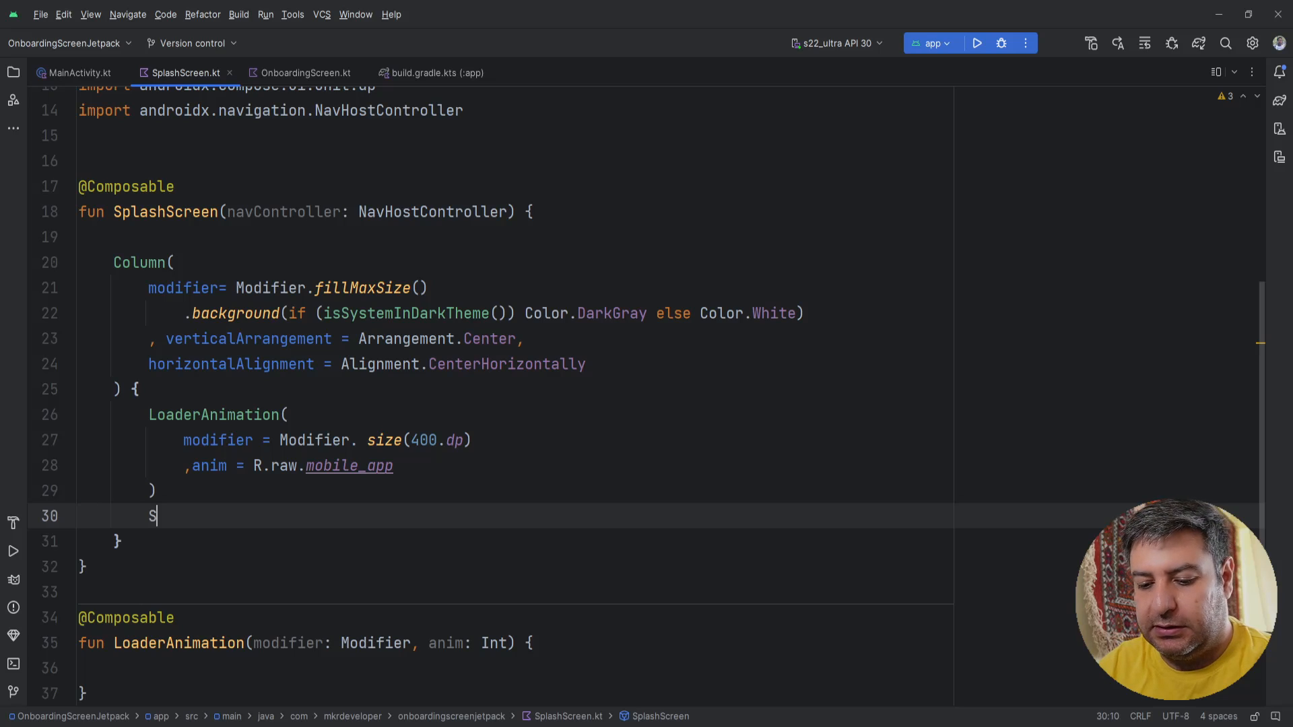
{"action": "type", "text": "pacer(modifier ="}
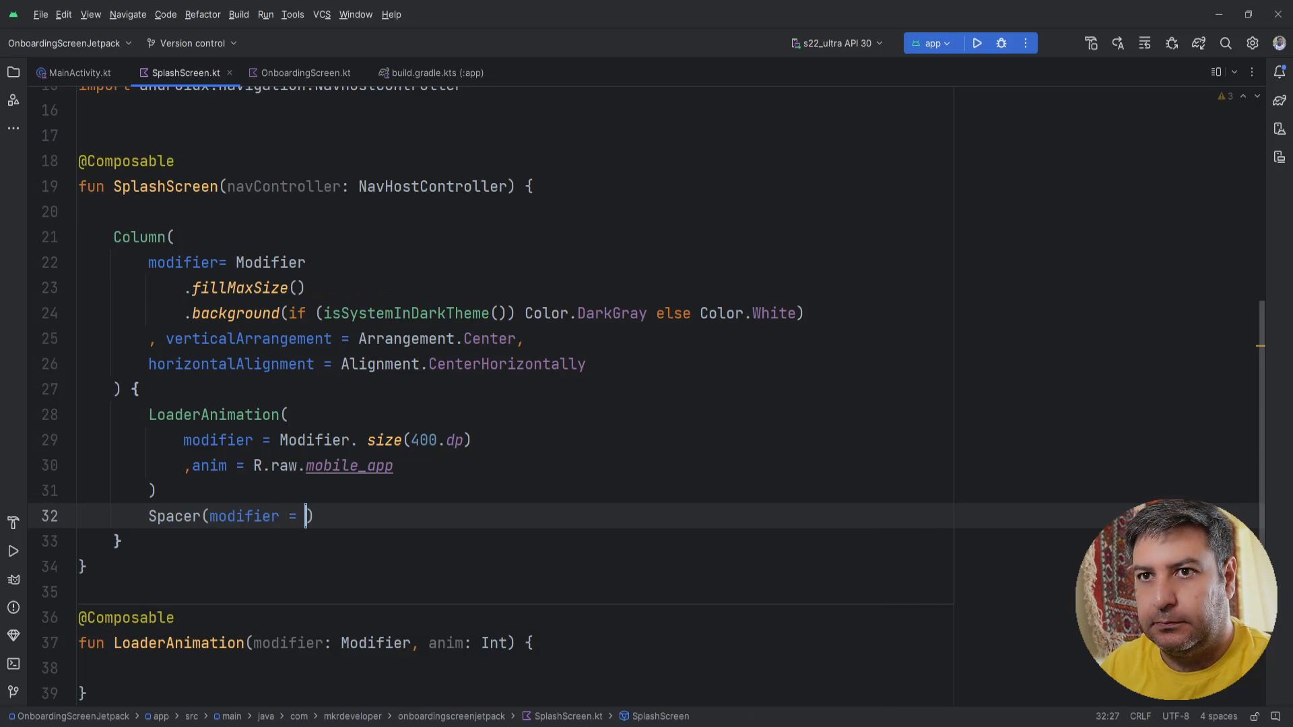
{"action": "type", "text": "height("}
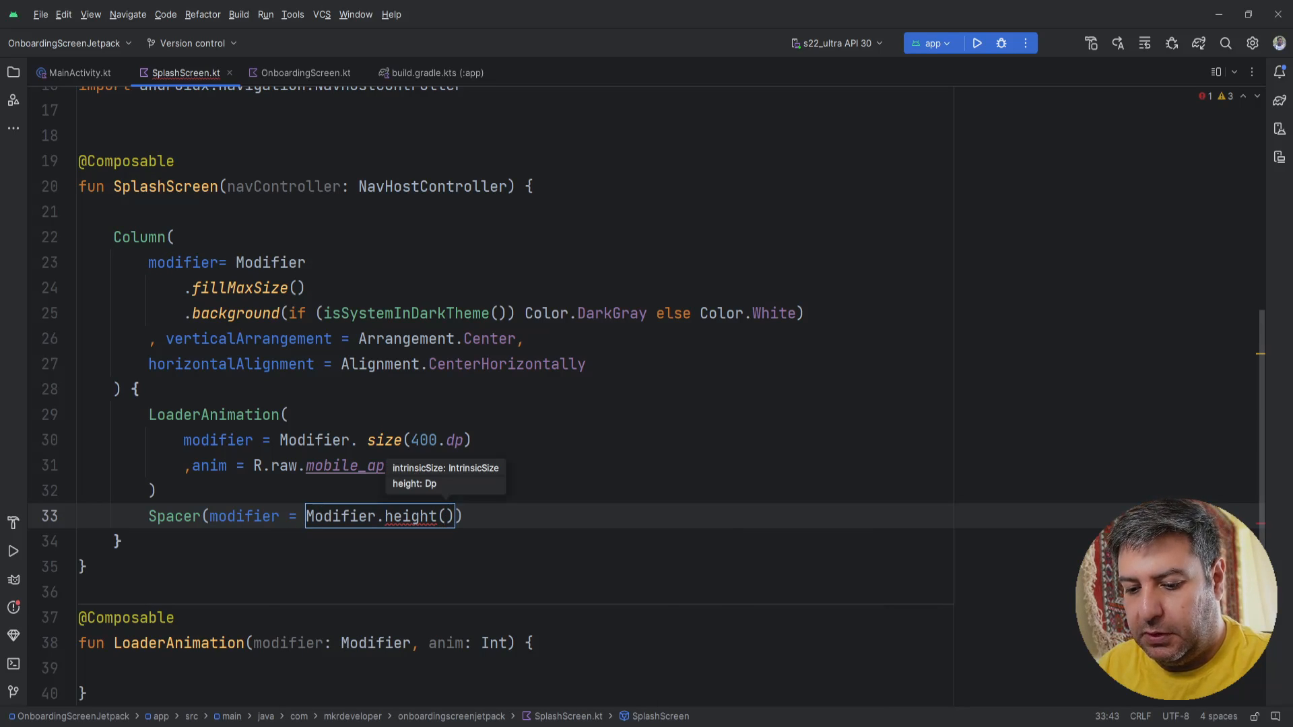
{"action": "type", "text": "25.dp"}
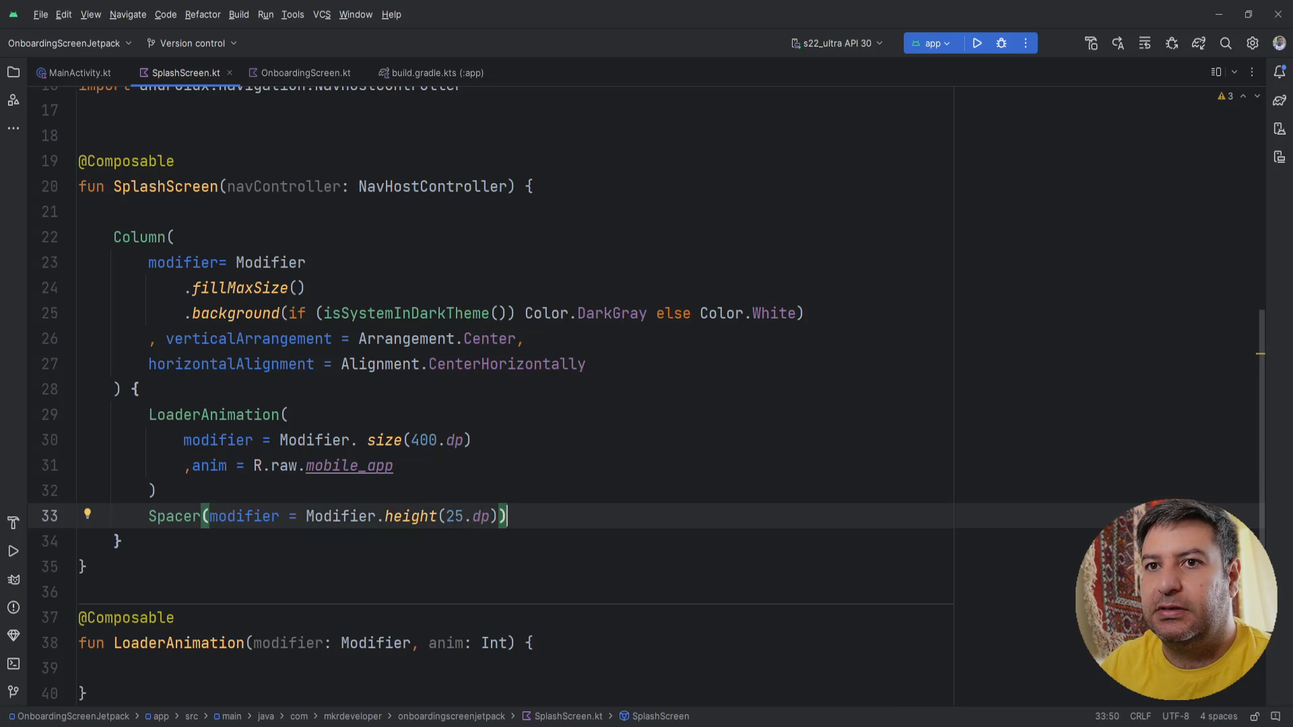
{"action": "key", "text": "enter"}
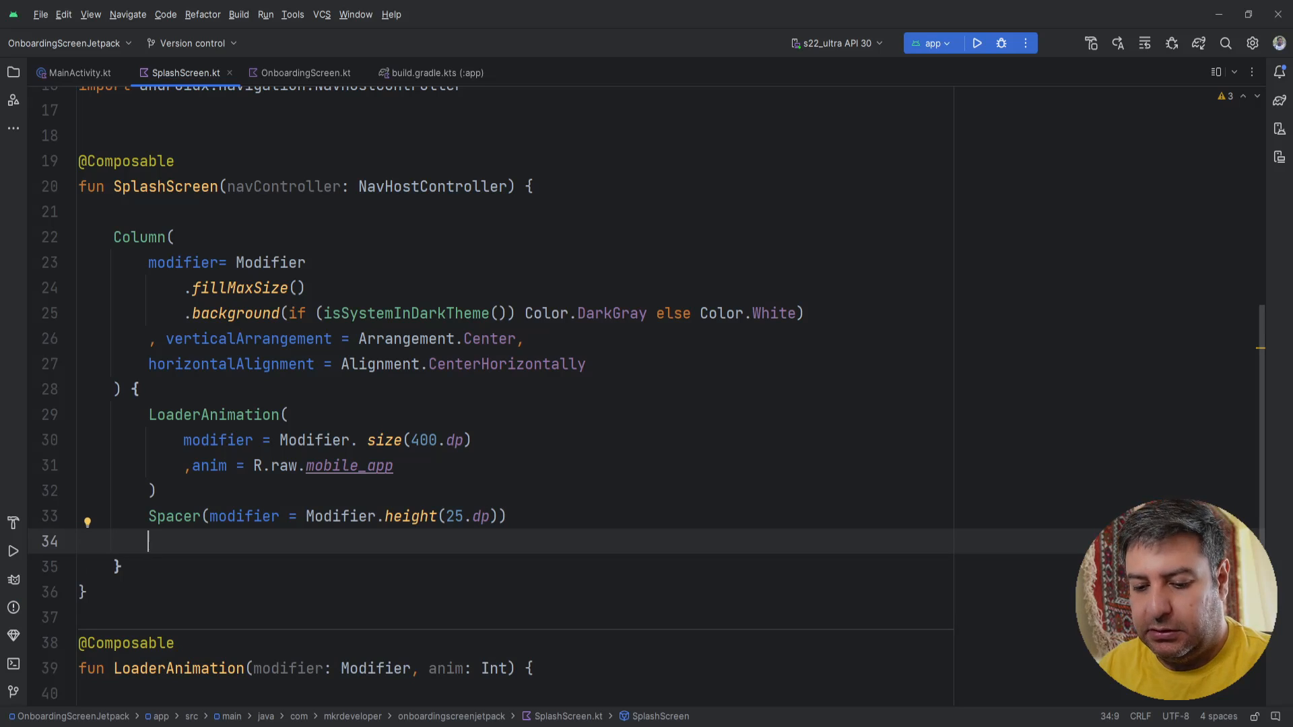
Add a Text reading "Let's make an App" with fontSize = 32.sp below the Spacer
{"action": "type", "text": "Text("}
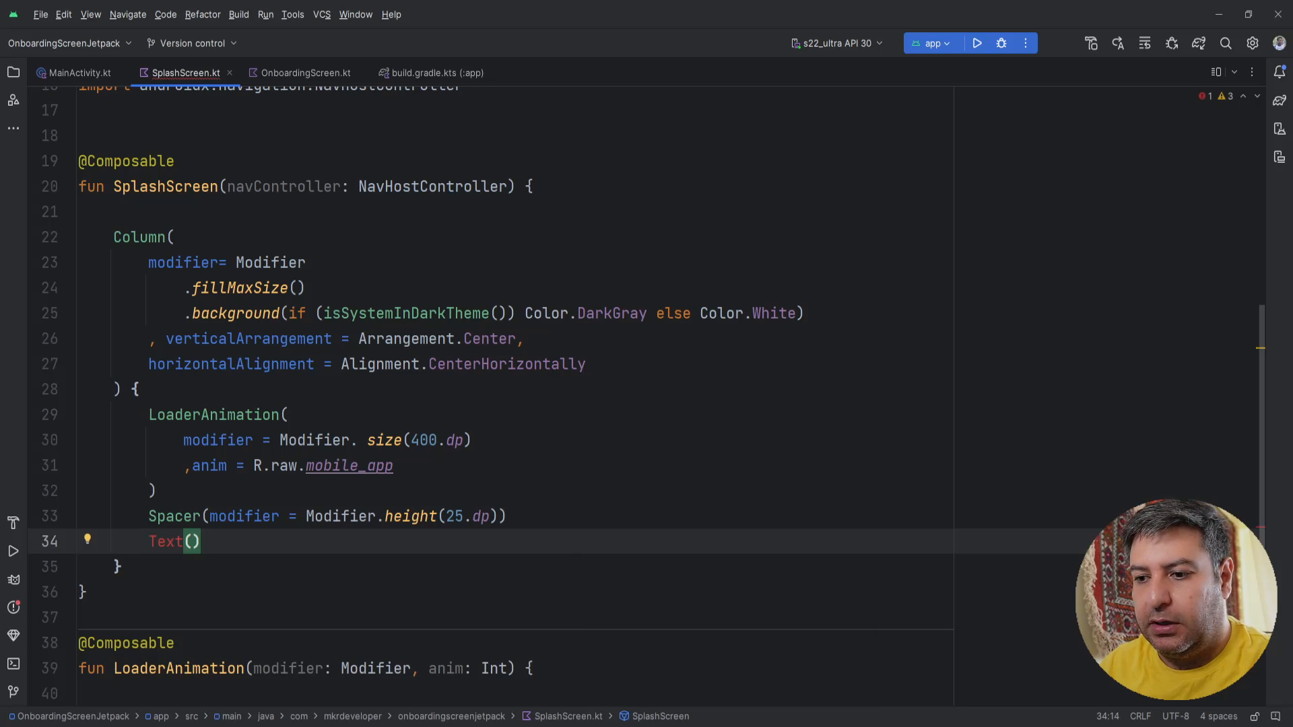
{"action": "type", "text": "te"}
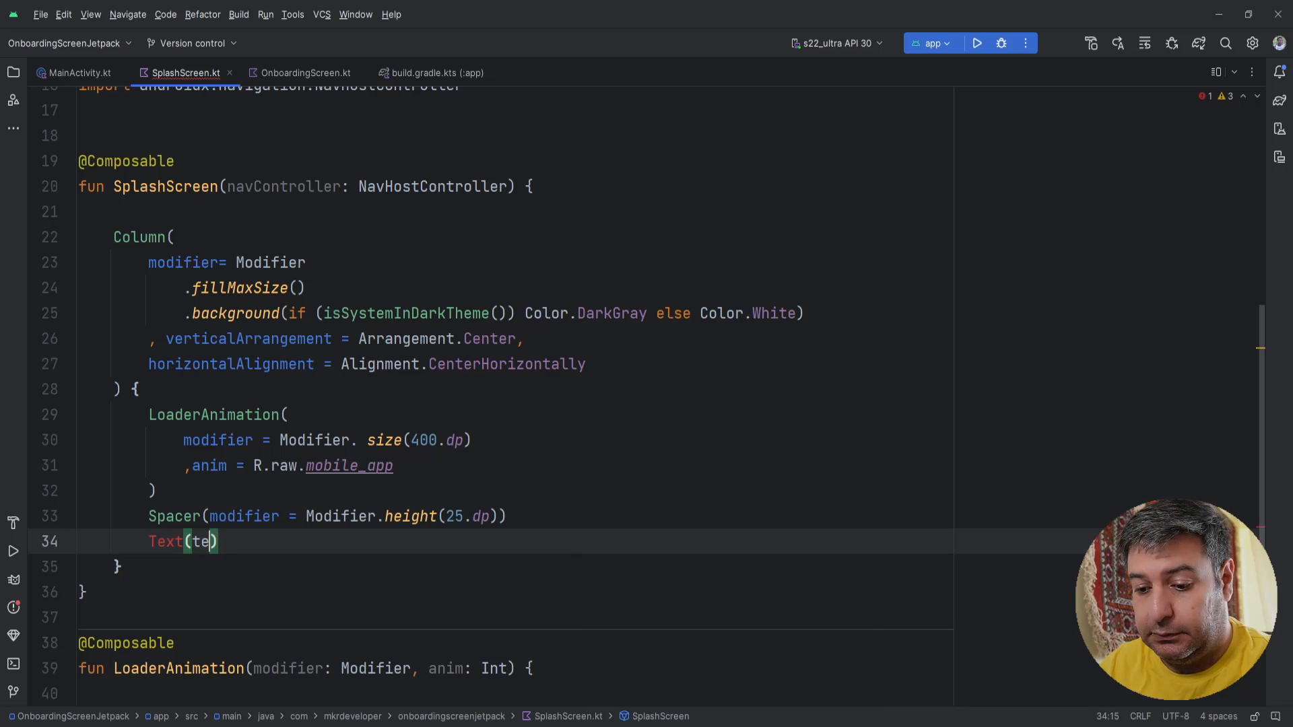
{"action": "key", "text": "Backspace"}
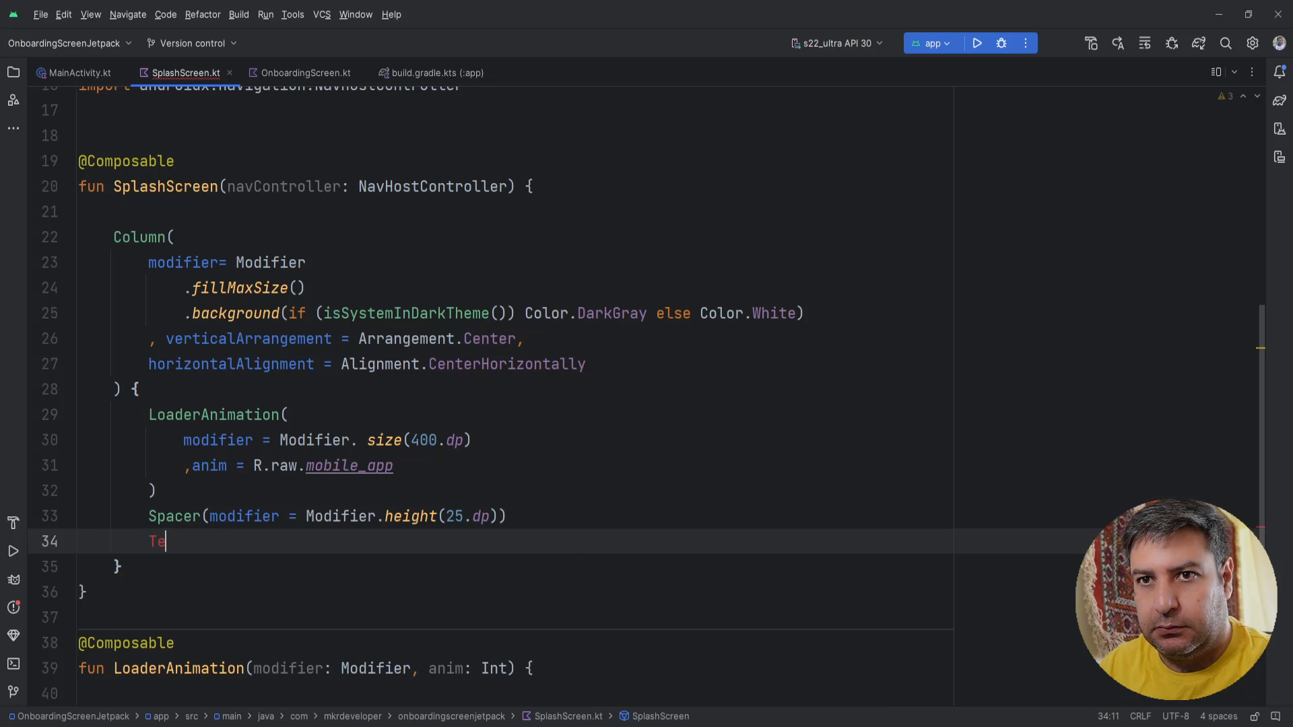
{"action": "type", "text": "xt(text ="}
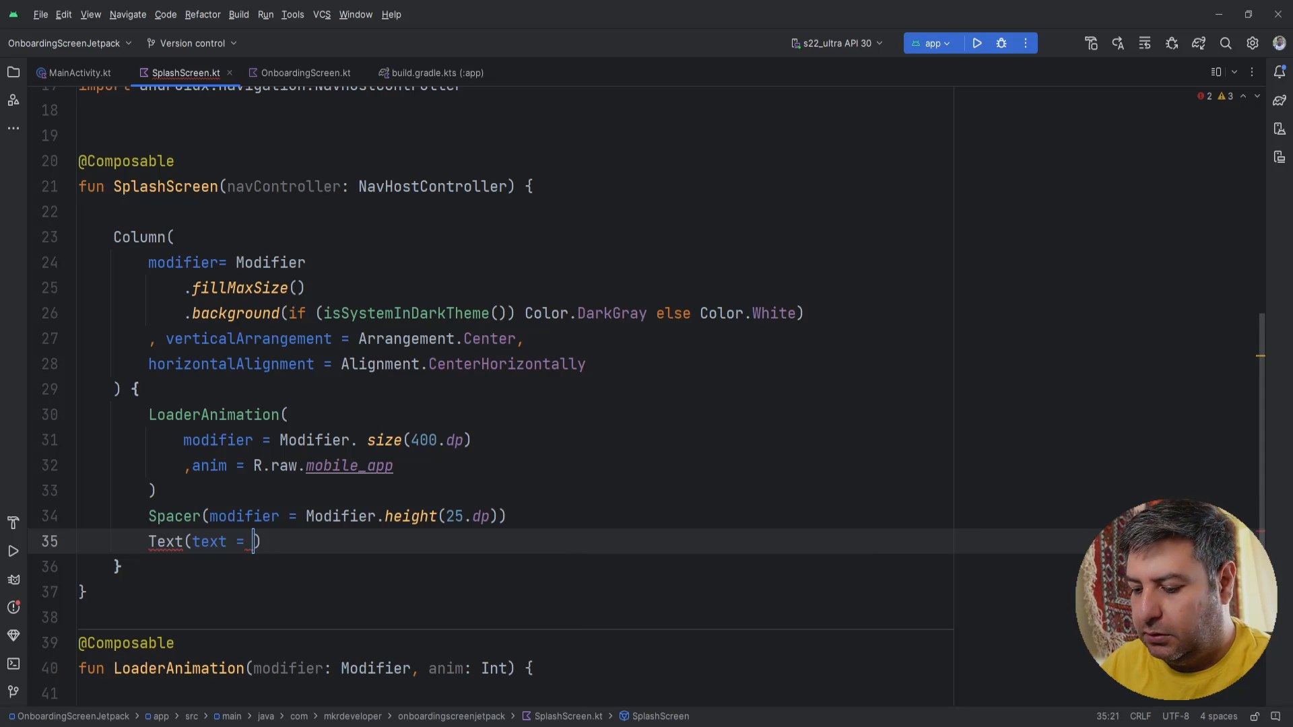
{"action": "type", "text": "\"\""}
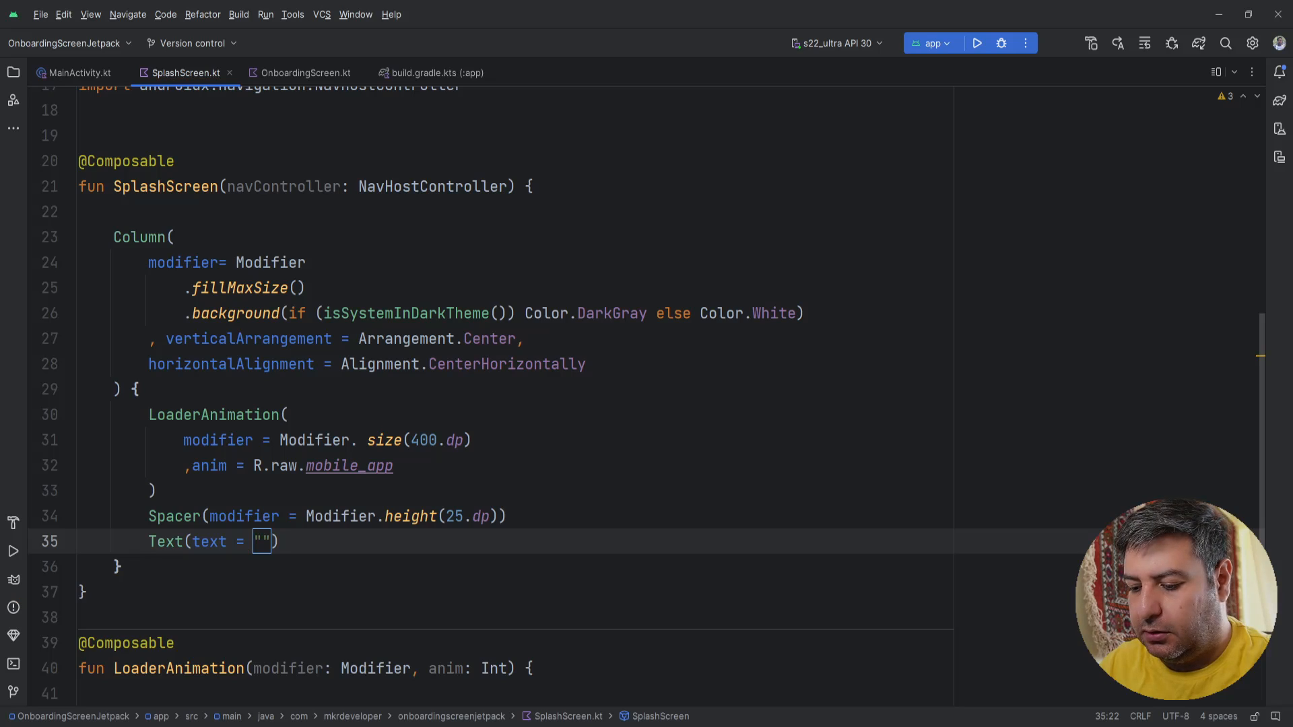
{"action": "type", "text": "Let"}
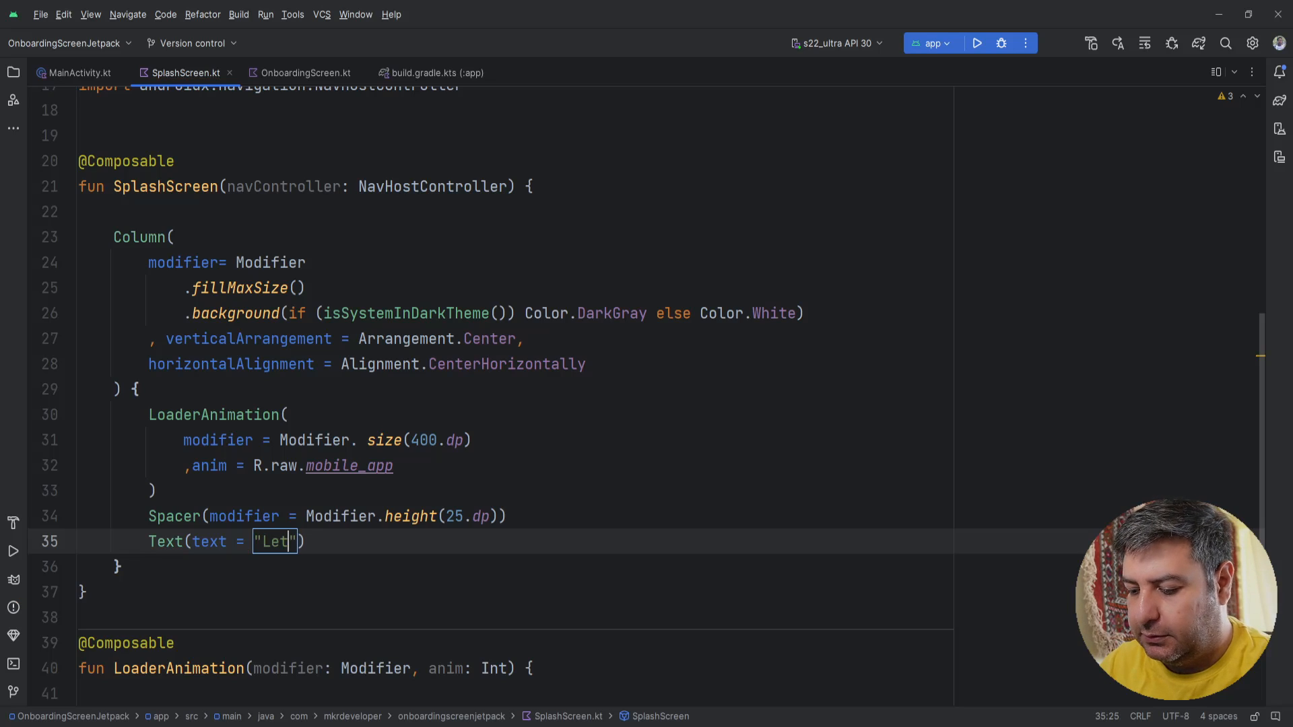
{"action": "type", "text": "'s m"}
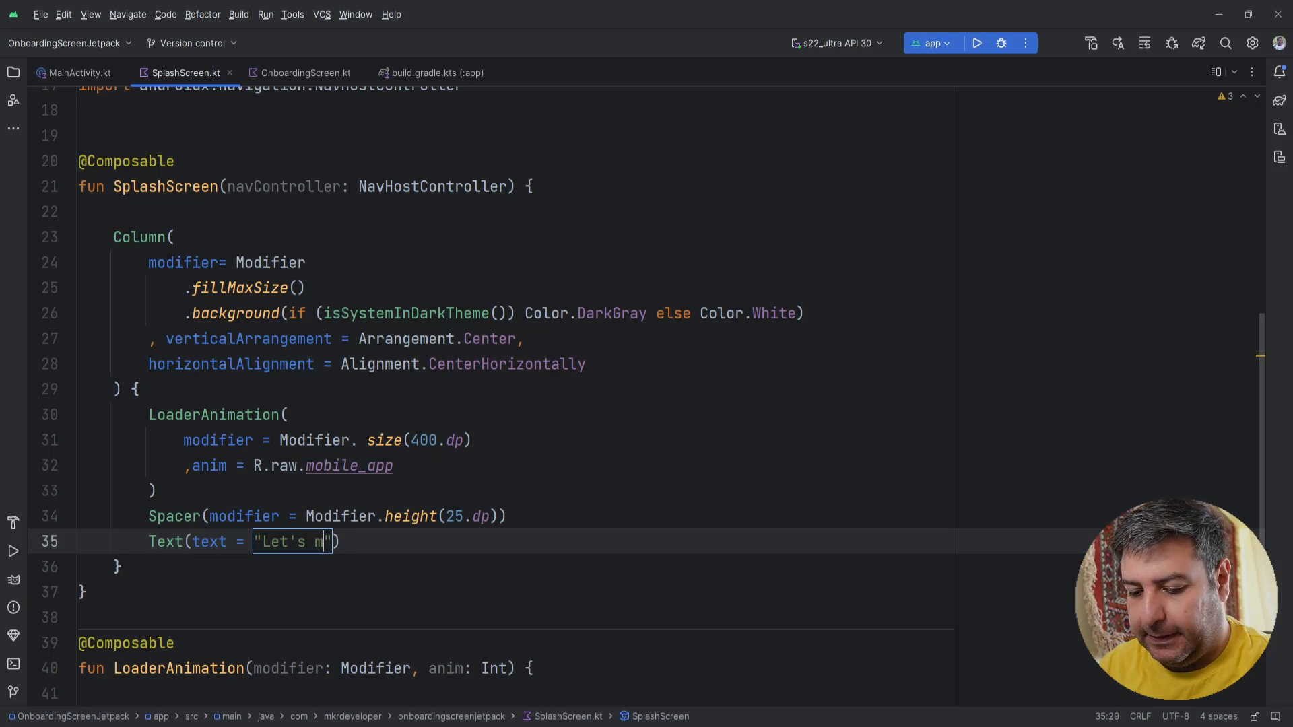
{"action": "type", "text": "ake an A"}
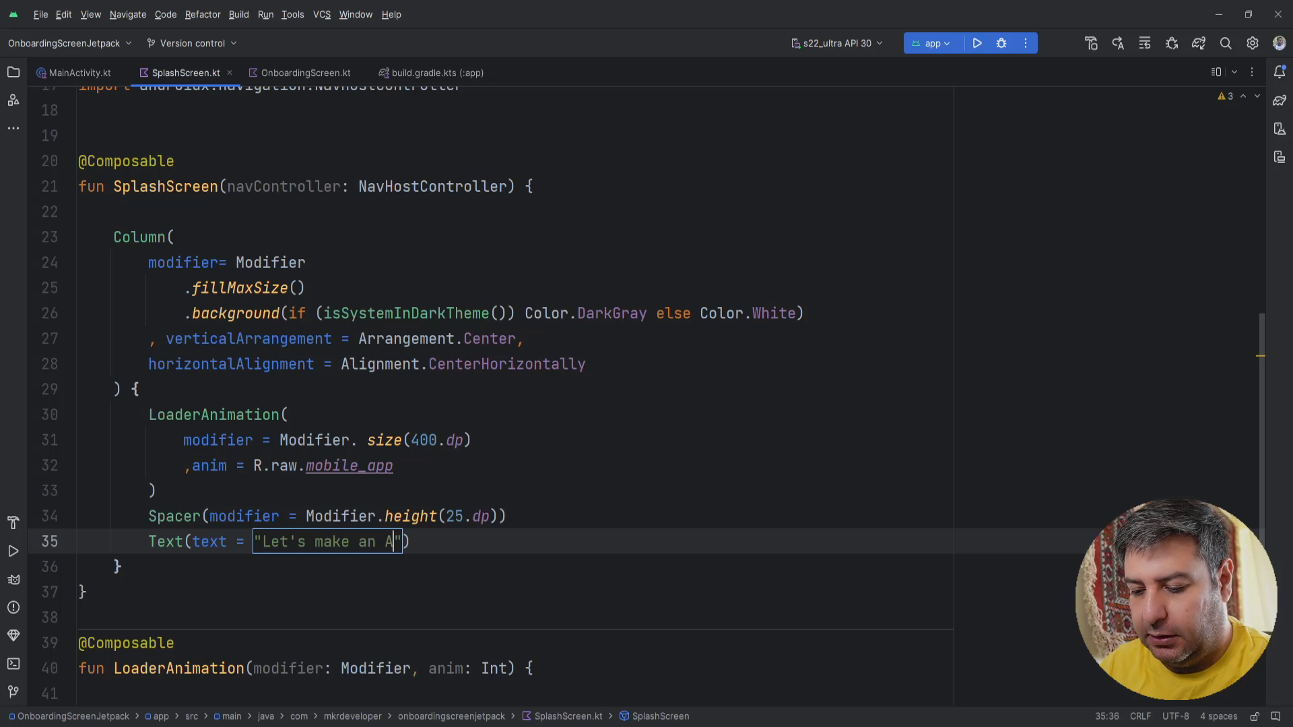
{"action": "type", "text": "pp"}
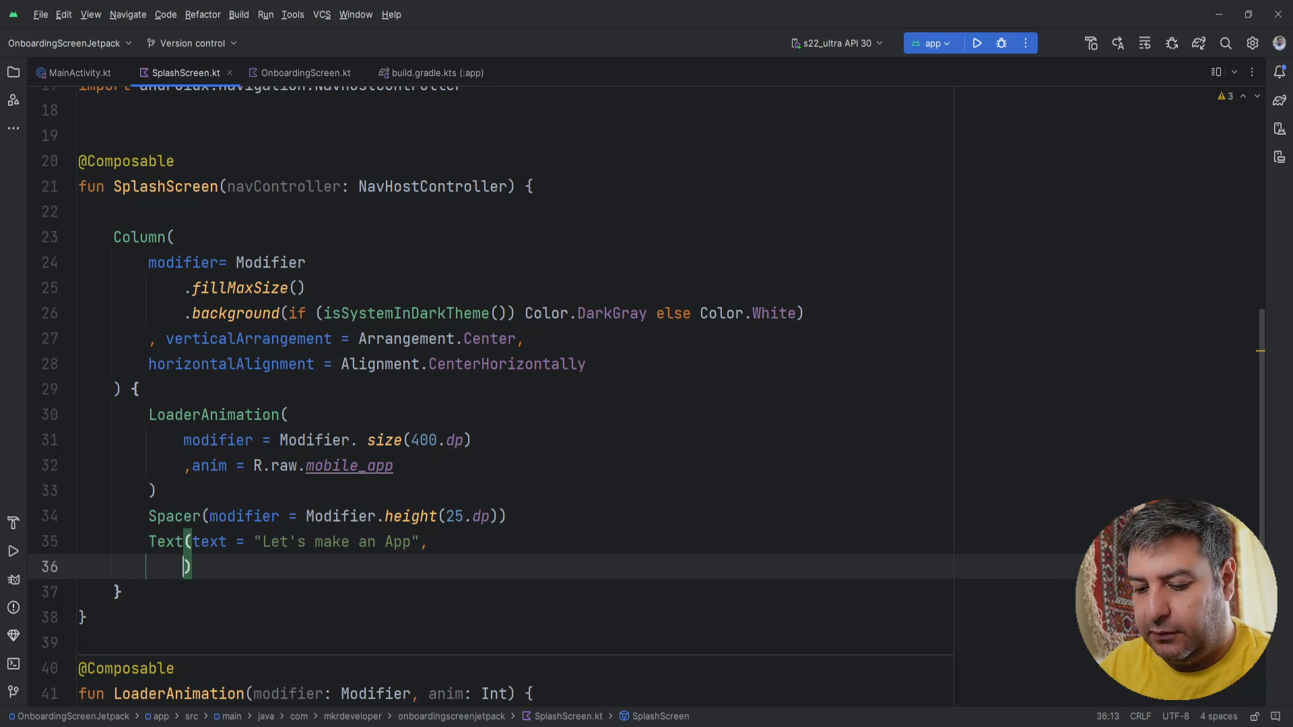
{"action": "type", "text": "fontSize ="}
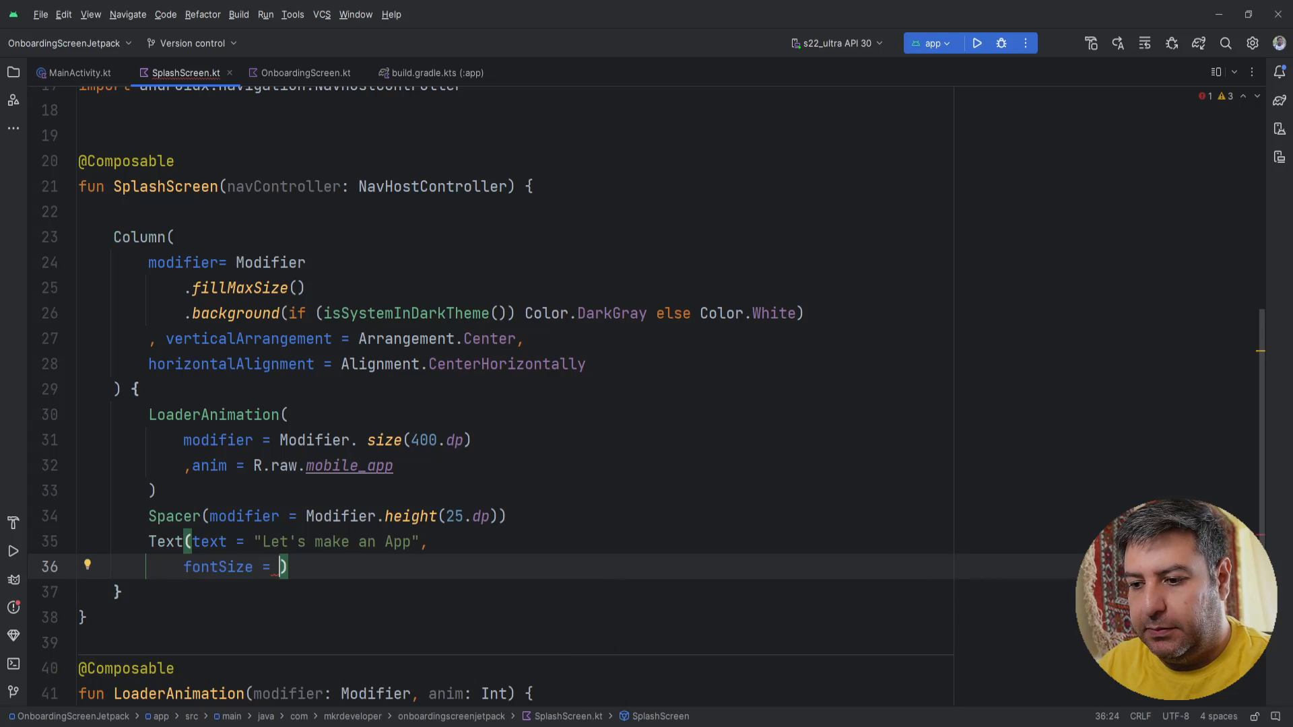
{"action": "type", "text": "32"}
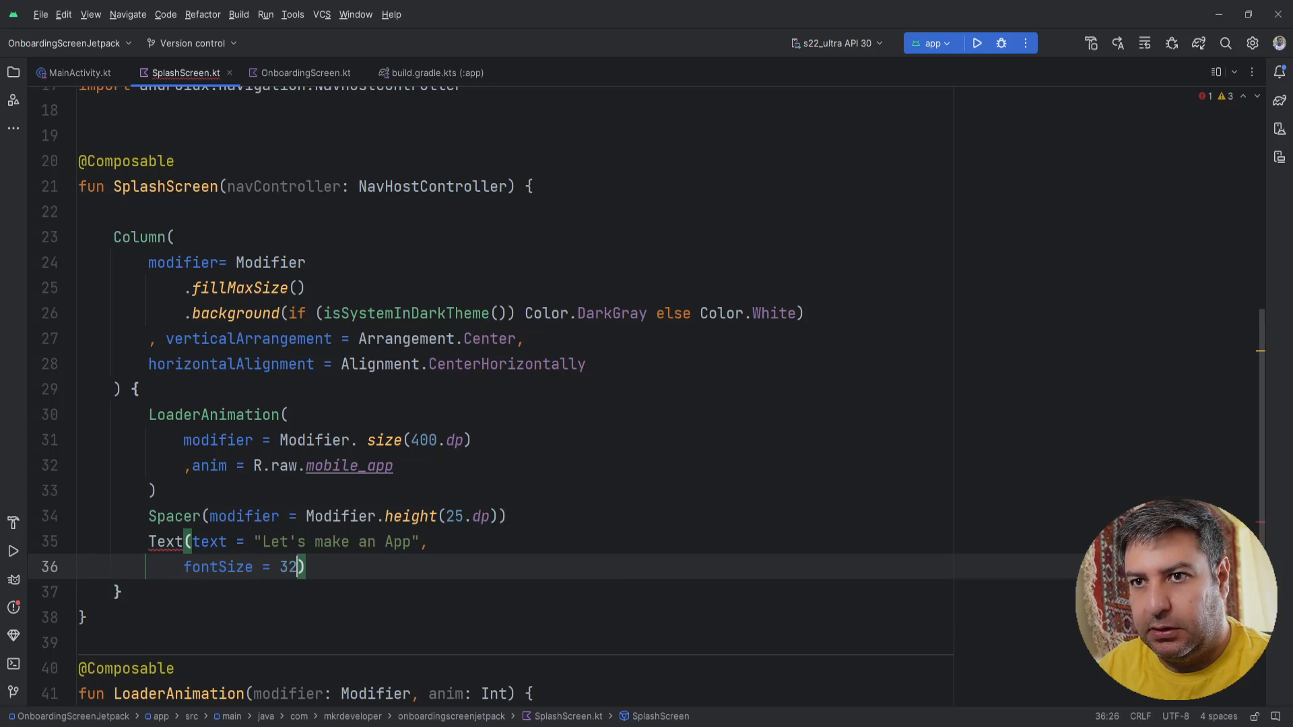
{"action": "type", "text": ".sp"}
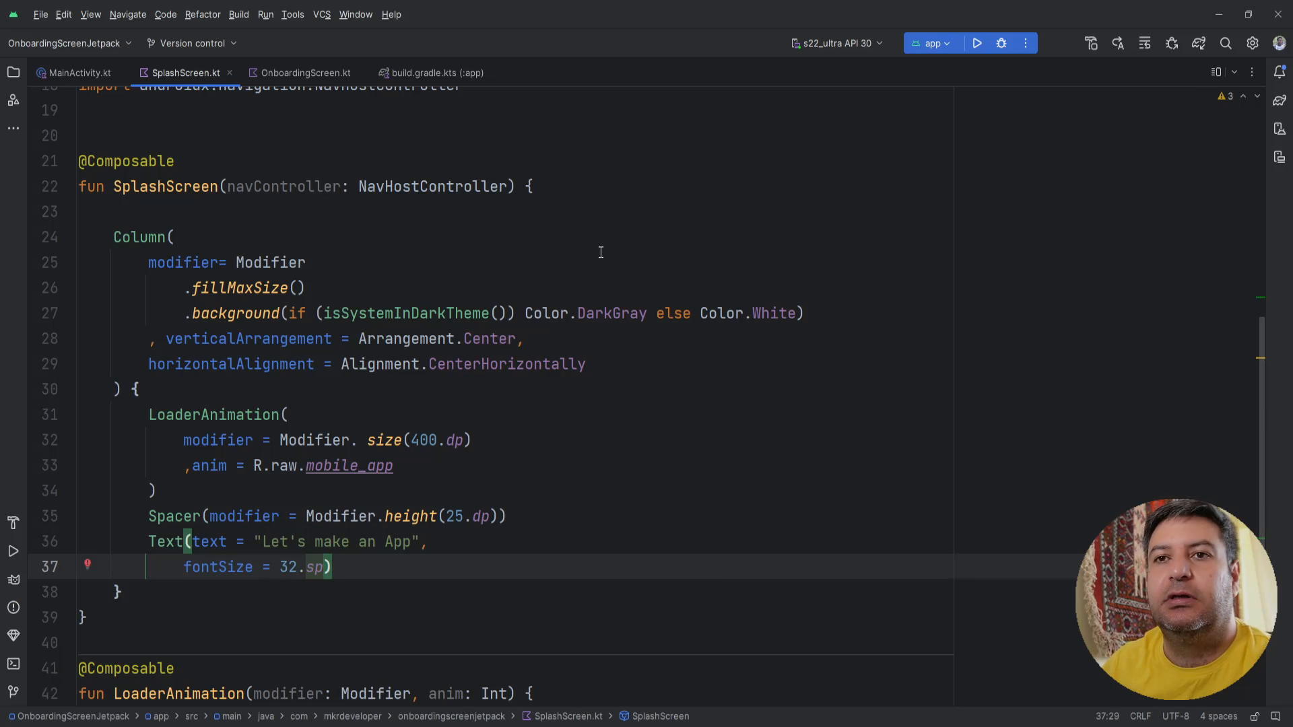
Declare val composition by rememberLottieComposition(spec = LottieCompositionSpec.RawRes(anim)) inside LoaderAnimation
{"action": "scroll", "scroll_direction": "down", "scroll_amount": 3}
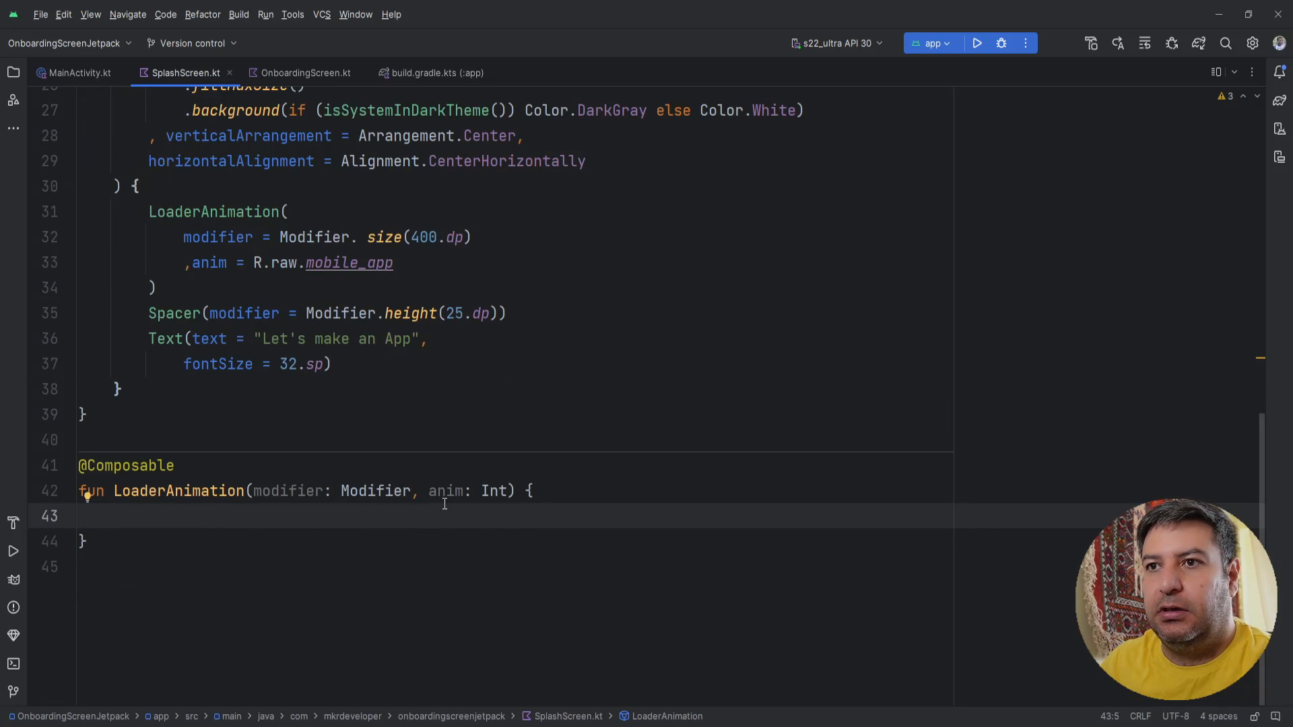
{"action": "type", "text": "val c"}
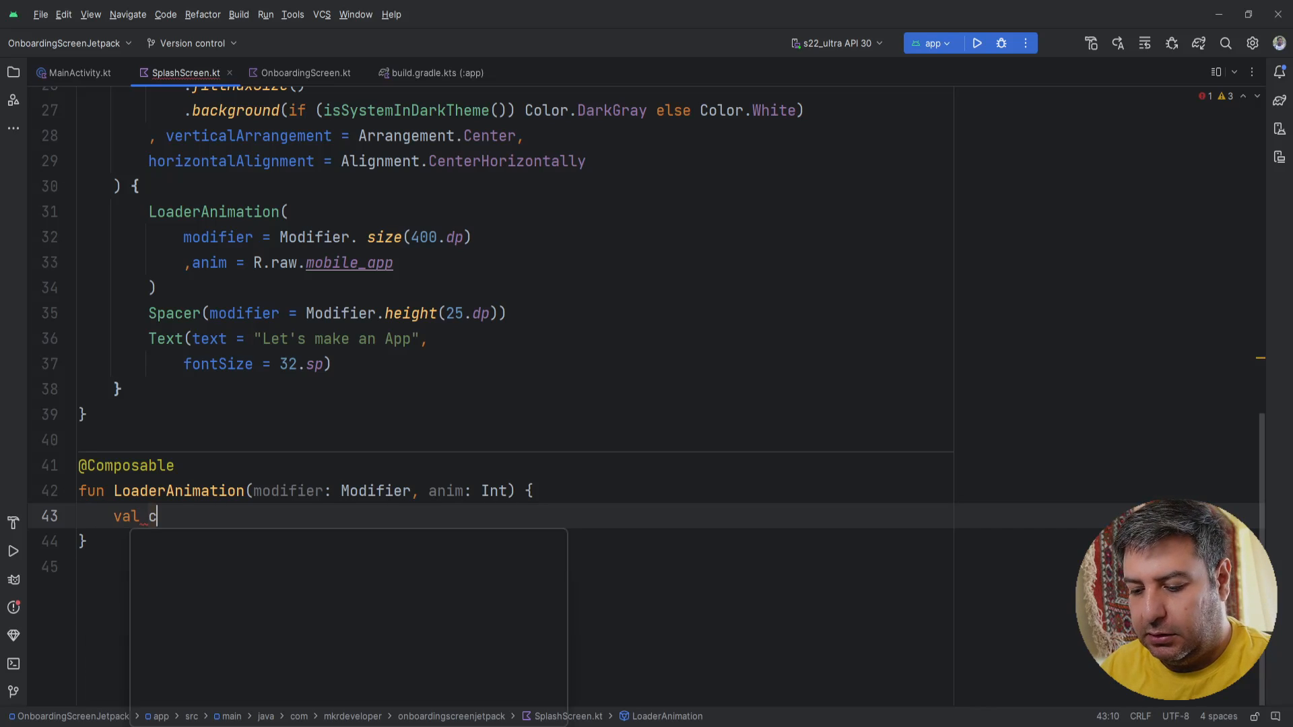
{"action": "type", "text": "om"}
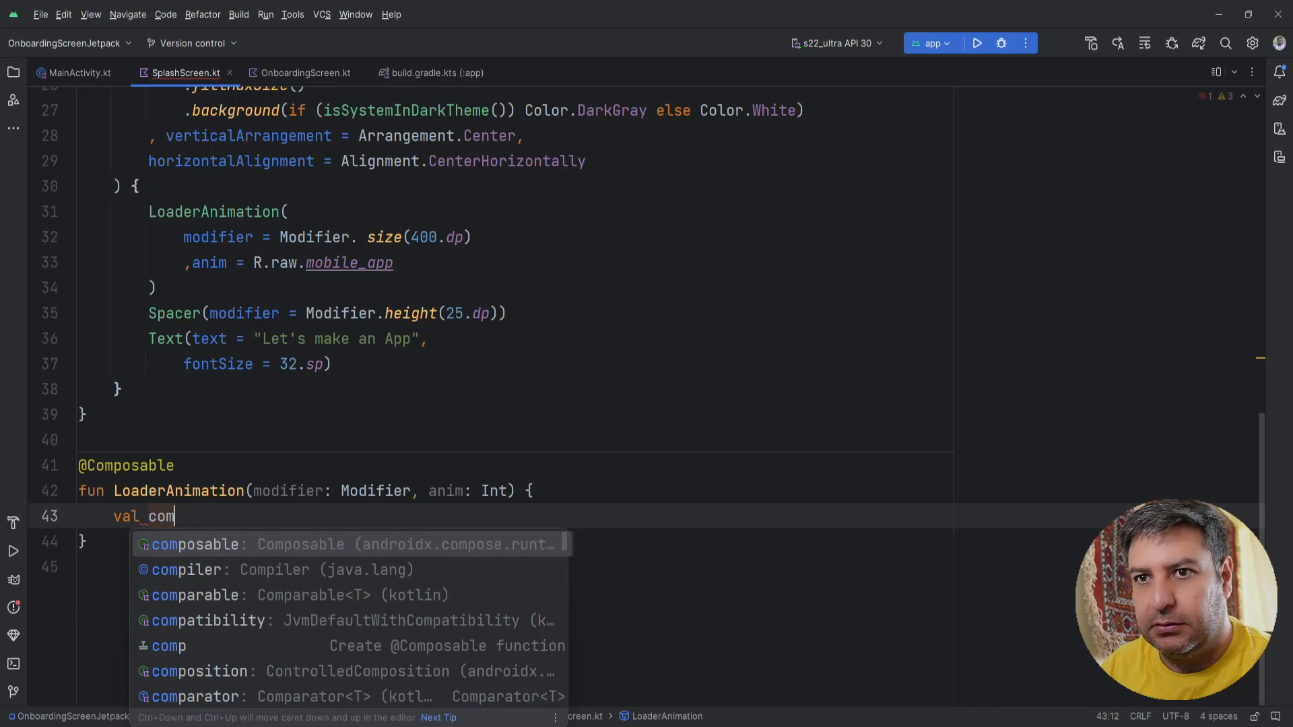
{"action": "type", "text": "pos"}
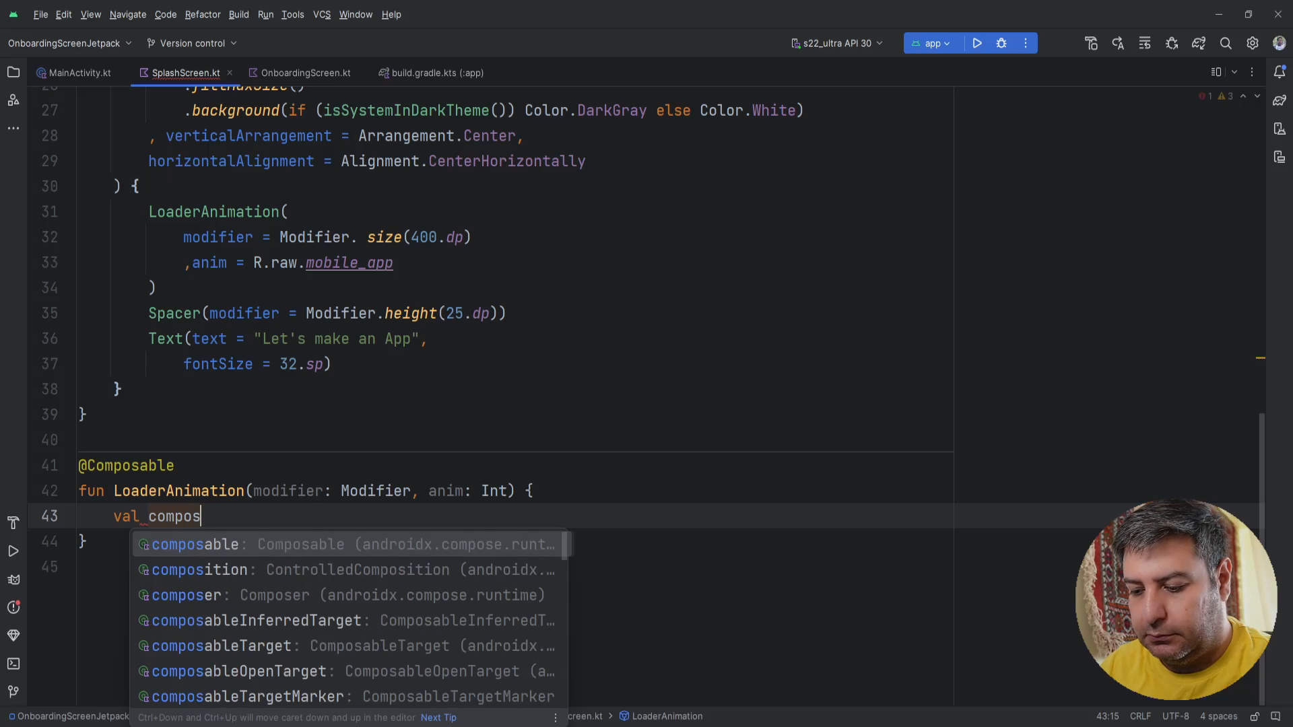
{"action": "type", "text": "ition"}
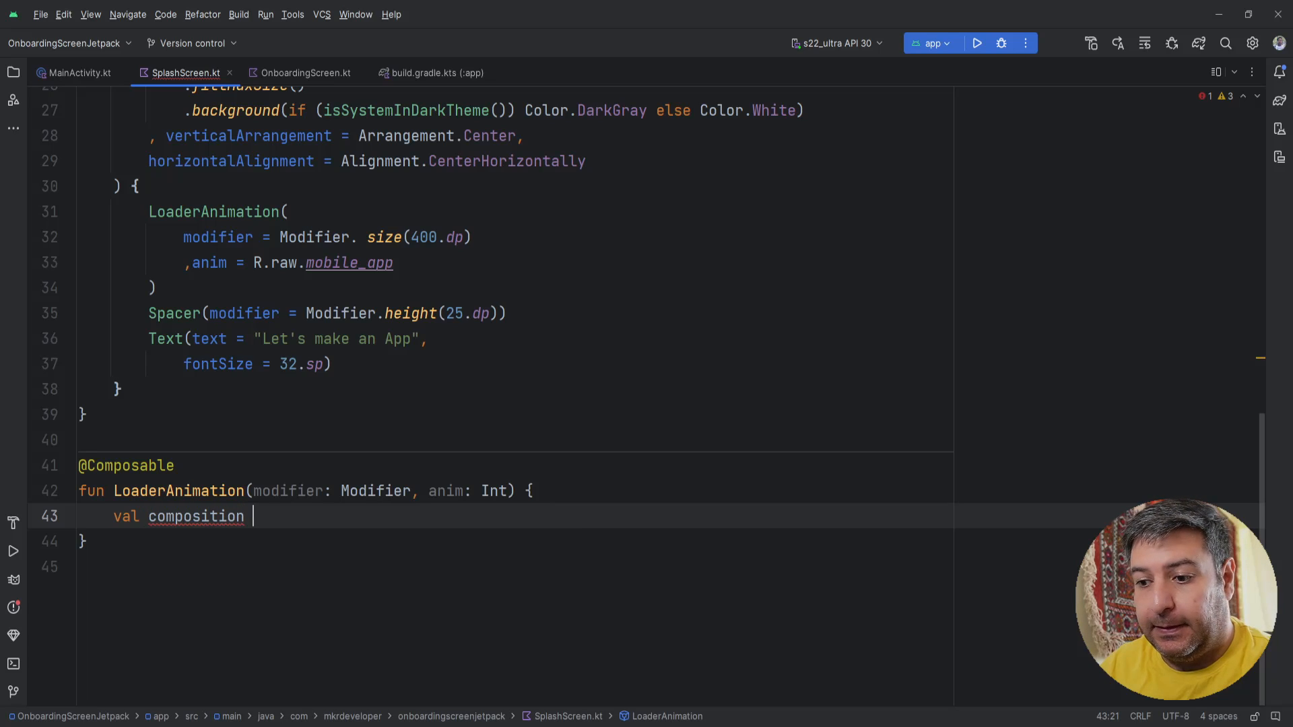
{"action": "type", "text": "by_re"}
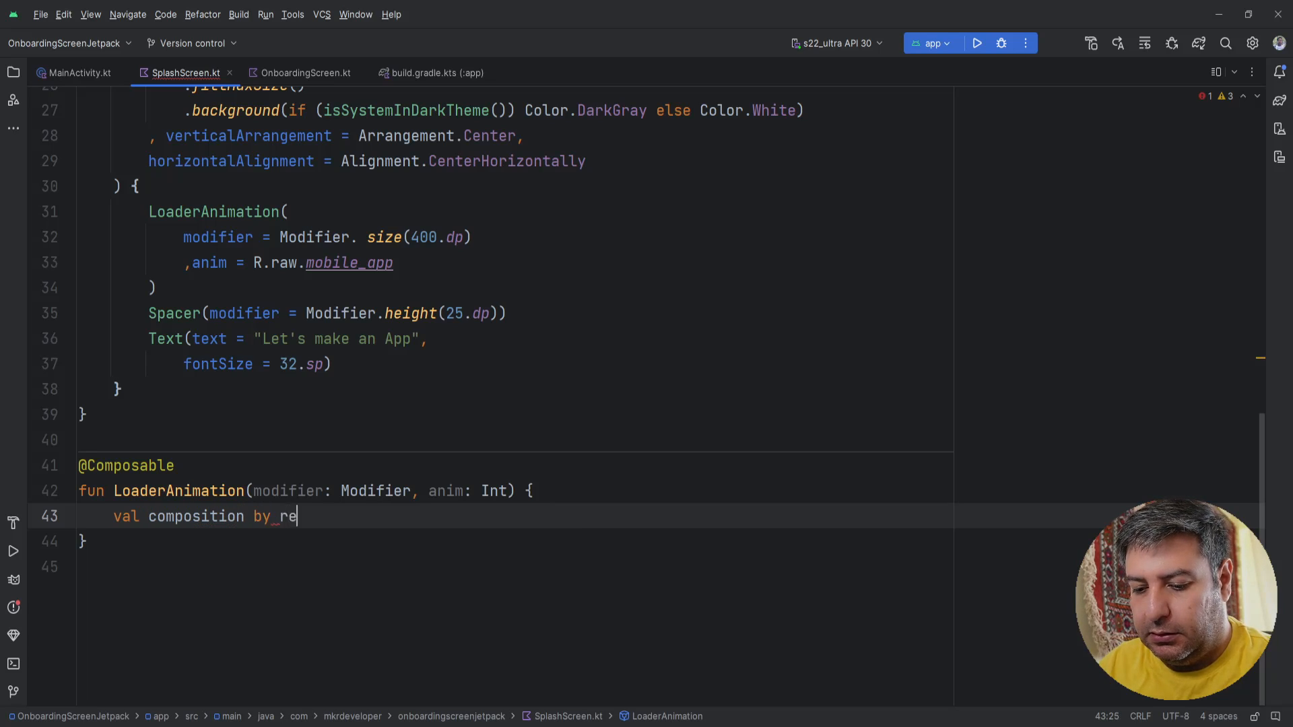
{"action": "type", "text": "member"}
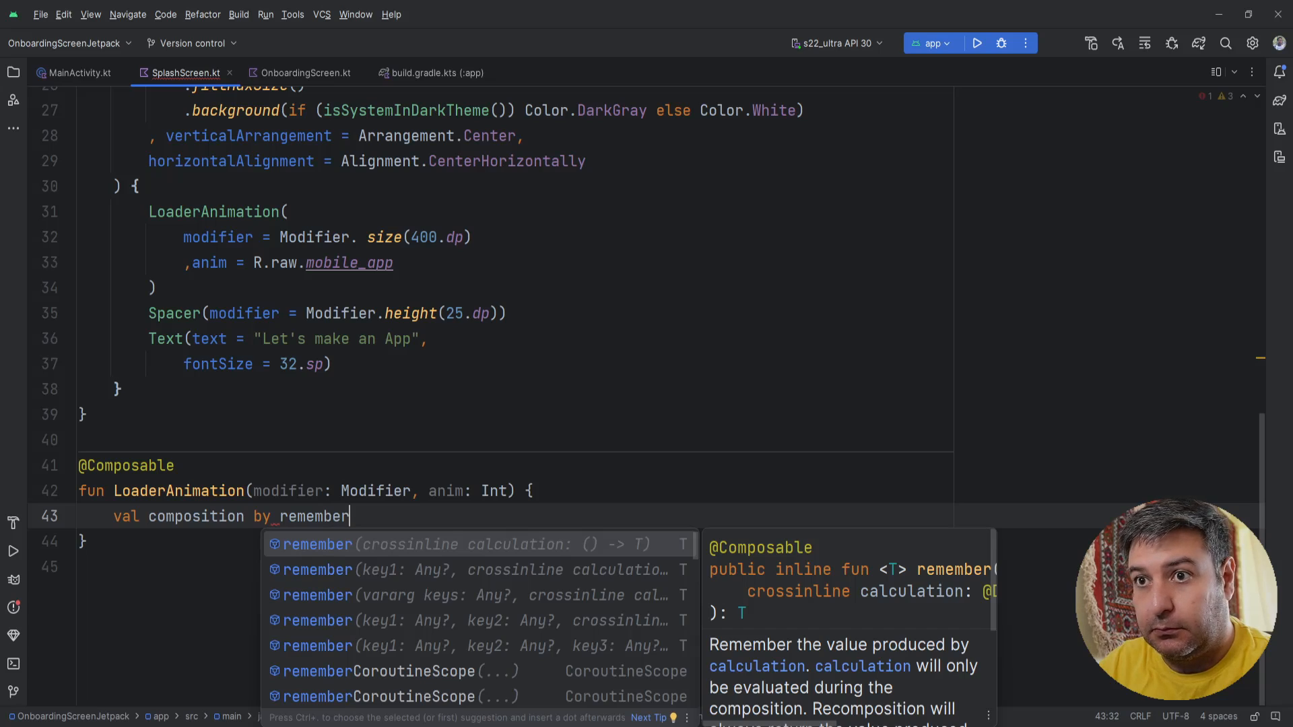
{"action": "type", "text": "LottieComposition(spec ="}
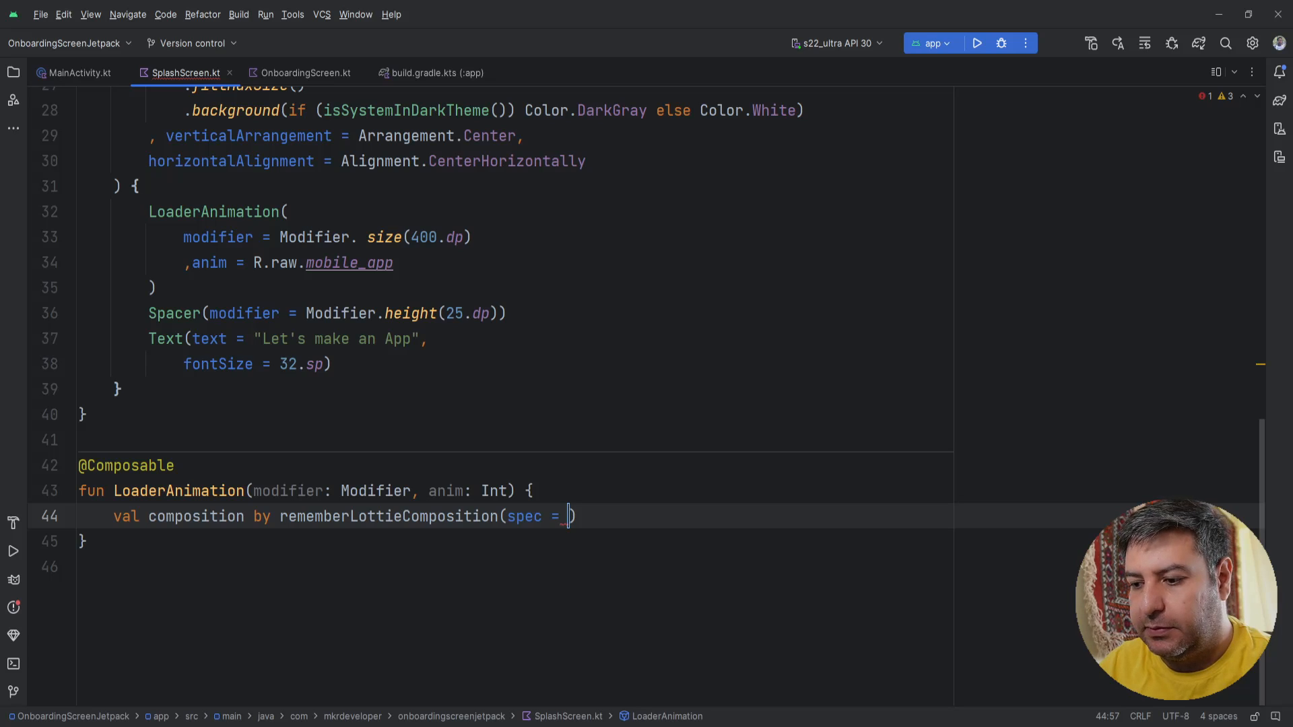
{"action": "type", "text": "LottieCompositionSpec"}
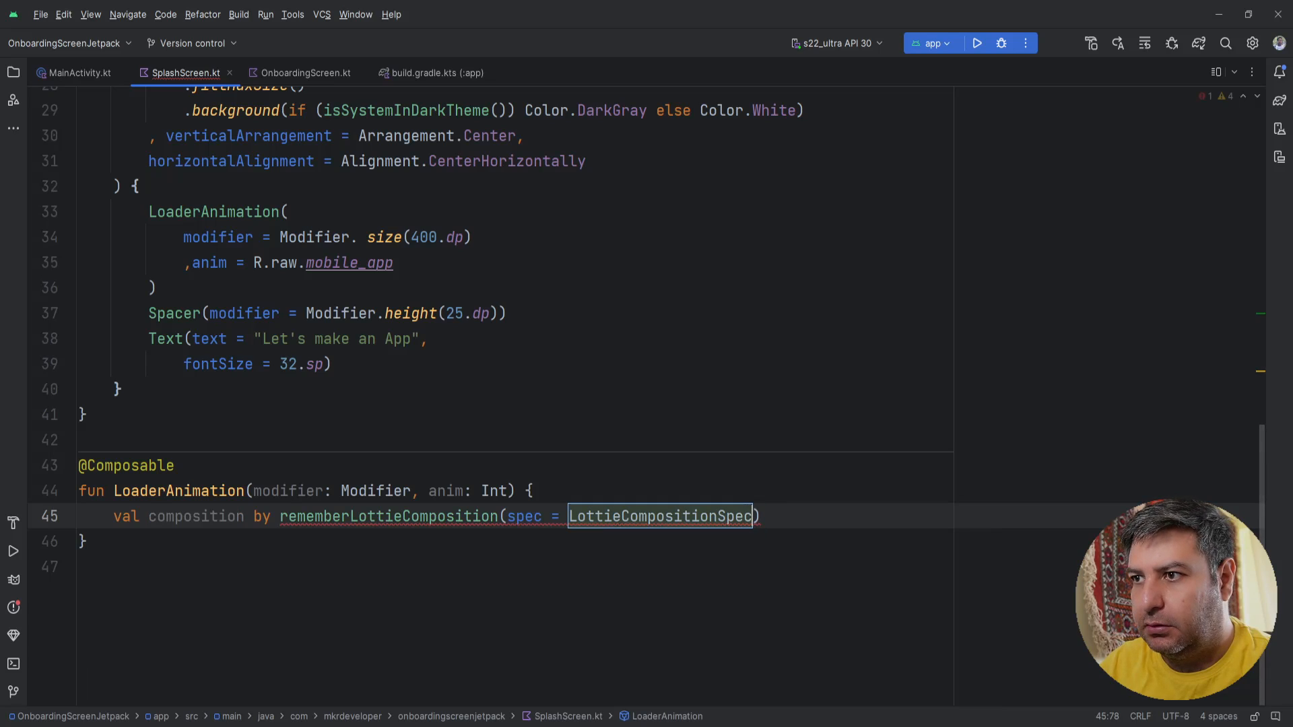
{"action": "type", "text": ".RawRes"}
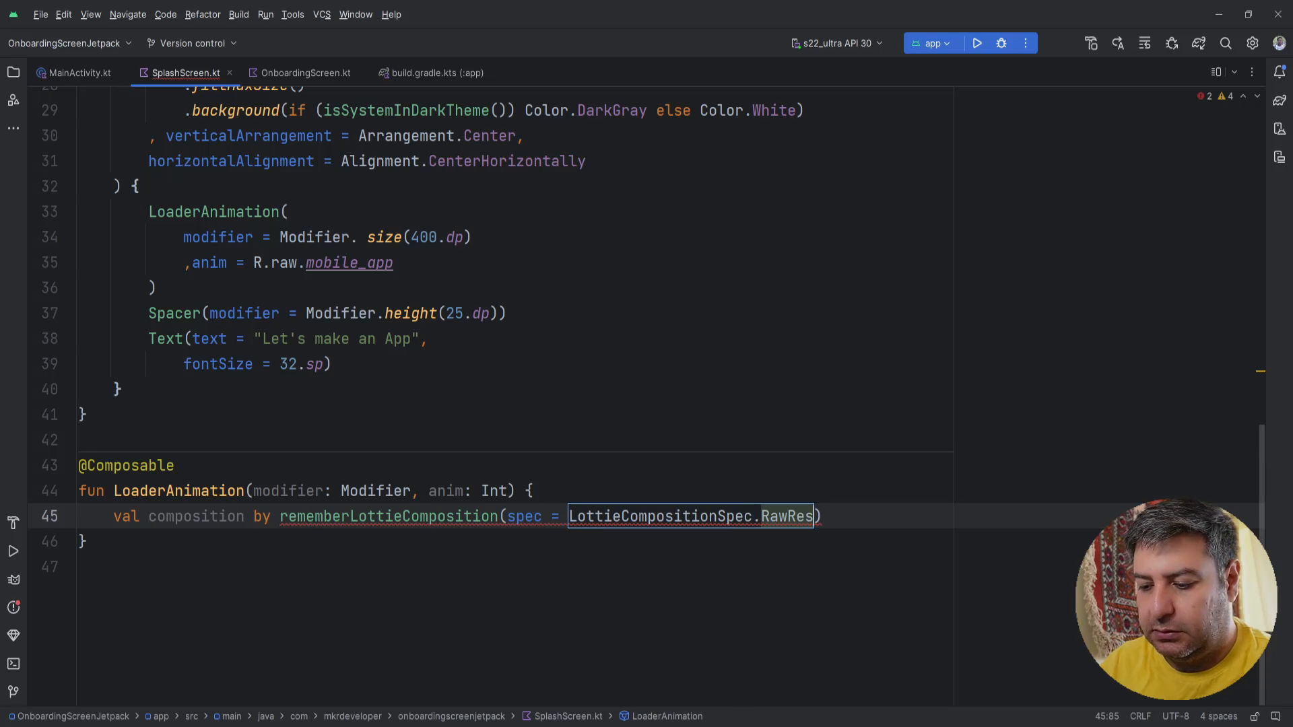
{"action": "type", "text": "()"}
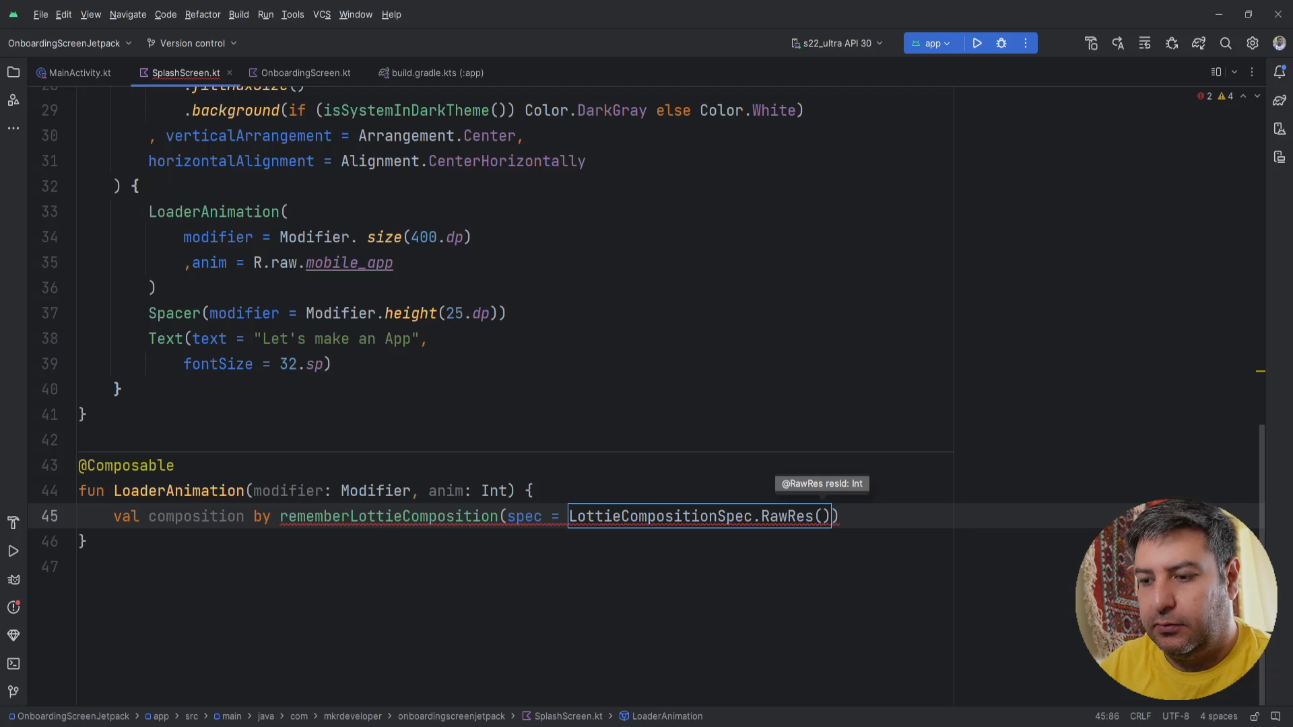
{"action": "type", "text": "an"}
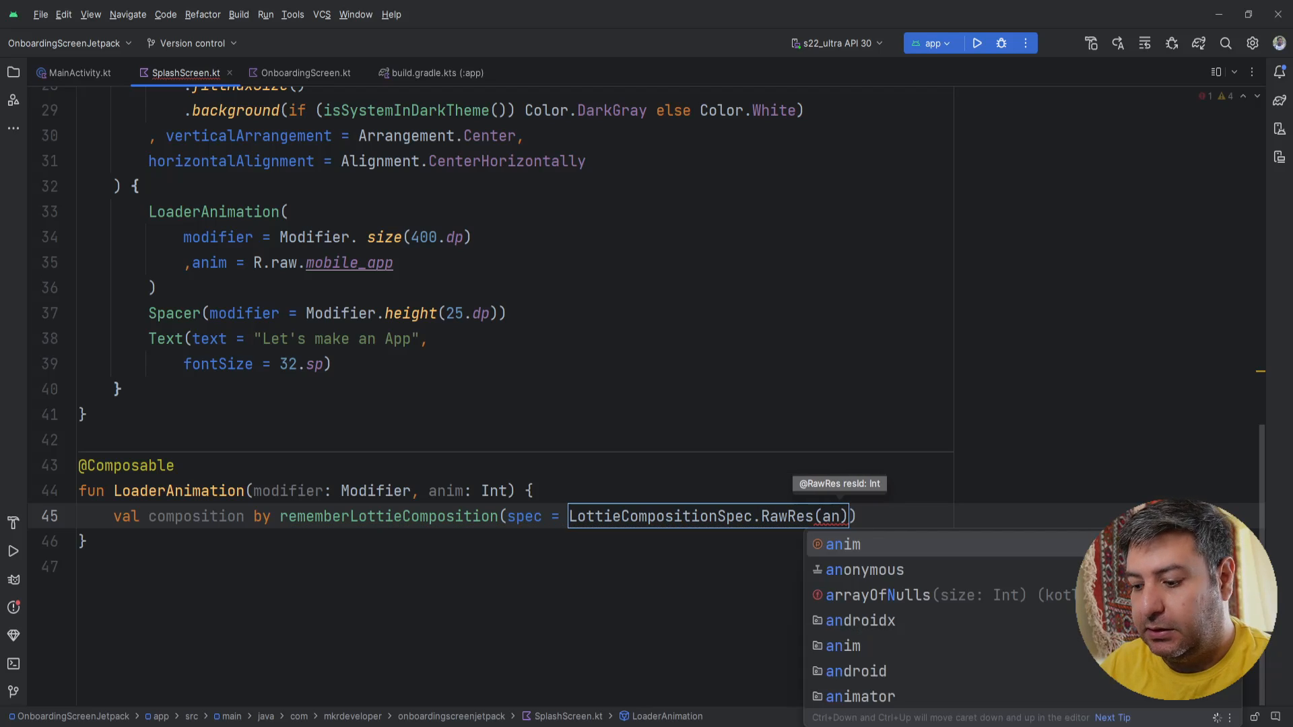
{"action": "left_click", "coordinate": [842, 544]}
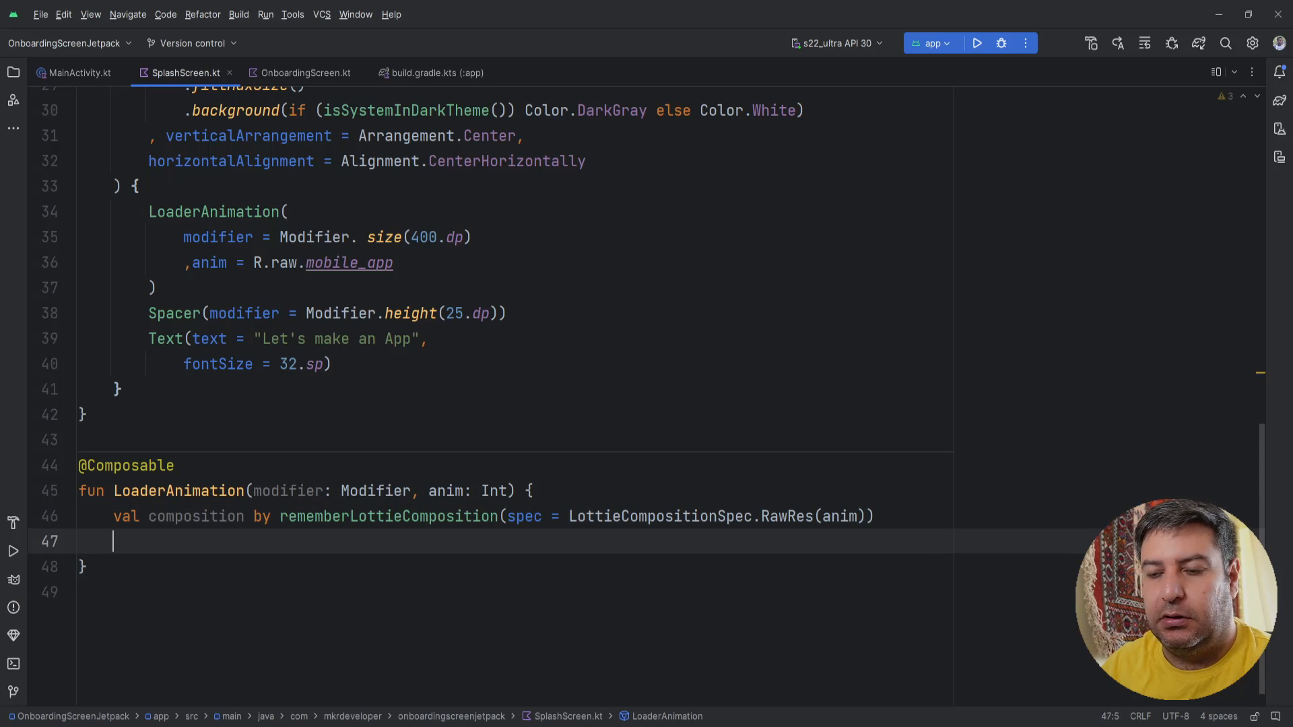
Add LottieAnimation(composition = composition, iterations = LottieConstants.IterateForever) below the composition line
{"action": "type", "text": "Lo"}
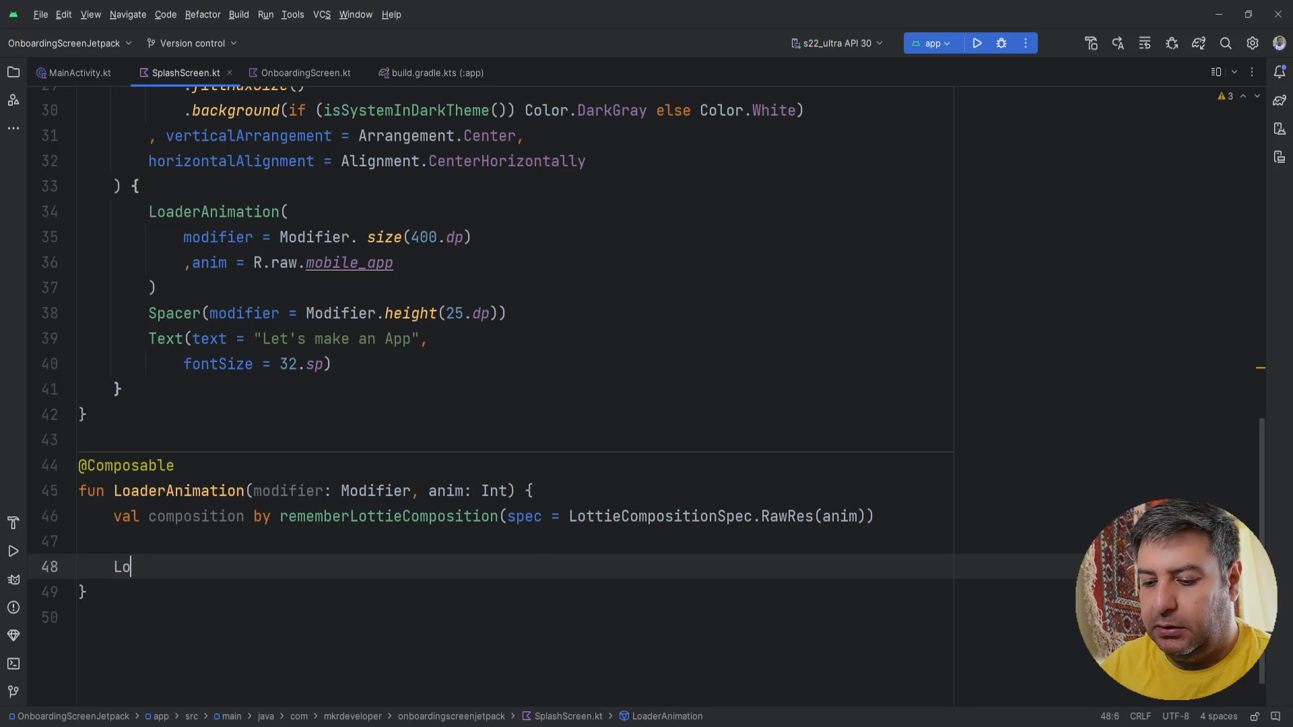
{"action": "type", "text": "tt"}
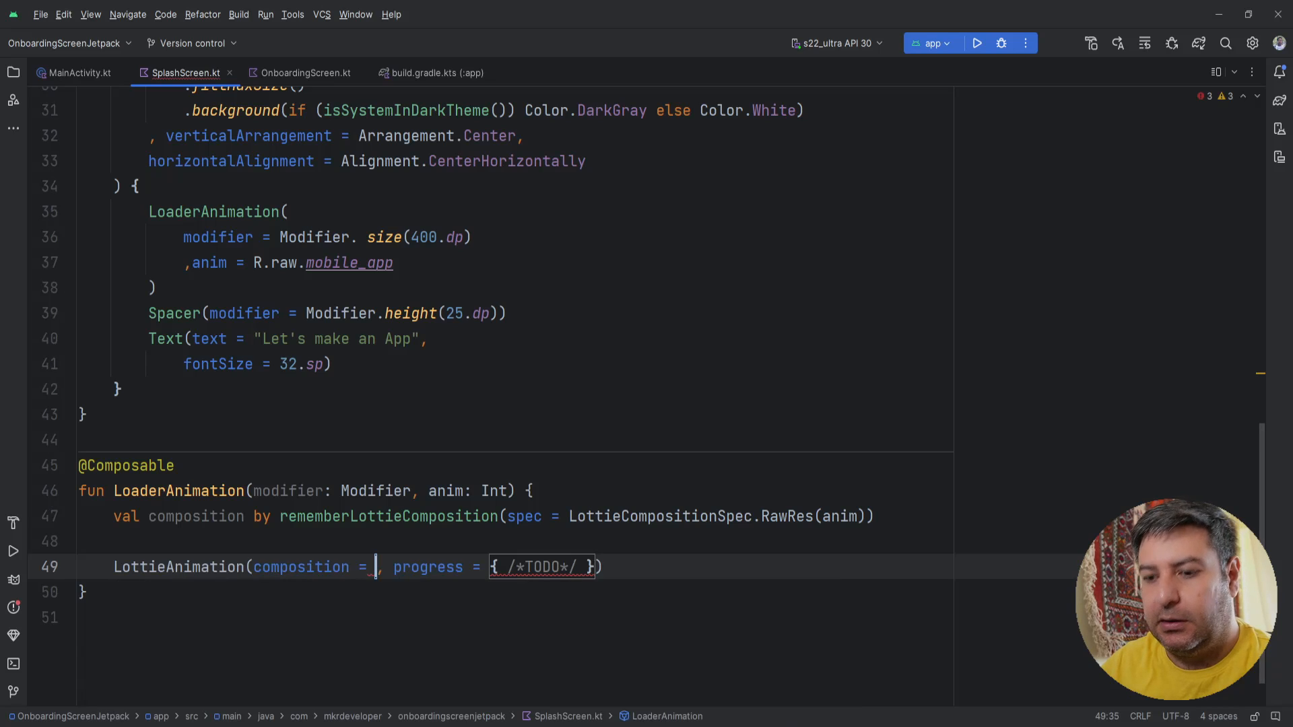
{"action": "type", "text": "composition"}
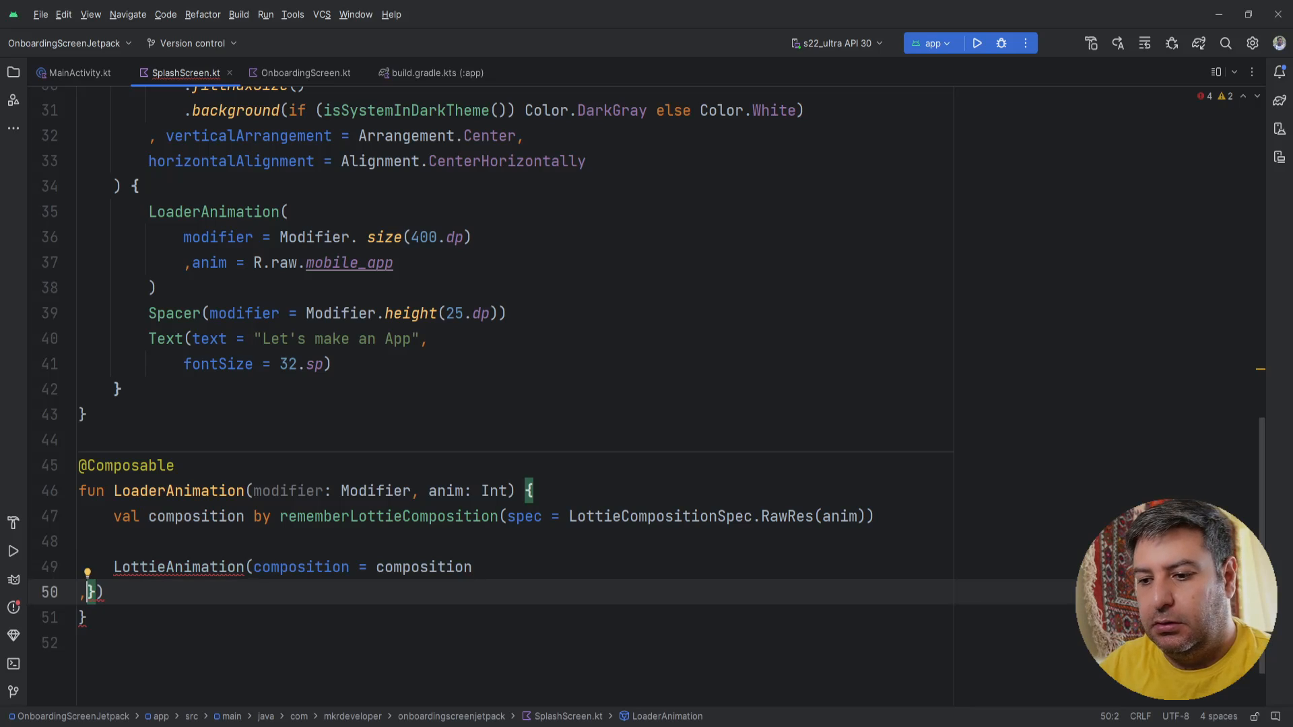
{"action": "type", "text": "iterations = Lo"}
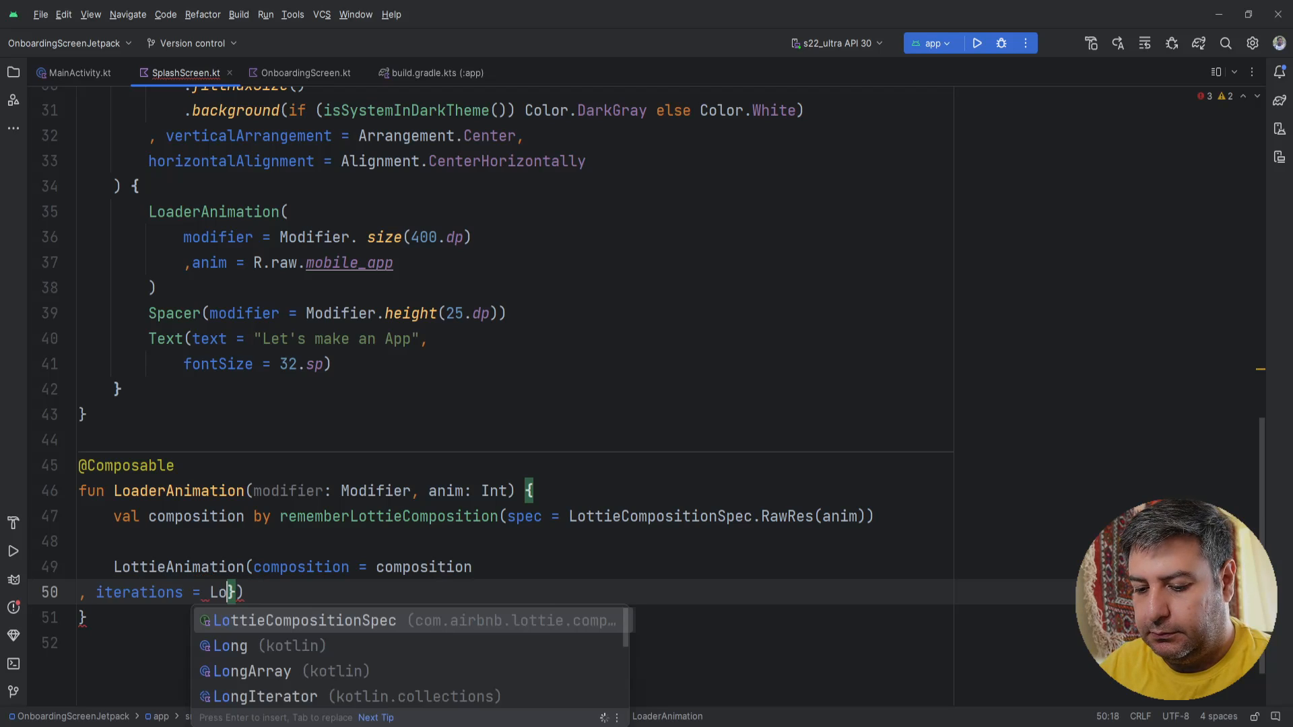
{"action": "type", "text": "tt"}
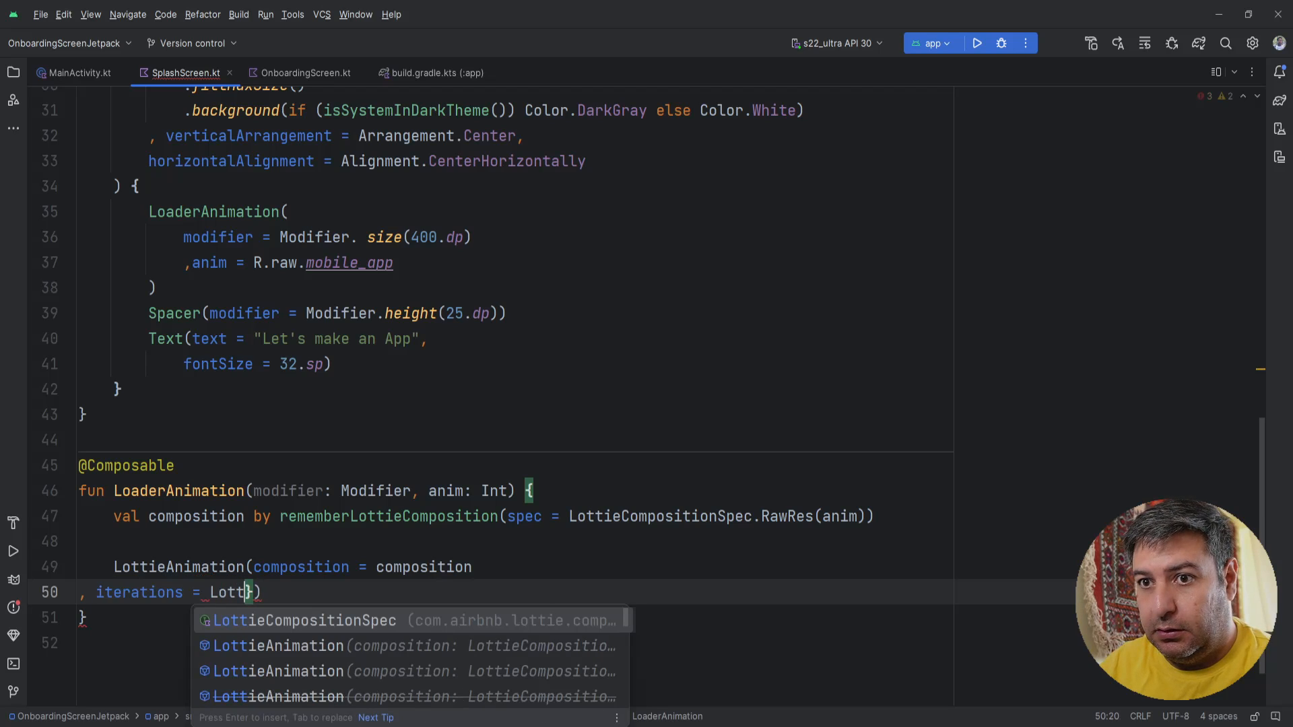
{"action": "type", "text": "i"}
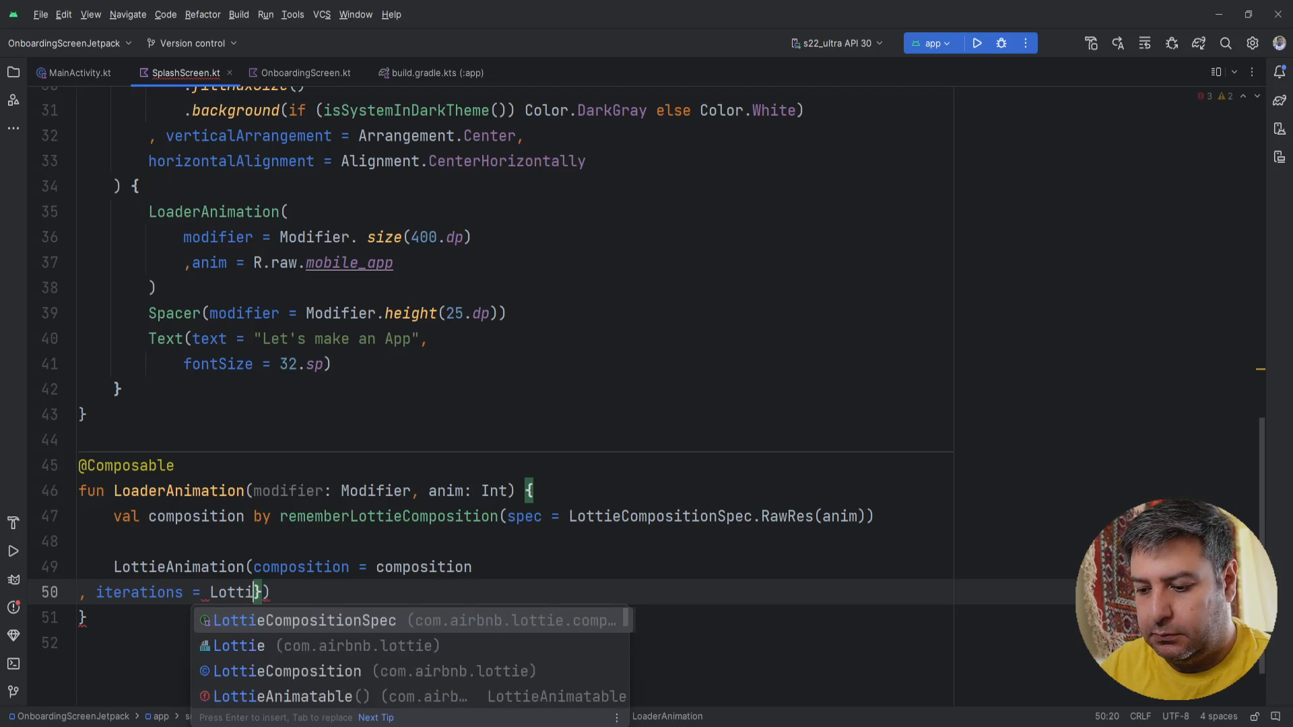
{"action": "type", "text": "Constants."}
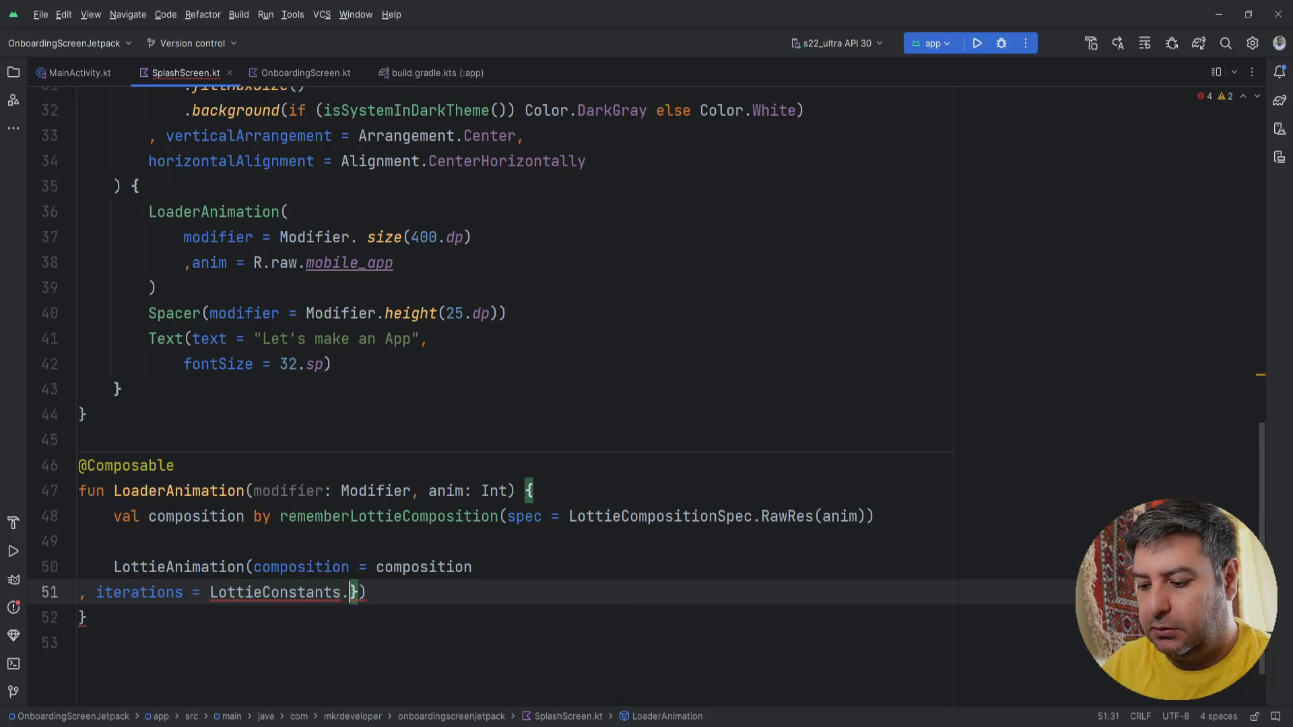
{"action": "type", "text": "IterateForever"}
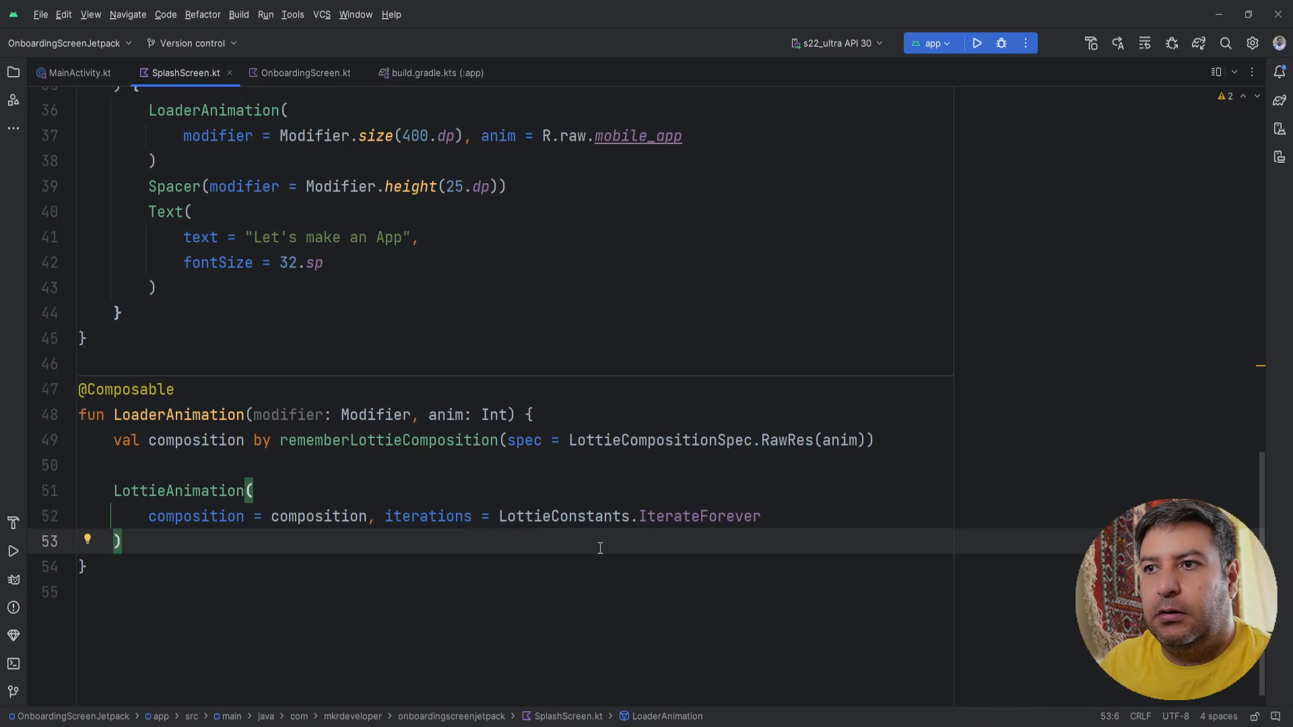
Pass modifier = modifier as the LottieAnimation's final argument
{"action": "type", "text": ","}
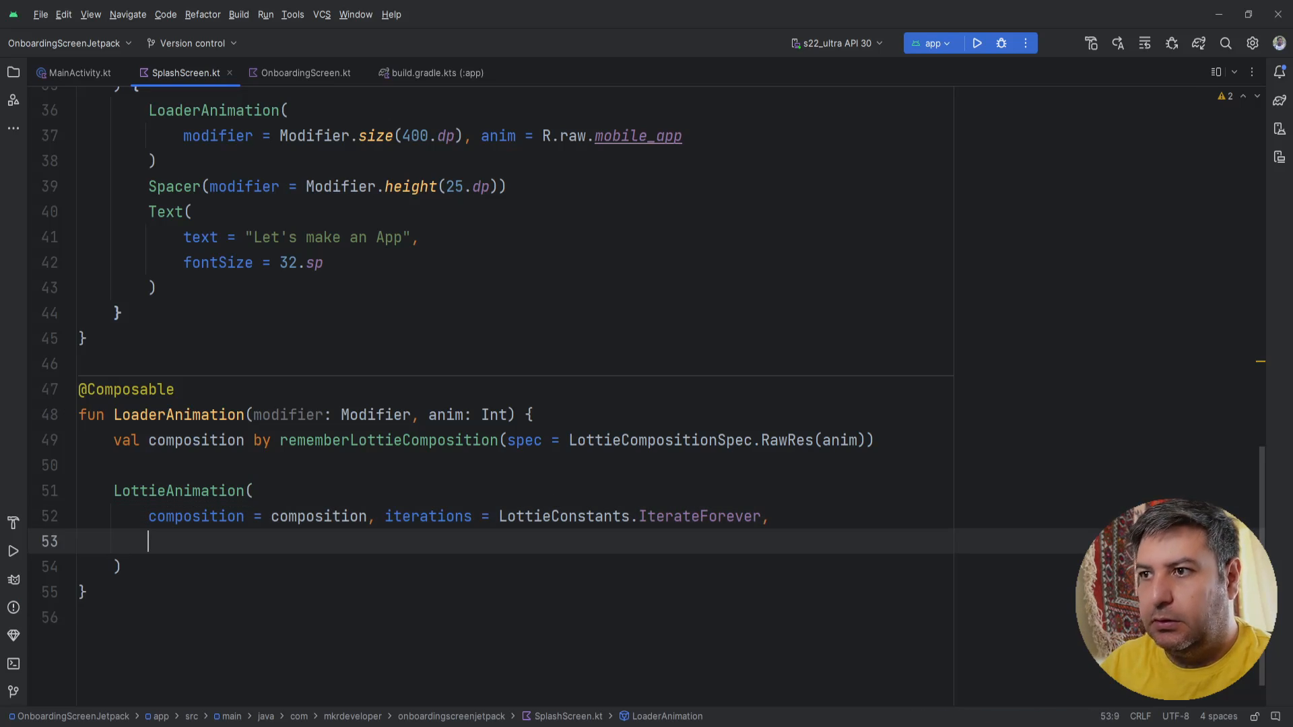
{"action": "type", "text": "modifier ="}
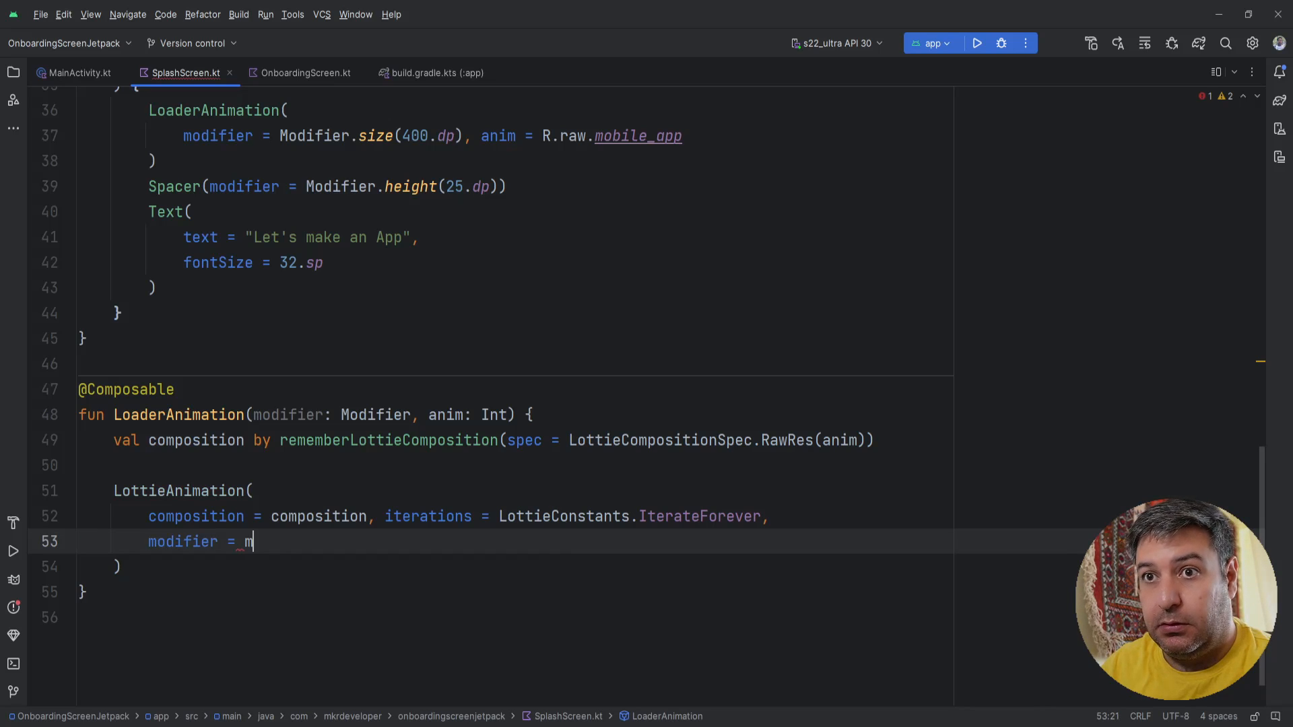
{"action": "type", "text": "m"}
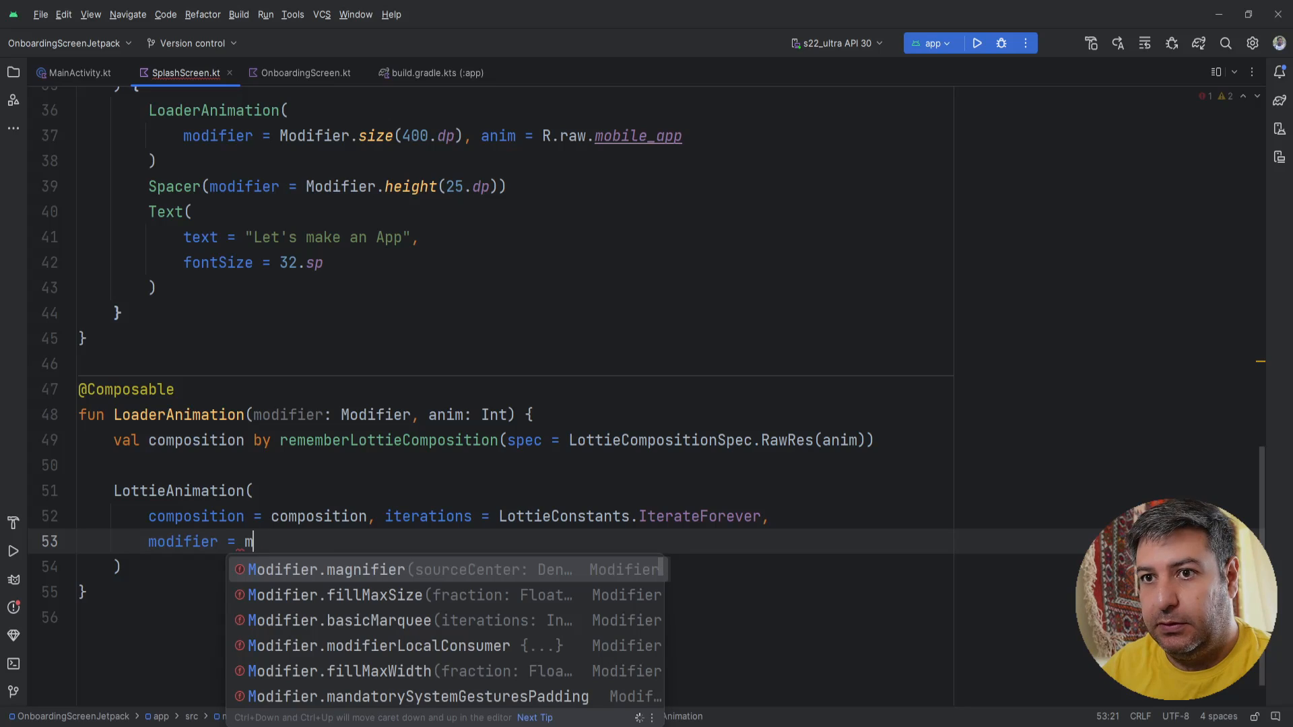
{"action": "type", "text": "odifier"}
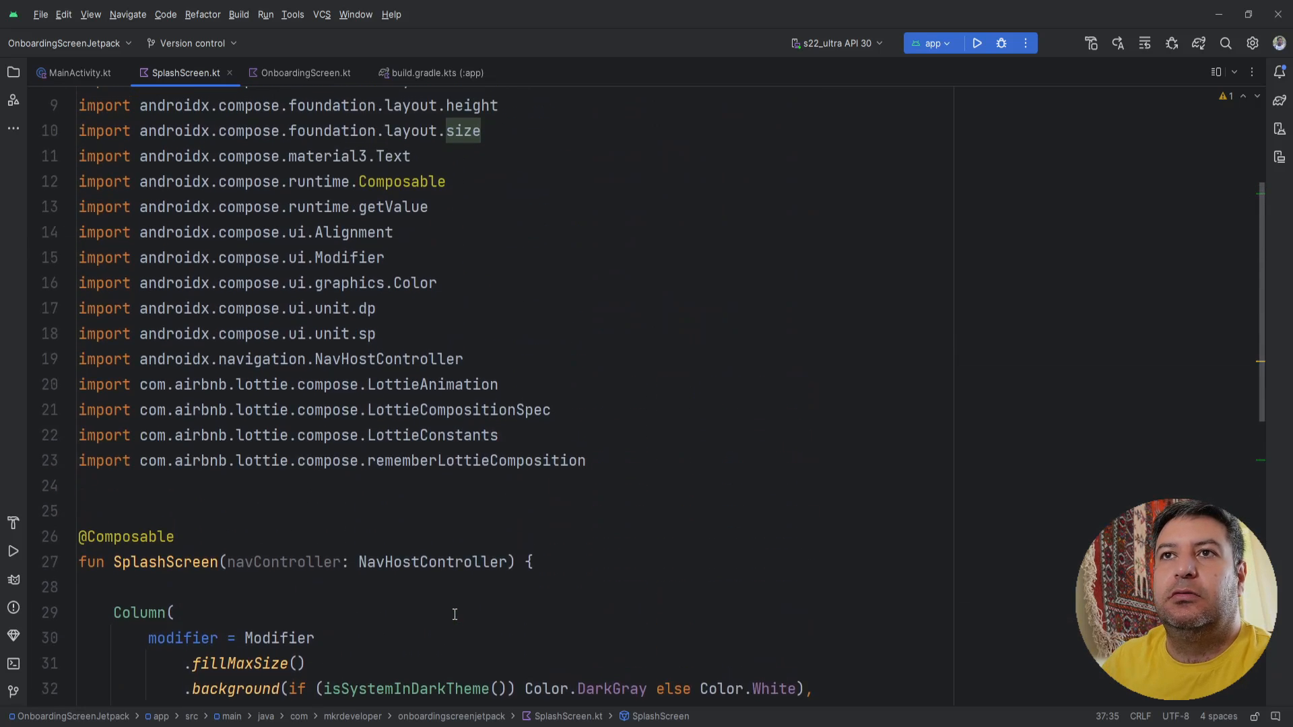
{"action": "left_click", "coordinate": [71, 151]}
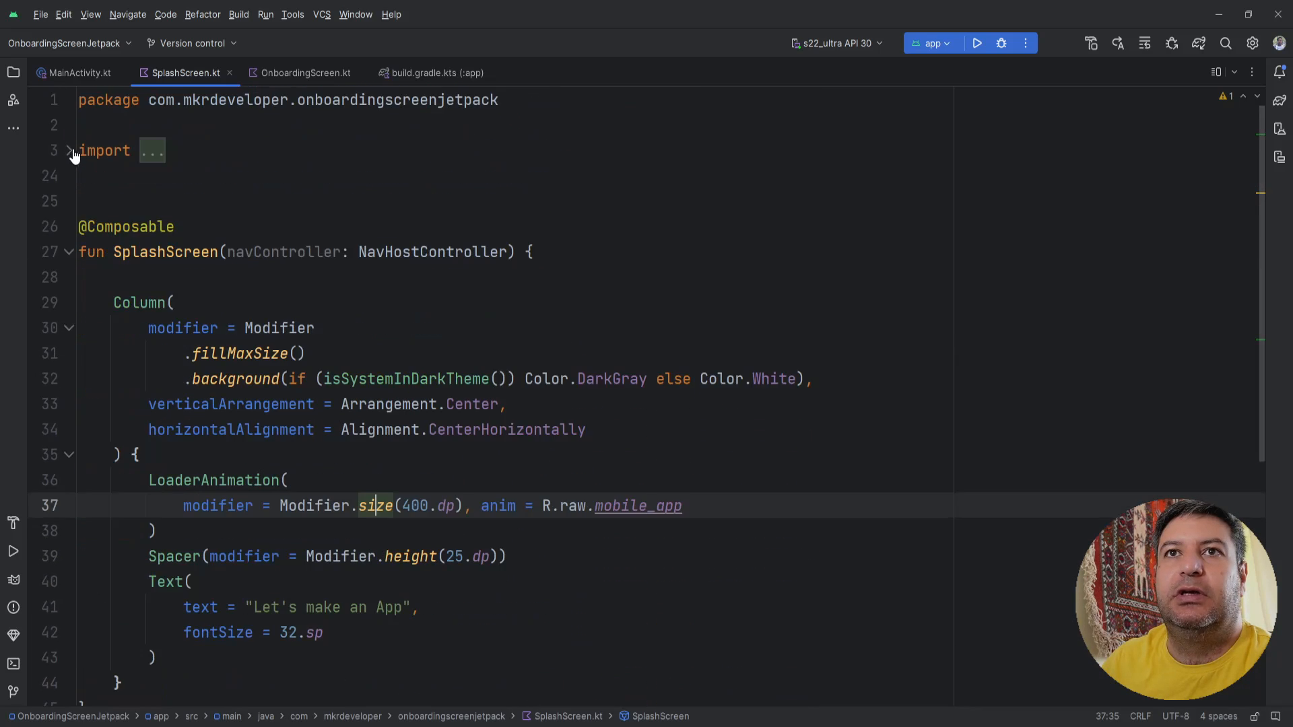
{"action": "scroll", "scroll_direction": "down", "scroll_amount": 3}
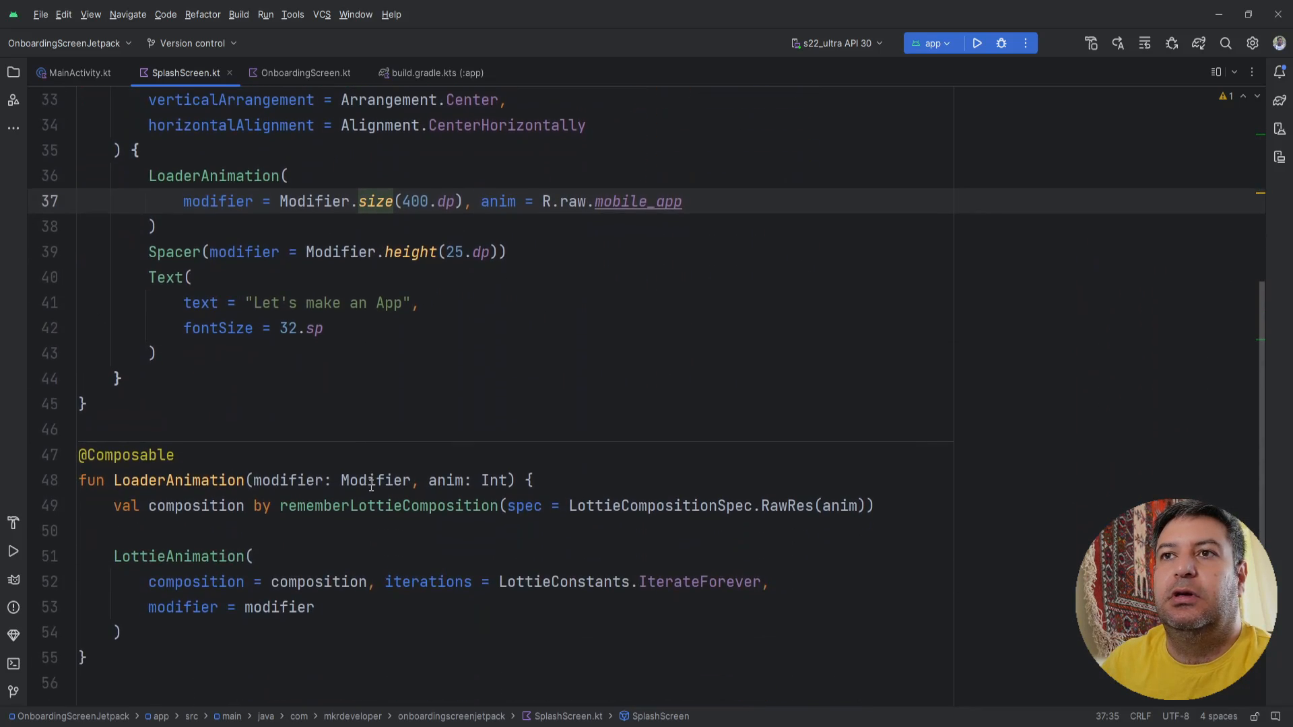
{"action": "scroll", "scroll_direction": "down", "scroll_amount": 3}
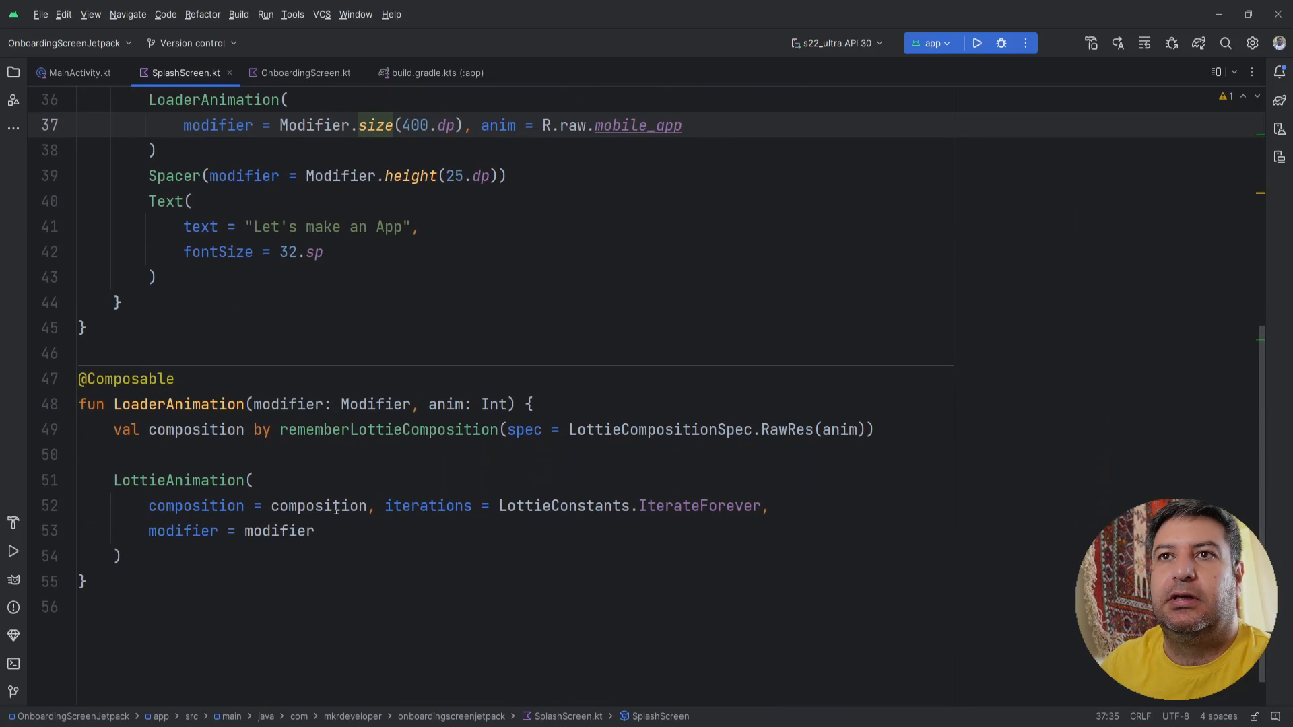
{"action": "scroll", "scroll_direction": "down", "scroll_amount": 3}
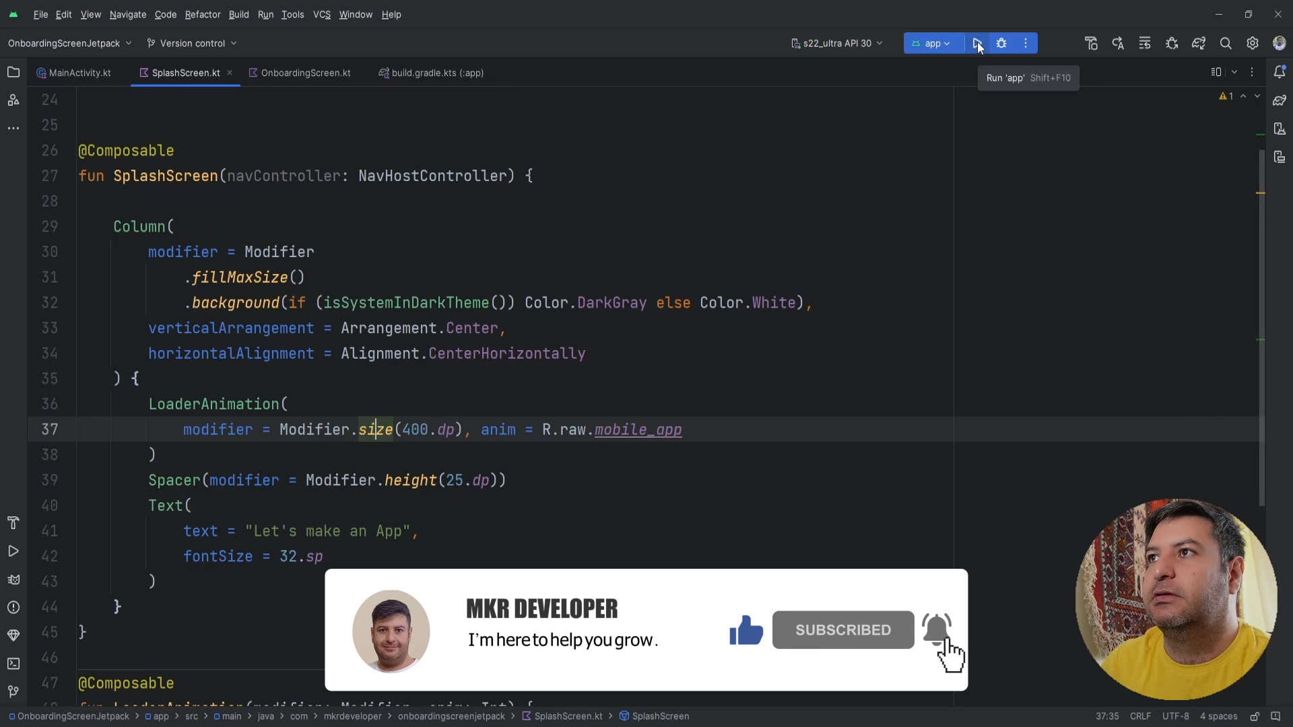
Run the app on the emulator to see the splash screen with the Lottie illustration and text
{"action": "left_click", "coordinate": [976, 43]}
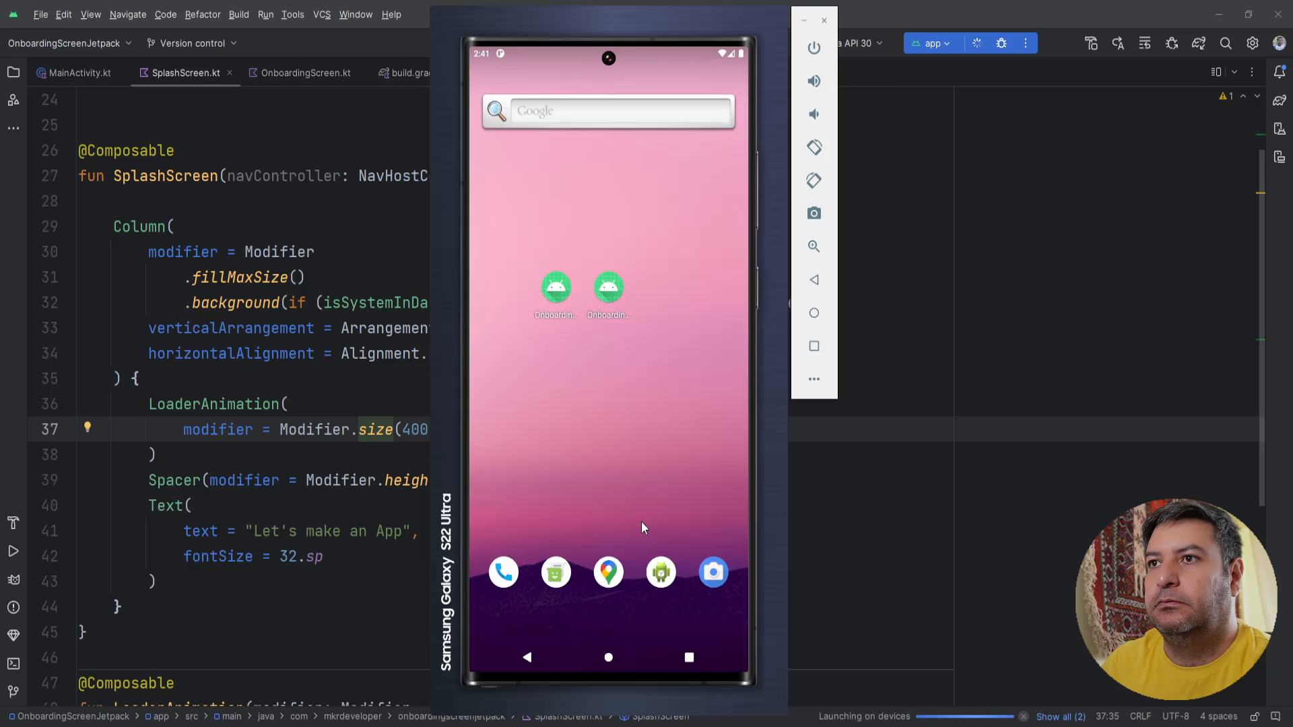
{"action": "left_click", "coordinate": [976, 43]}
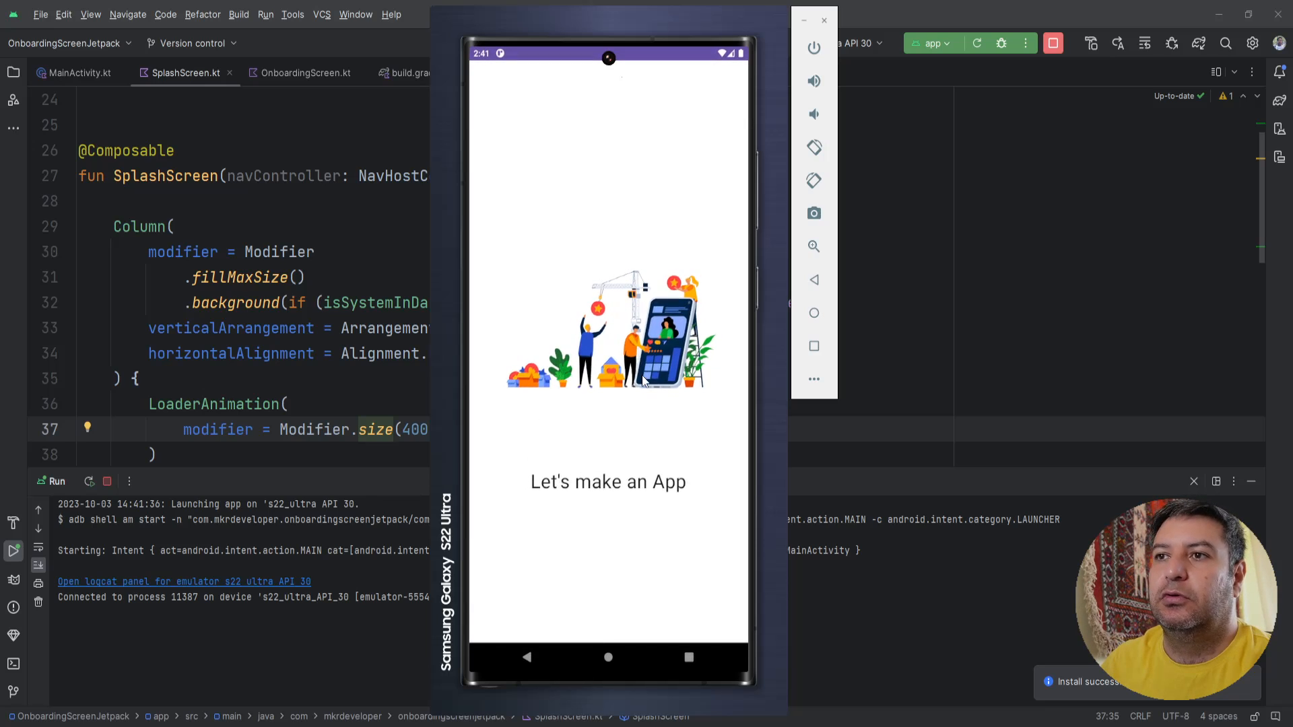
{"action": "mouse_move", "coordinate": [629, 432]}
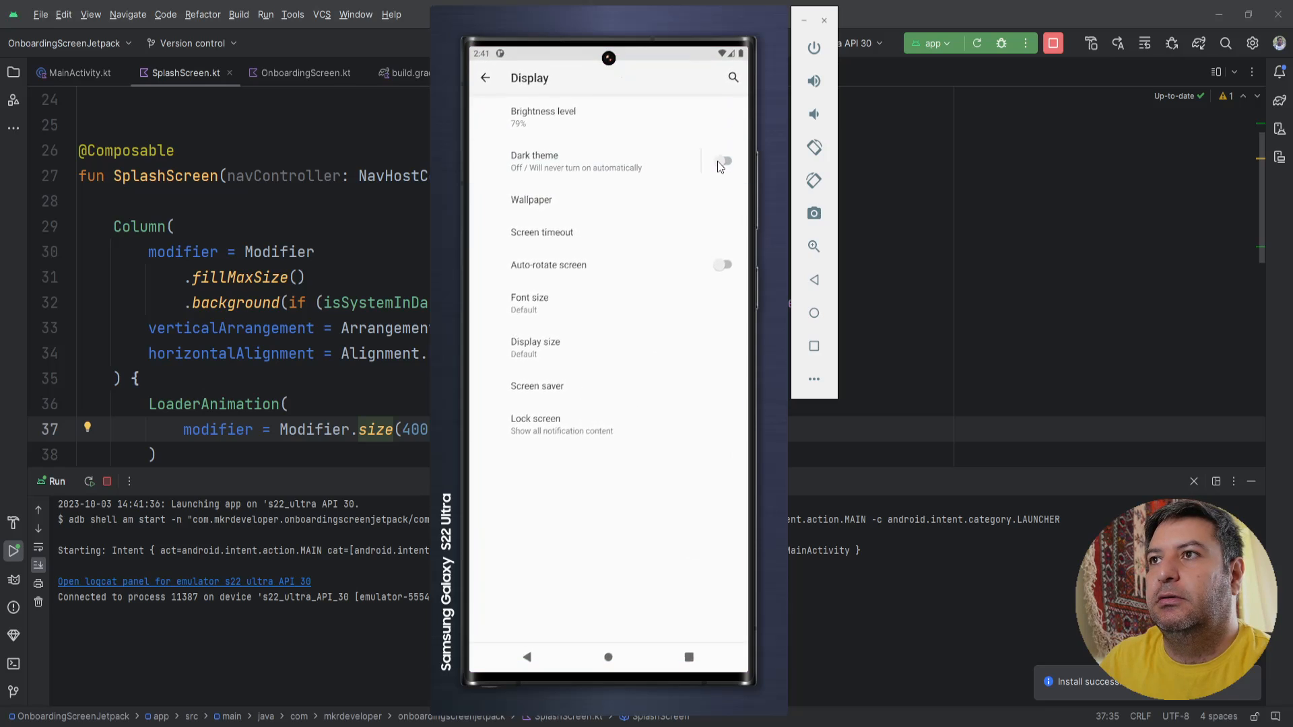
Enable dark theme in Display settings, check the splash on dark grey, then turn dark theme off
{"action": "left_click", "coordinate": [725, 160]}
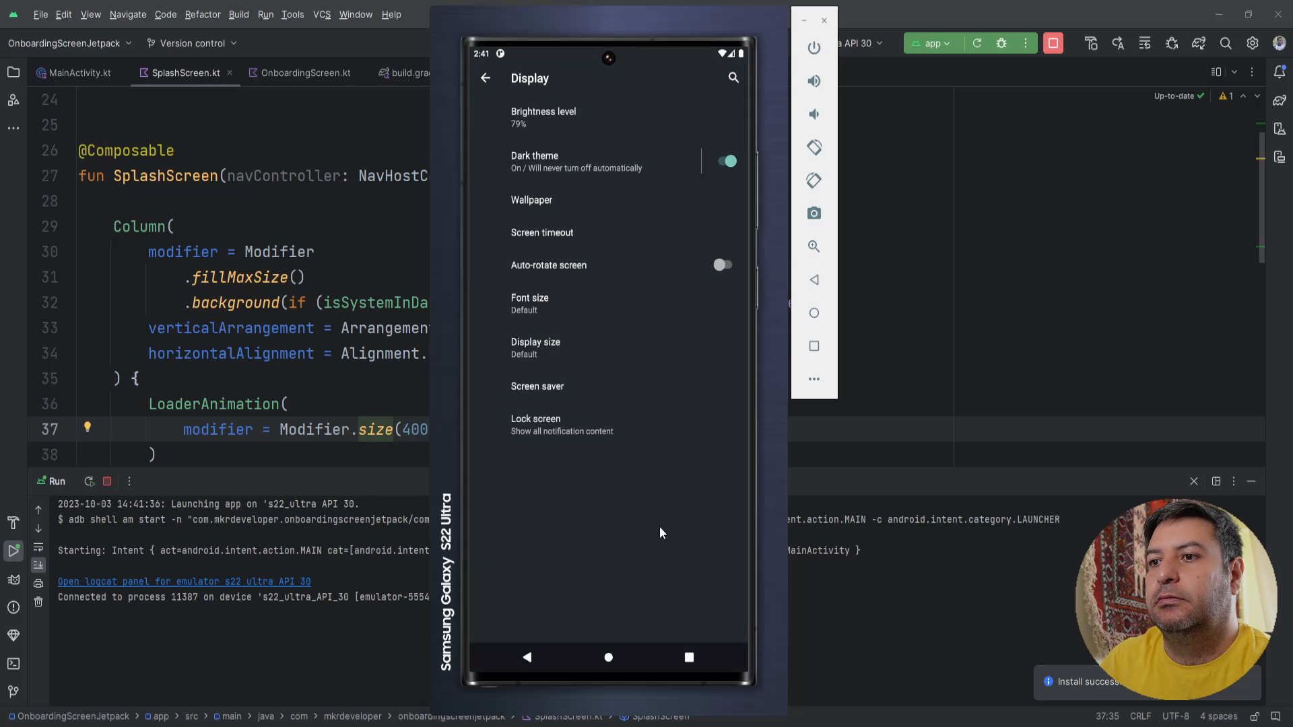
{"action": "left_click", "coordinate": [608, 657]}
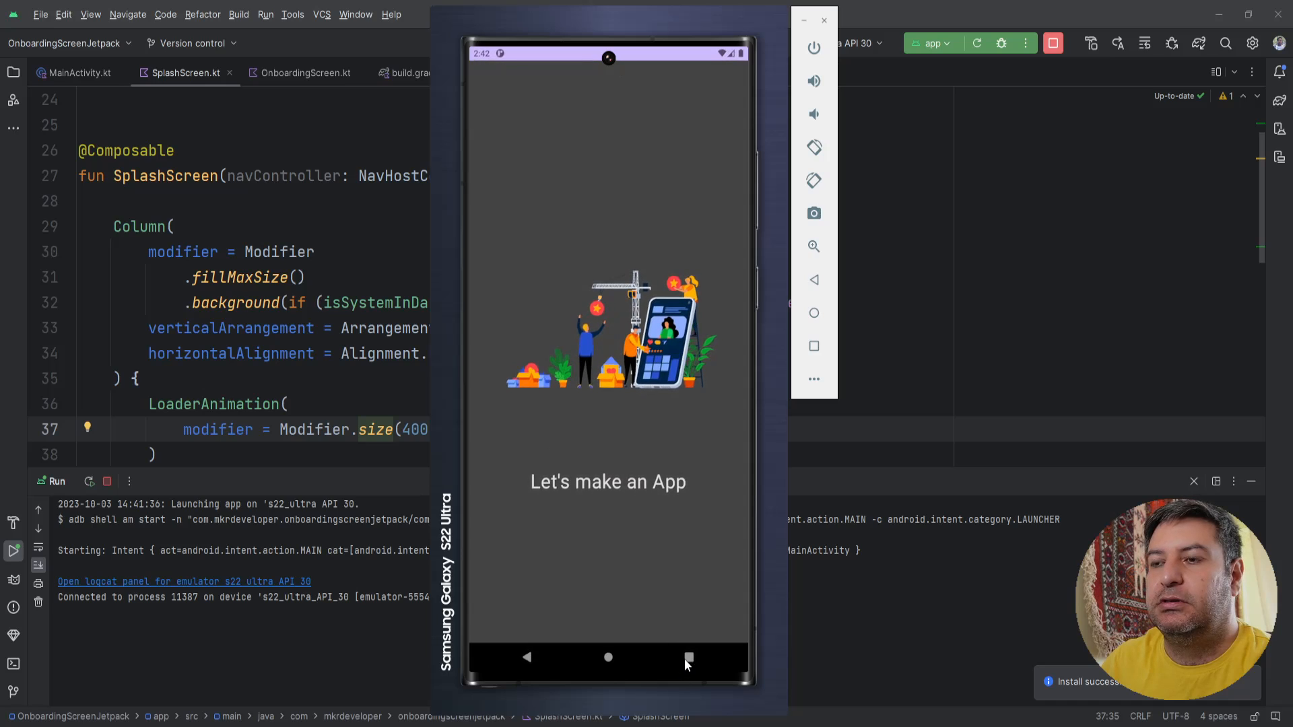
{"action": "left_click", "coordinate": [690, 657]}
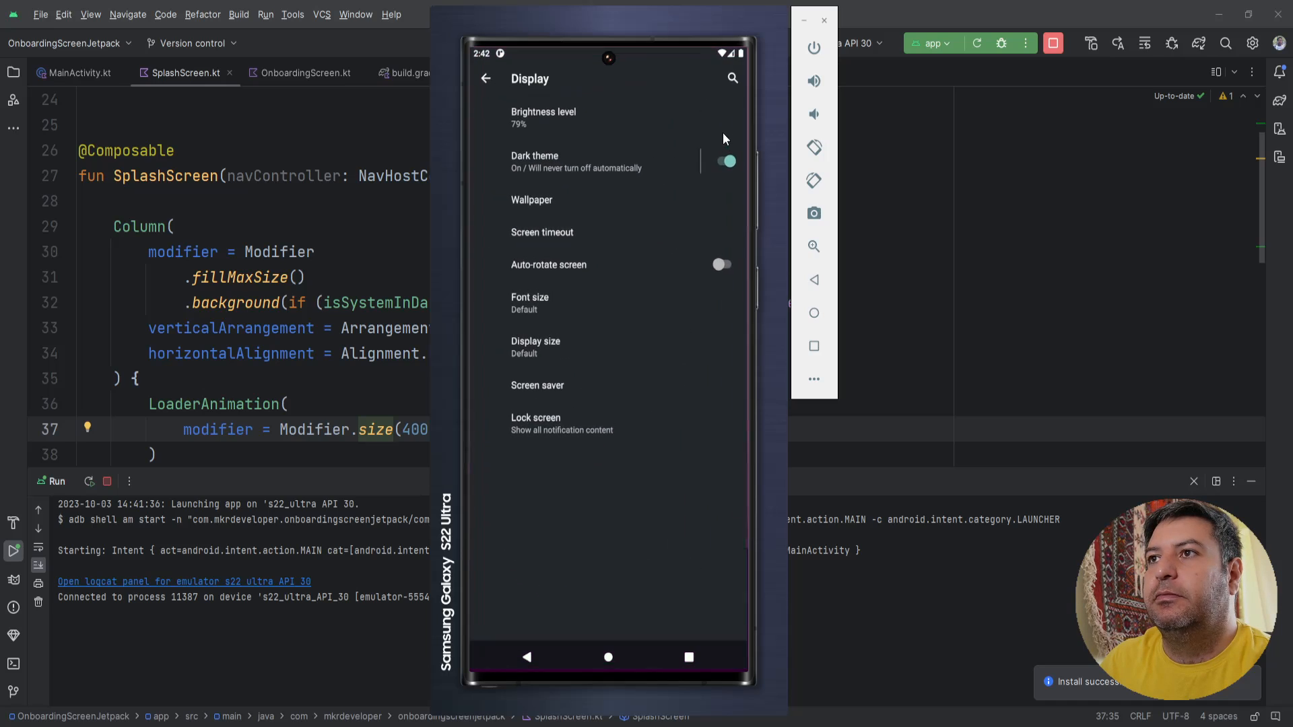
{"action": "left_click", "coordinate": [727, 160]}
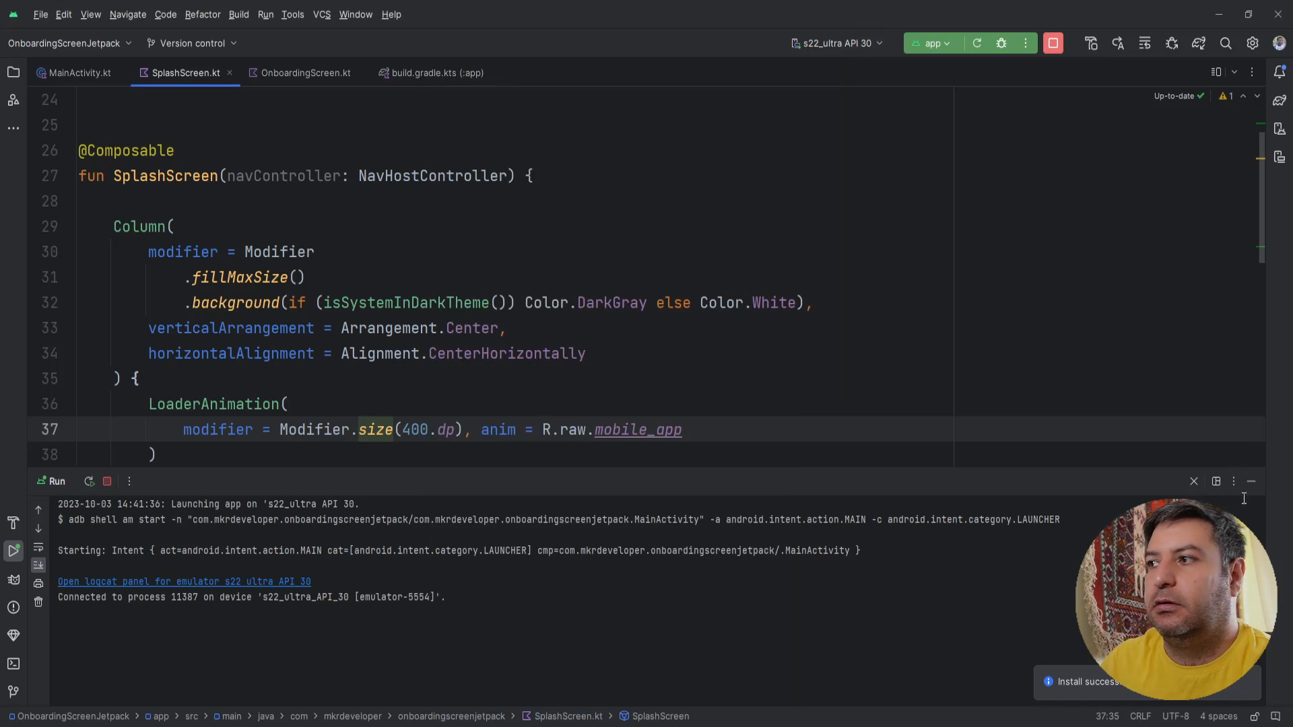
{"action": "scroll", "scroll_direction": "down", "scroll_amount": 3}
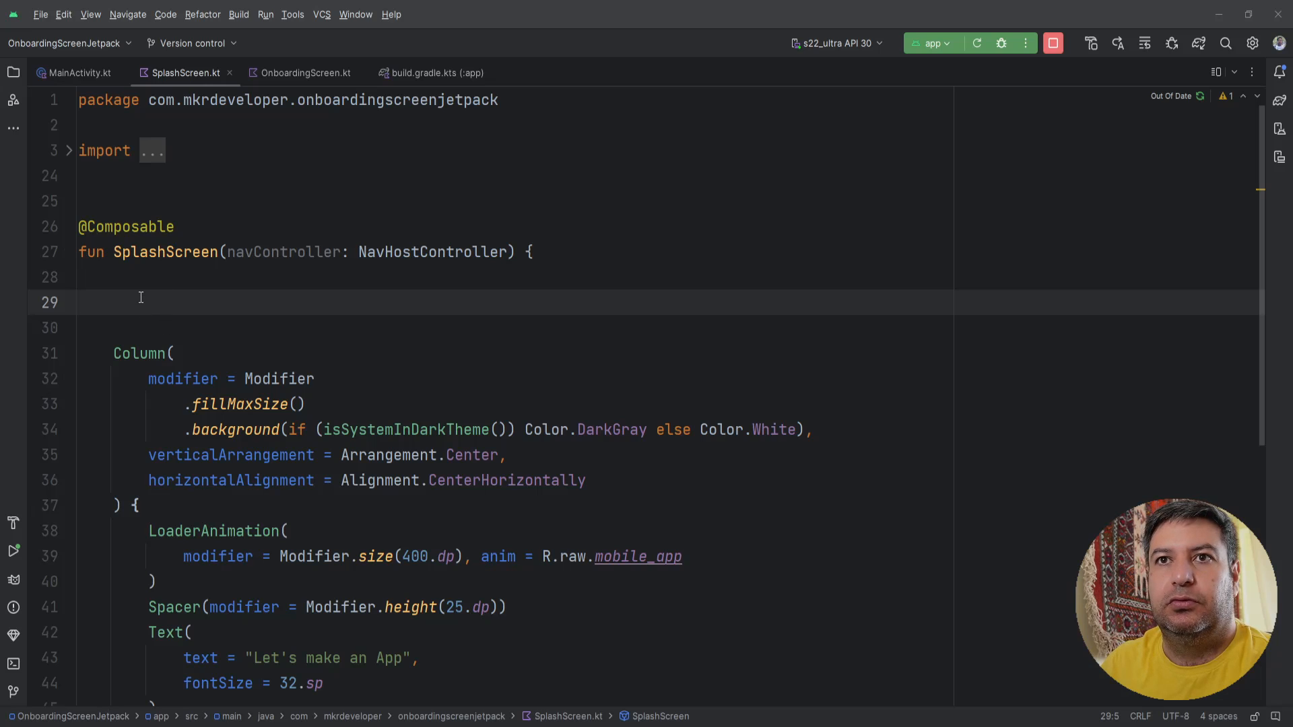
Add an empty LaunchedEffect(key1 = true) { } block above the Column in SplashScreen
{"action": "left_click", "coordinate": [140, 303]}
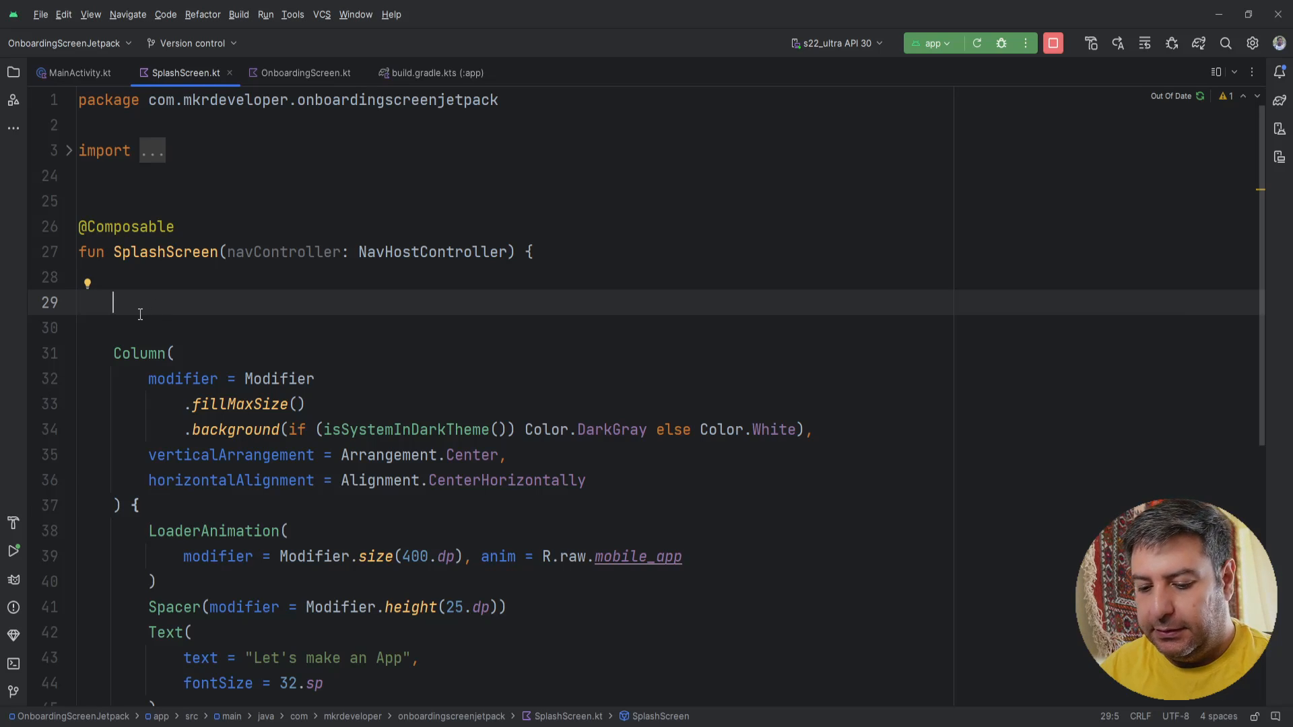
{"action": "type", "text": "La"}
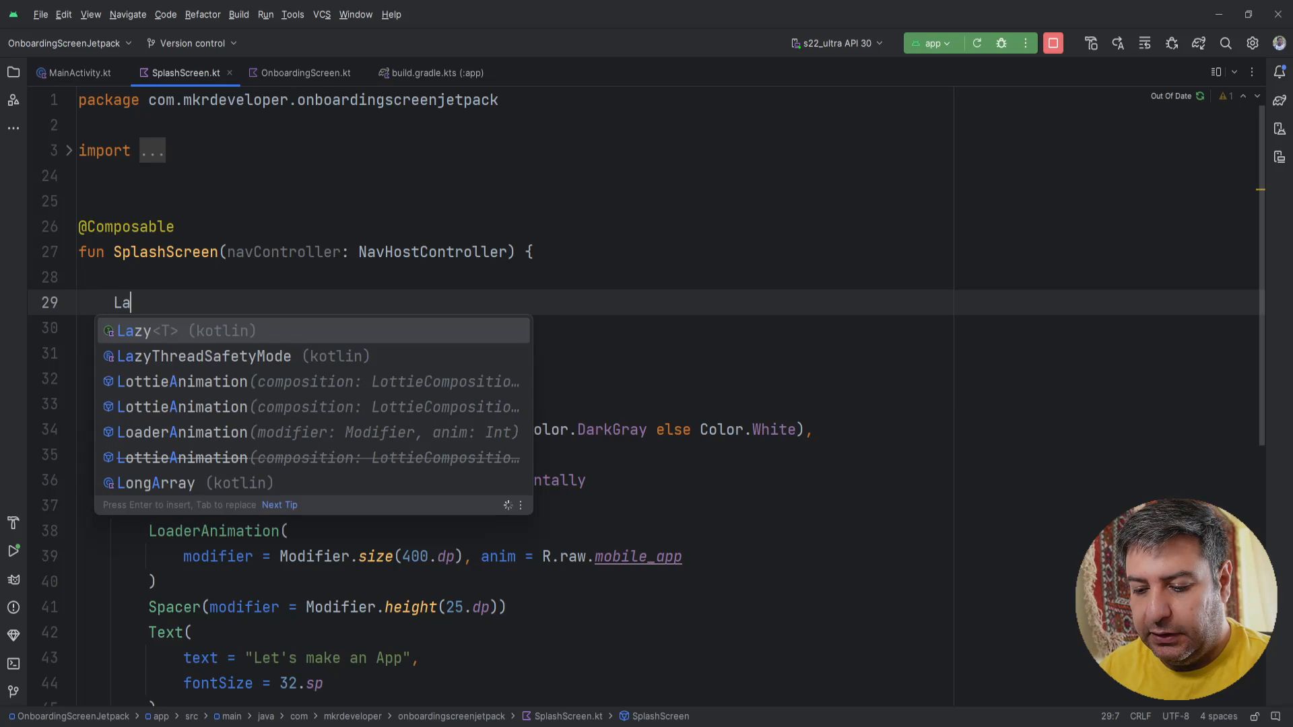
{"action": "type", "text": "u"}
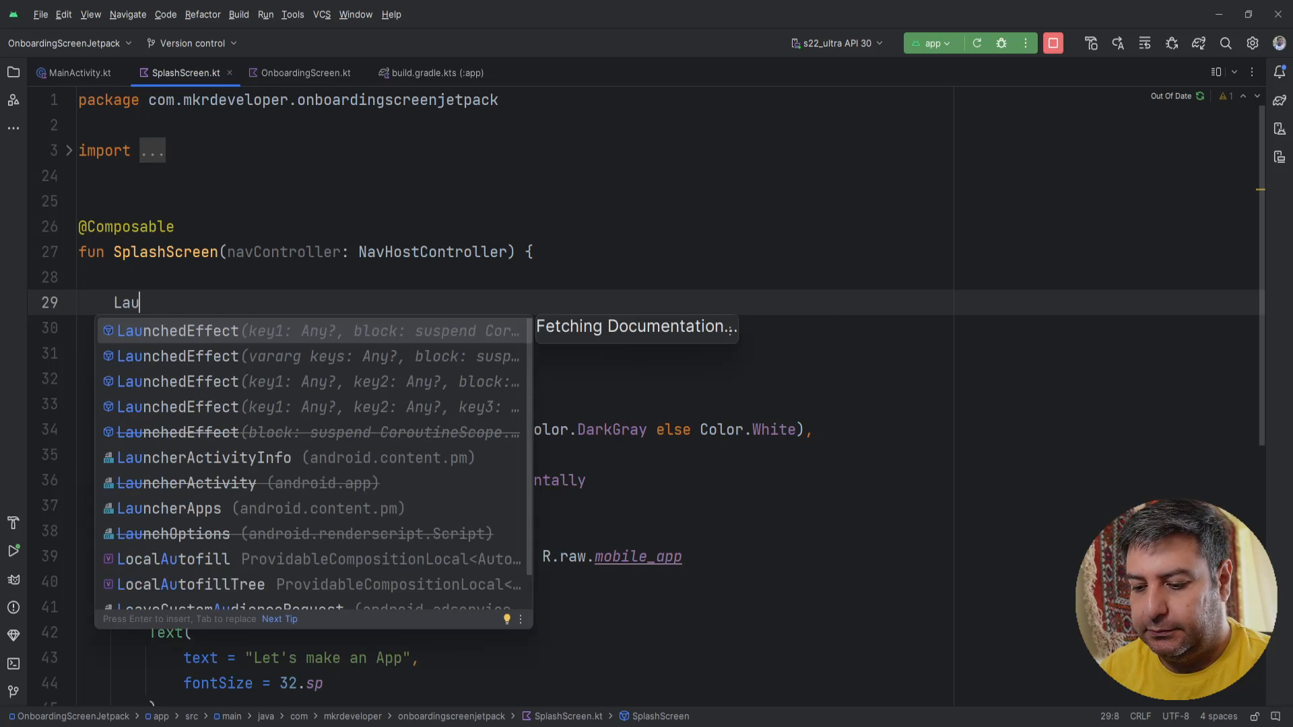
{"action": "left_click", "coordinate": [176, 331]}
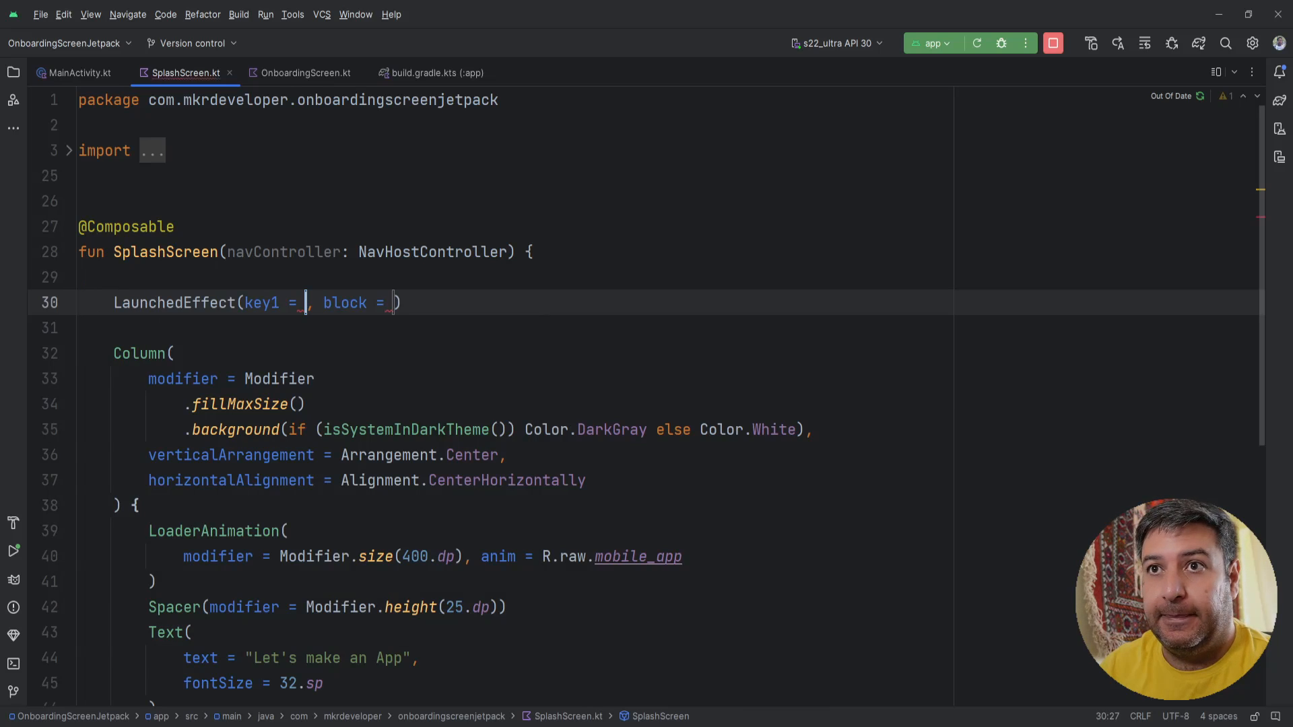
{"action": "type", "text": "t"}
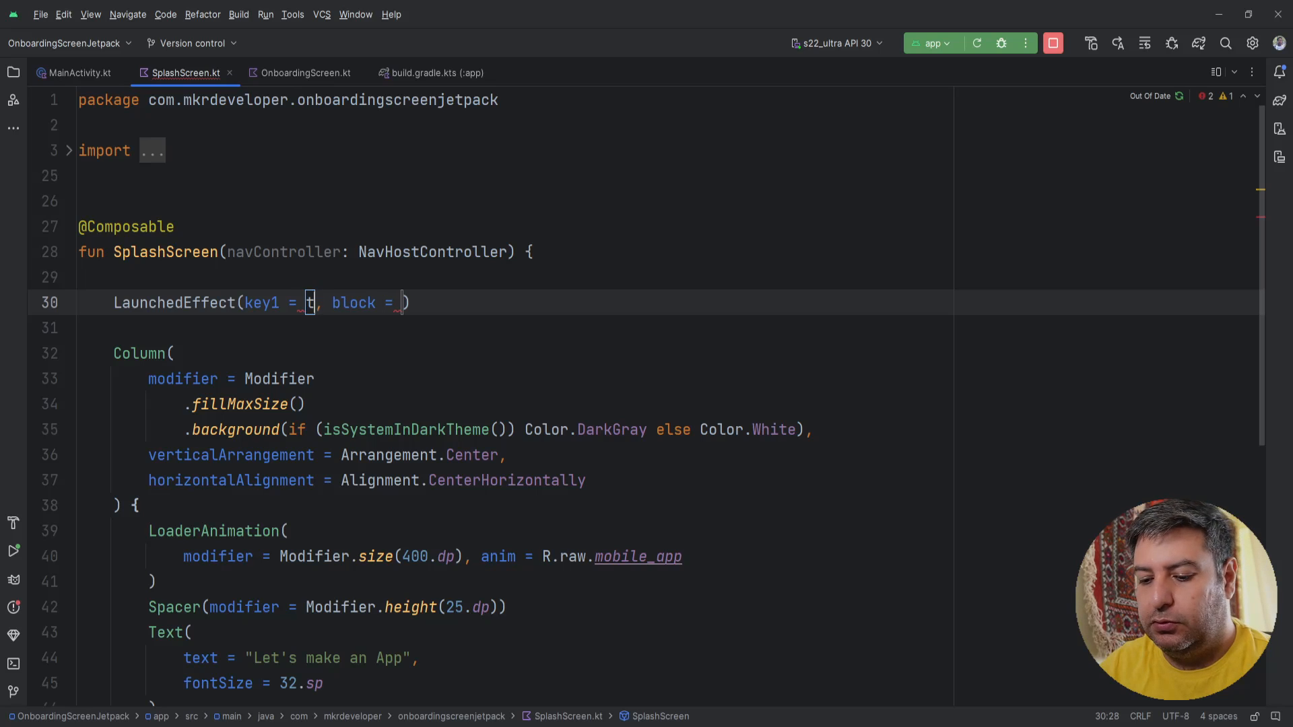
{"action": "type", "text": "rue"}
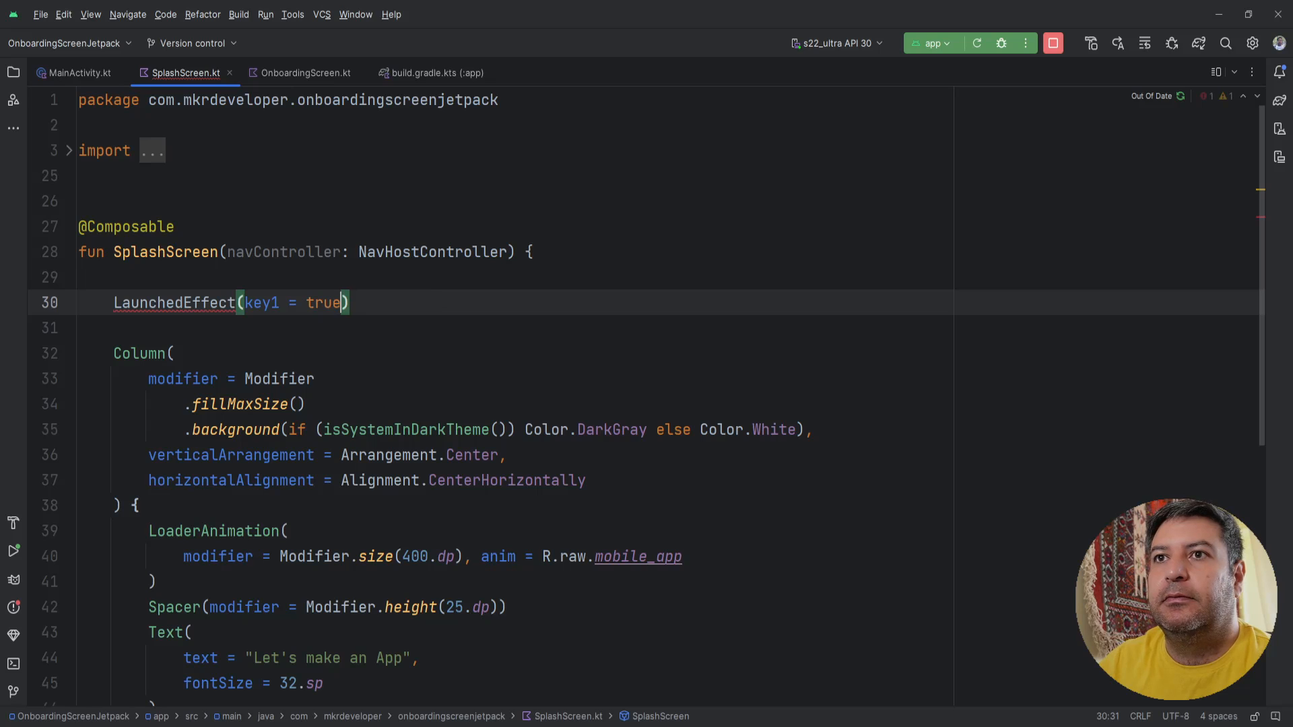
{"action": "type", "text": "{"}
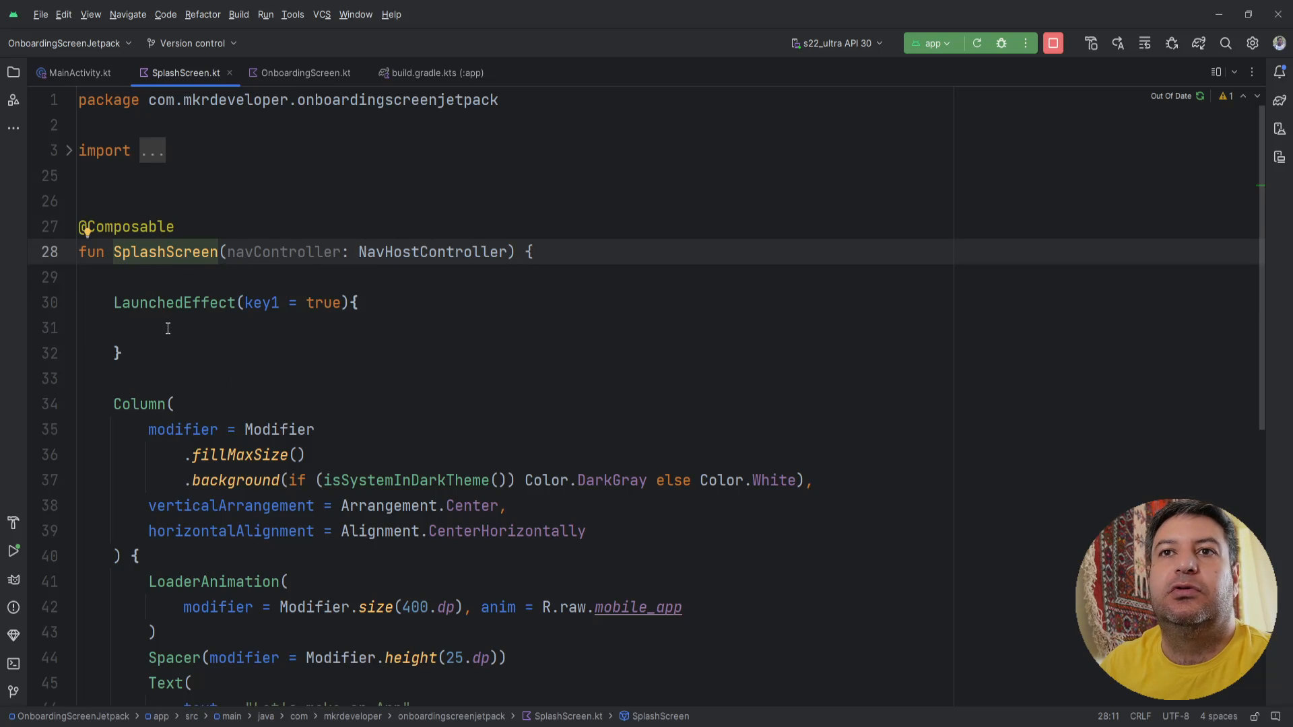
{"action": "left_click", "coordinate": [164, 327]}
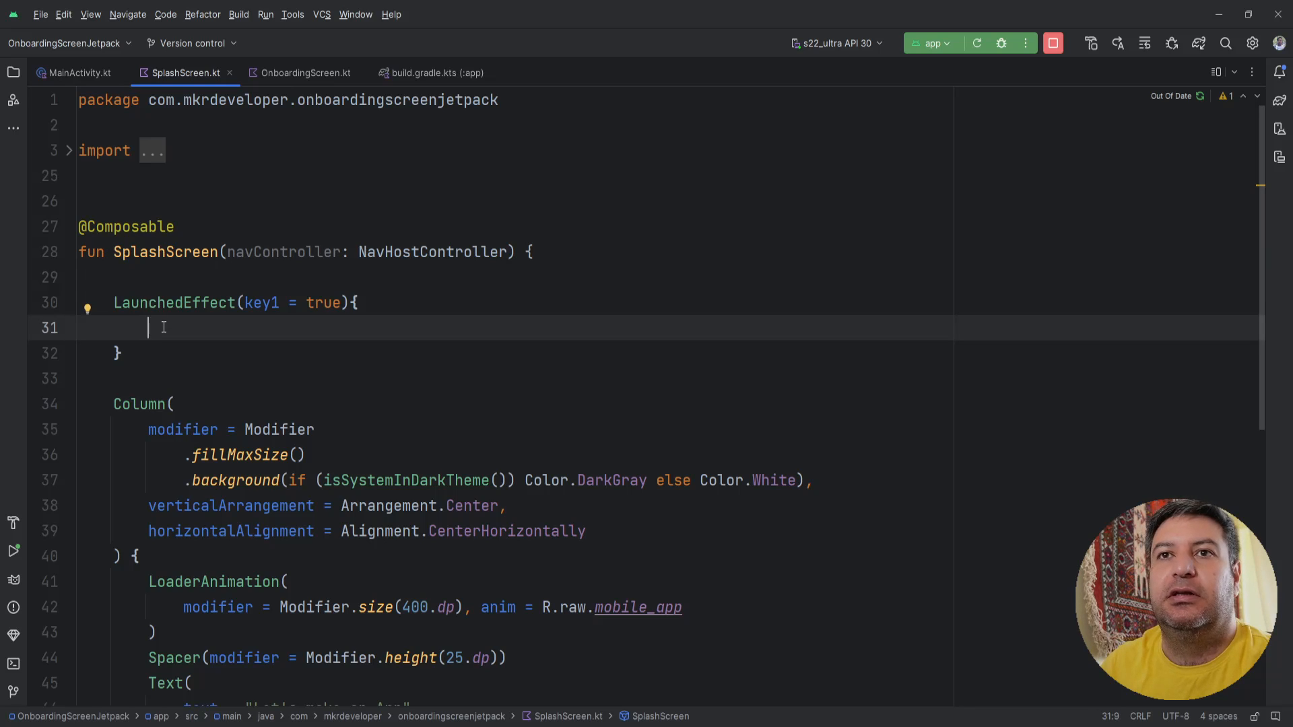
{"action": "mouse_move", "coordinate": [369, 303]}
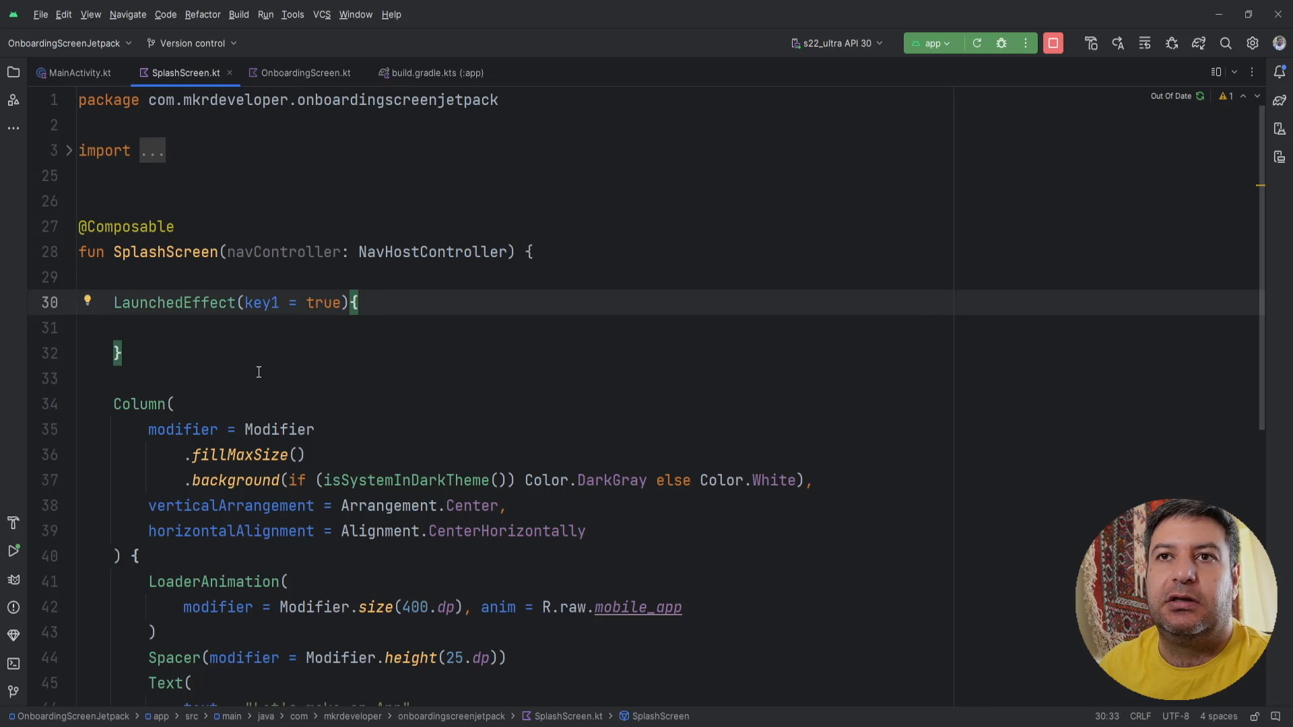
{"action": "mouse_move", "coordinate": [182, 334]}
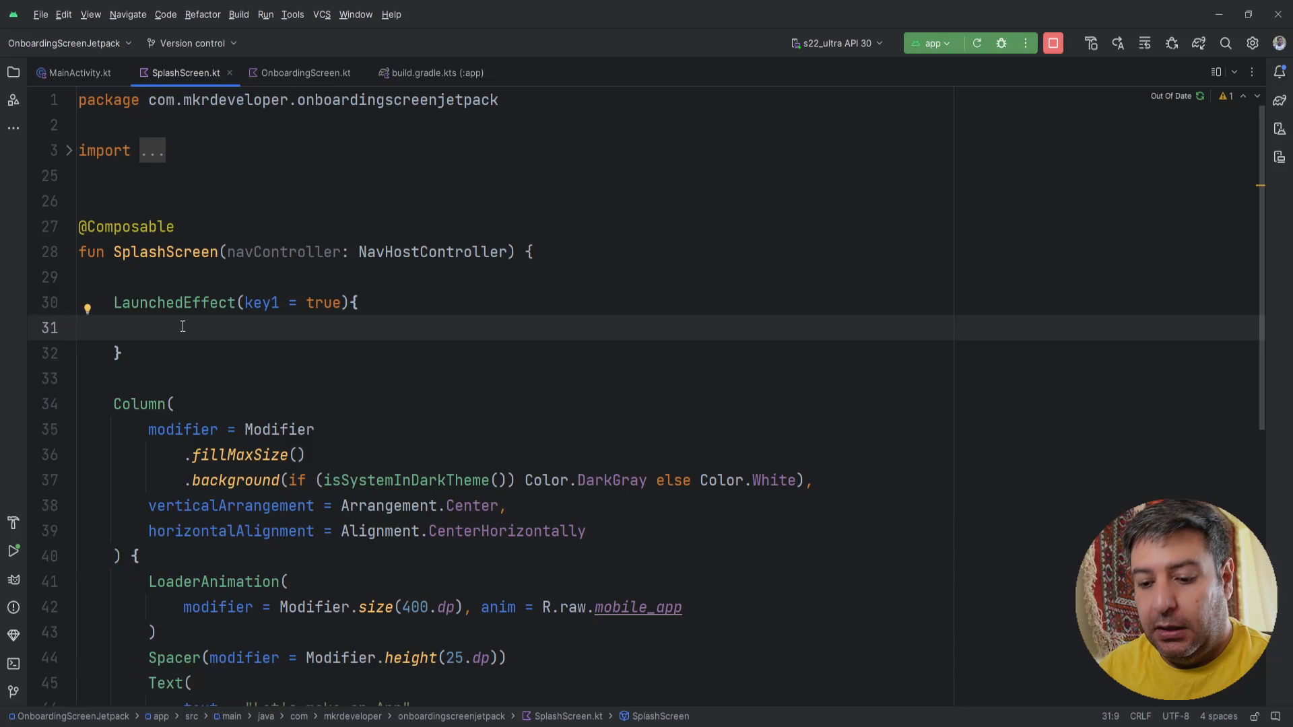
Inside LaunchedEffect call delay(3000) then navController.navigate("") with an empty route
{"action": "type", "text": "delay("}
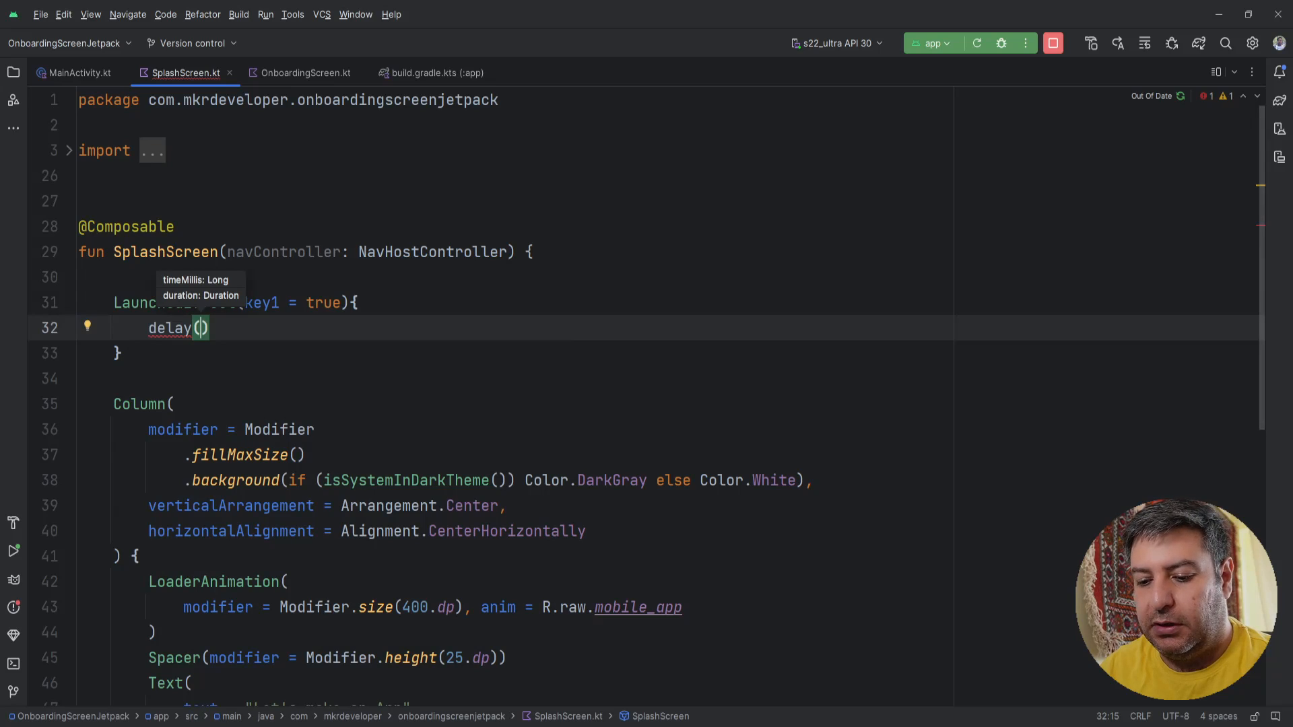
{"action": "type", "text": "3000"}
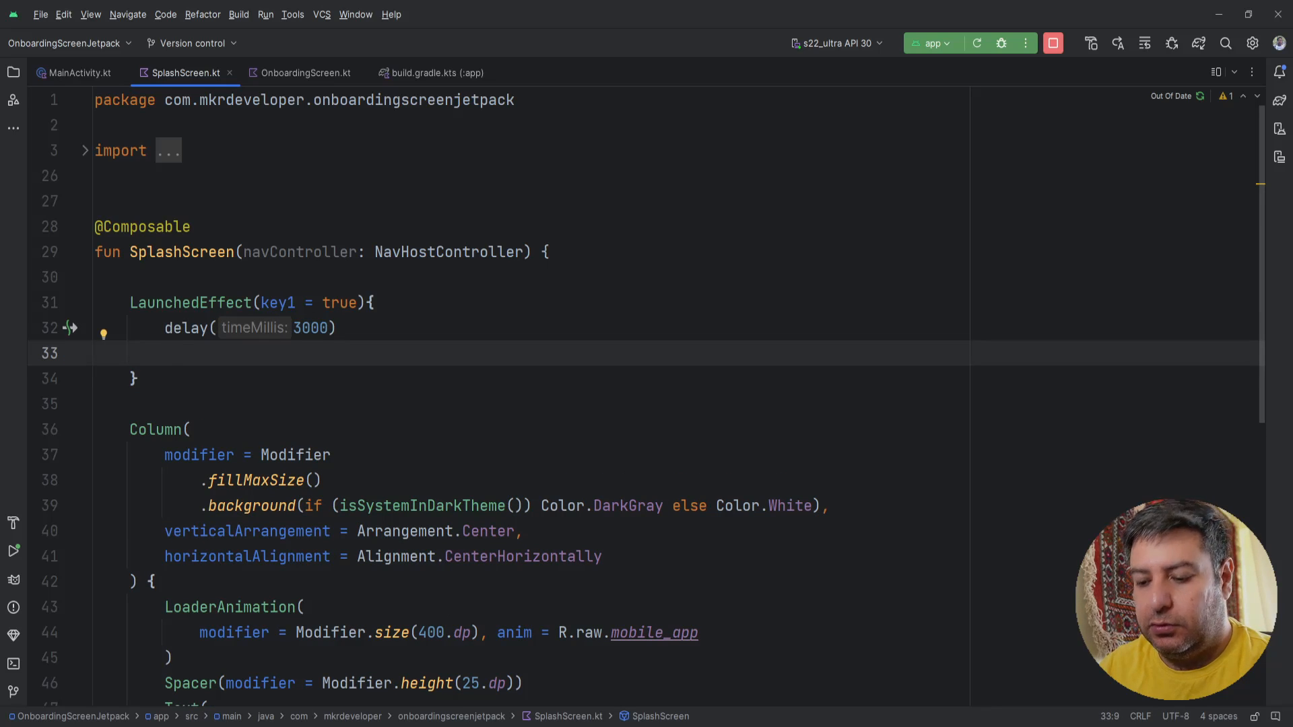
{"action": "type", "text": "navController.navigate("}
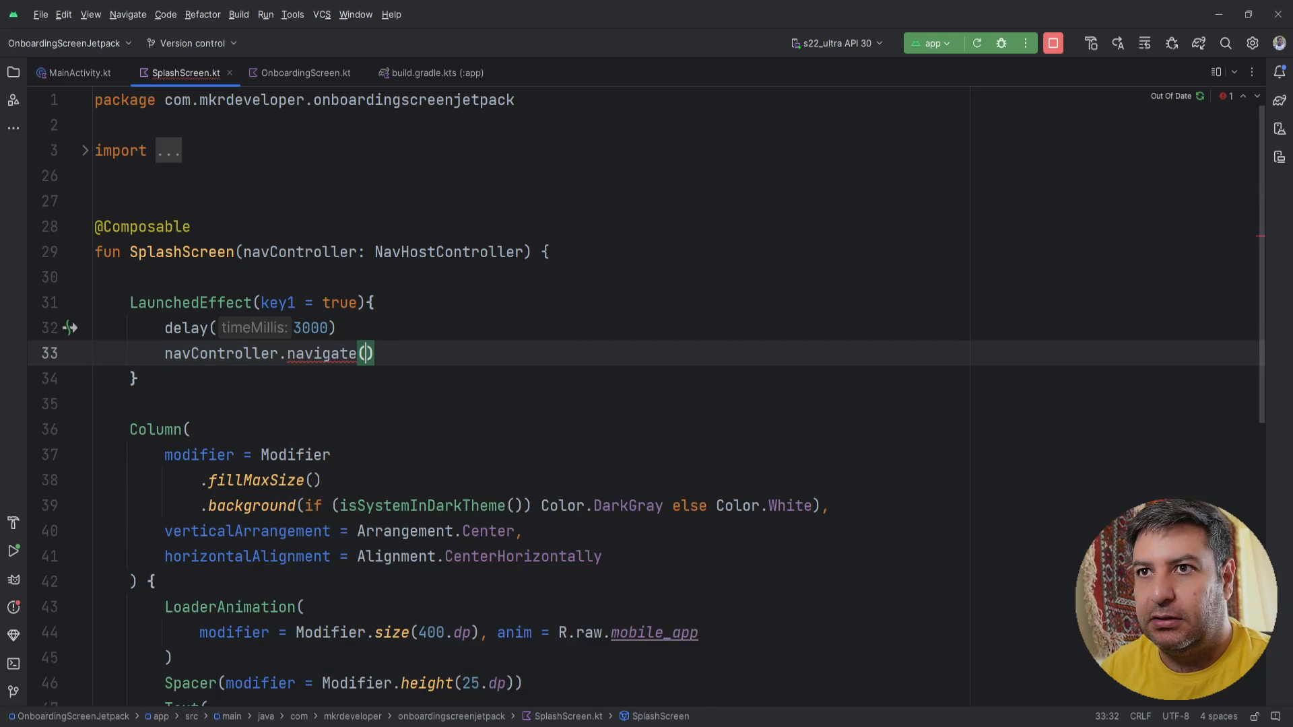
{"action": "type", "text": "\""}
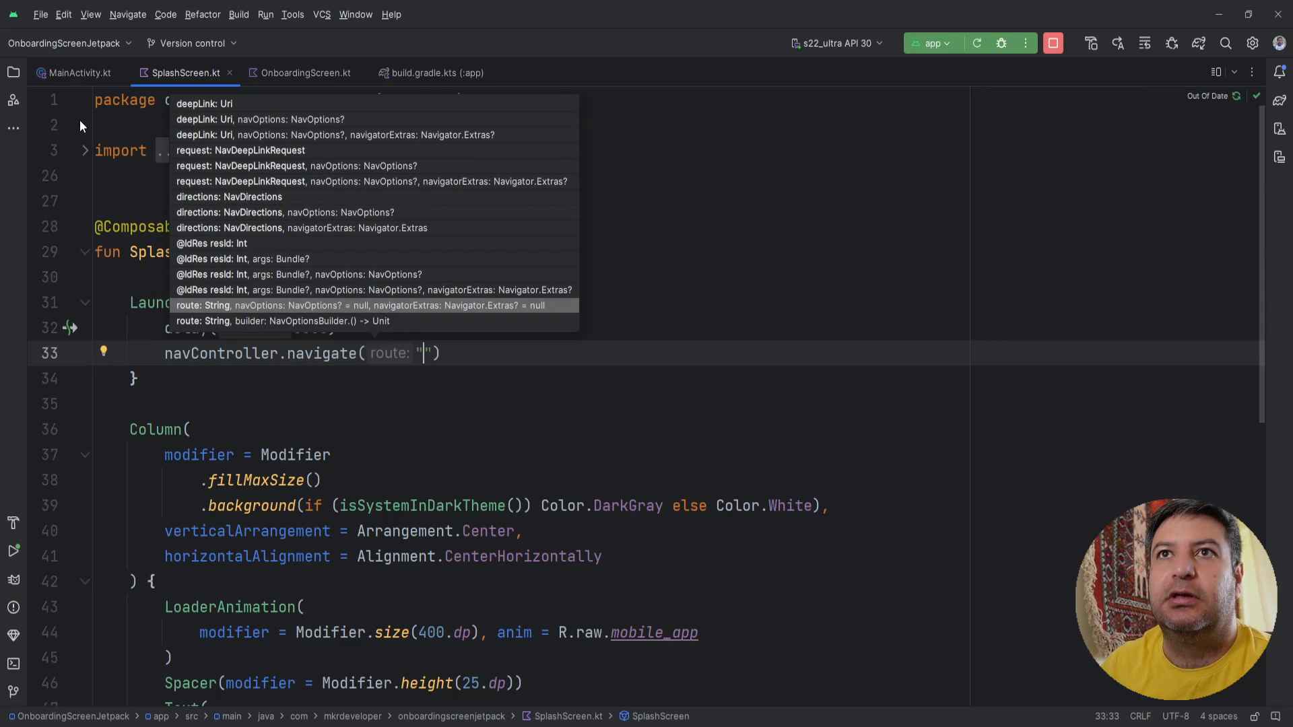
Check route names in MainActivity.kt and set the navigate route to "Onboarding"
{"action": "left_click", "coordinate": [80, 73]}
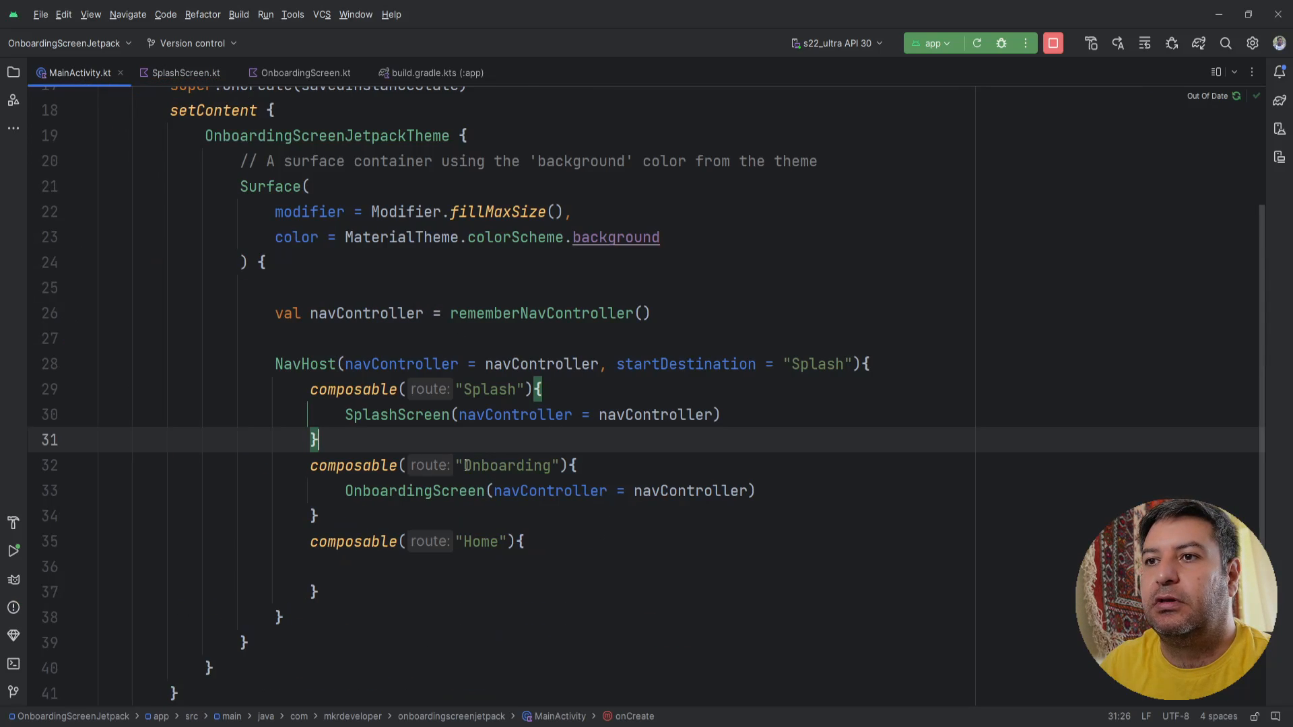
{"action": "double_click", "coordinate": [490, 465]}
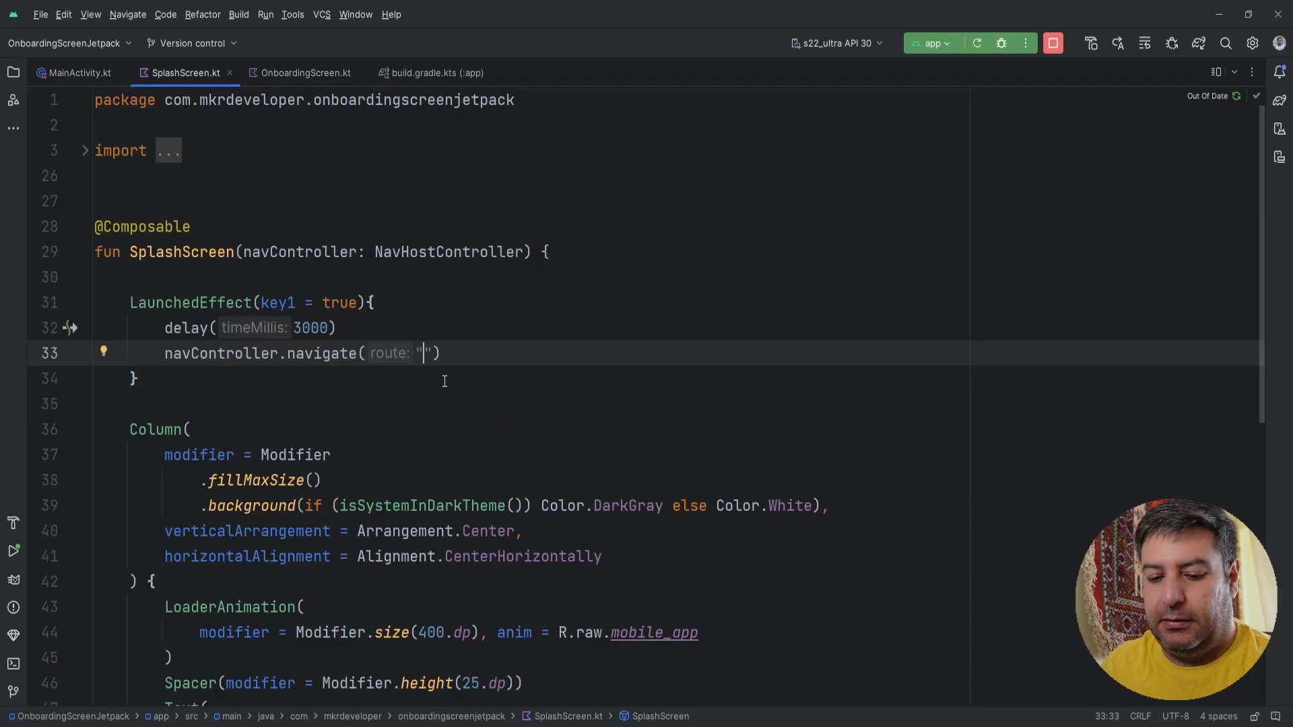
{"action": "type", "text": "Onboarding"}
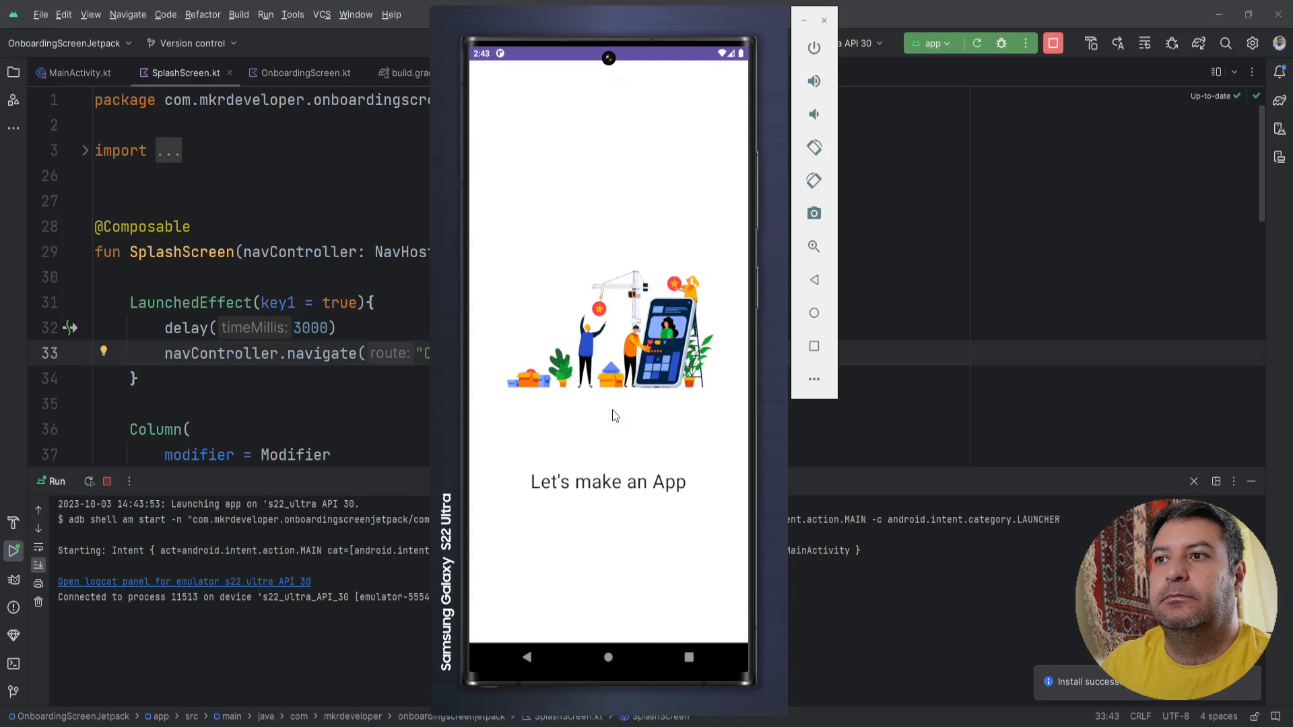
{"action": "mouse_move", "coordinate": [701, 450]}
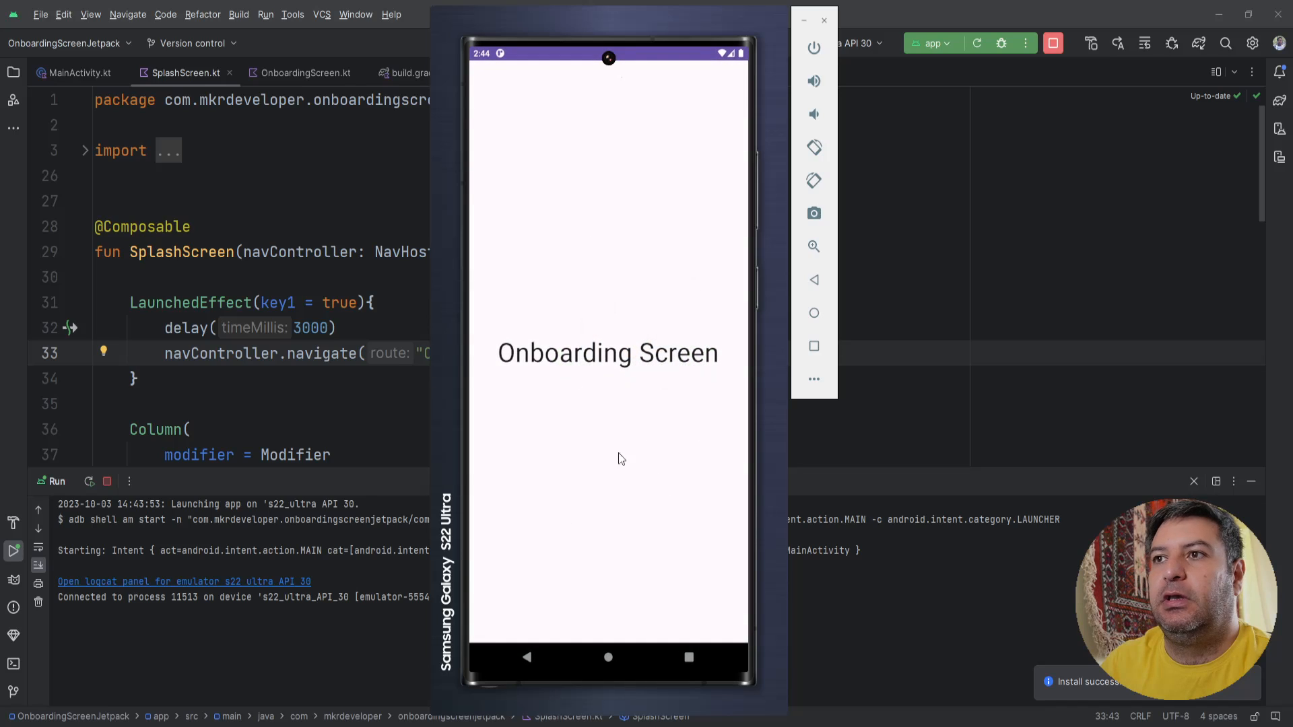
{"action": "mouse_move", "coordinate": [553, 677]}
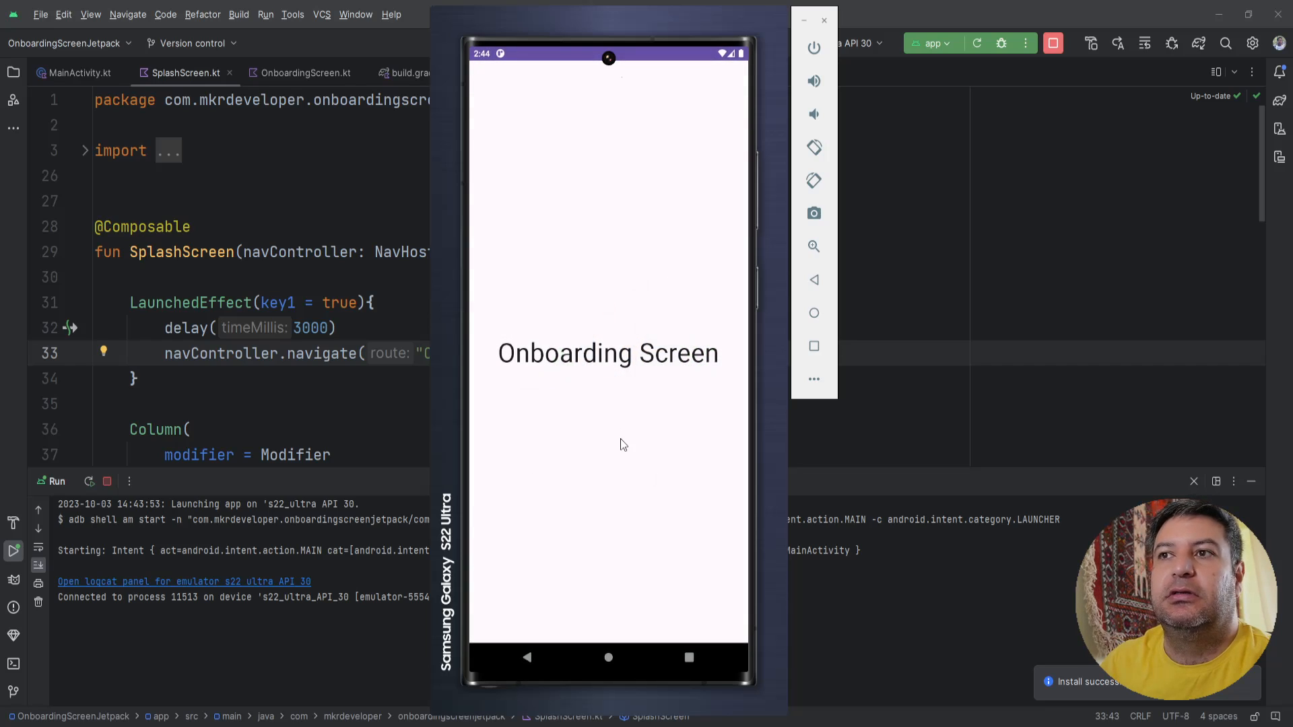
{"action": "mouse_move", "coordinate": [649, 392]}
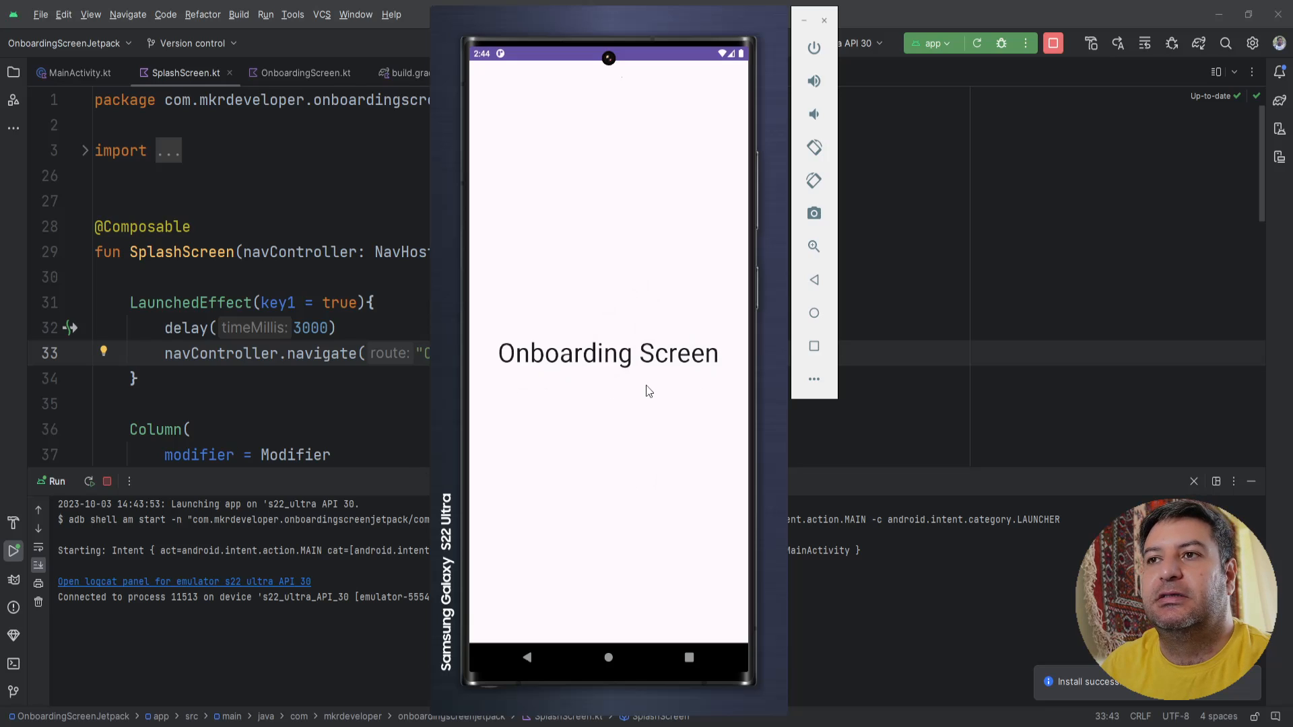
{"action": "mouse_move", "coordinate": [905, 23]}
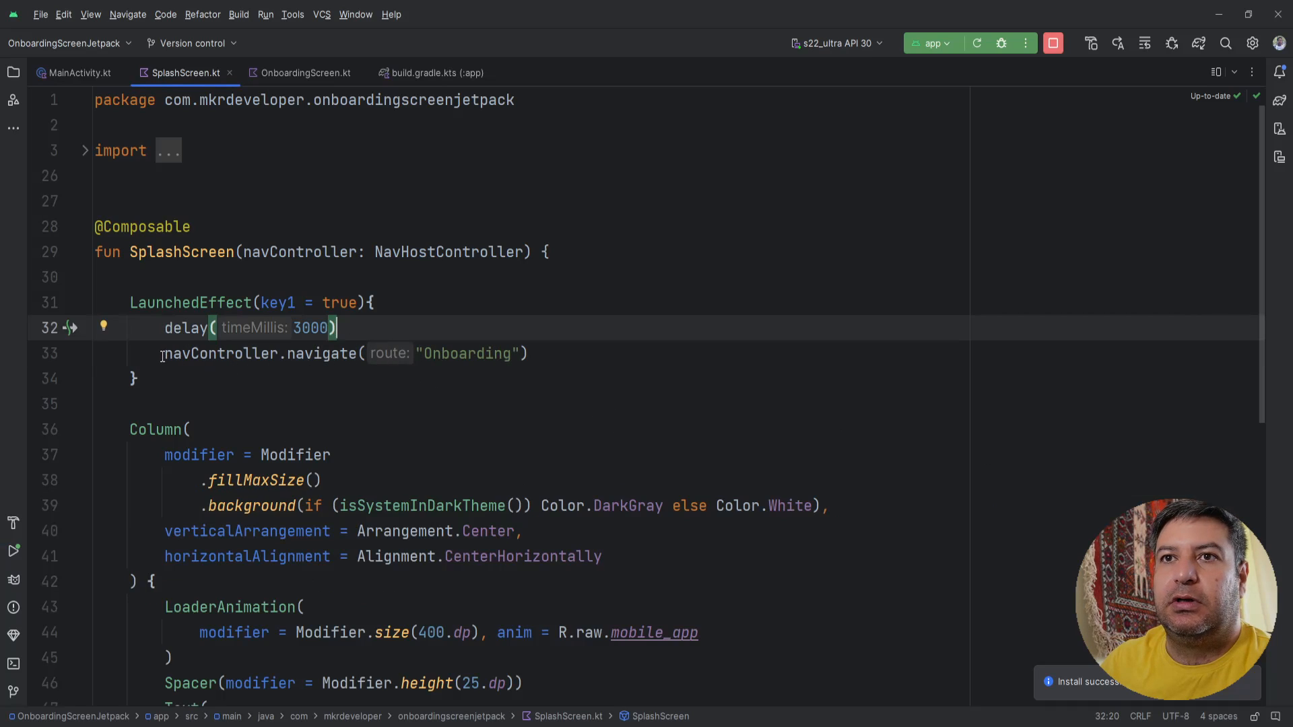
Start a navController. line between delay(3000) and the navigate call for popBackStack()
{"action": "key", "text": "enter"}
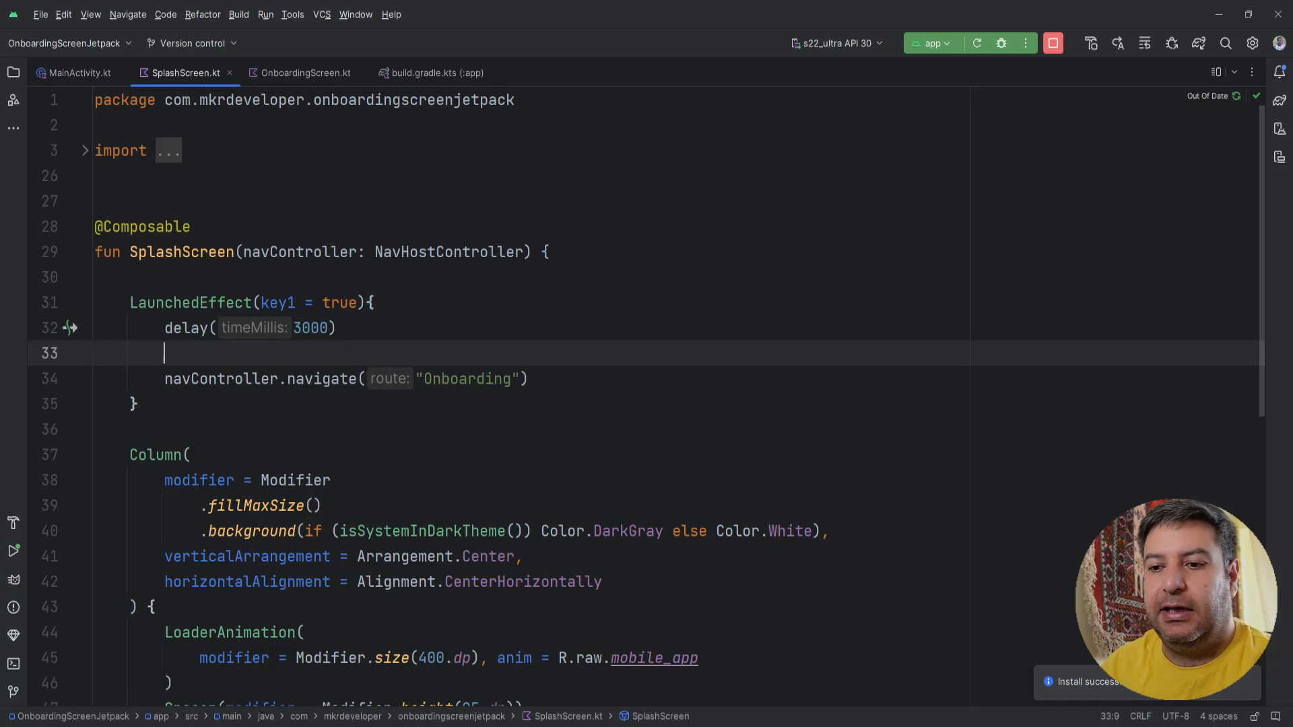
{"action": "type", "text": "nav"}
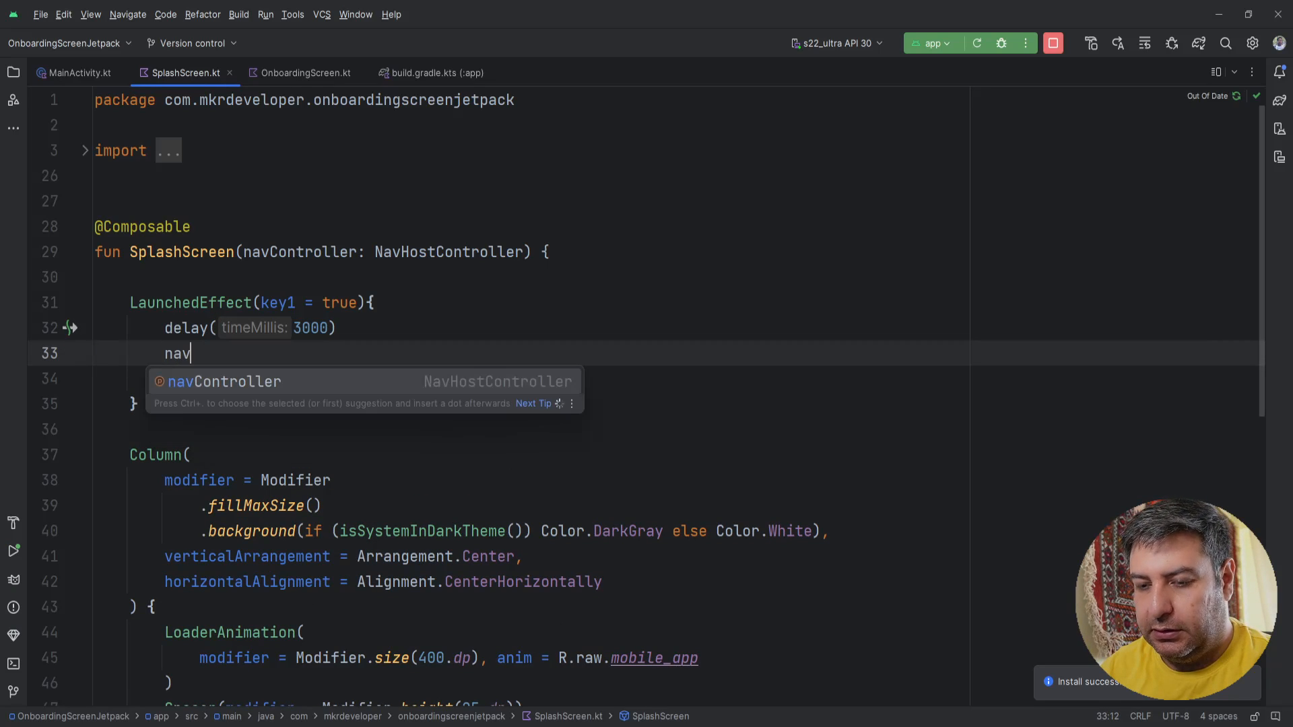
{"action": "type", "text": "Controller.popBackStack("}
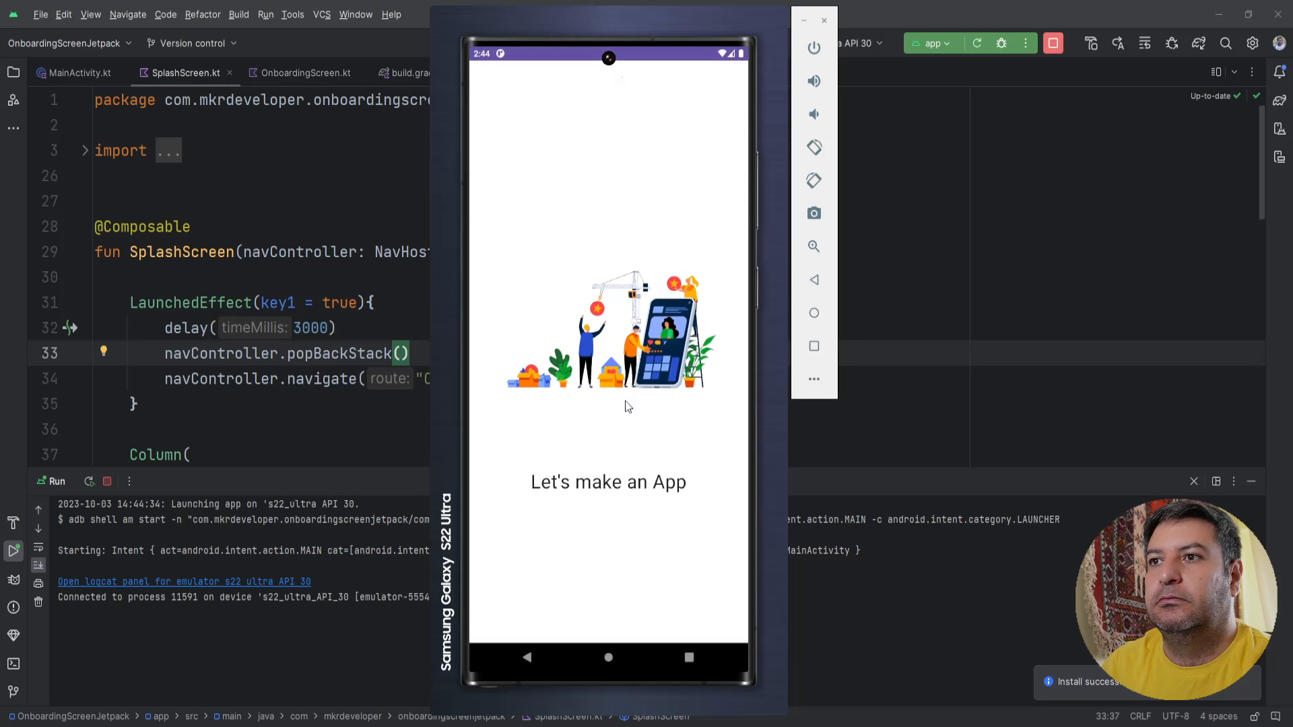
{"action": "mouse_move", "coordinate": [505, 543]}
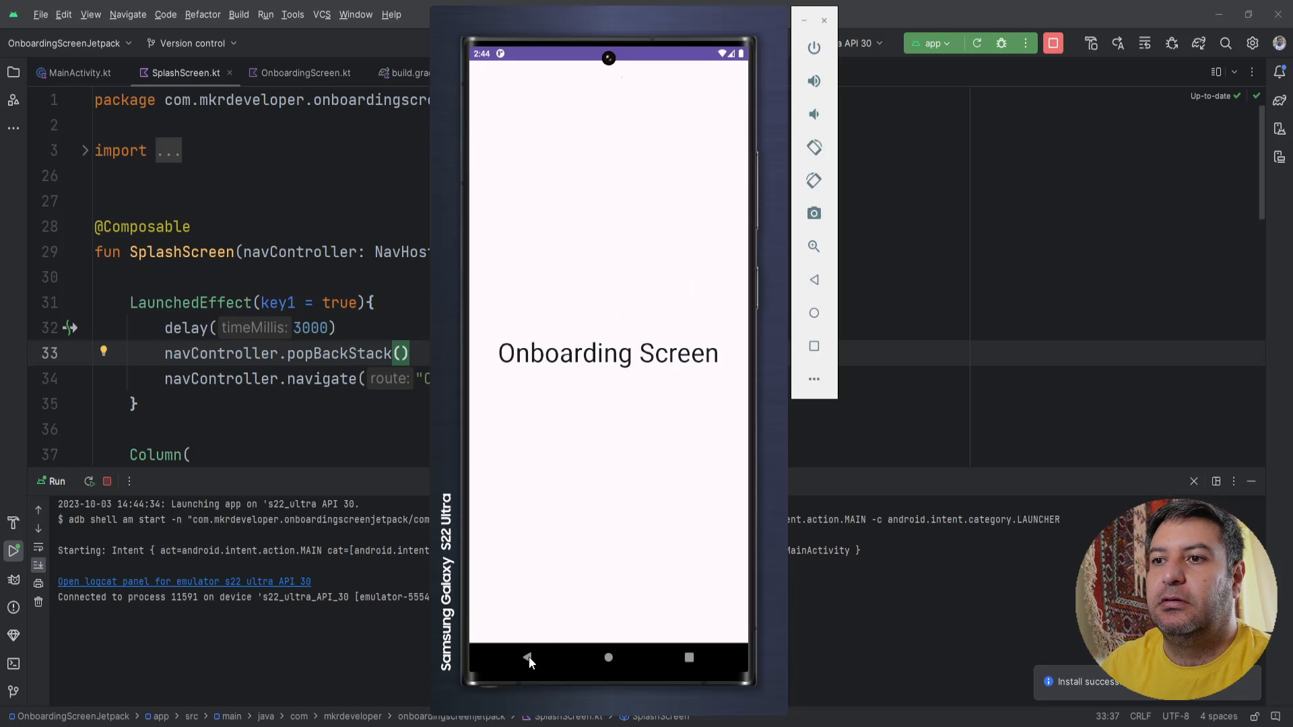
Watch the splash reach the Onboarding Screen on the emulator and go back from it
{"action": "left_click", "coordinate": [527, 659]}
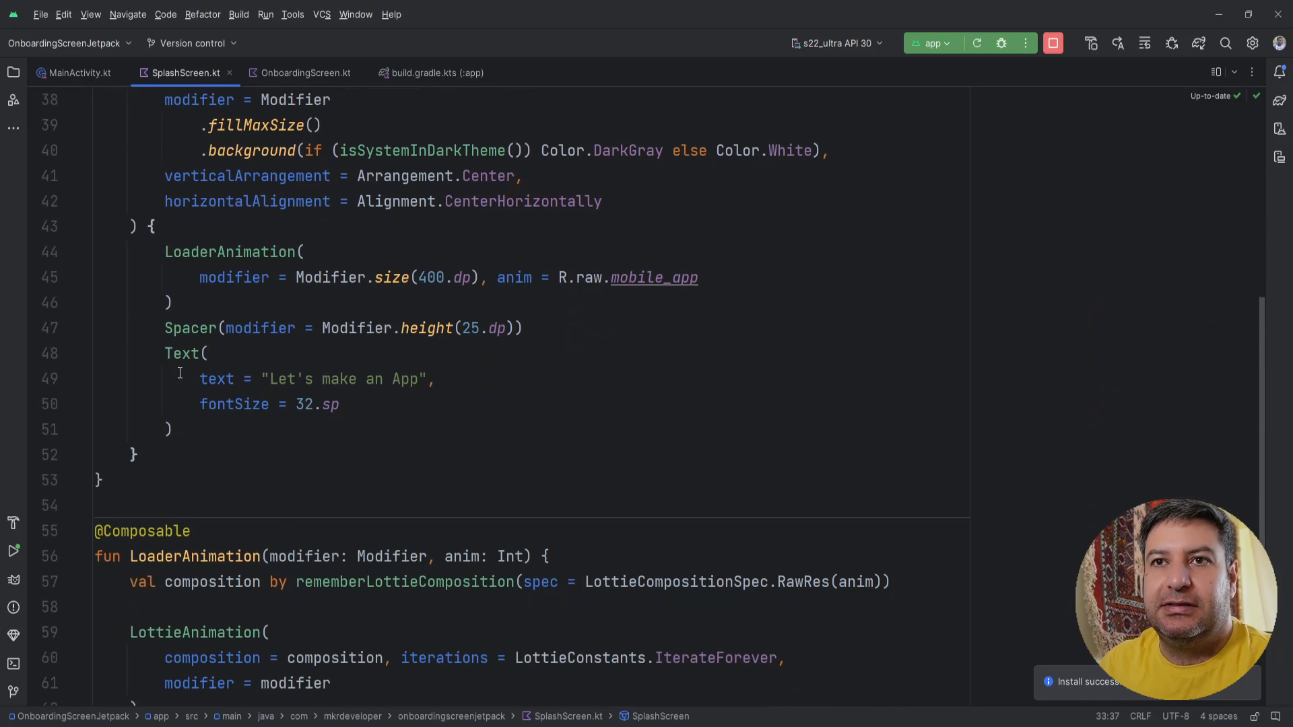
Highlight the Text composable block to review it, then scroll through SplashScreen's code
{"action": "left_click_drag", "start_coordinate": [165, 353], "coordinate": [171, 428]}
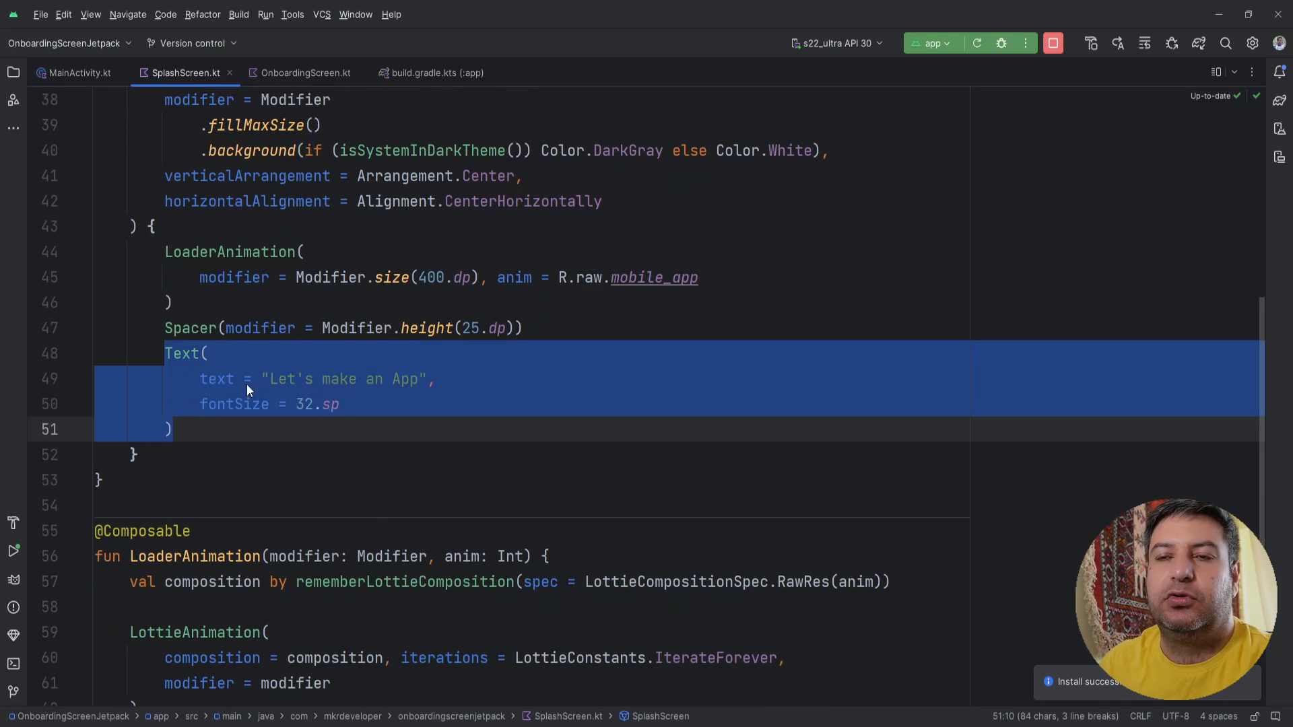
{"action": "left_click", "coordinate": [321, 428]}
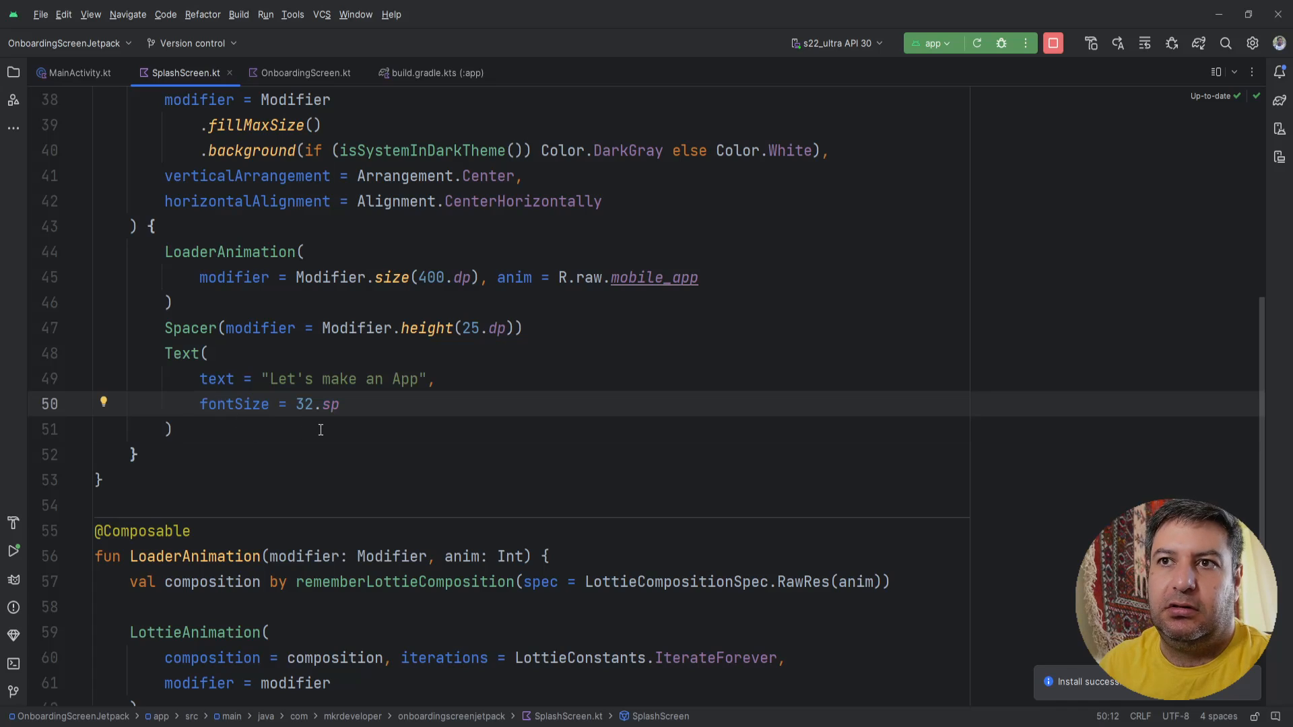
{"action": "mouse_move", "coordinate": [251, 462]}
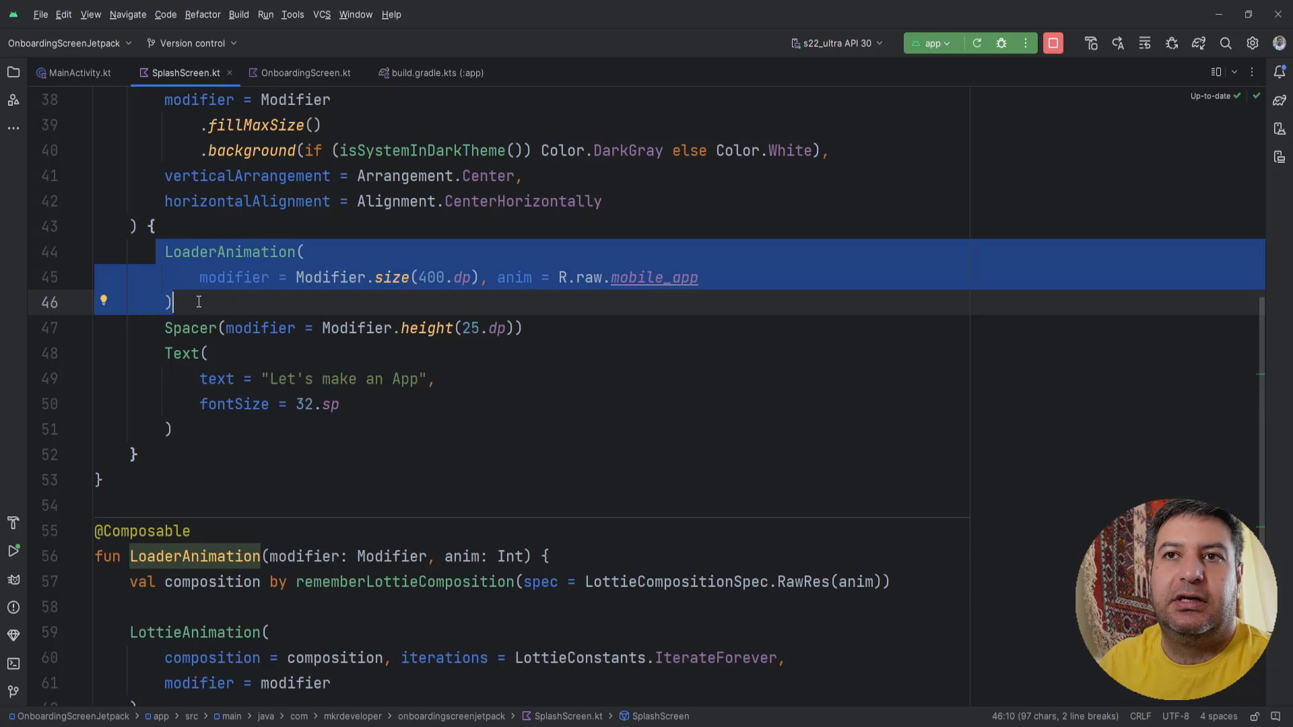
{"action": "mouse_move", "coordinate": [175, 260]}
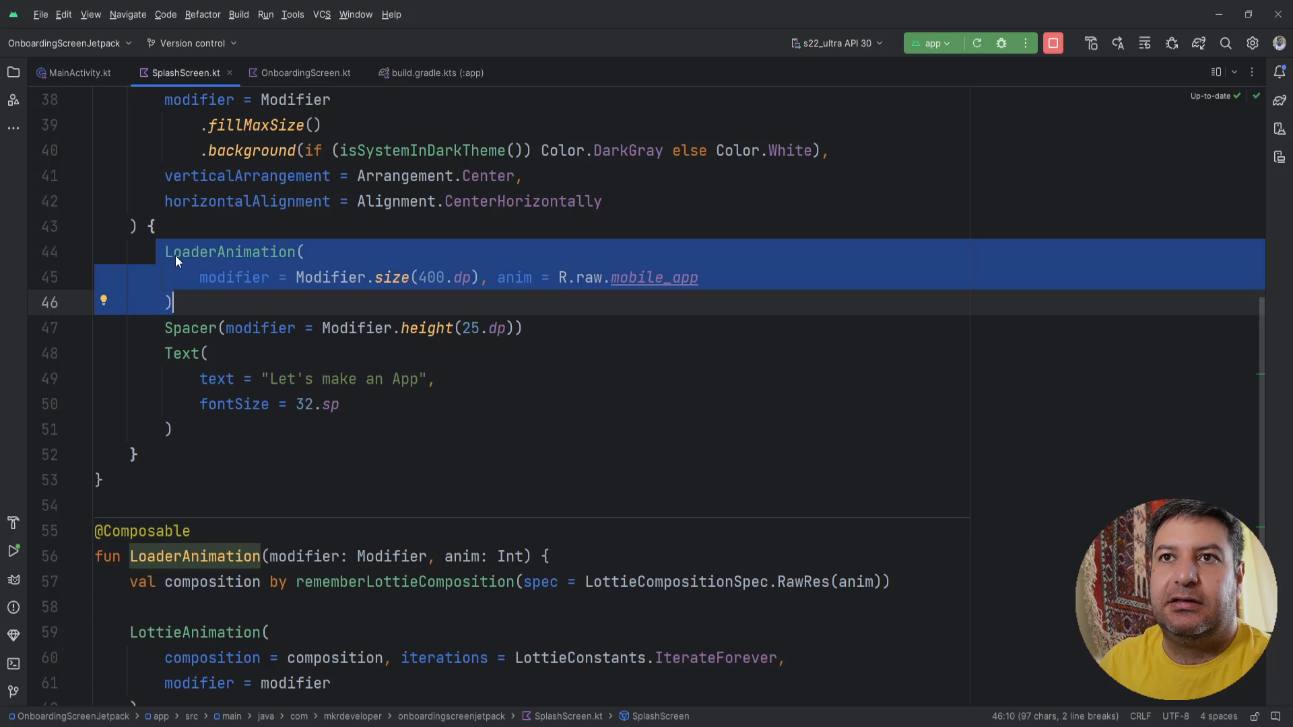
{"action": "mouse_move", "coordinate": [391, 532]}
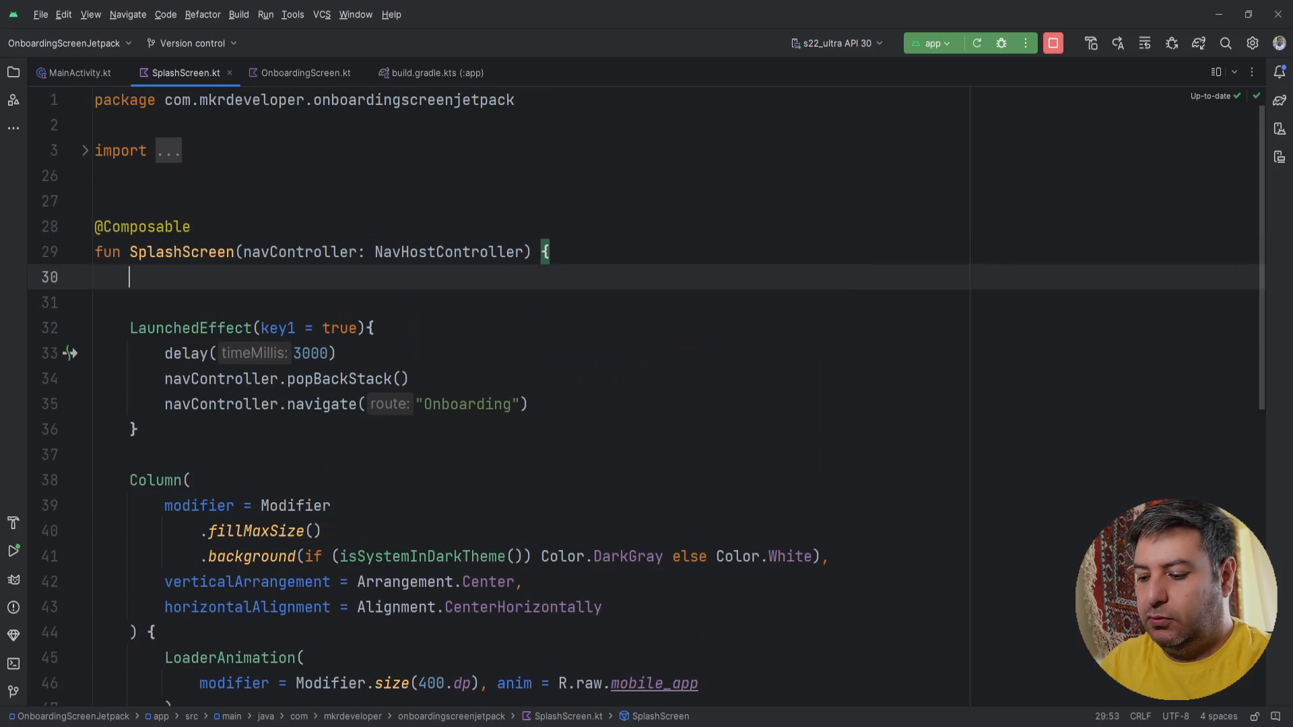
{"action": "scroll", "scroll_direction": "down", "scroll_amount": 3}
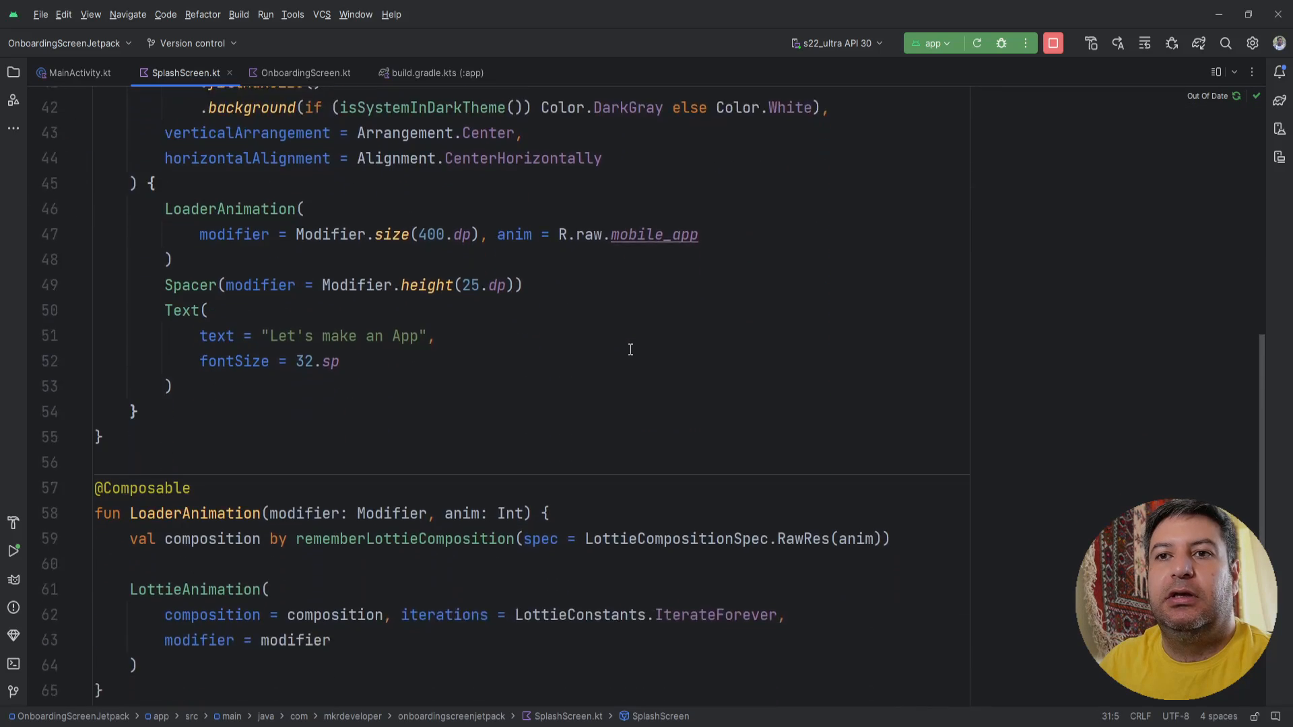
{"action": "scroll", "scroll_direction": "down", "scroll_amount": 3}
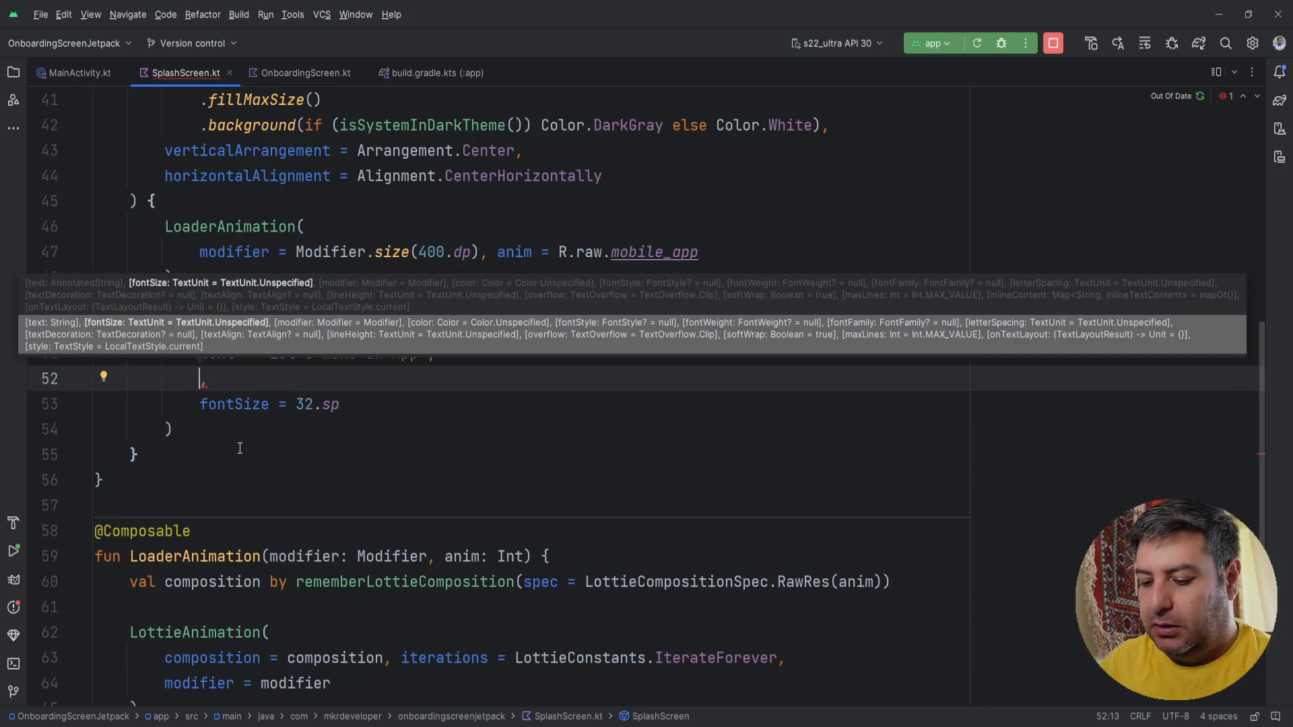
Add a modifier = Modifier.a argument to the Text call, picking alpha via completion
{"action": "type", "text": "modifier ="}
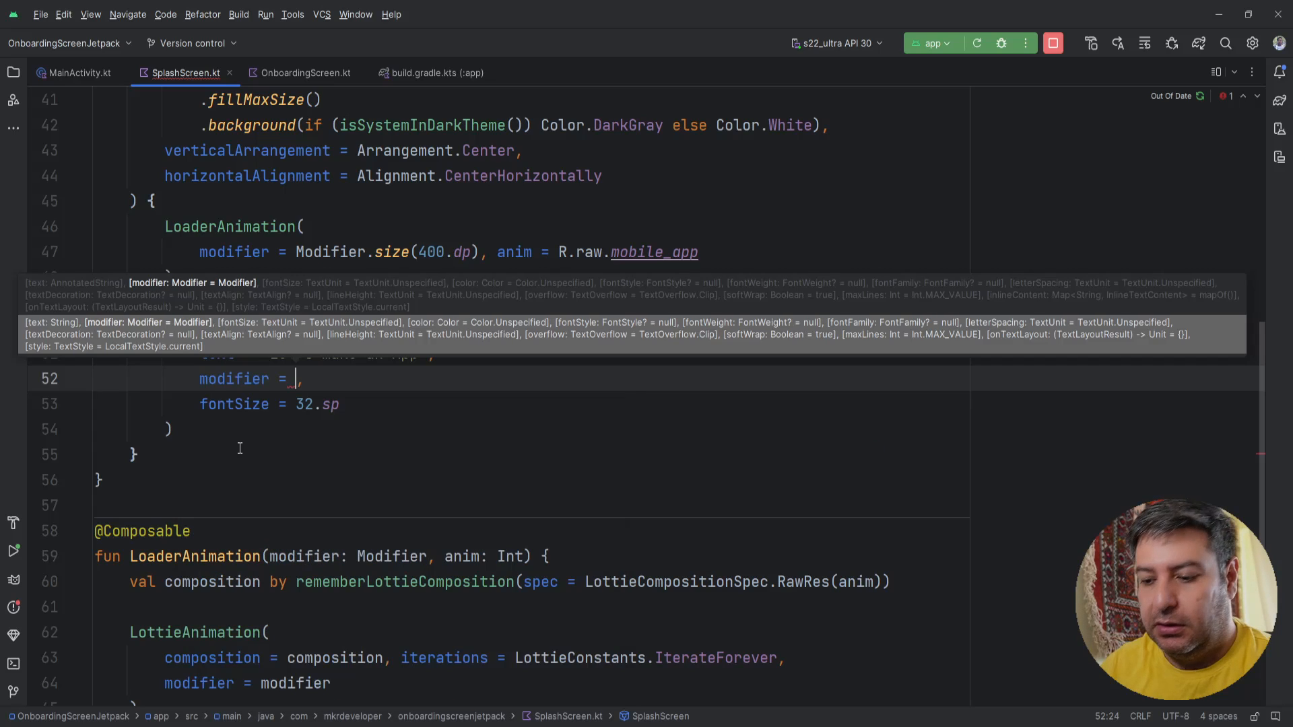
{"action": "type", "text": "M"}
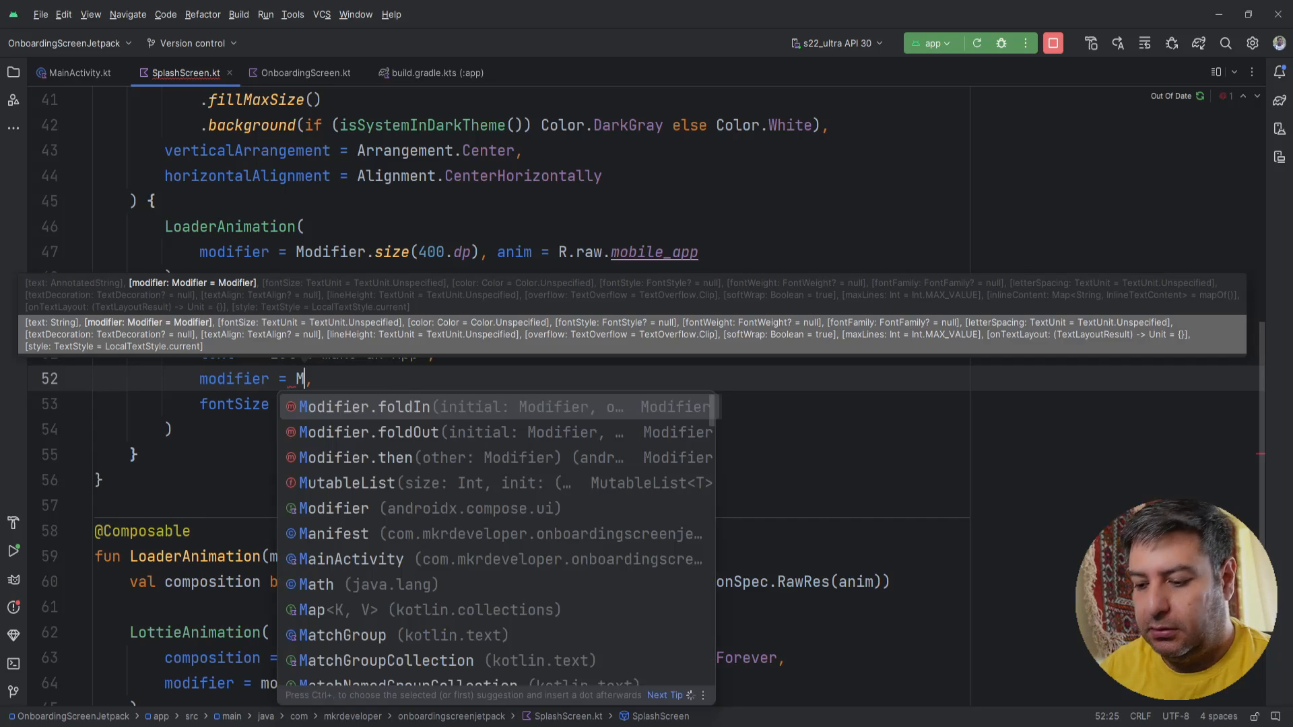
{"action": "type", "text": "od"}
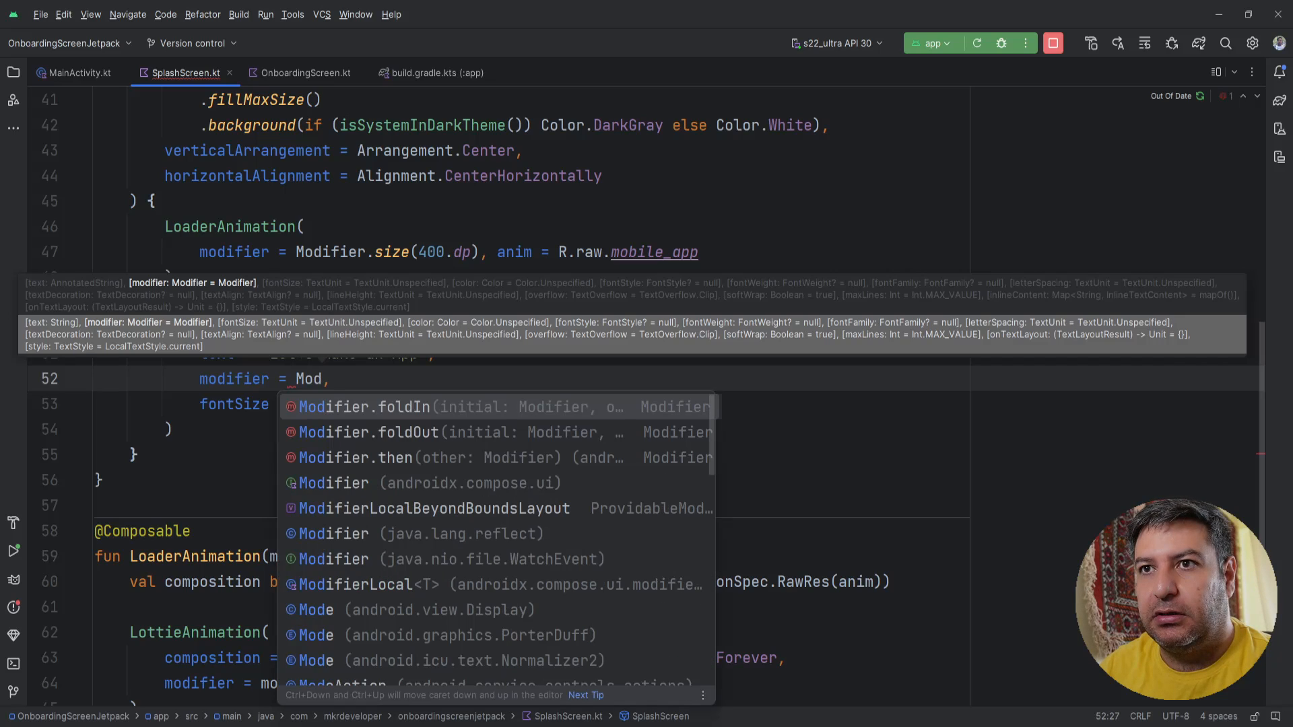
{"action": "type", "text": "ifier."}
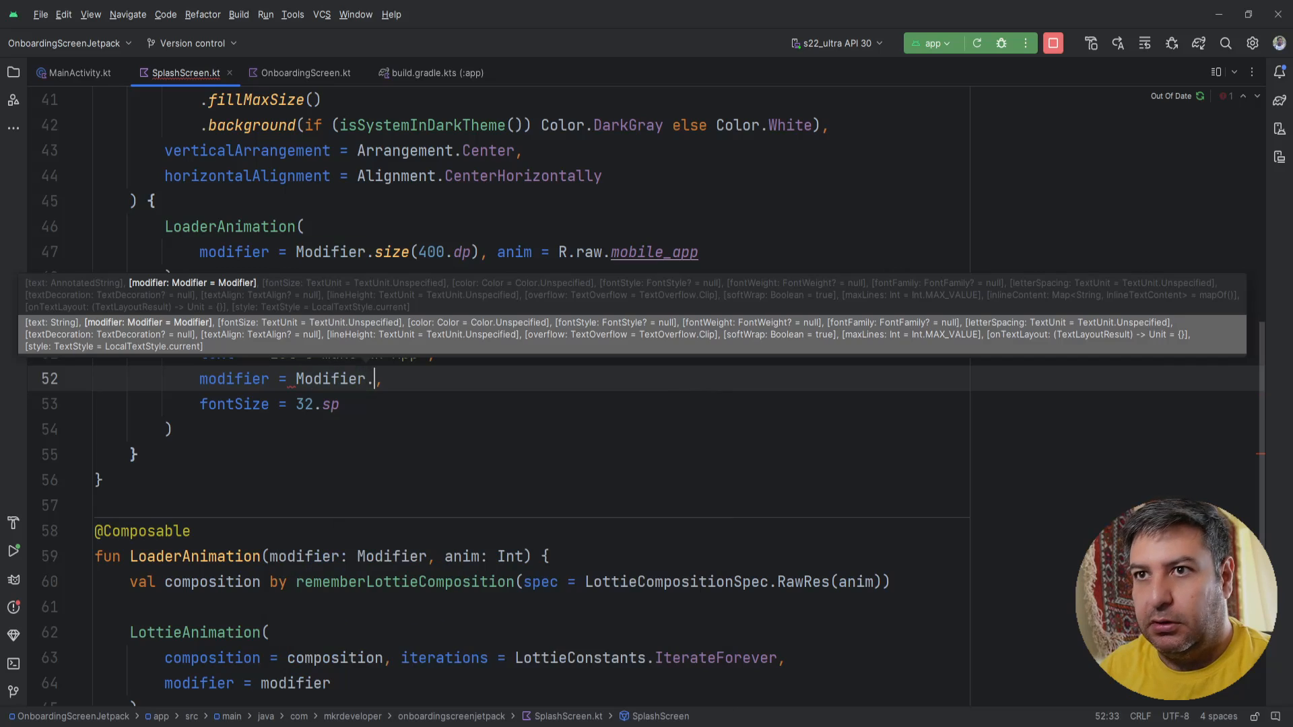
{"action": "type", "text": "a"}
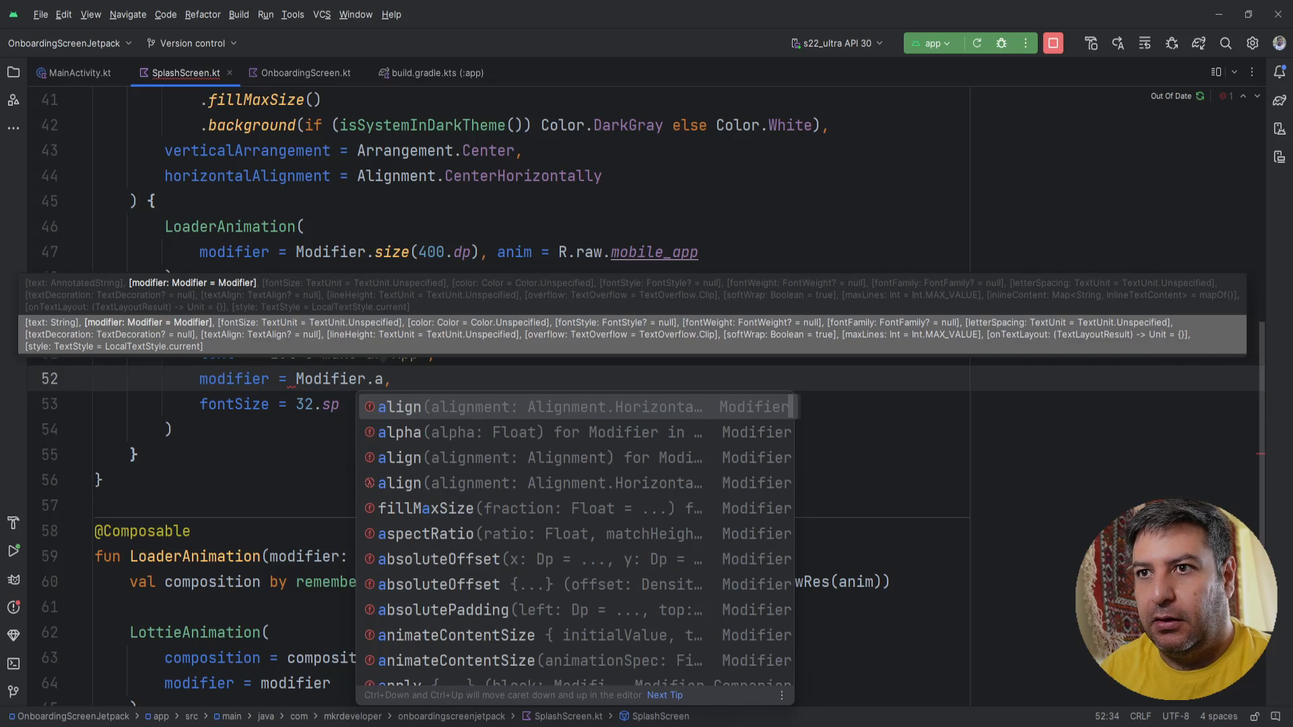
{"action": "key", "text": "Down"}
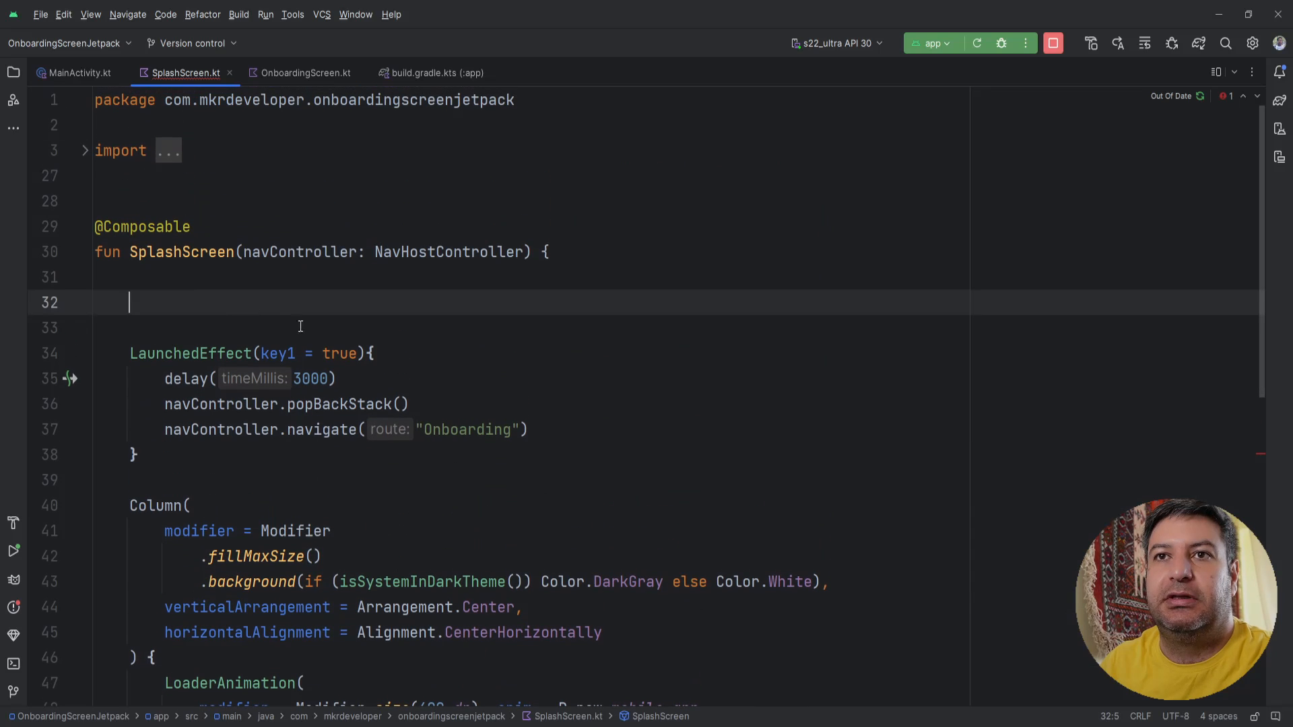
Declare val alpha = remember { Animatable(0f) } at the top of SplashScreen
{"action": "type", "text": "val"}
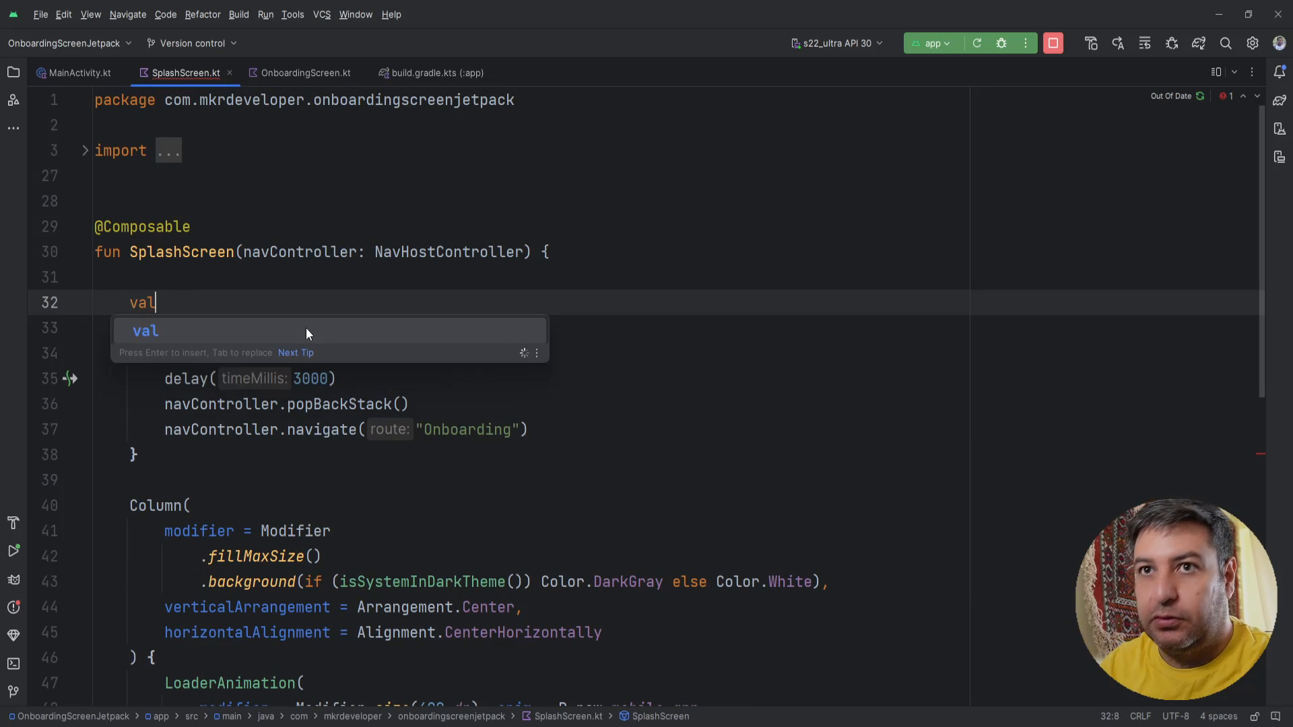
{"action": "type", "text": "a"}
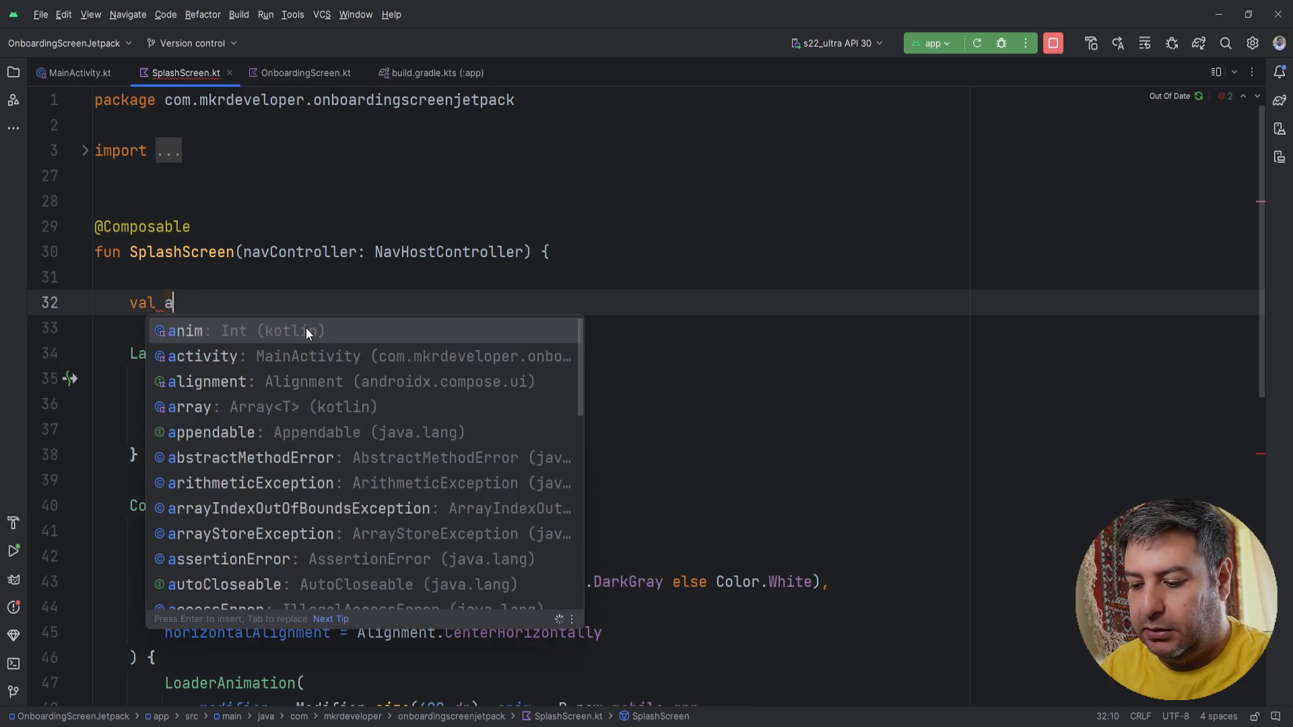
{"action": "type", "text": "lpha ="}
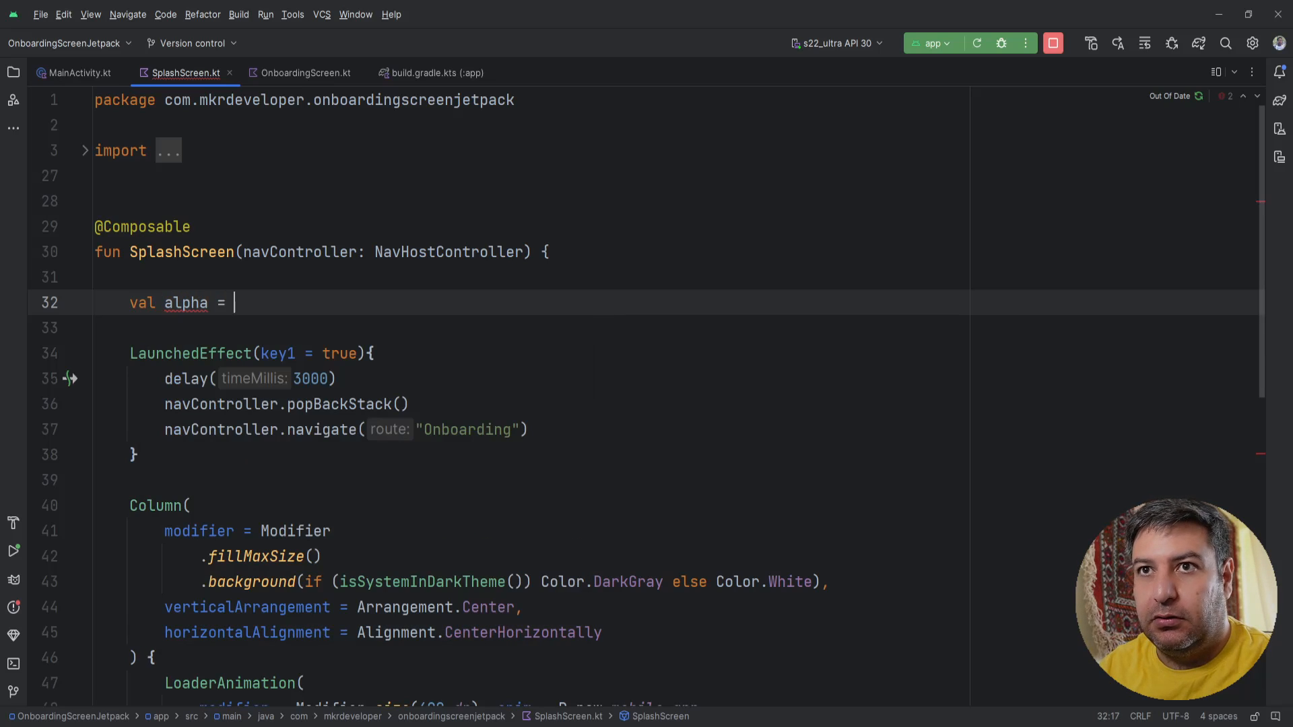
{"action": "type", "text": "remem"}
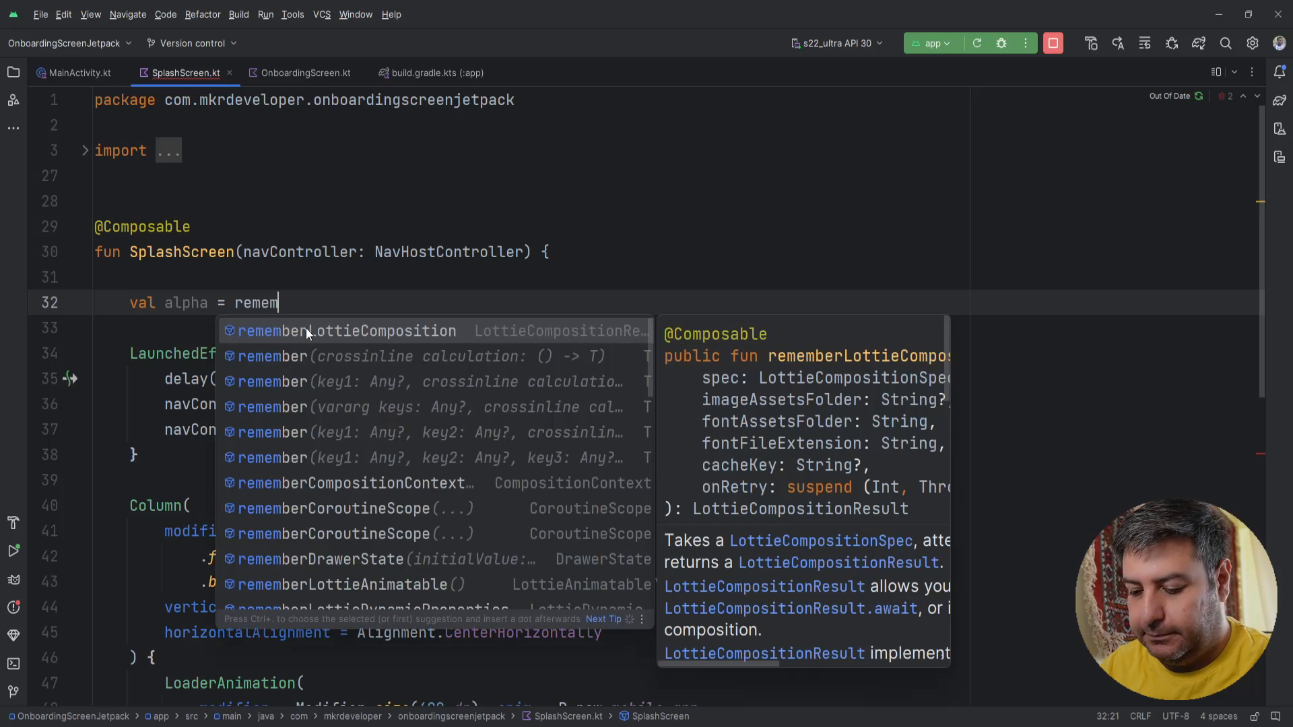
{"action": "type", "text": "ber {"}
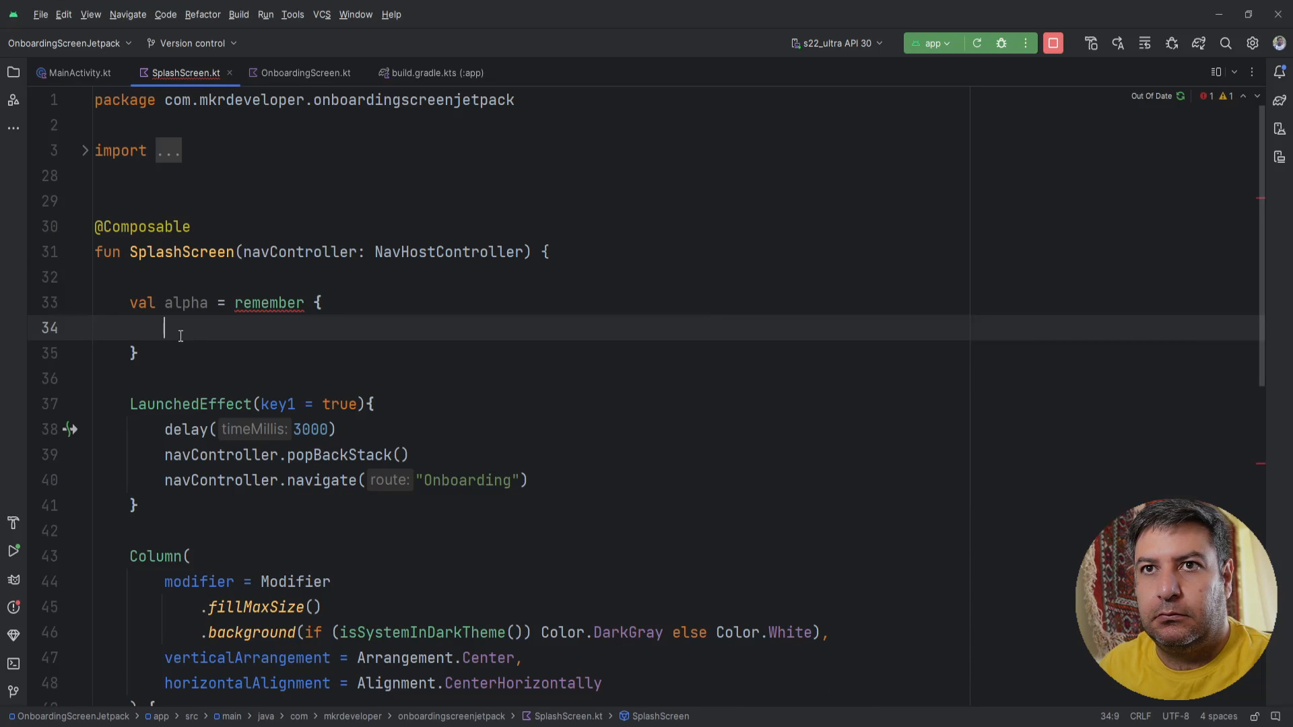
{"action": "type", "text": "Ani"}
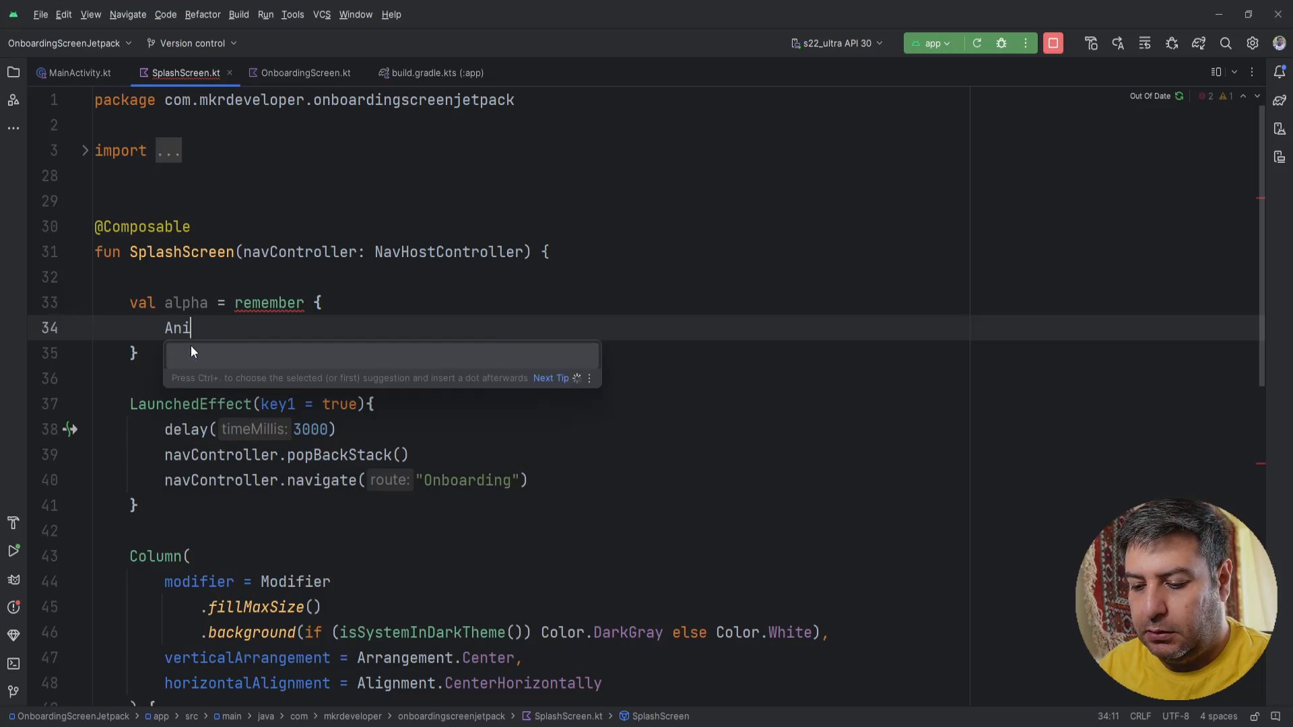
{"action": "type", "text": "matable("}
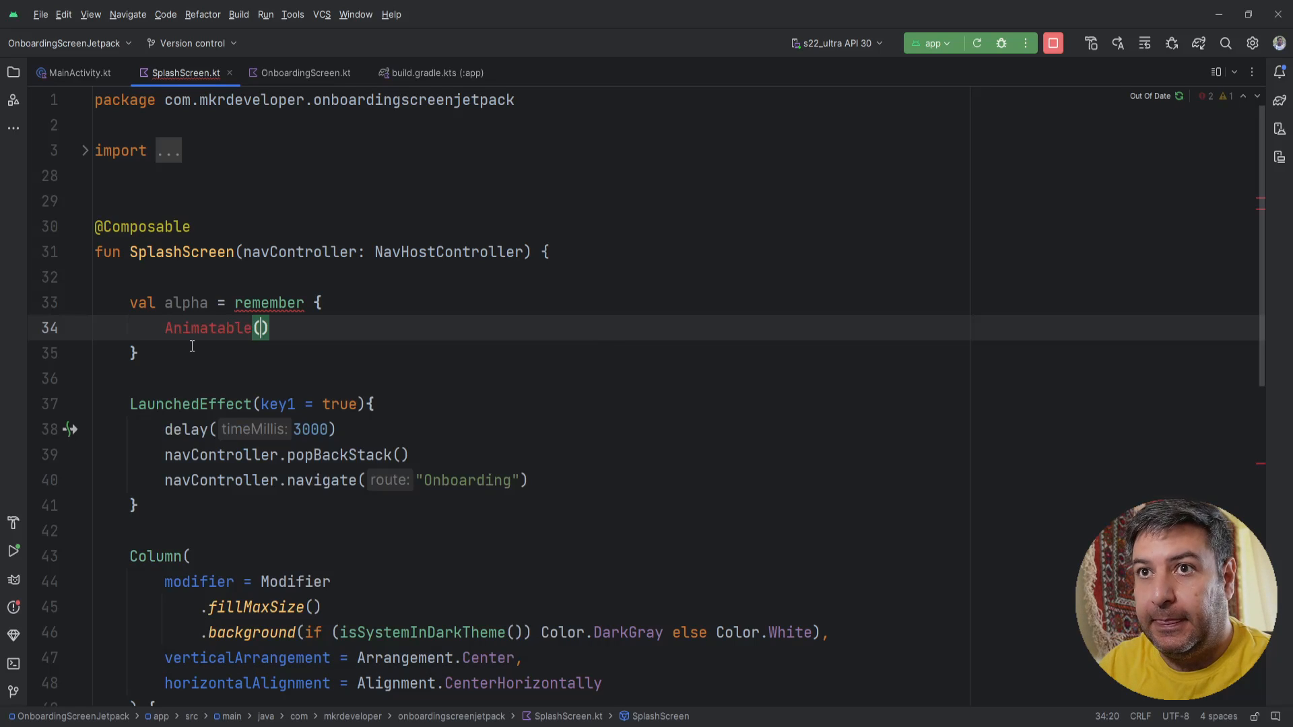
{"action": "type", "text": "0f"}
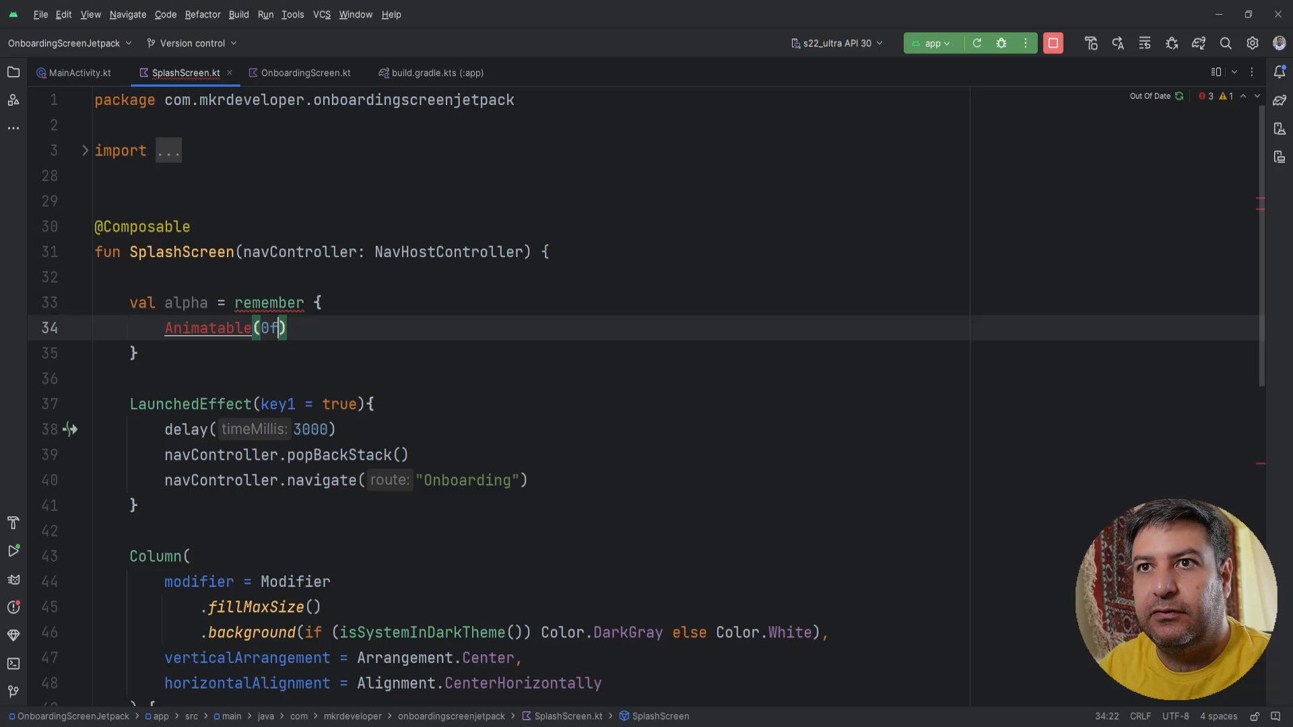
Import Animatable from androidx.compose.animation.core to resolve the name
{"action": "left_click", "coordinate": [200, 328]}
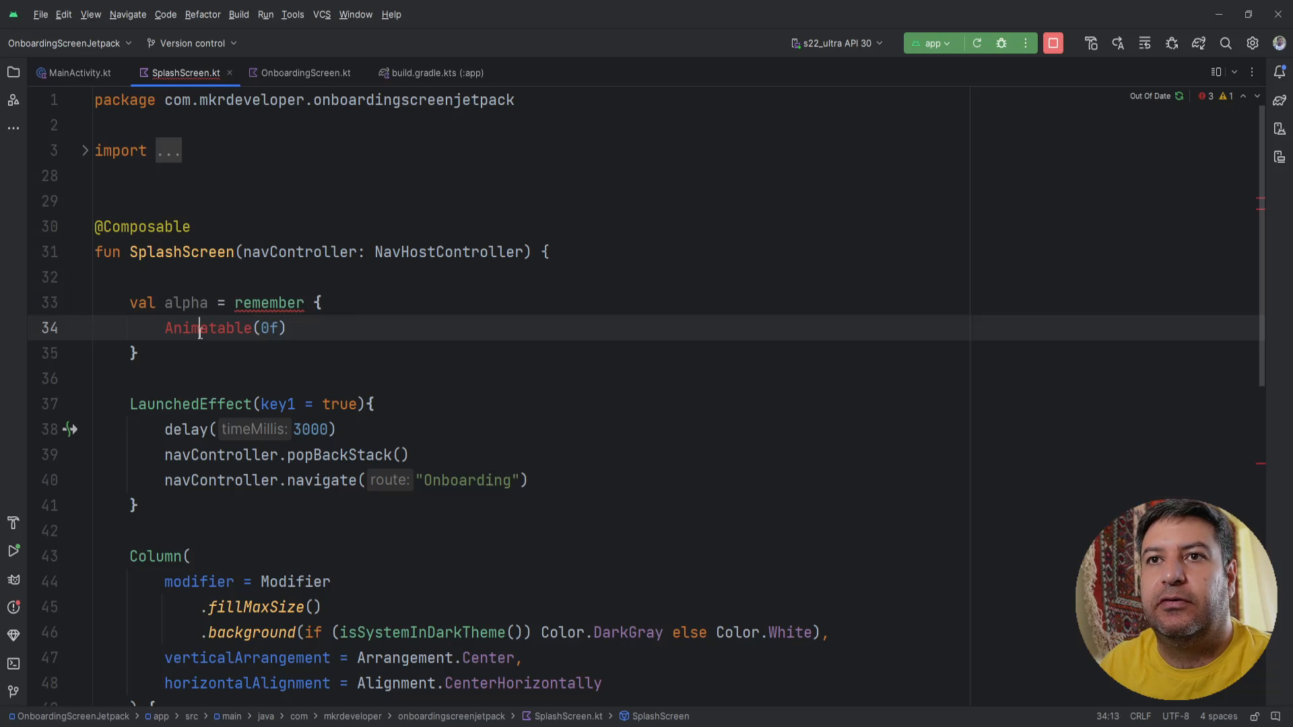
{"action": "left_click", "coordinate": [206, 327]}
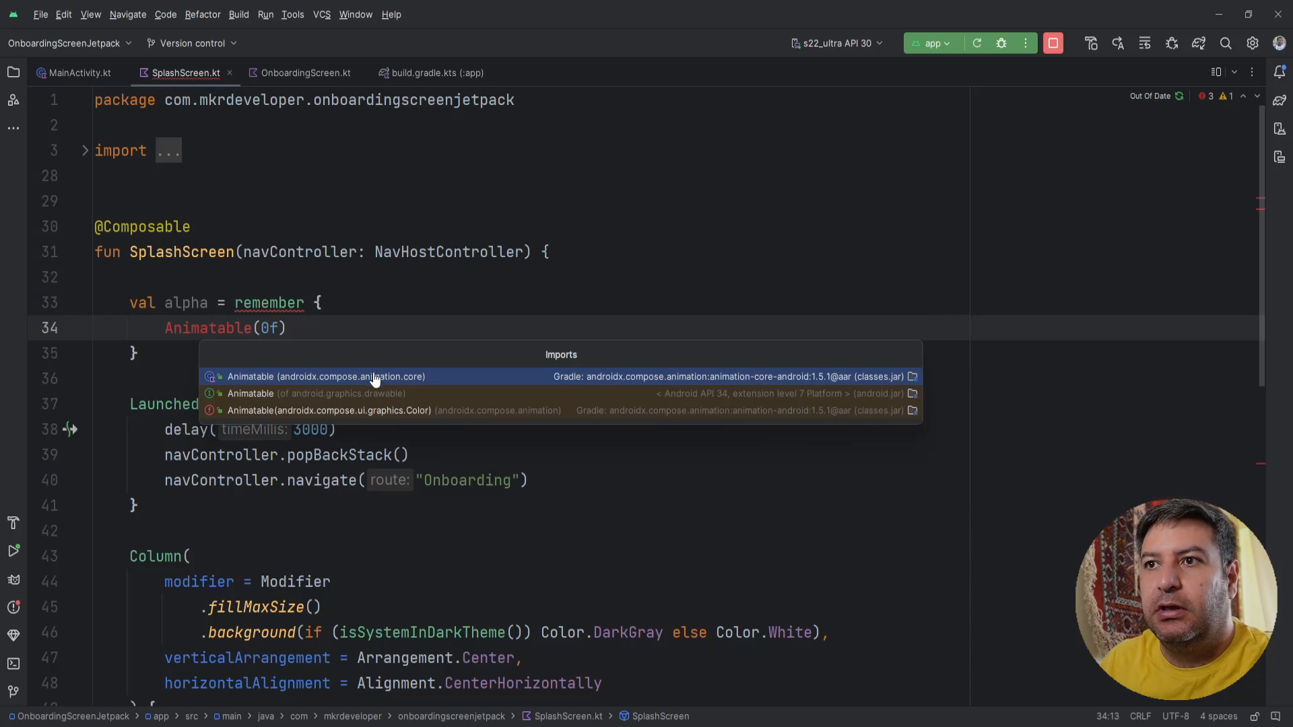
{"action": "mouse_move", "coordinate": [800, 393]}
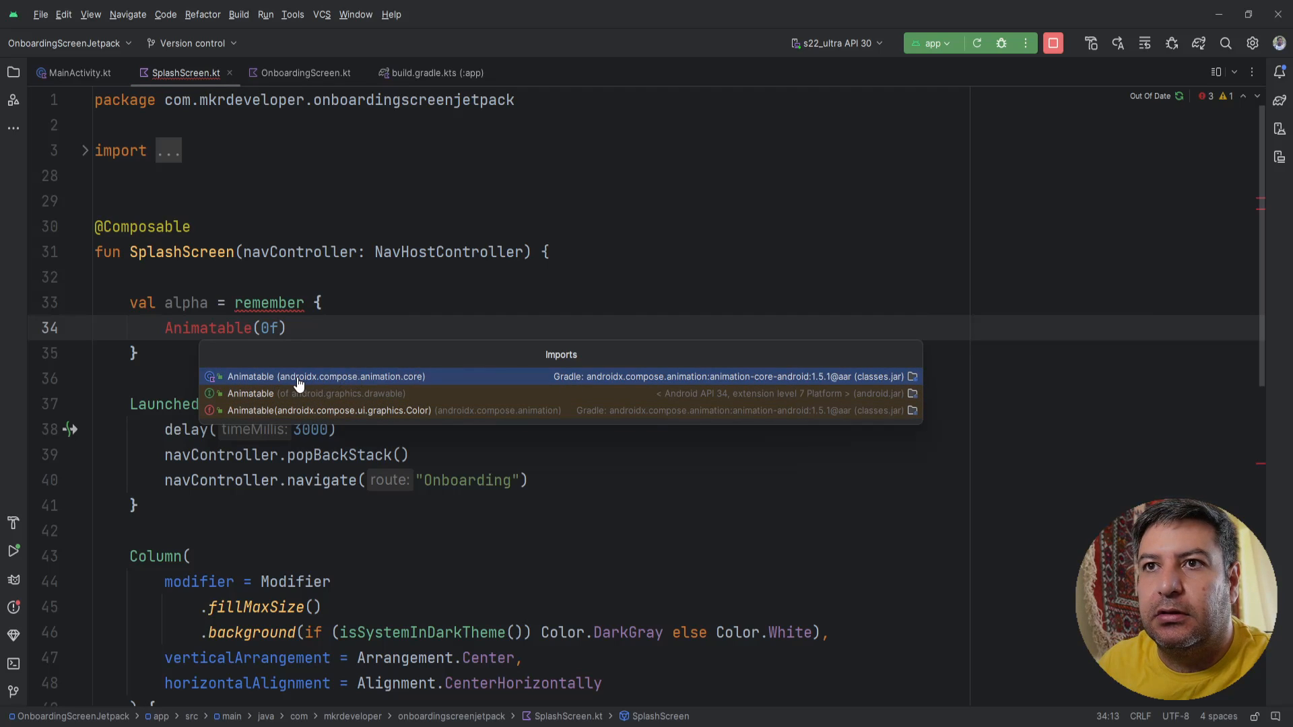
{"action": "mouse_move", "coordinate": [416, 380]}
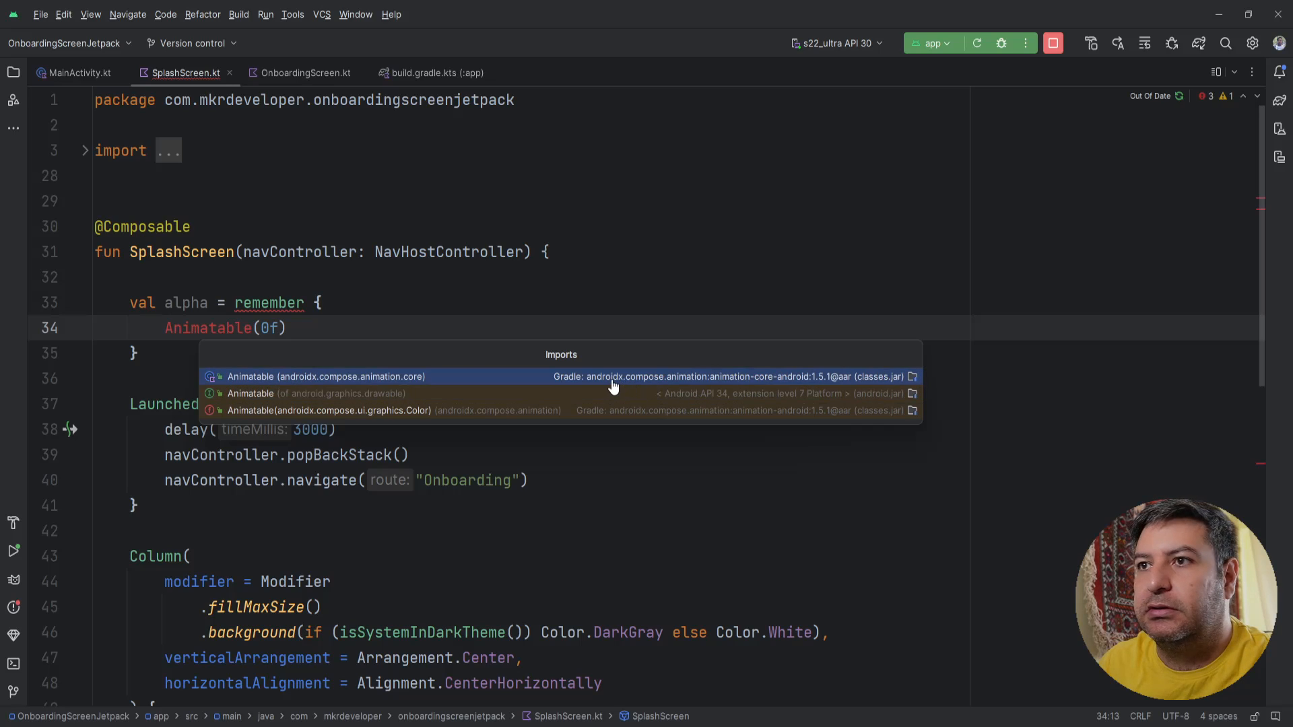
{"action": "left_click", "coordinate": [326, 376]}
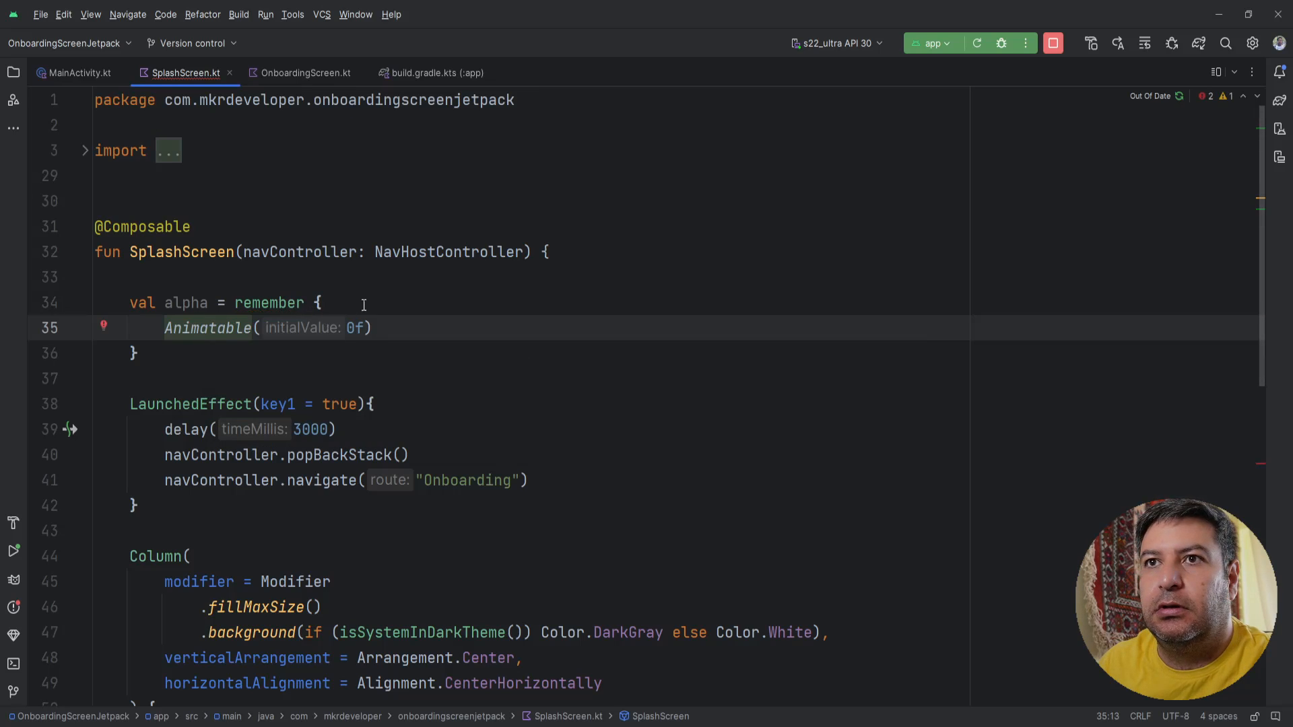
{"action": "mouse_move", "coordinate": [375, 344]}
{"action": "type", "text": "modifier = Modifier.alpha(),"}
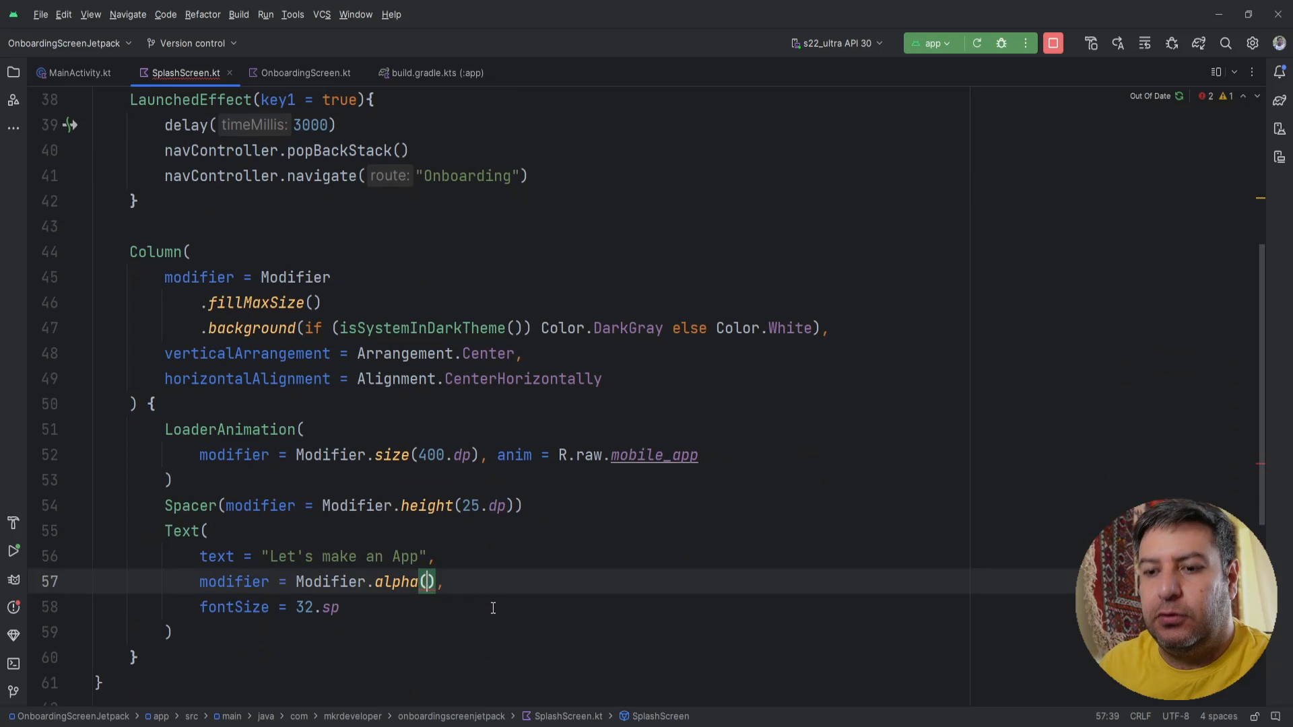
Insert a blank line at the top of the LaunchedEffect body above delay(3000)
{"action": "type", "text": "a"}
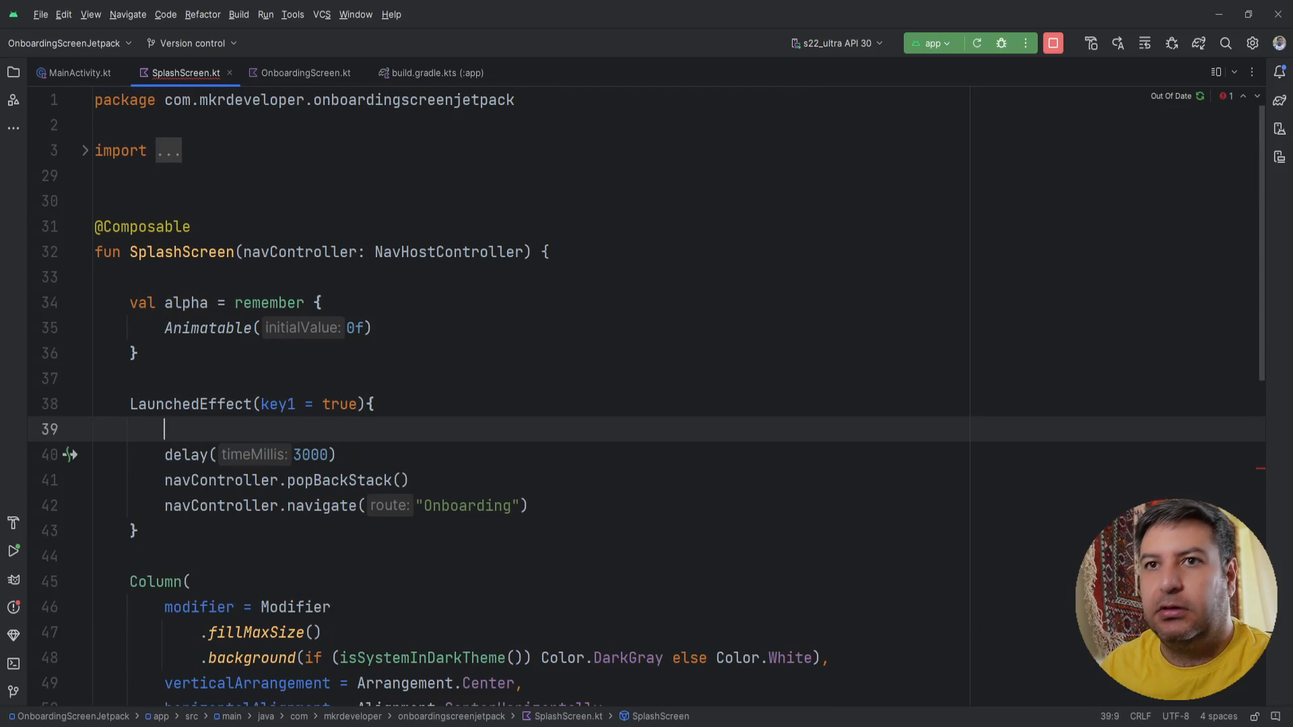
{"action": "scroll", "scroll_direction": "down", "scroll_amount": 3}
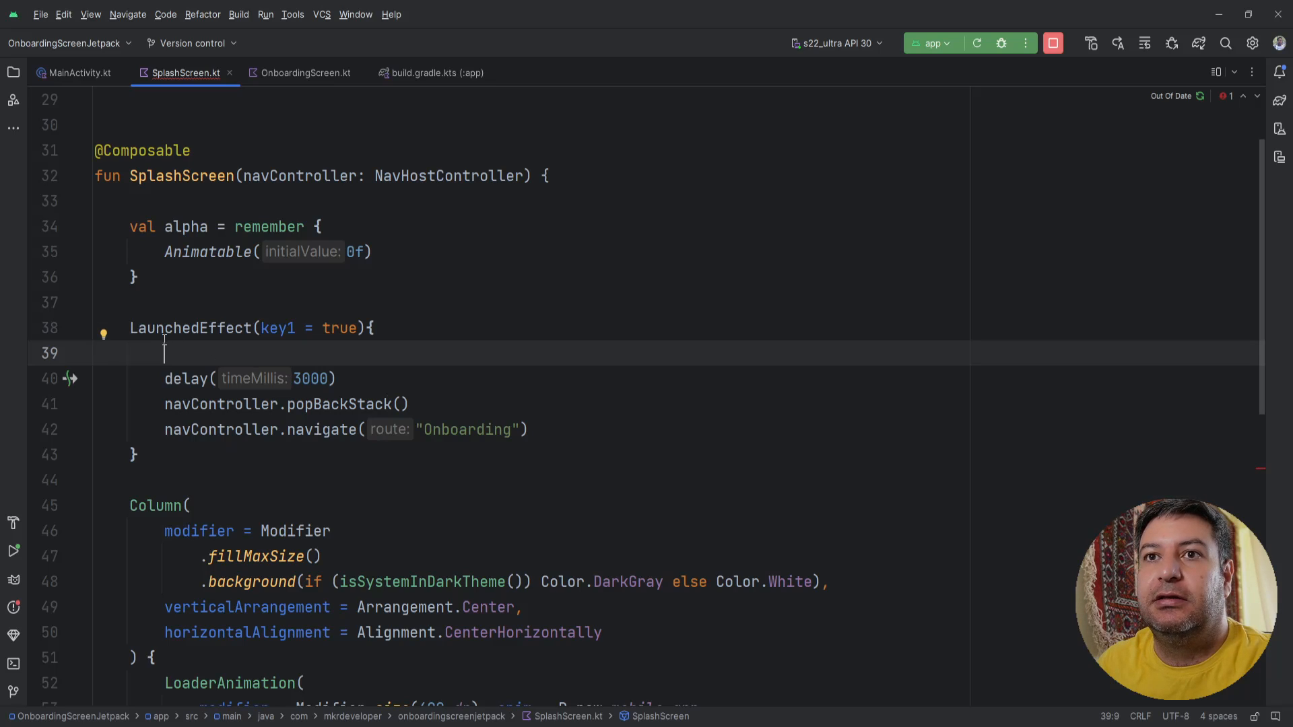
Review the delay and navigation lines and place the caret on empty line 39
{"action": "left_click_drag", "start_coordinate": [165, 379], "coordinate": [528, 429]}
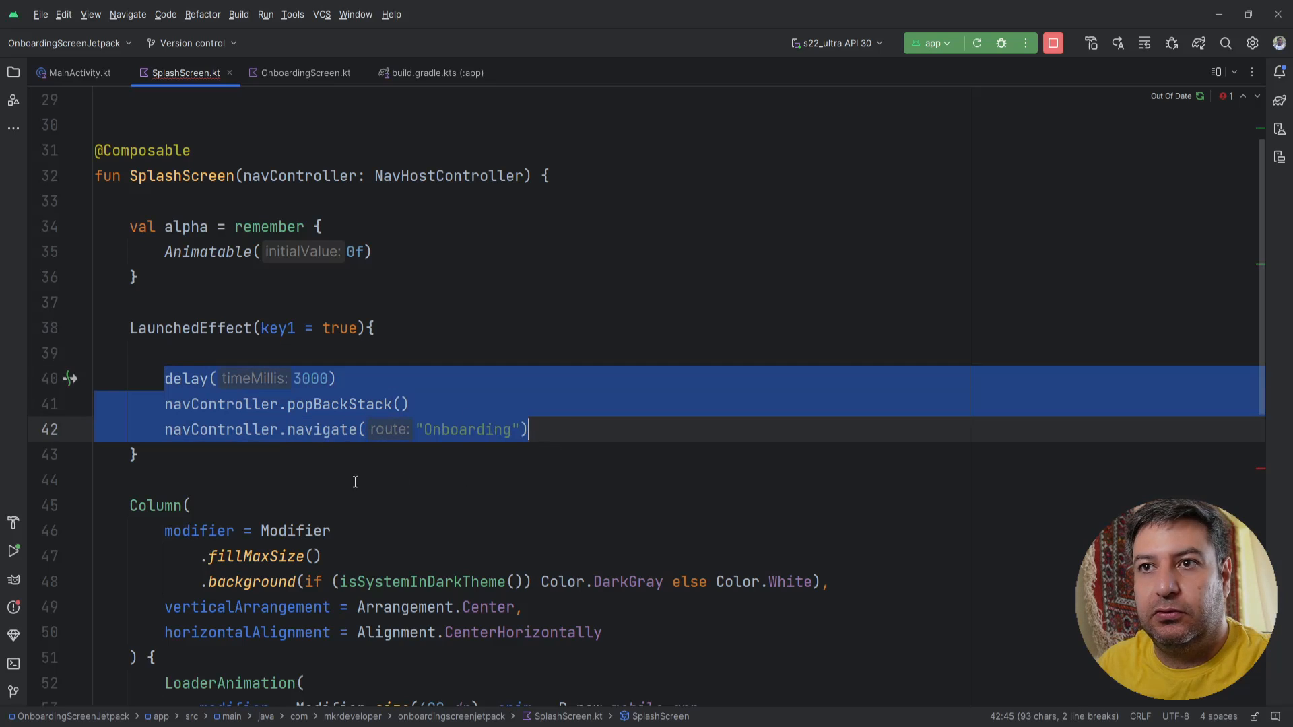
{"action": "left_click", "coordinate": [196, 353]}
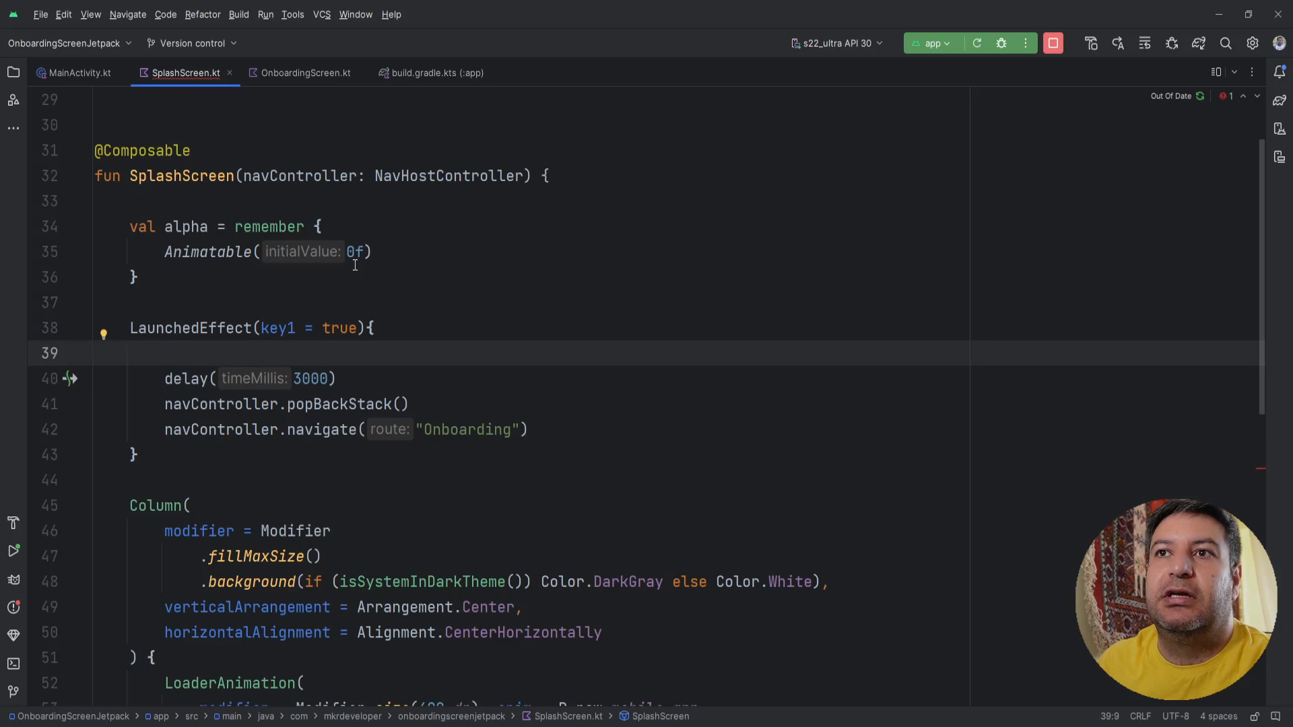
{"action": "left_click", "coordinate": [353, 252]}
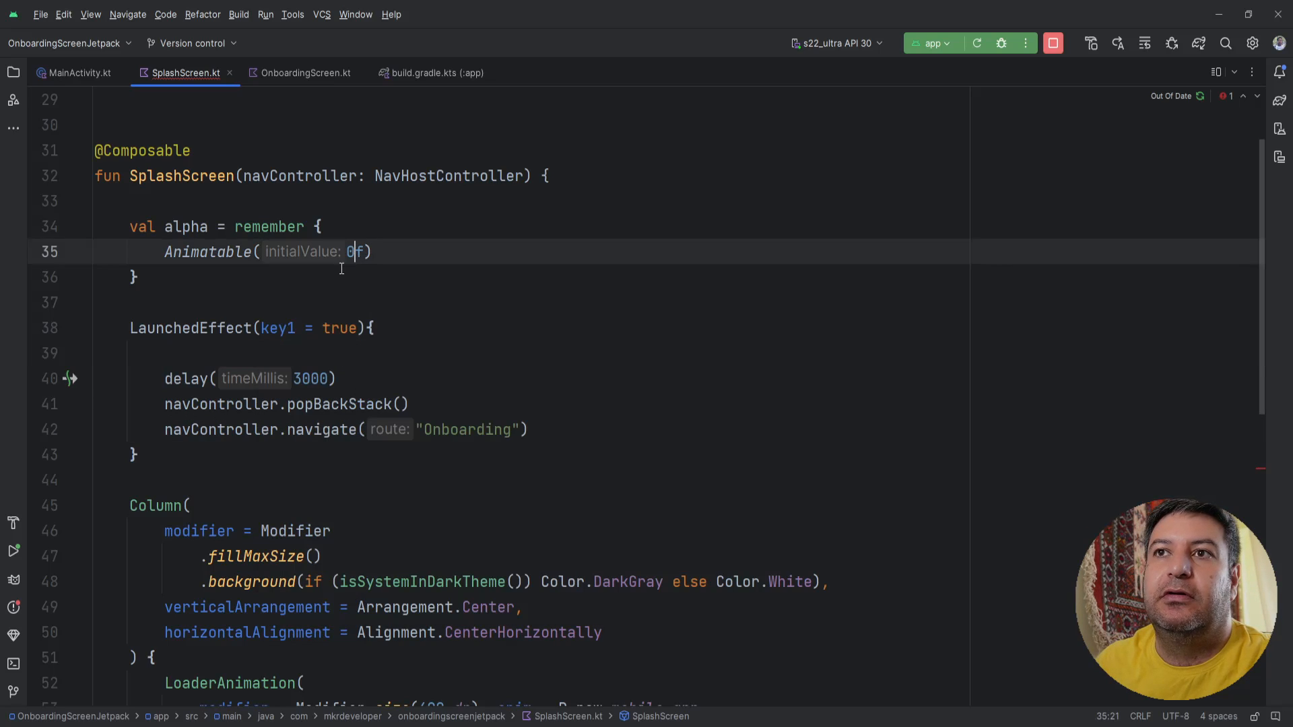
{"action": "left_click", "coordinate": [201, 353]}
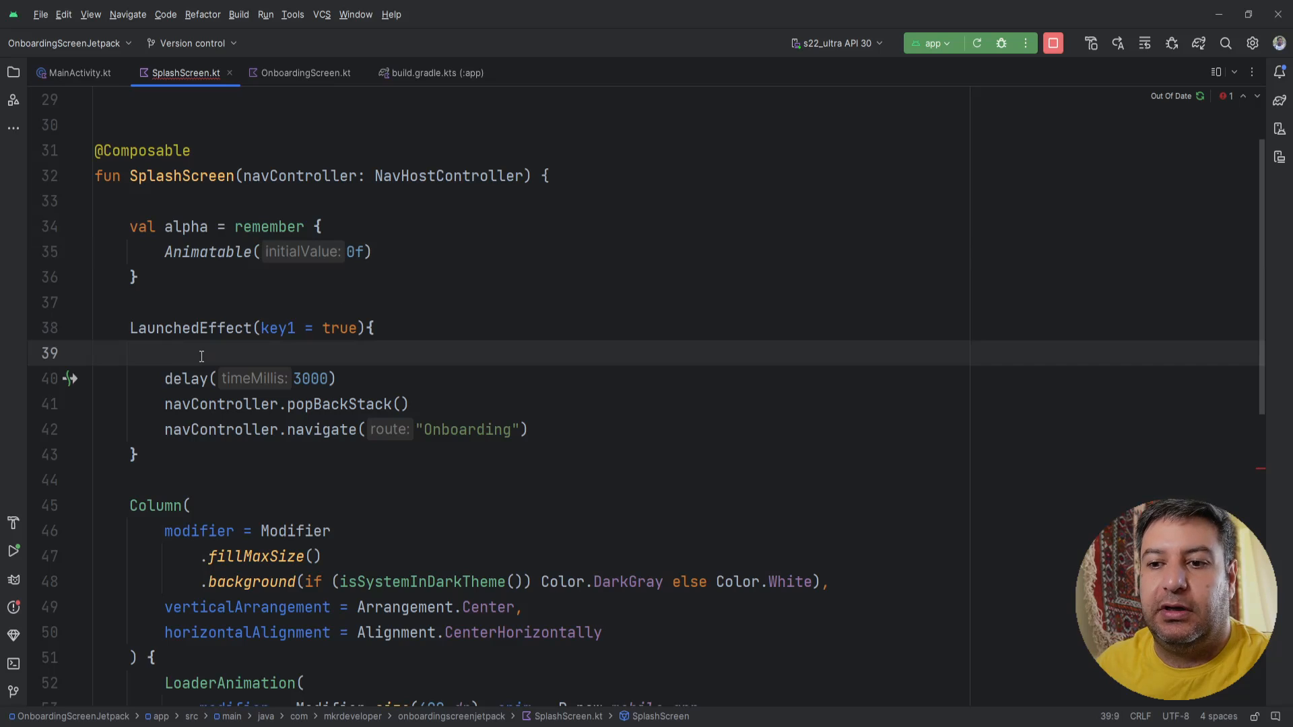
Write alpha.animateTo(1f, animationSpec = tween(...)) inside LaunchedEffect
{"action": "type", "text": "al"}
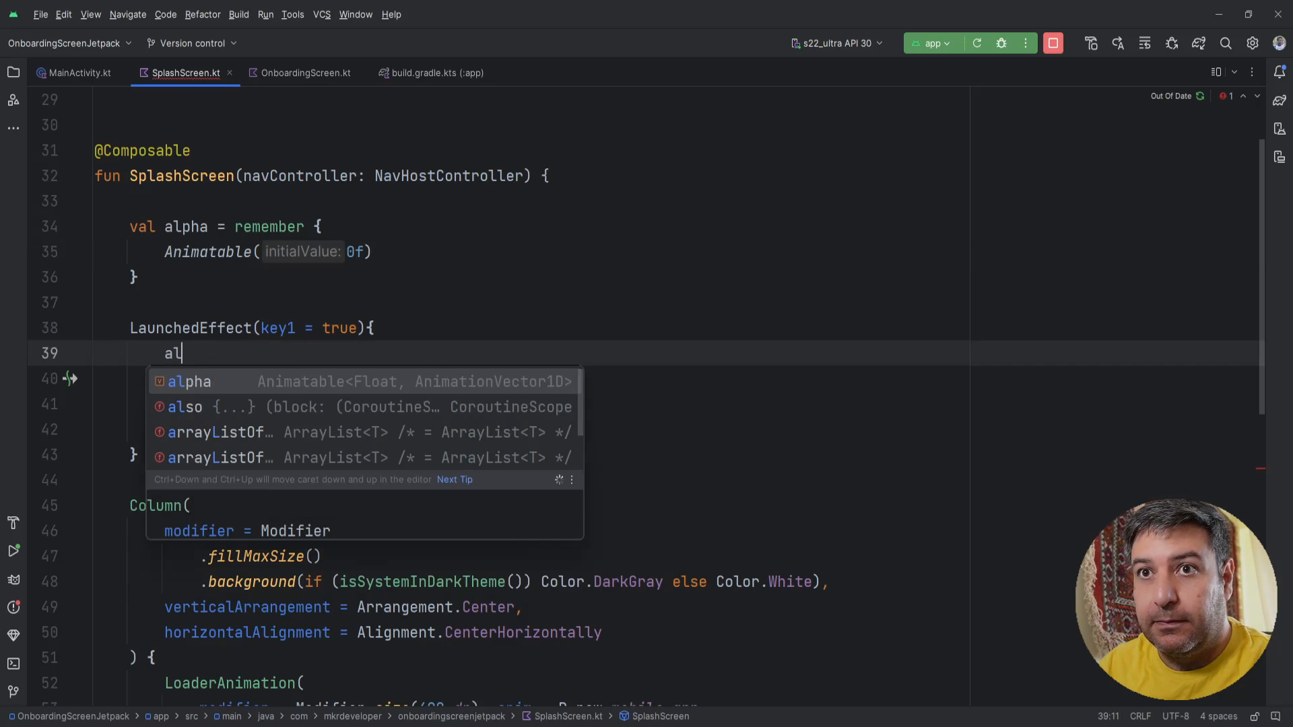
{"action": "type", "text": "pha.animateTo("}
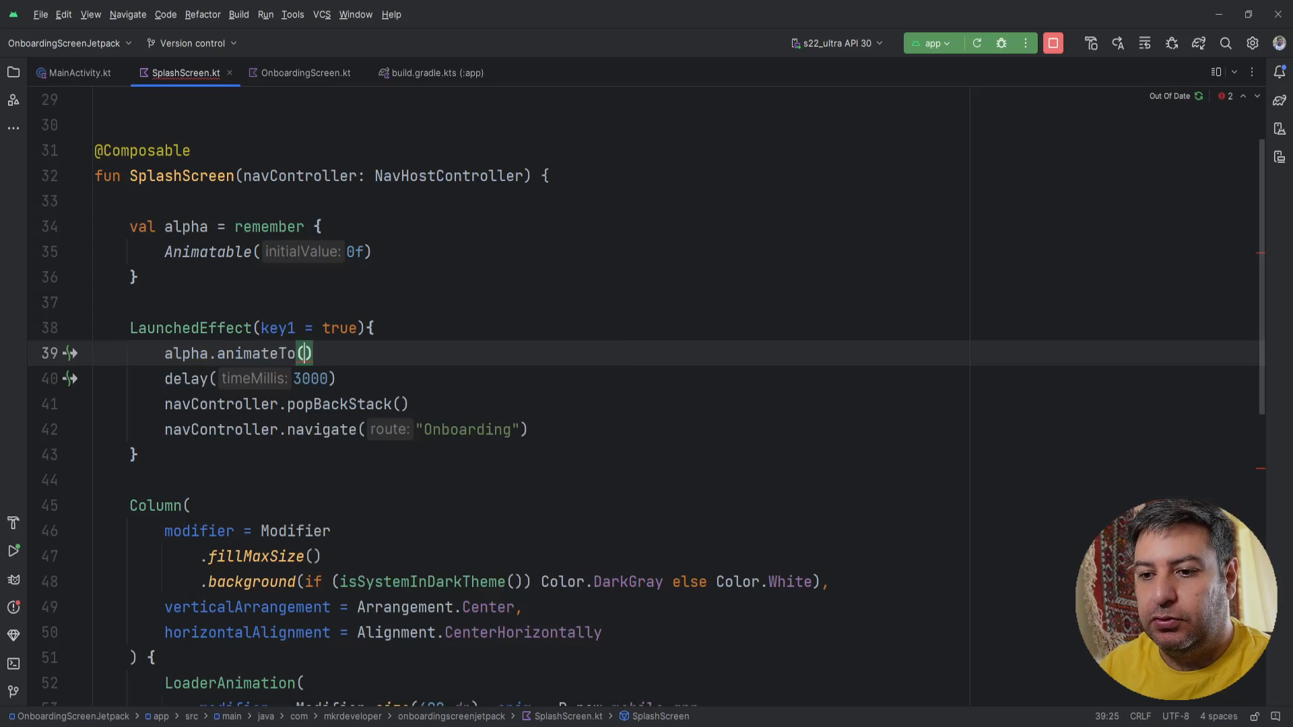
{"action": "type", "text": "1f,"}
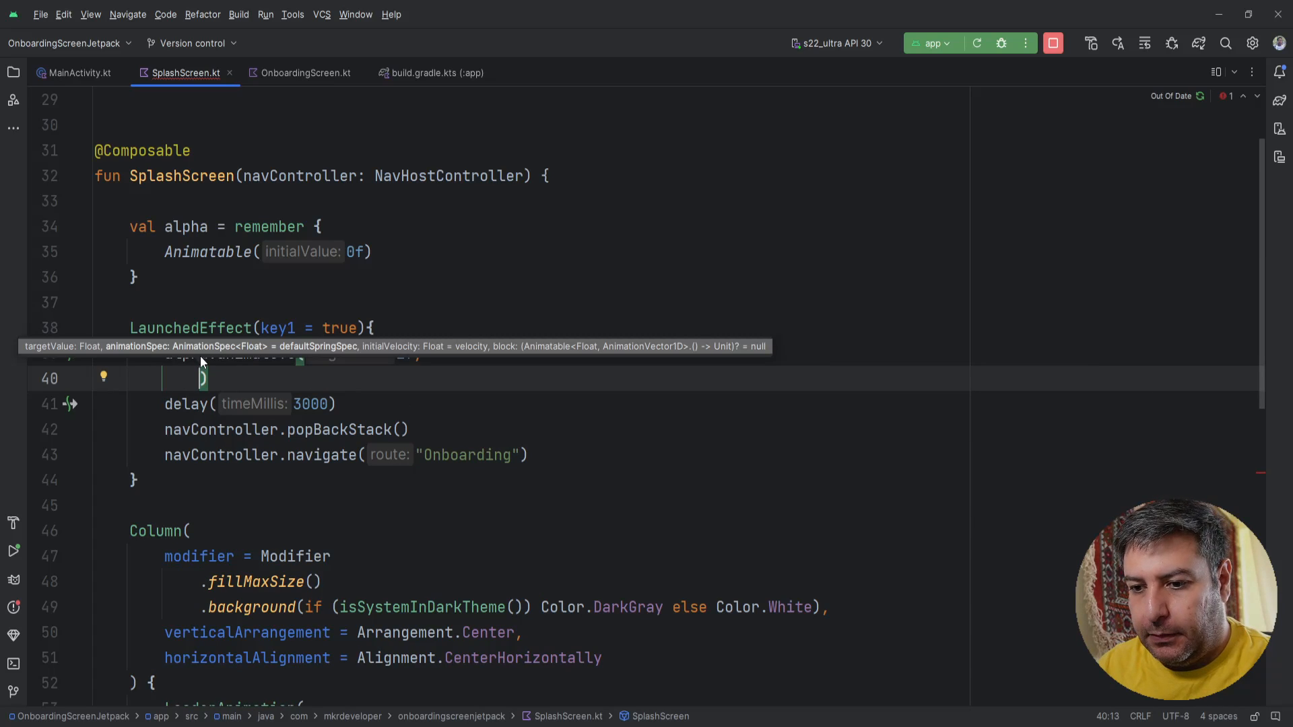
{"action": "type", "text": "animationSpec ="}
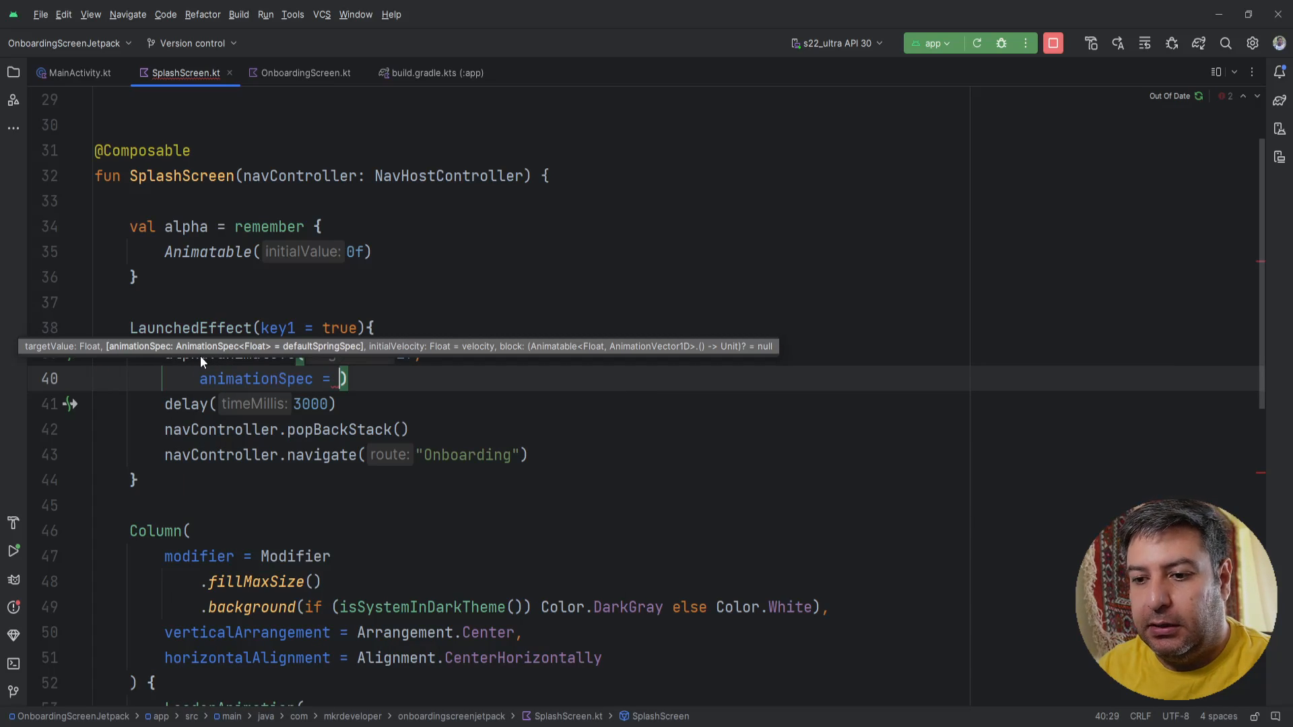
{"action": "type", "text": "t"}
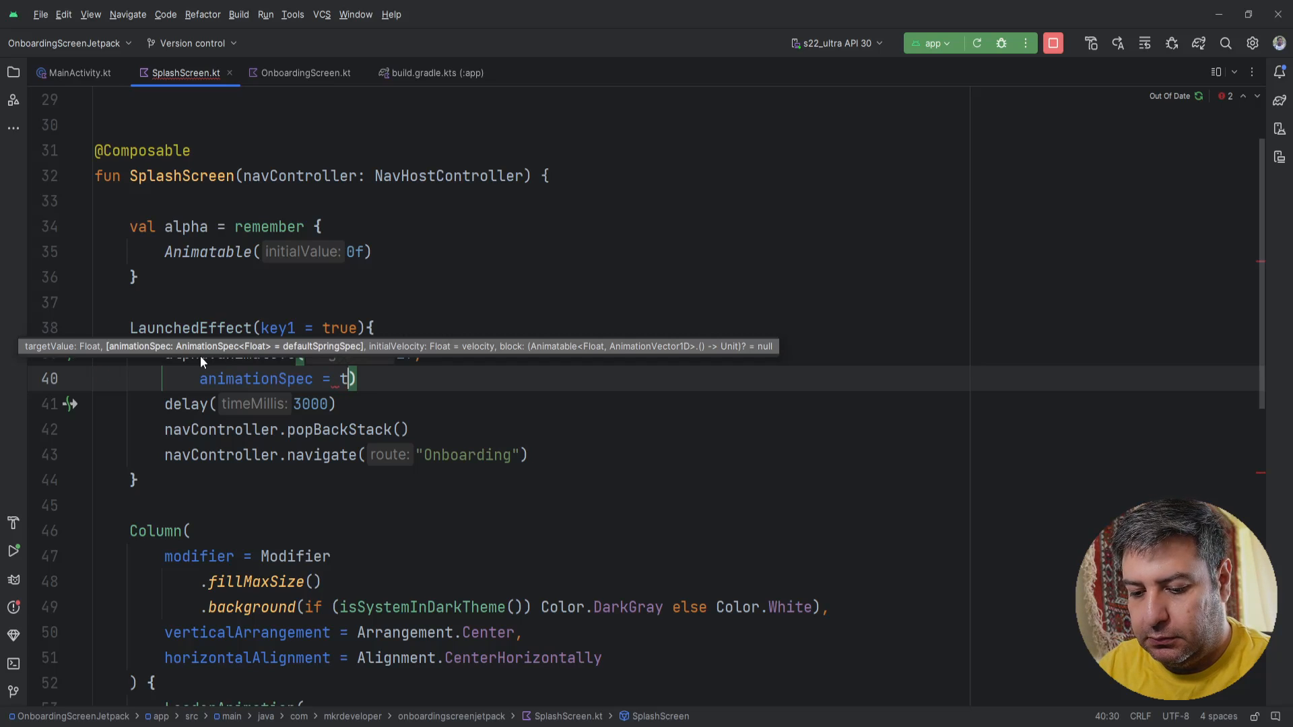
{"action": "type", "text": "ween"}
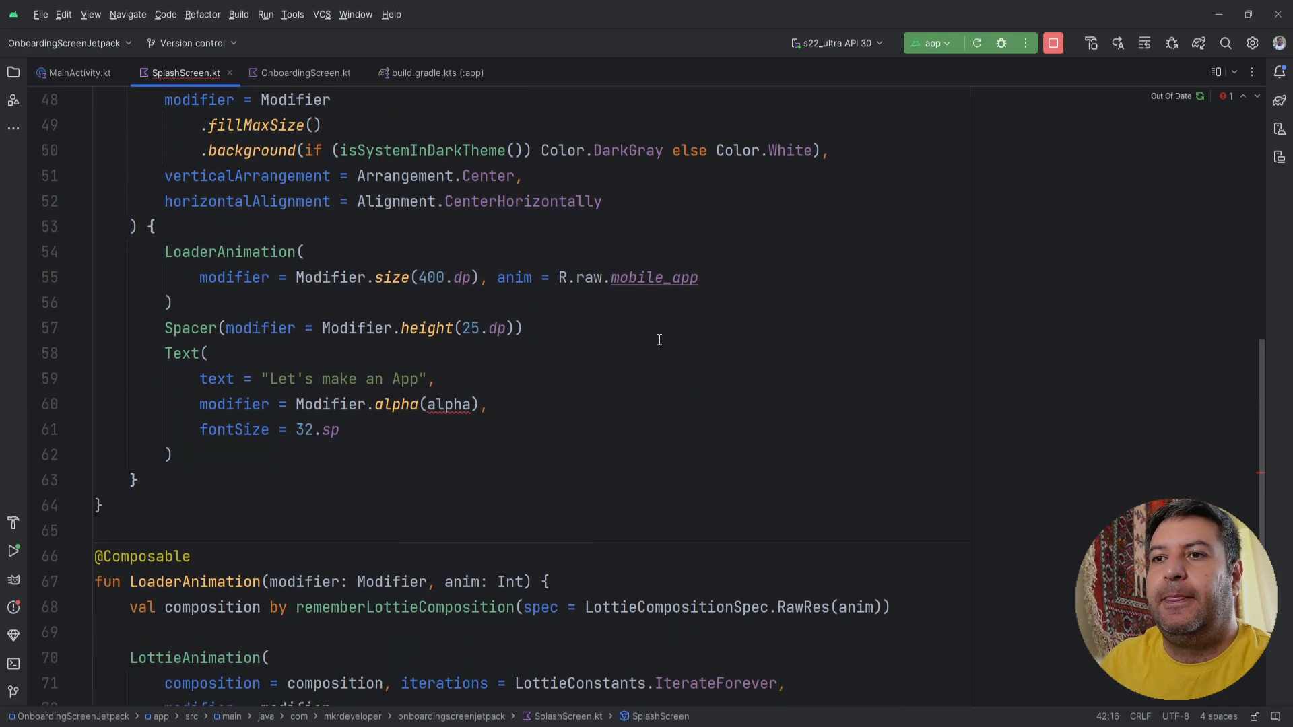
Change the Text modifier to Modifier.alpha(alpha.value), set tween 4000 ms and delay 5000 ms, and run the app
{"action": "left_click", "coordinate": [450, 404]}
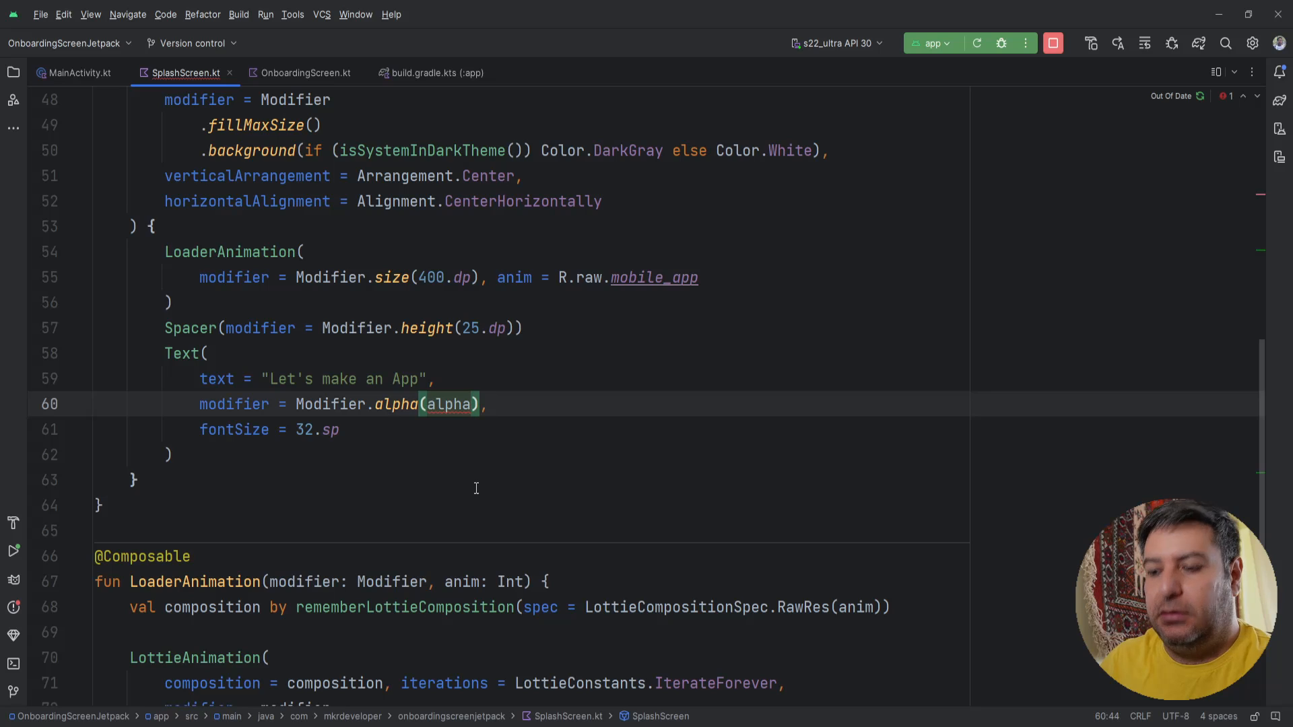
{"action": "type", "text": ".value"}
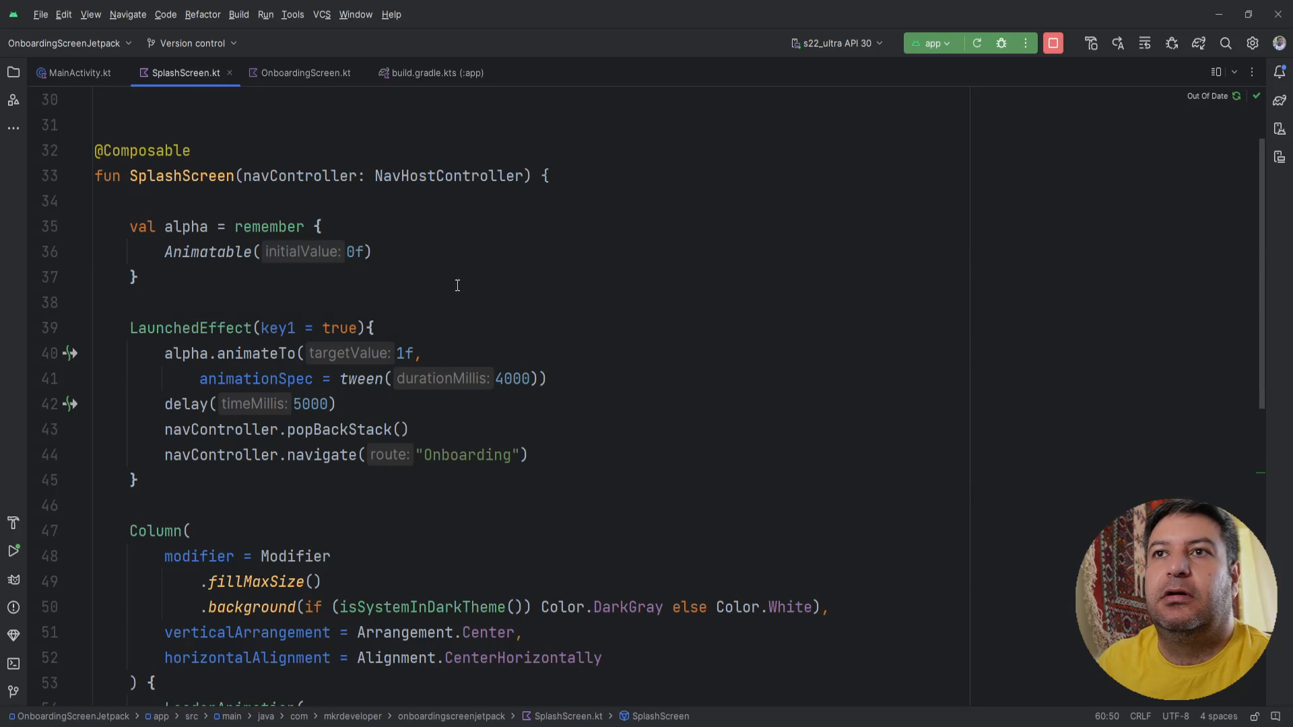
{"action": "mouse_move", "coordinate": [492, 378]}
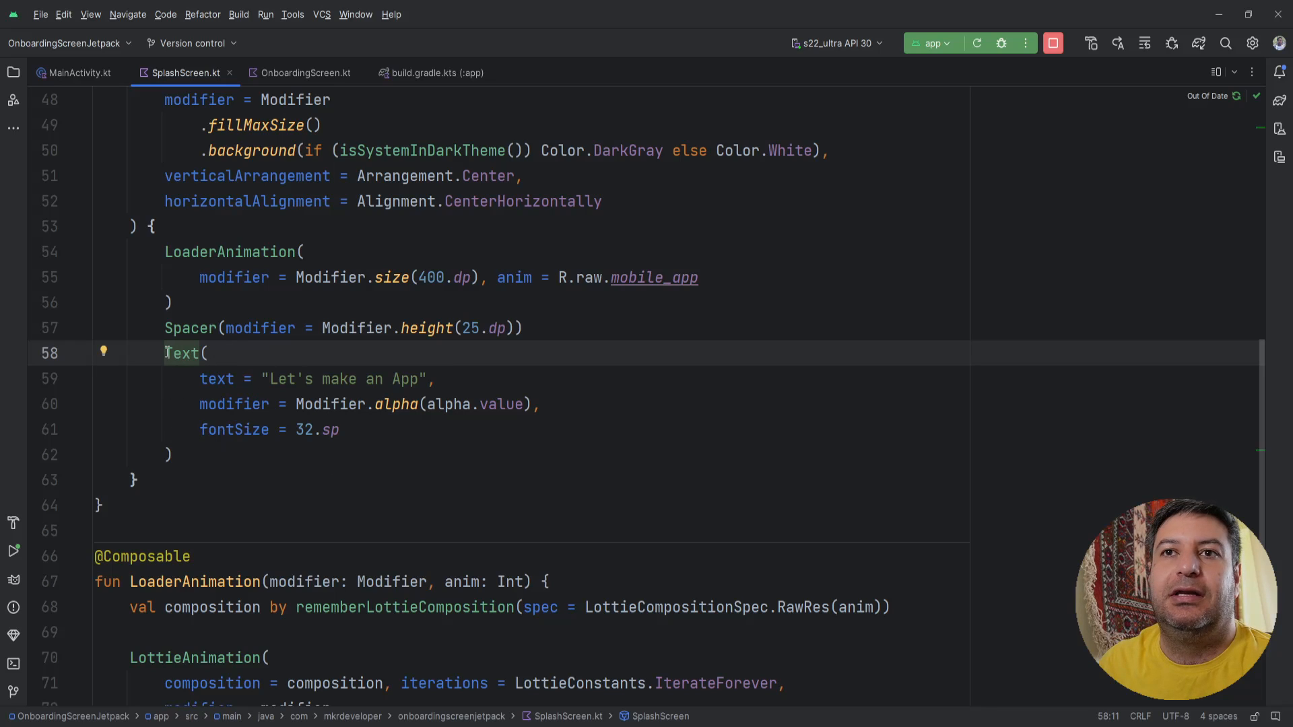
{"action": "left_click_drag", "start_coordinate": [165, 353], "coordinate": [171, 454]}
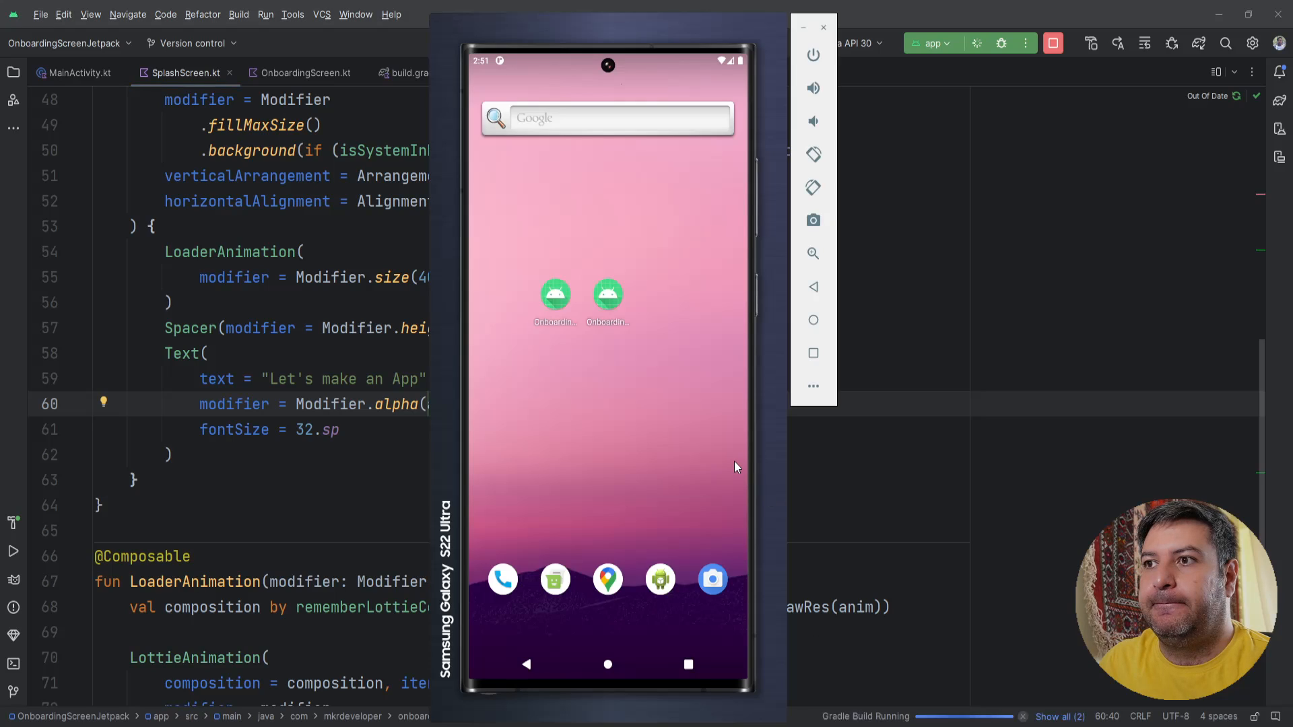
Return to the Android Studio editor after the app installs on the emulator
{"action": "left_click", "coordinate": [12, 550]}
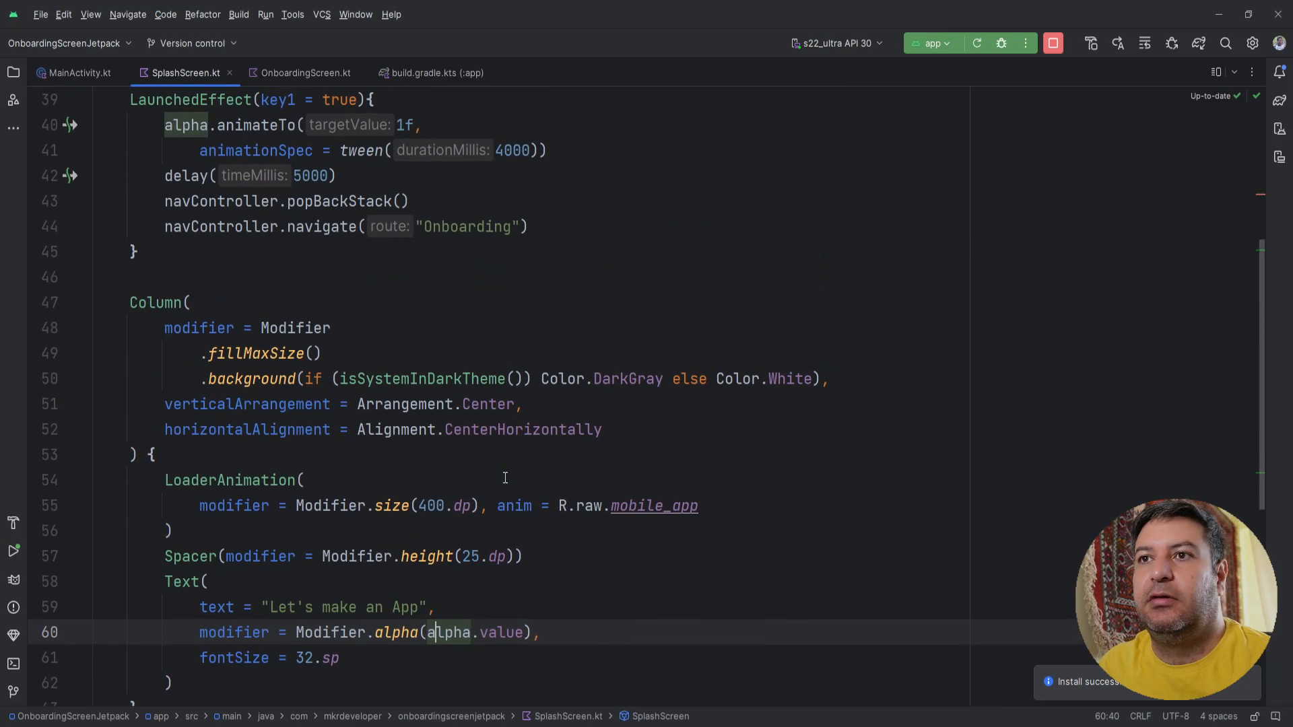
Restore the delay to 3000 ms, shorten the fade tween to 2000 ms, and relaunch the app
{"action": "scroll", "scroll_direction": "up", "scroll_amount": 3}
{"action": "type", "text": "3"}
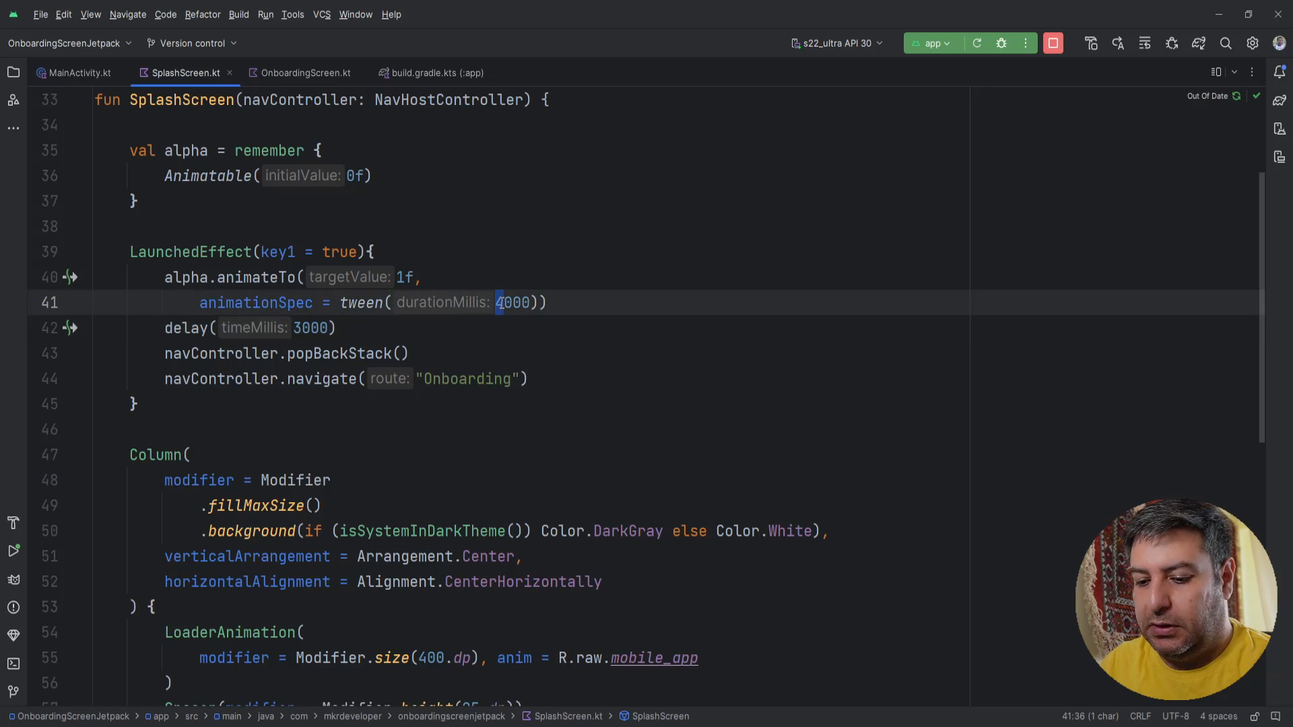
{"action": "type", "text": "2000"}
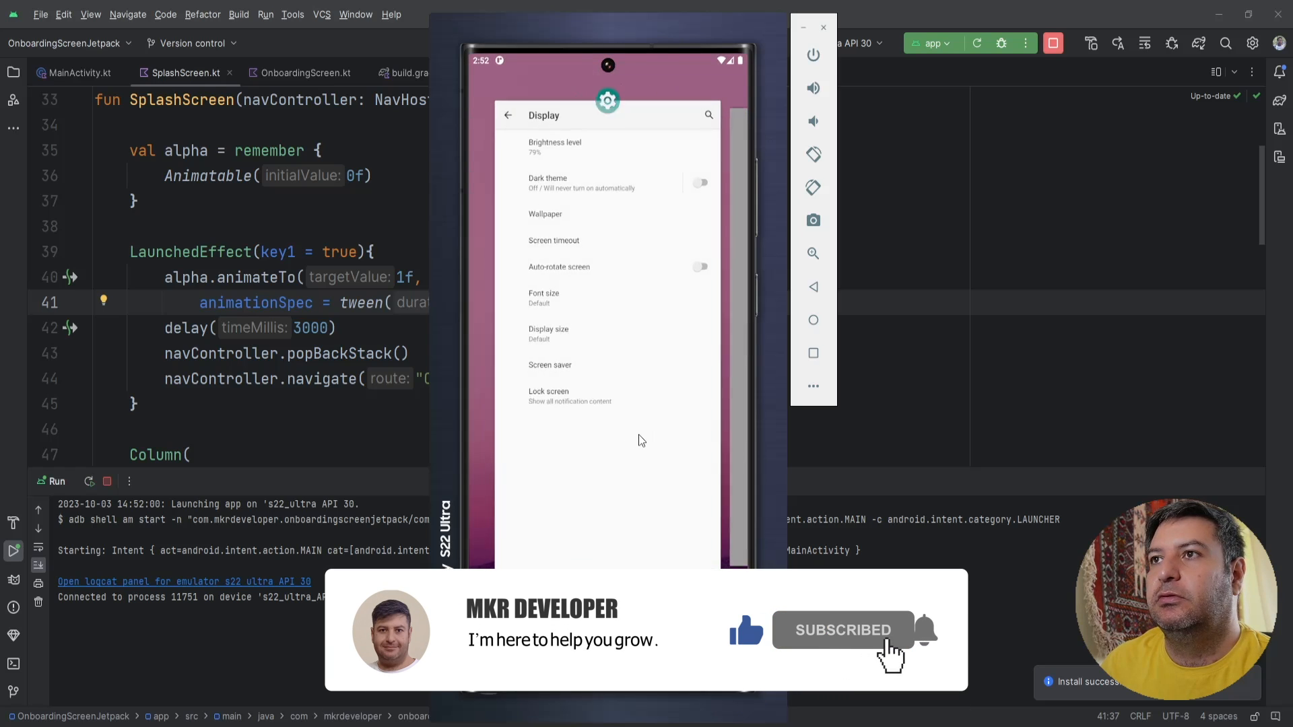
Turn on Dark theme in emulator Display settings, watch the splash reach Onboarding, and return to the editor
{"action": "left_click", "coordinate": [700, 182]}
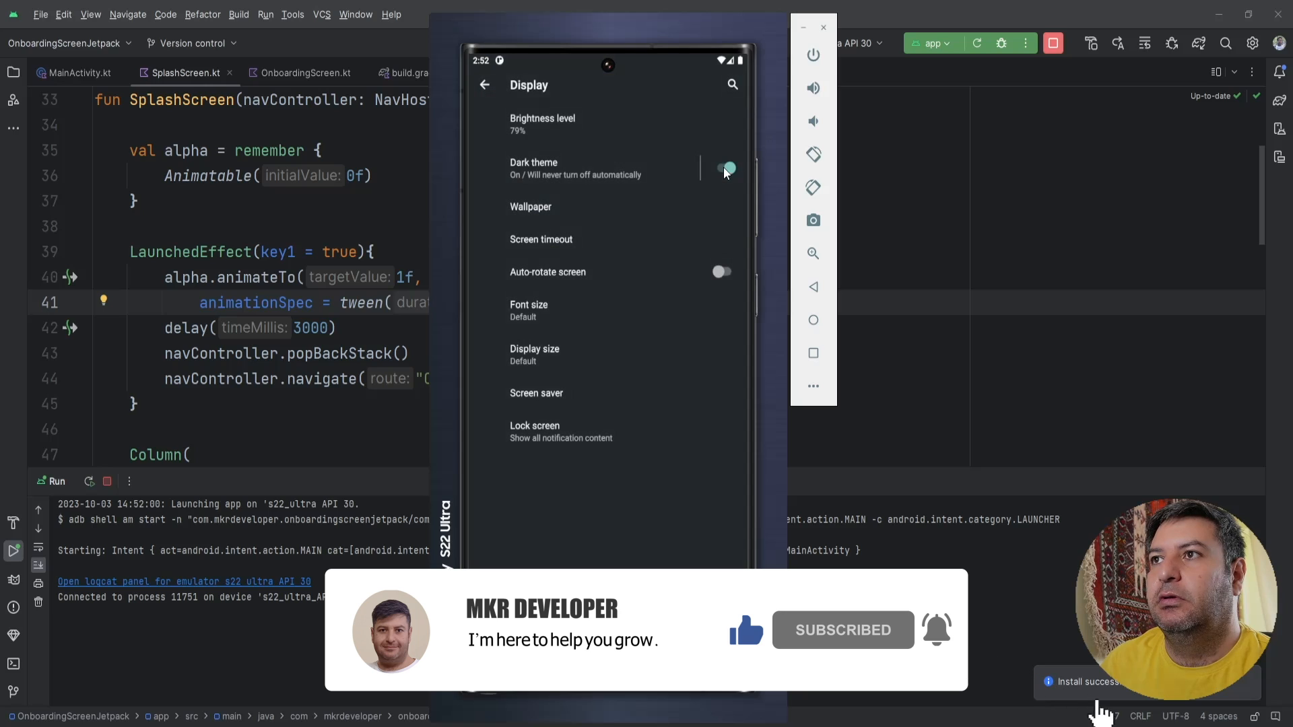
{"action": "left_click", "coordinate": [608, 664]}
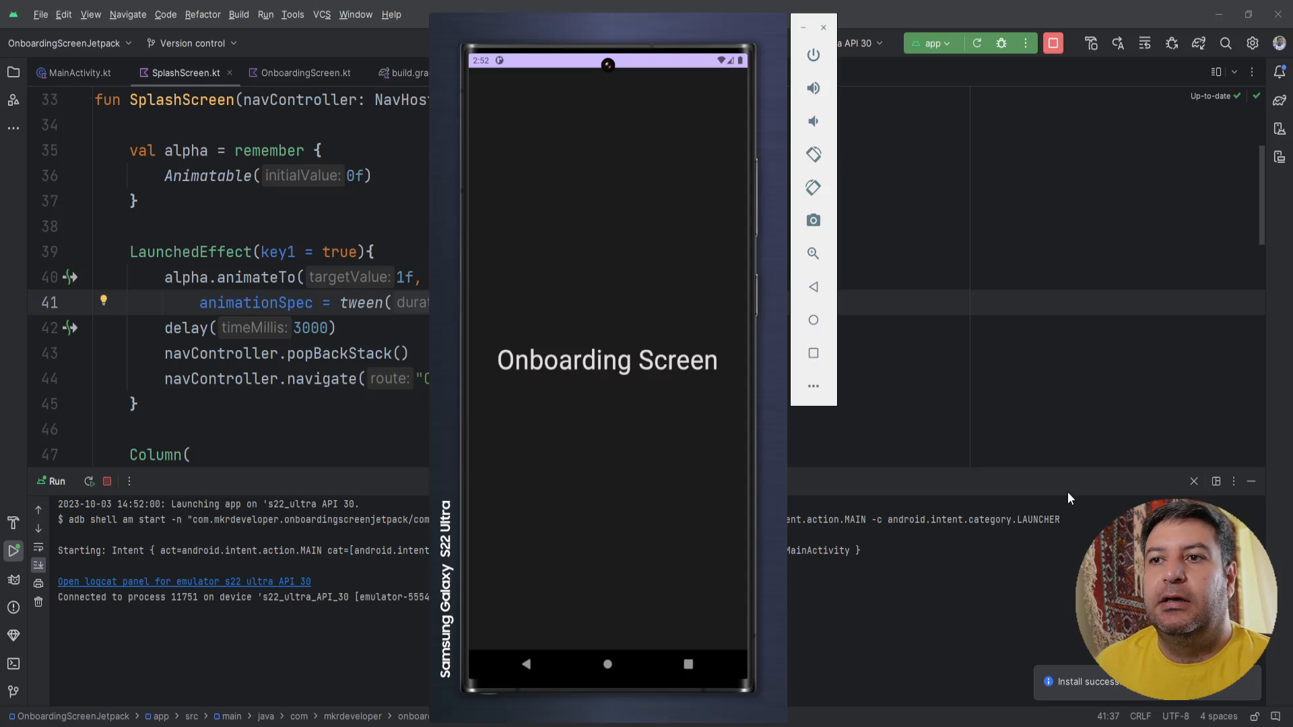
{"action": "mouse_move", "coordinate": [665, 542]}
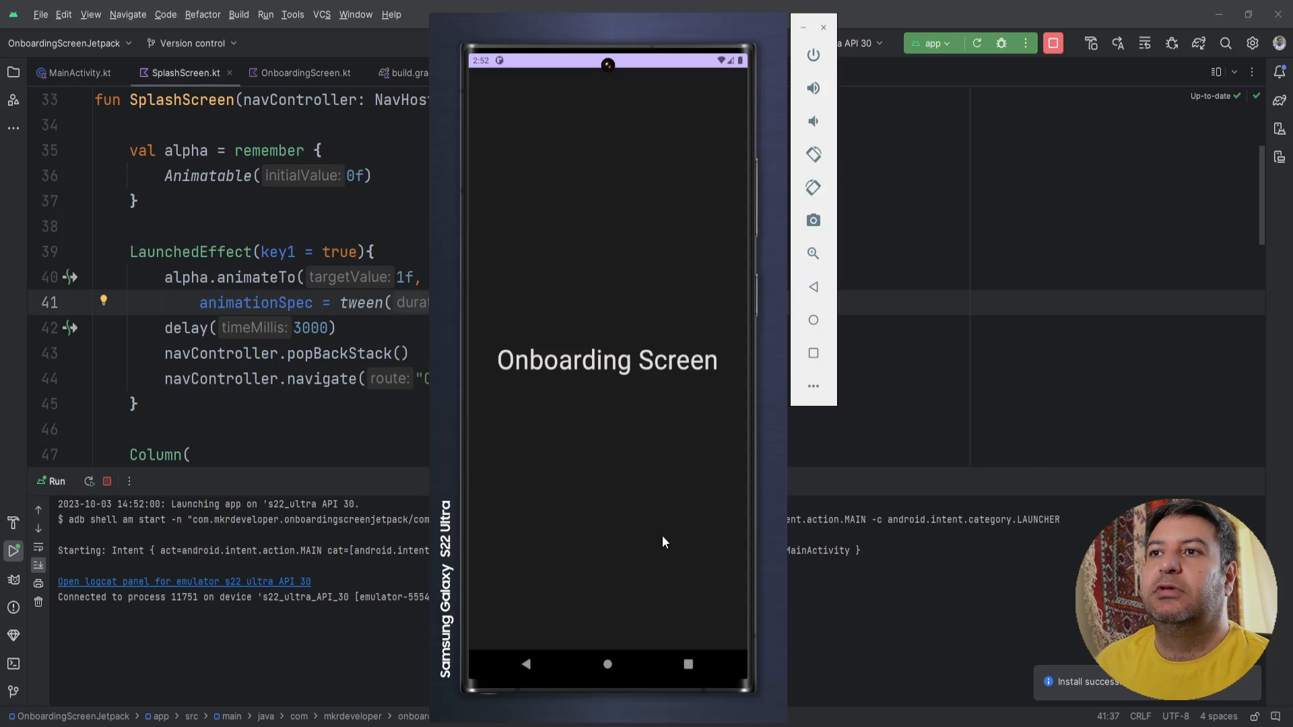
{"action": "mouse_move", "coordinate": [621, 525]}
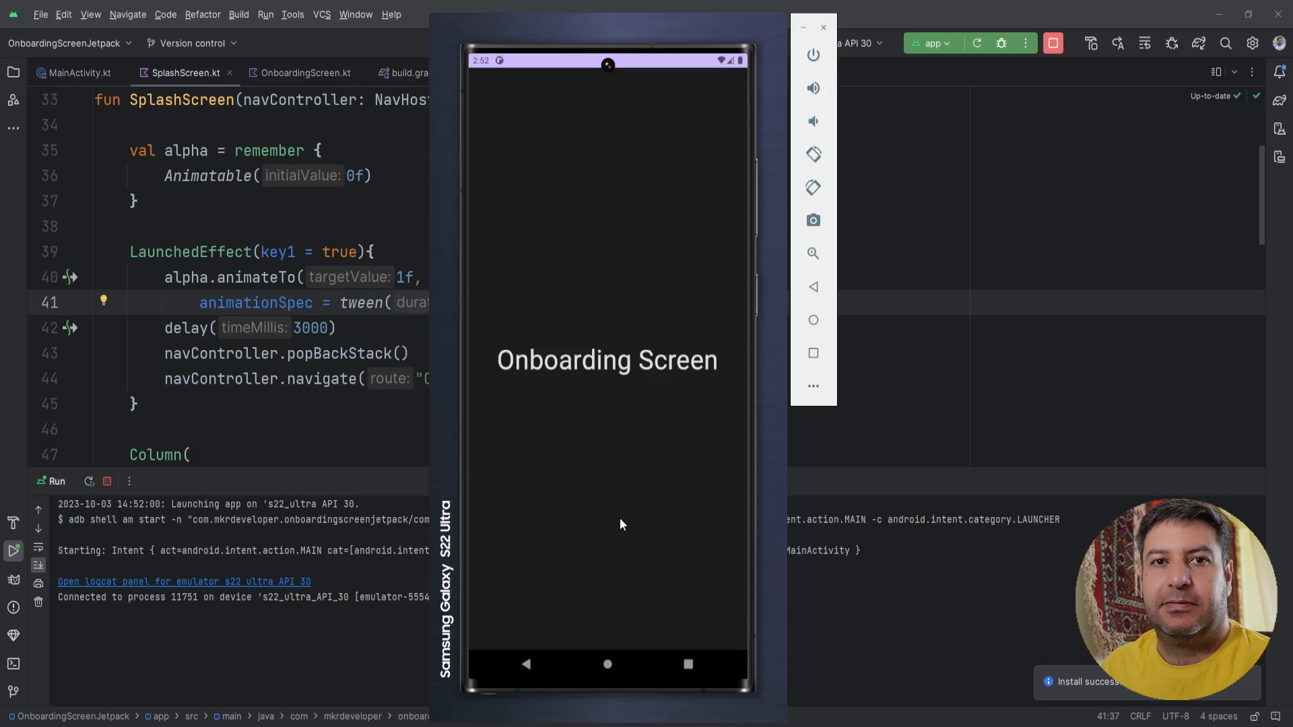
{"action": "mouse_move", "coordinate": [532, 303]}
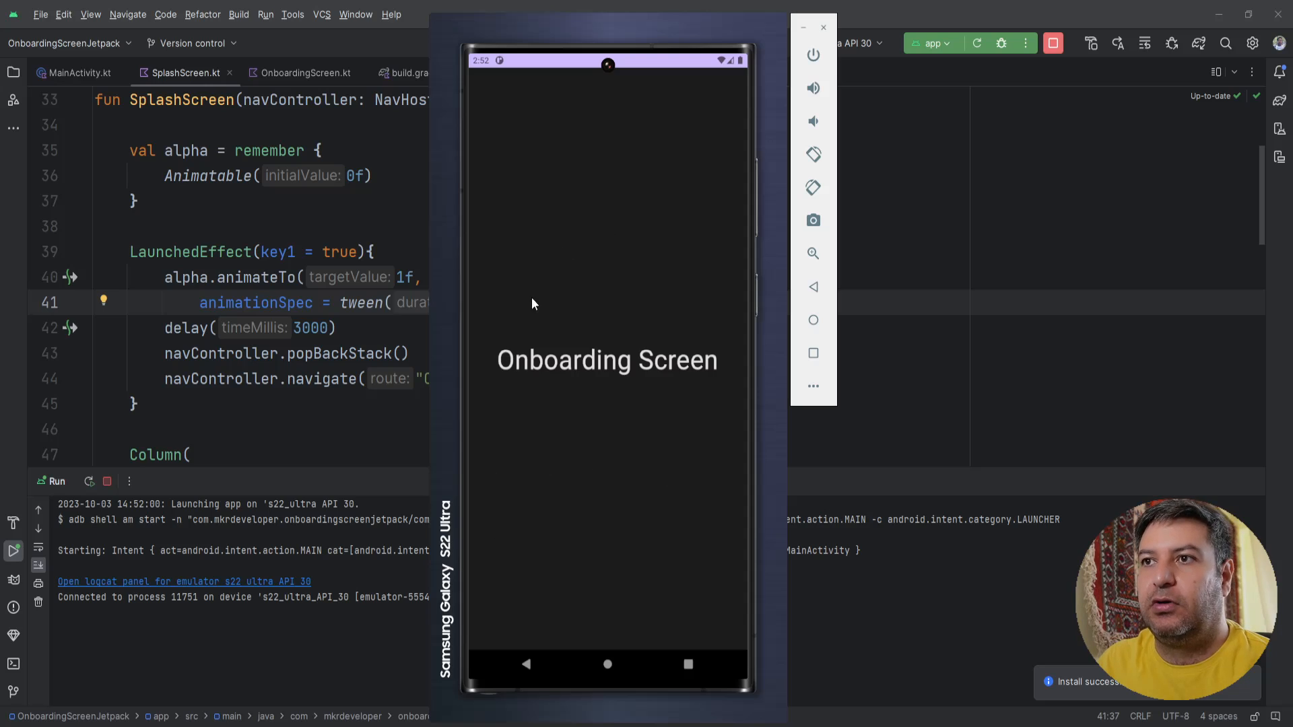
{"action": "mouse_move", "coordinate": [851, 81]}
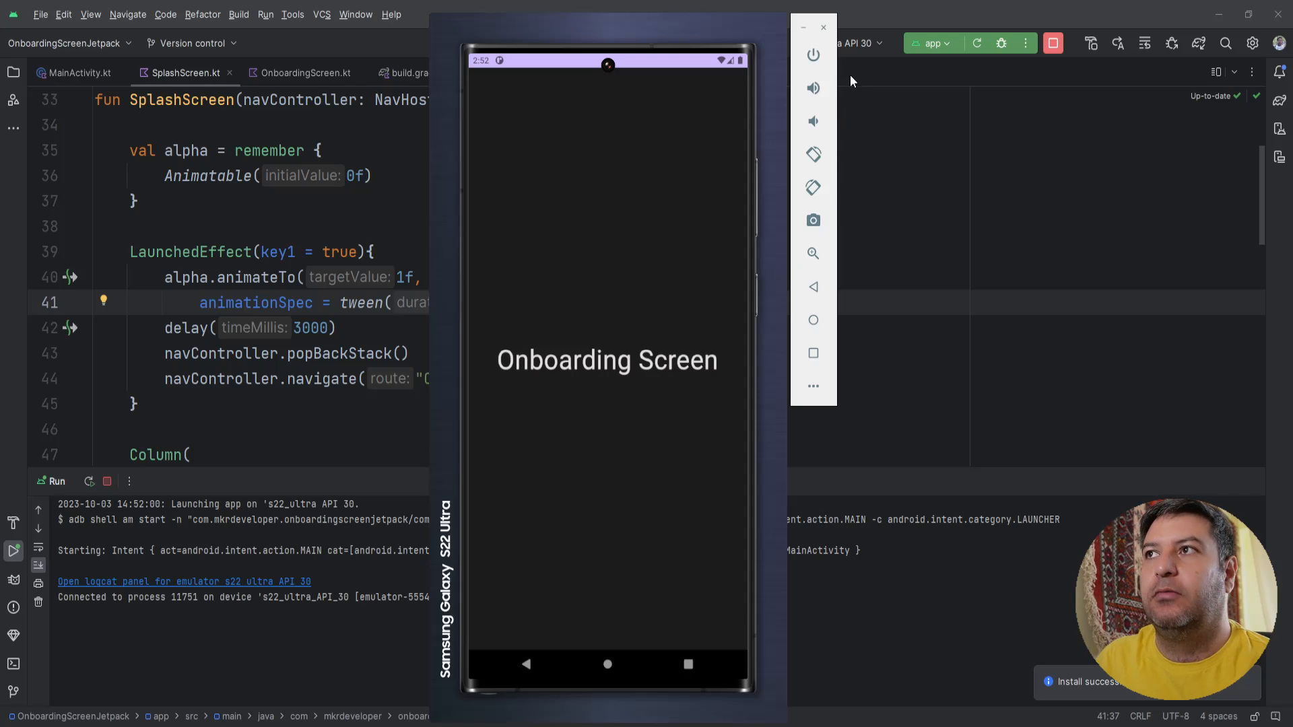
{"action": "left_click", "coordinate": [822, 27]}
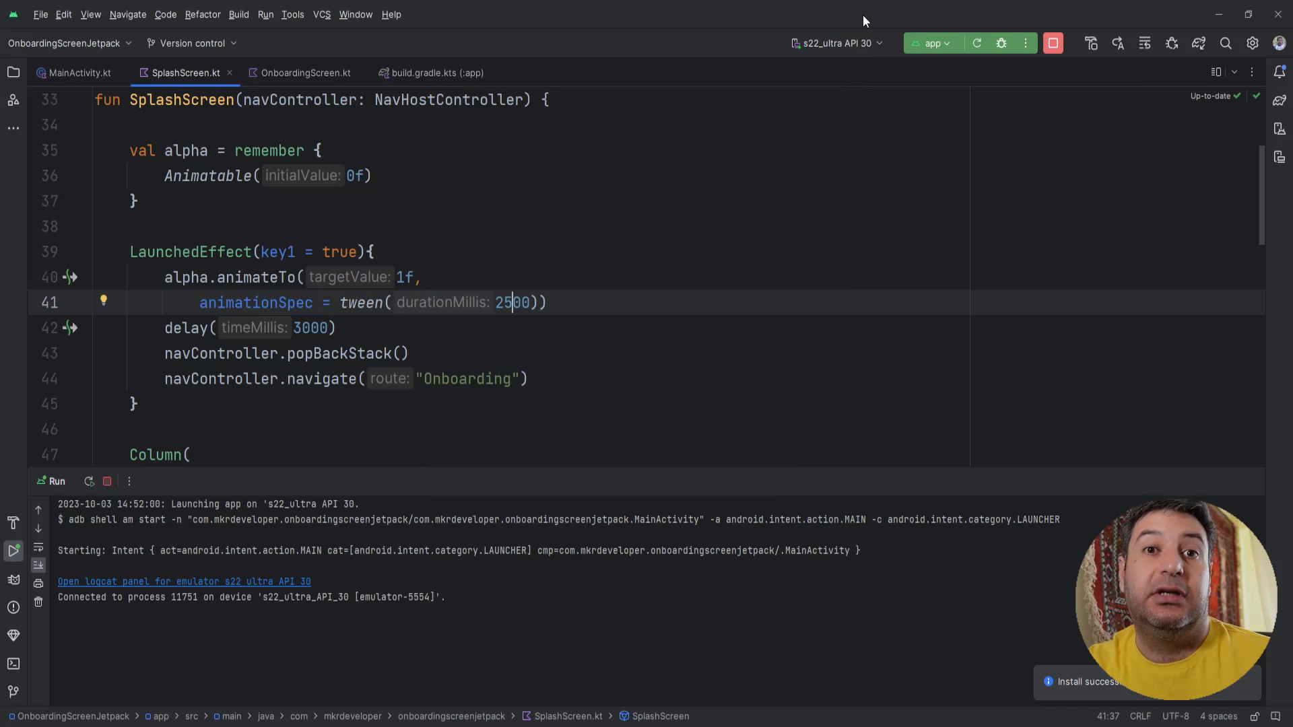